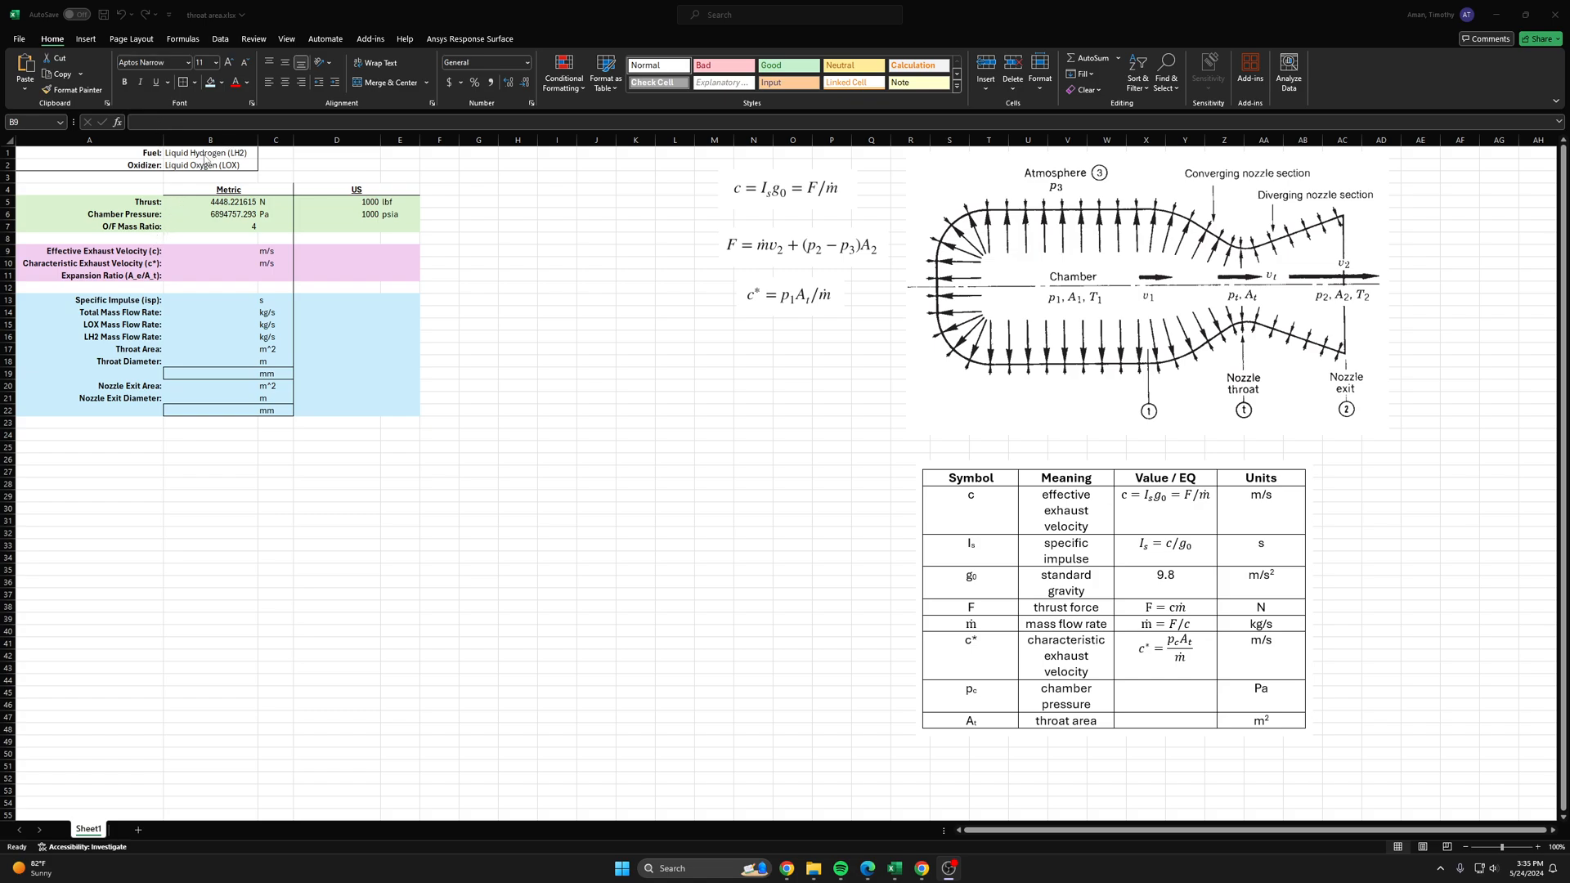
# Step: Work through the NASA CEA rocket-problem setup pages toward the reactant selection
pyautogui.click(518, 213)
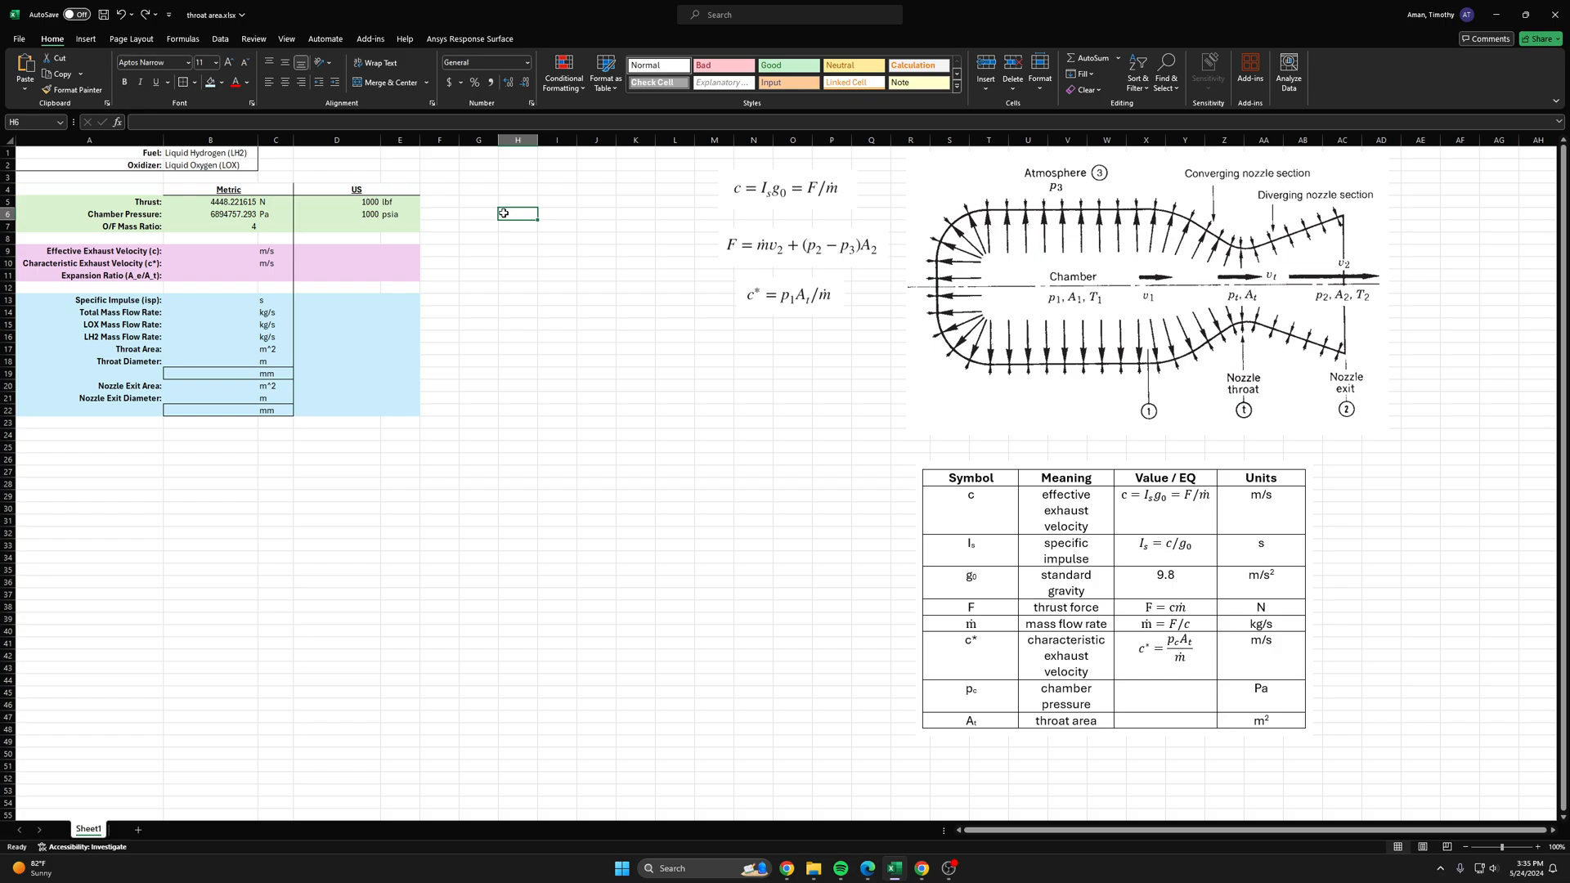
pyautogui.moveTo(672, 267)
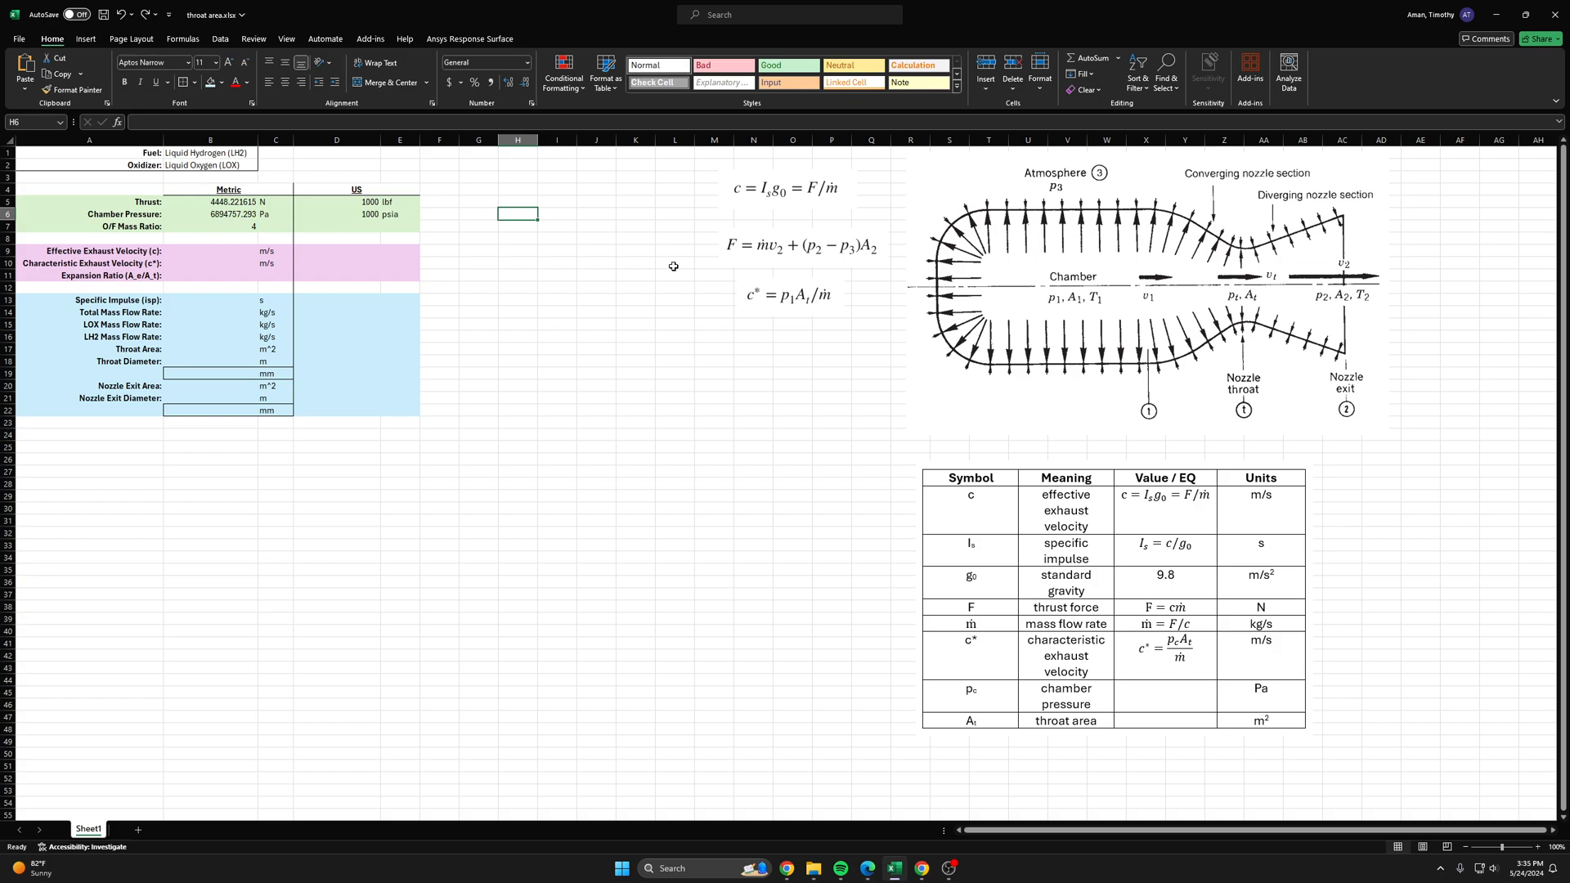
pyautogui.click(788, 294)
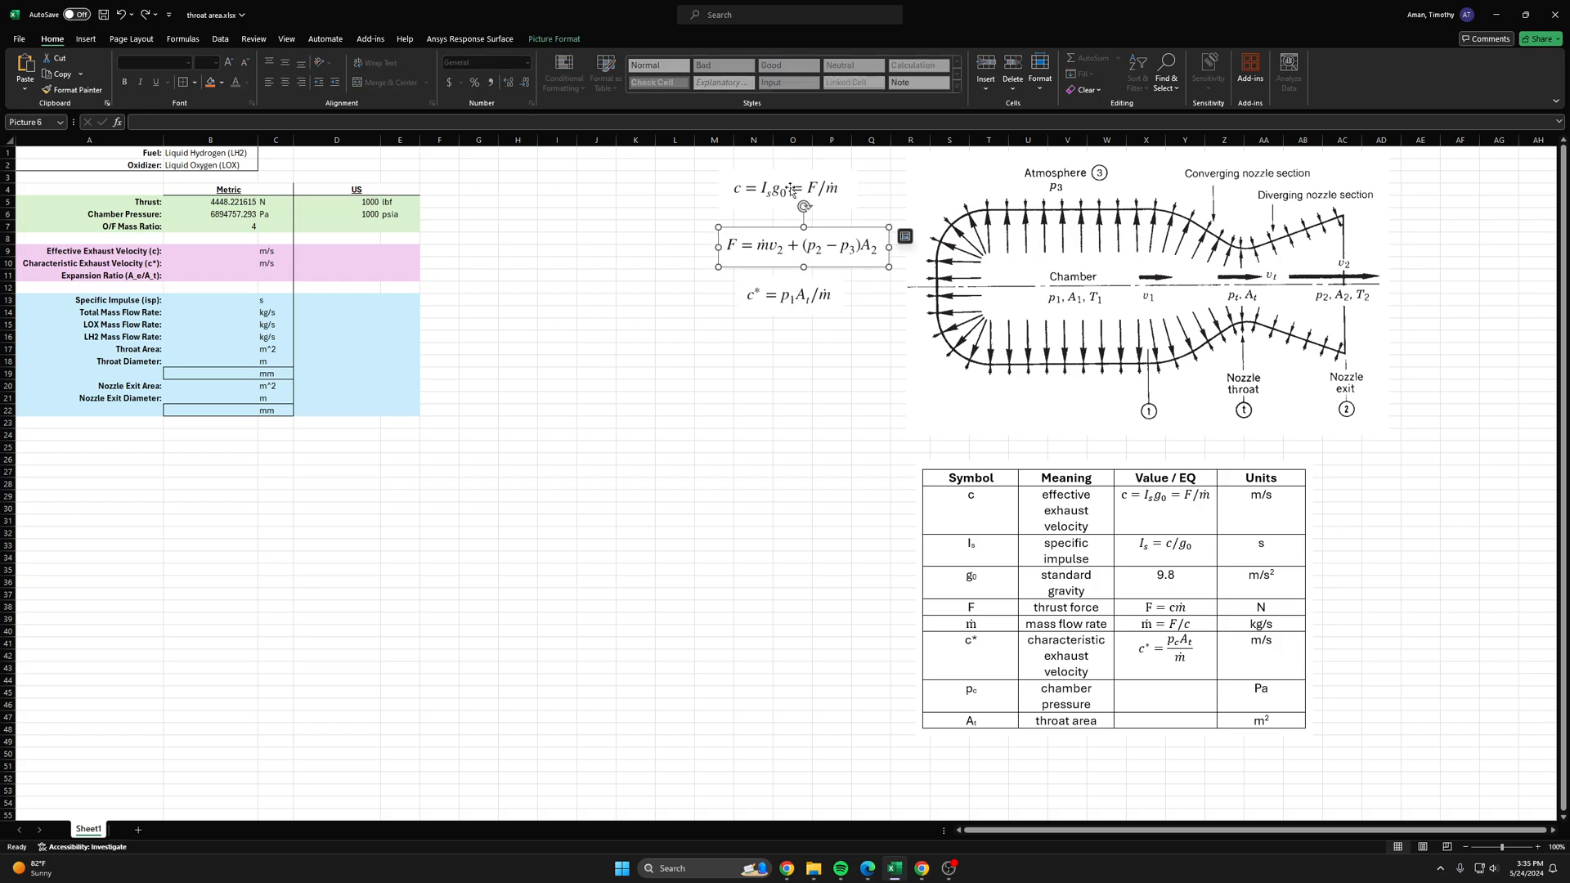
pyautogui.moveTo(791, 242)
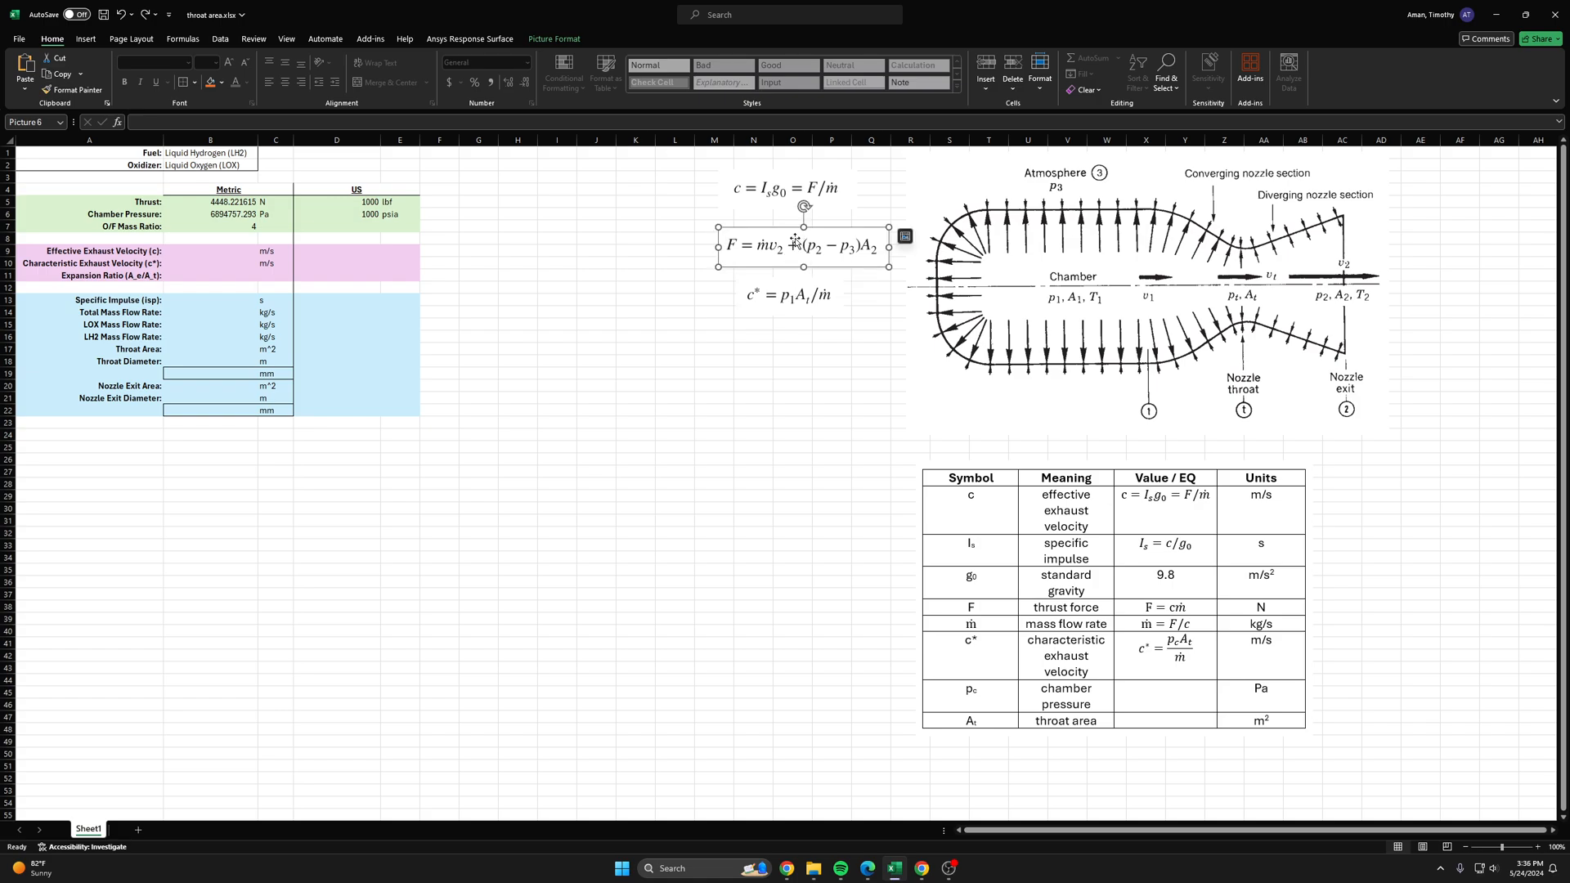
pyautogui.click(596, 263)
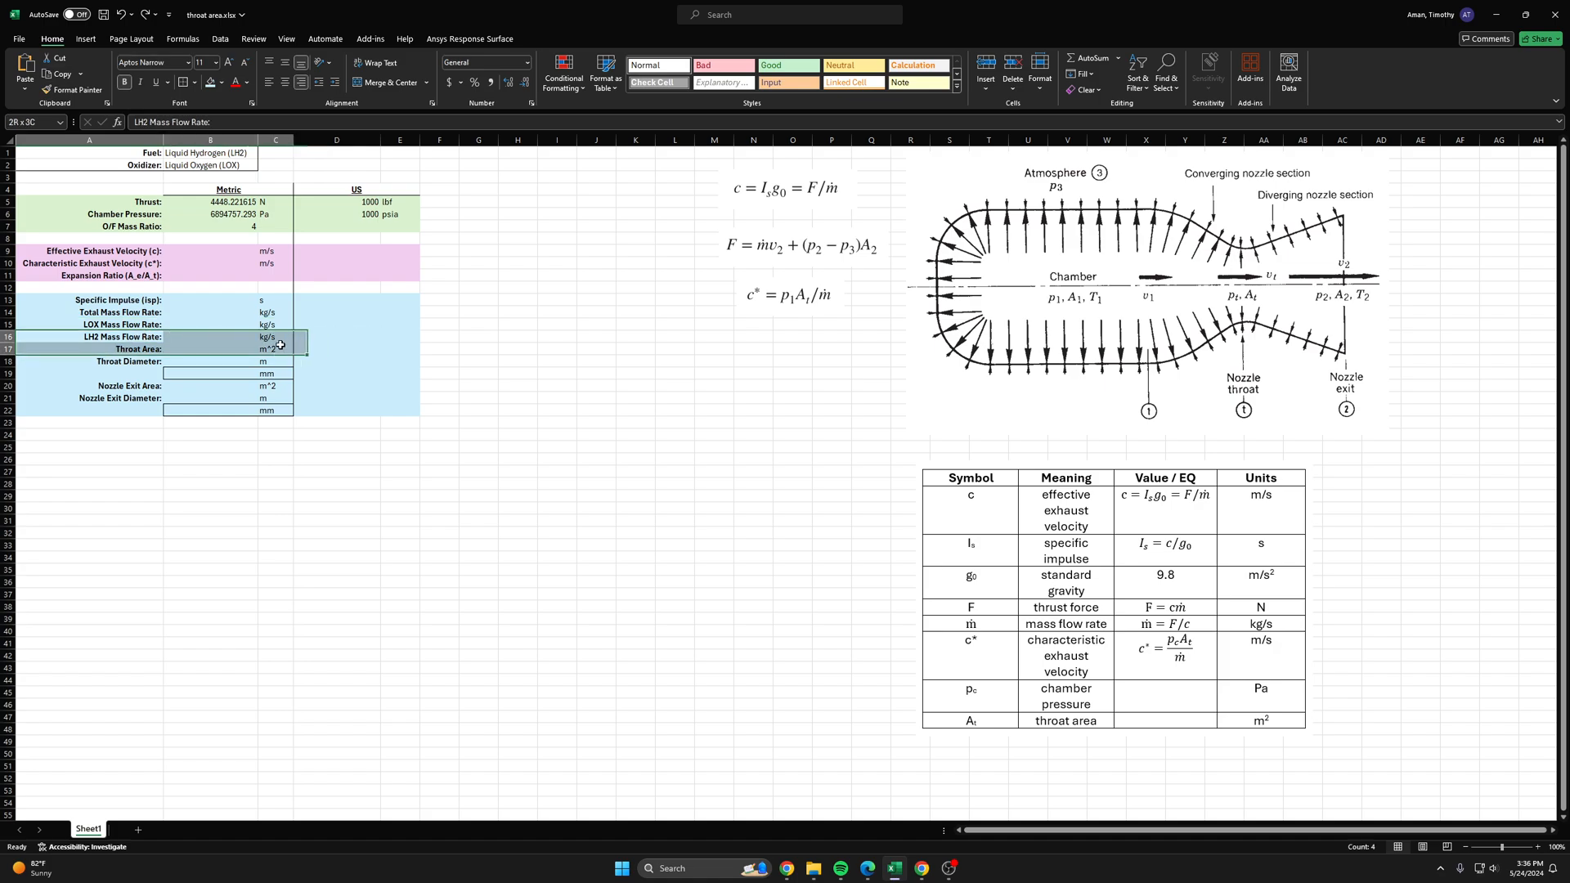
pyautogui.click(211, 406)
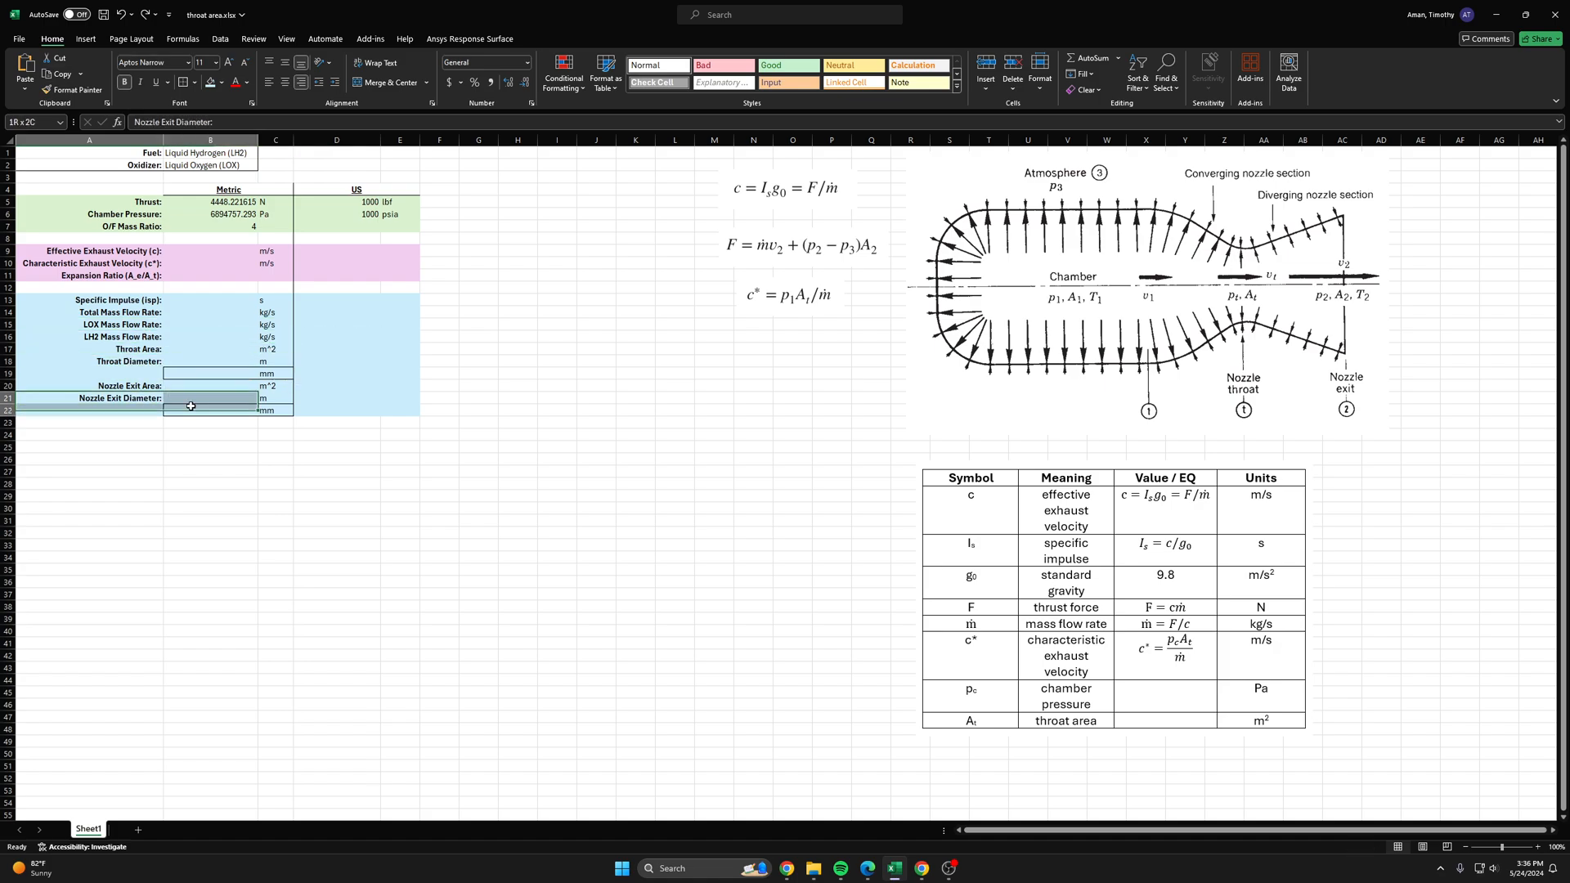
pyautogui.click(596, 422)
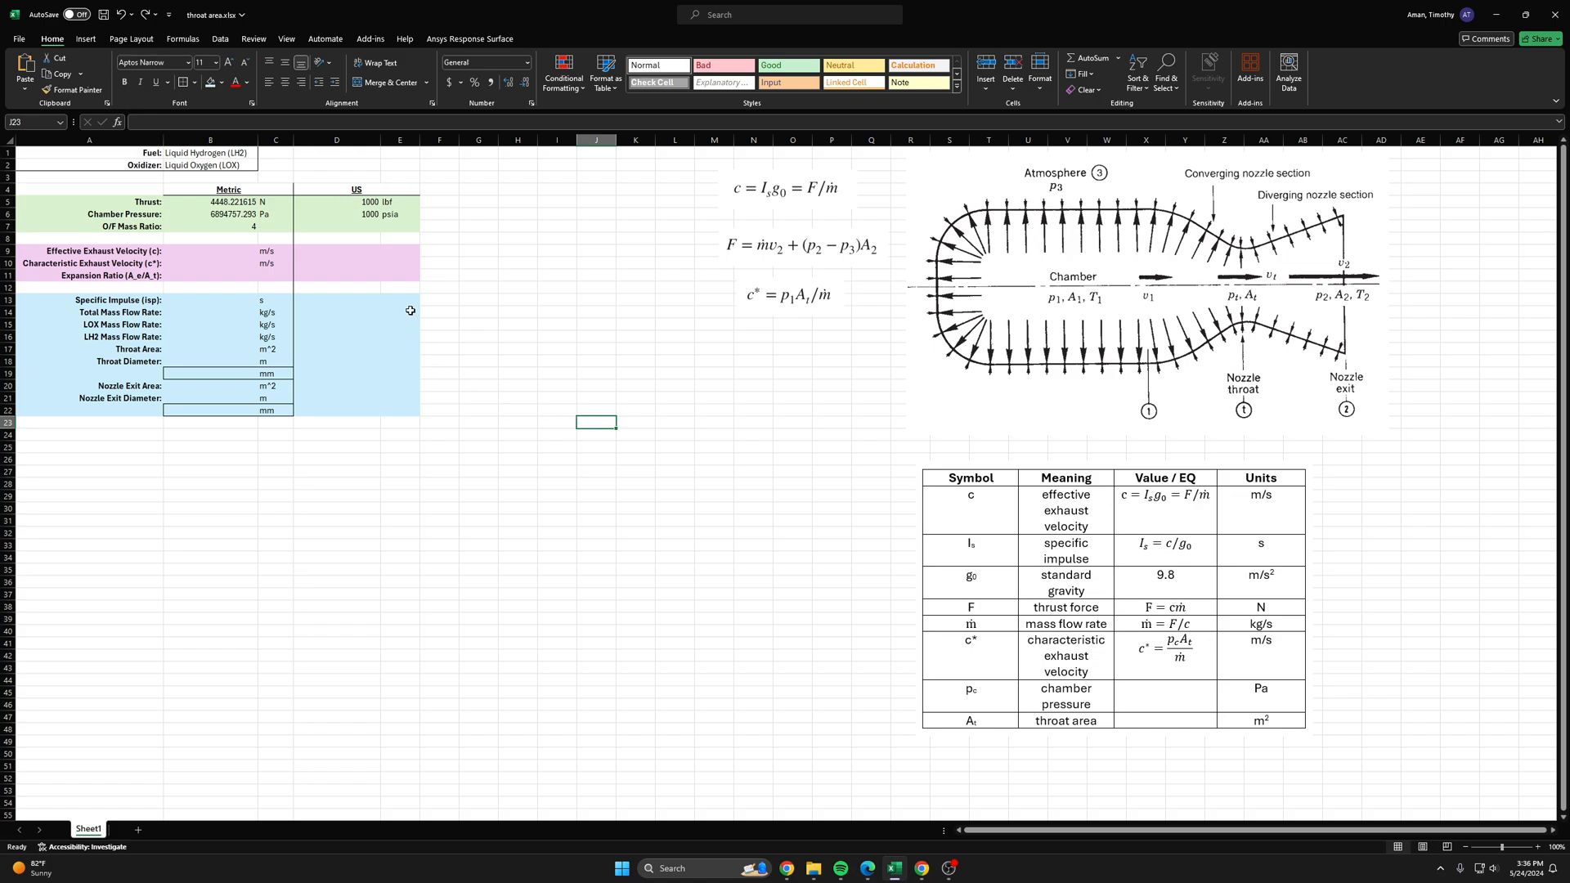
pyautogui.moveTo(353, 208)
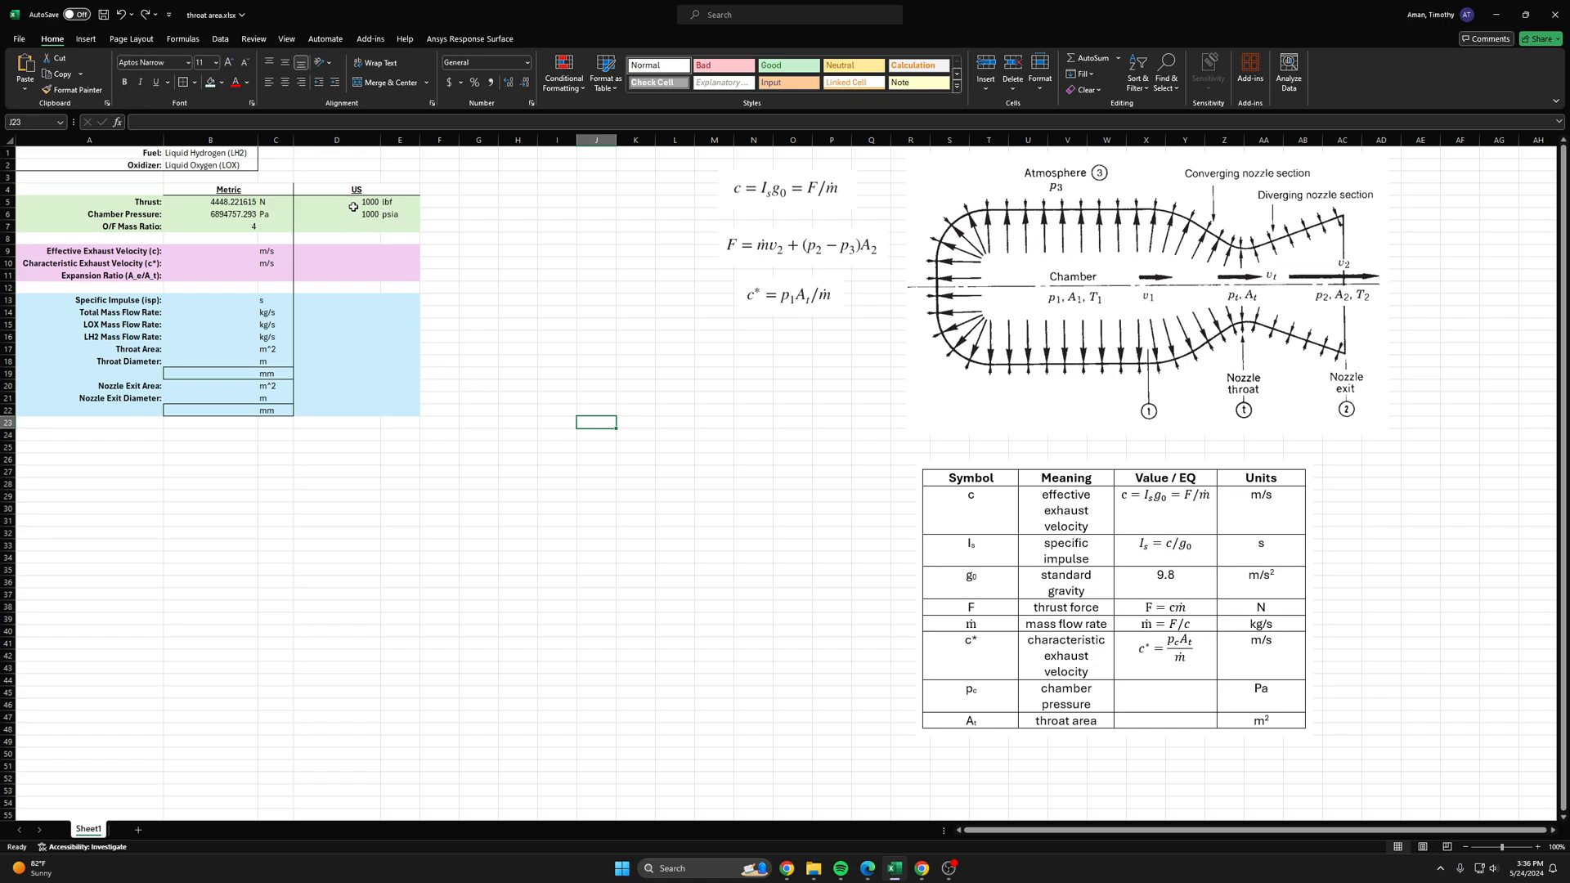
pyautogui.click(479, 226)
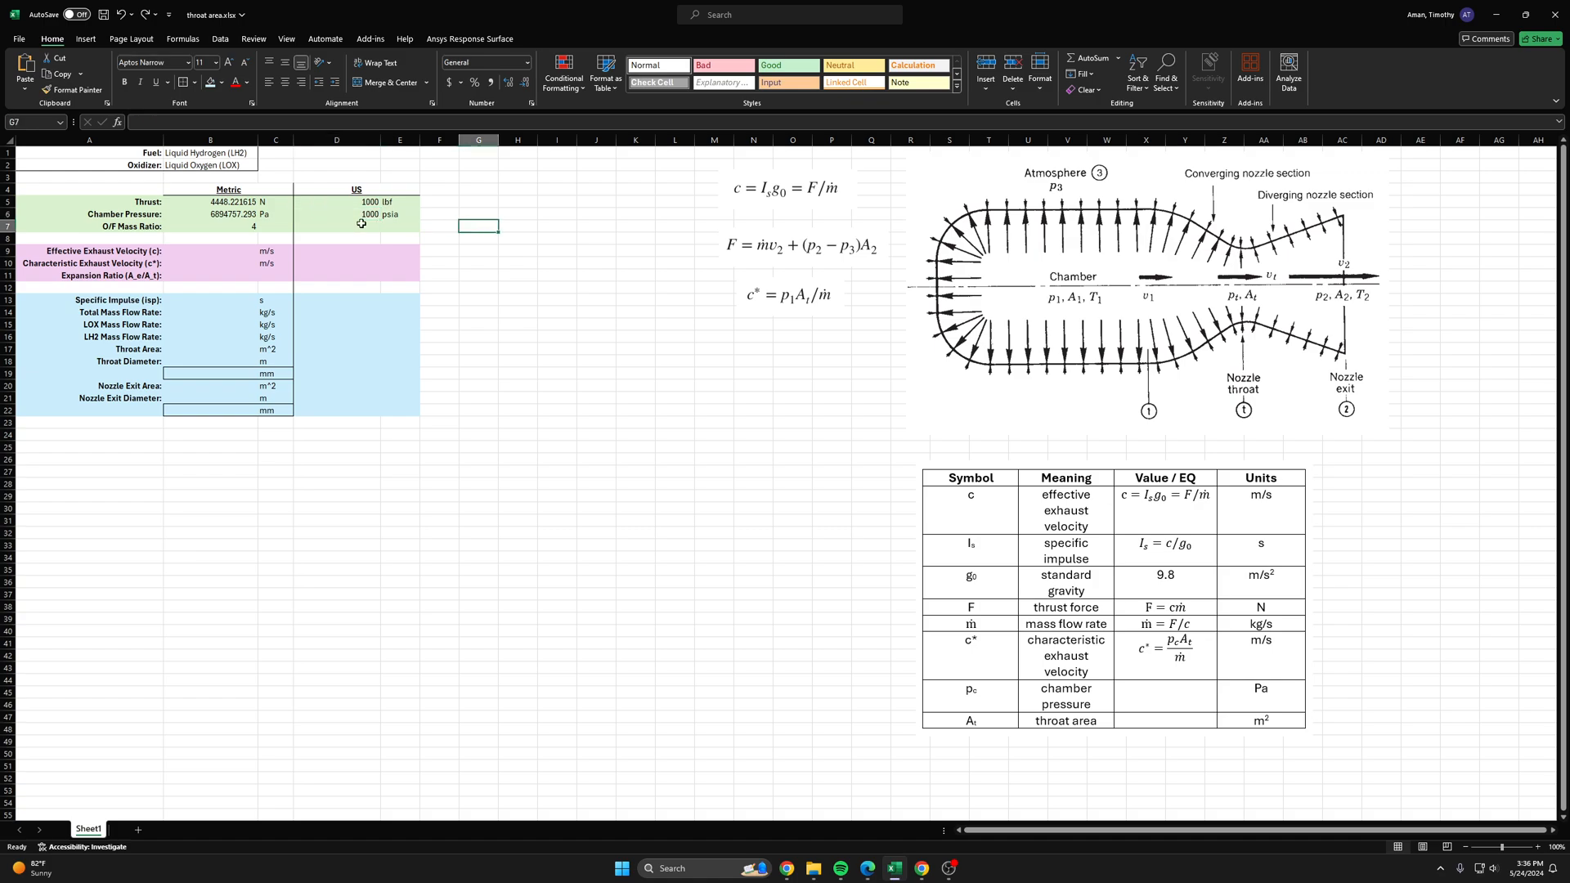
pyautogui.click(355, 215)
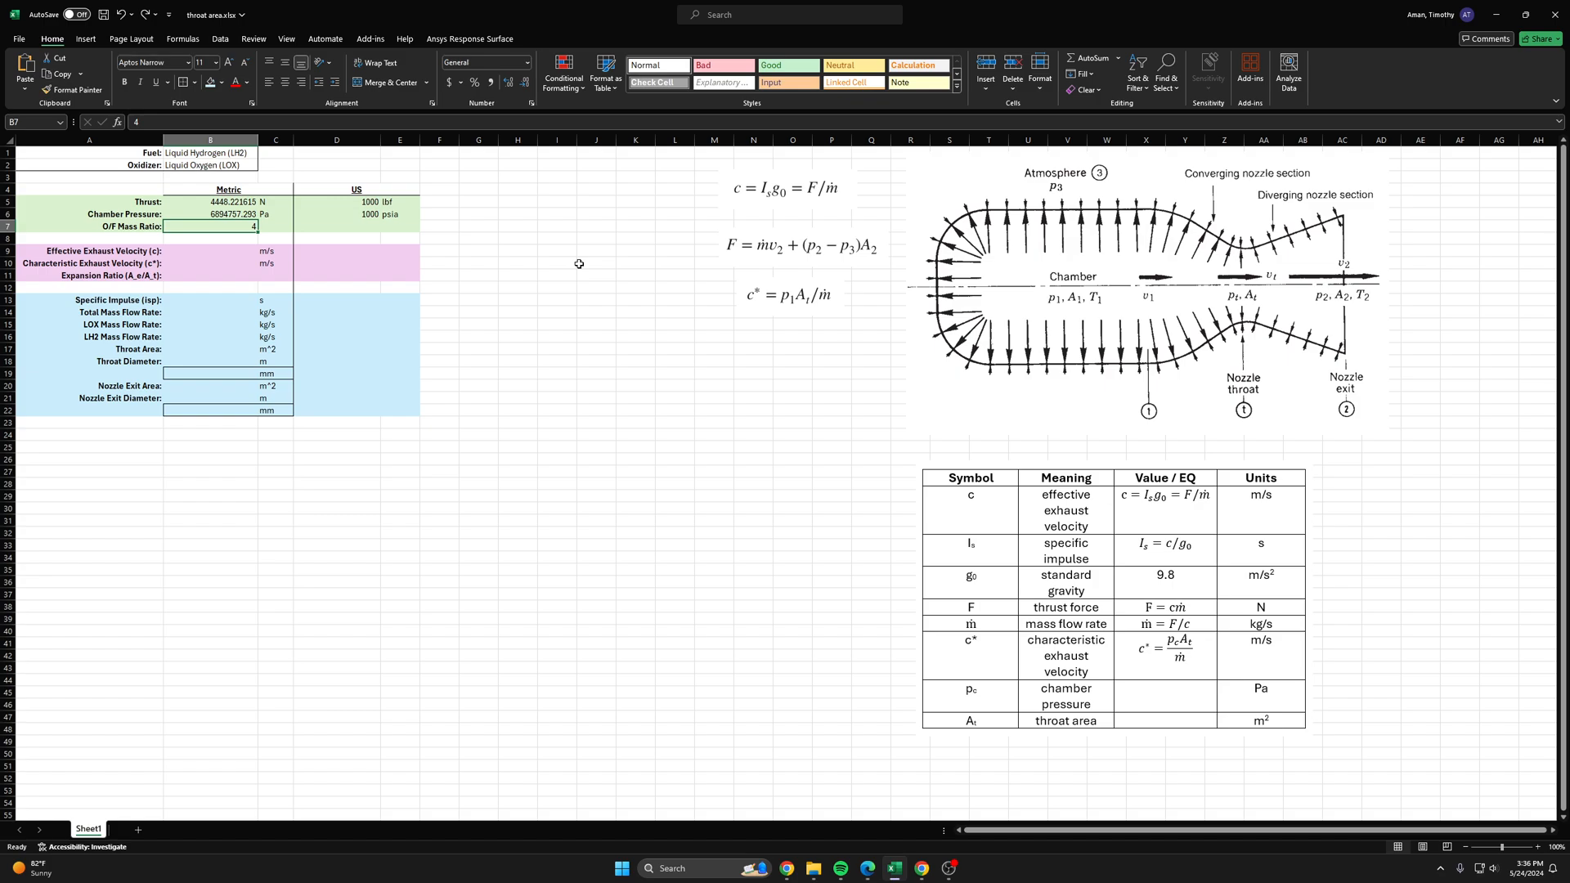
pyautogui.moveTo(180, 203)
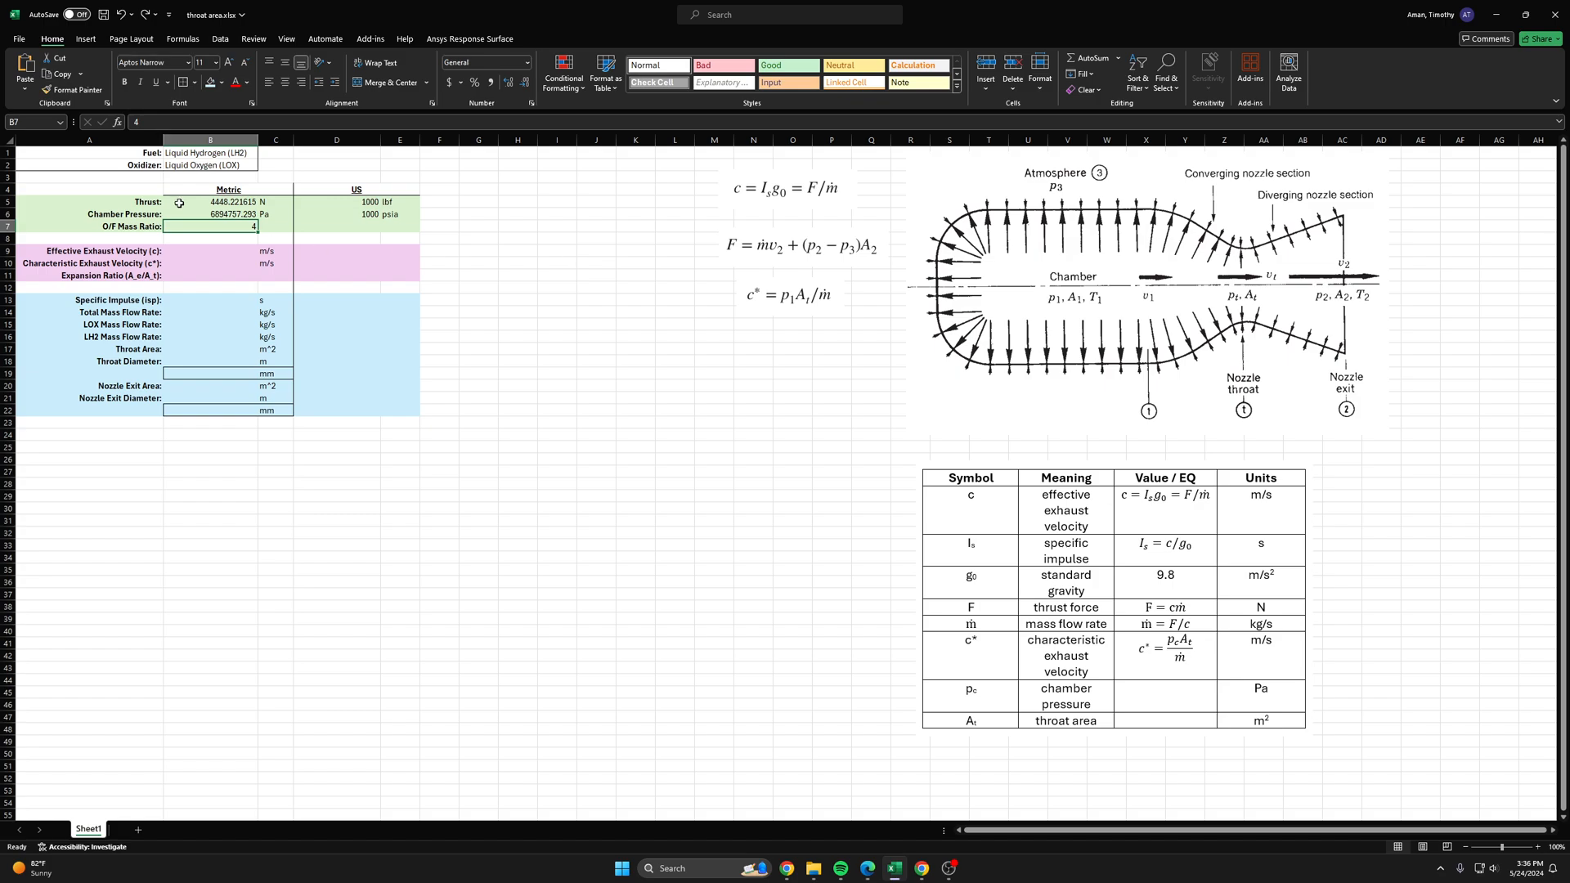
pyautogui.click(519, 201)
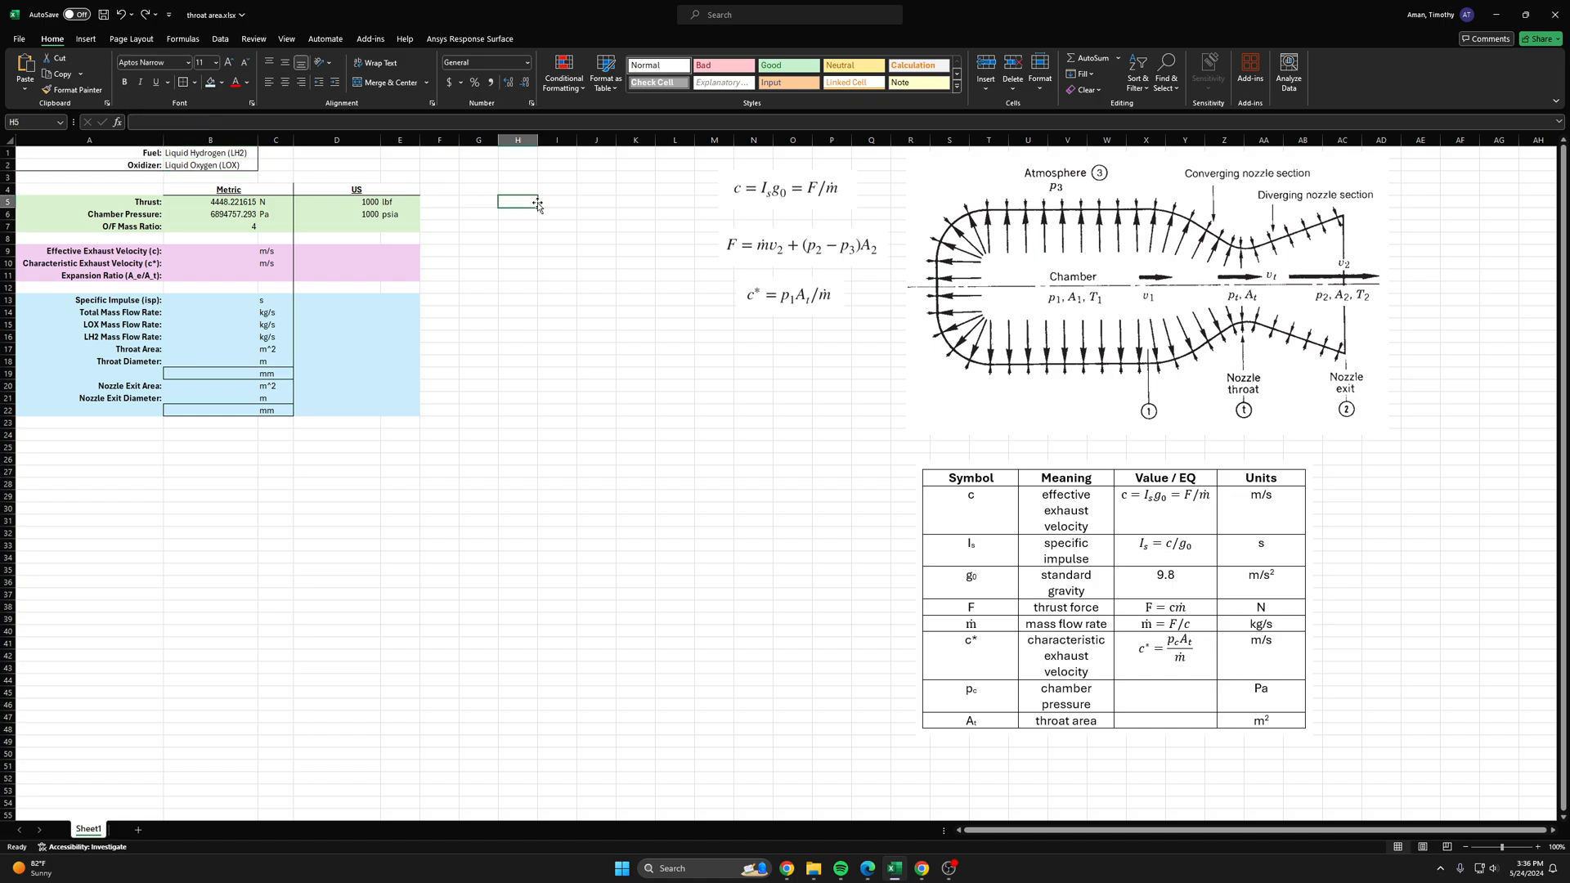
pyautogui.click(211, 225)
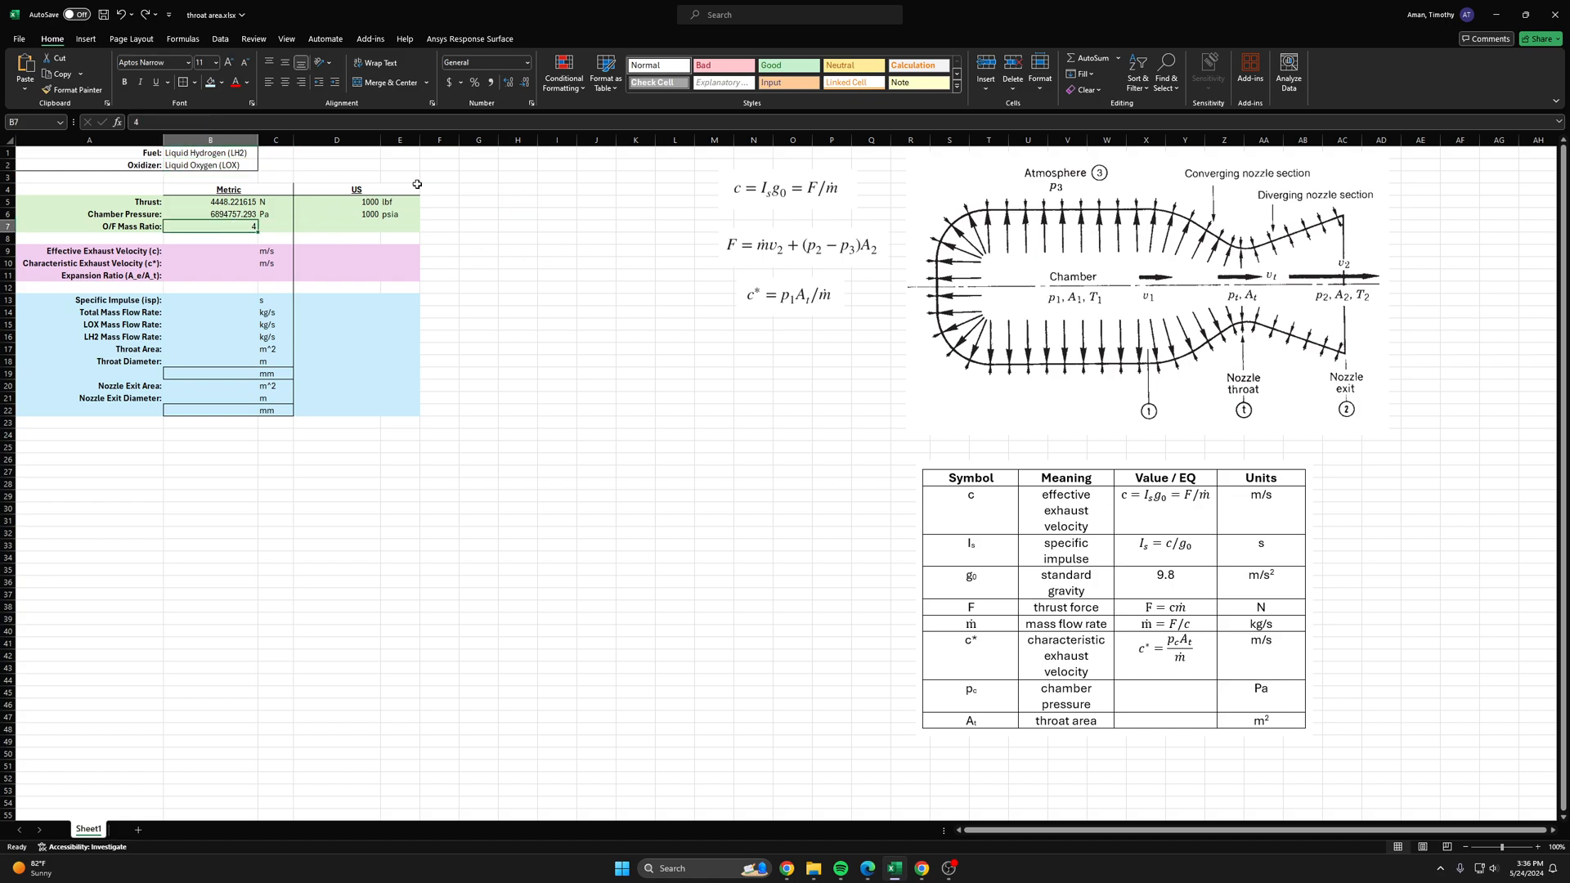
pyautogui.moveTo(1156, 288)
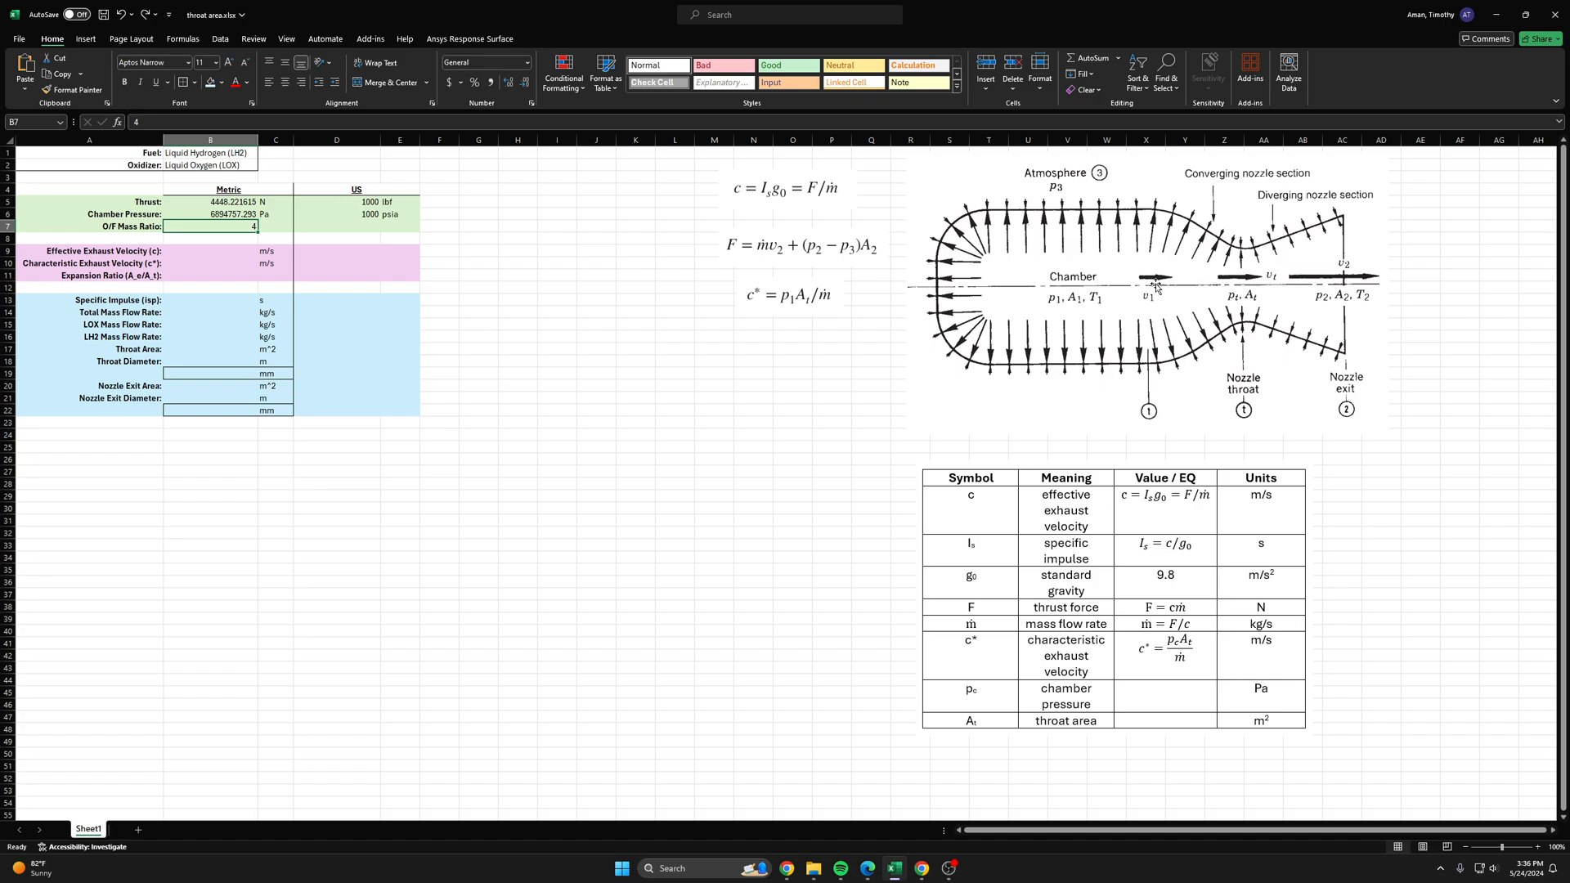
pyautogui.moveTo(1246, 340)
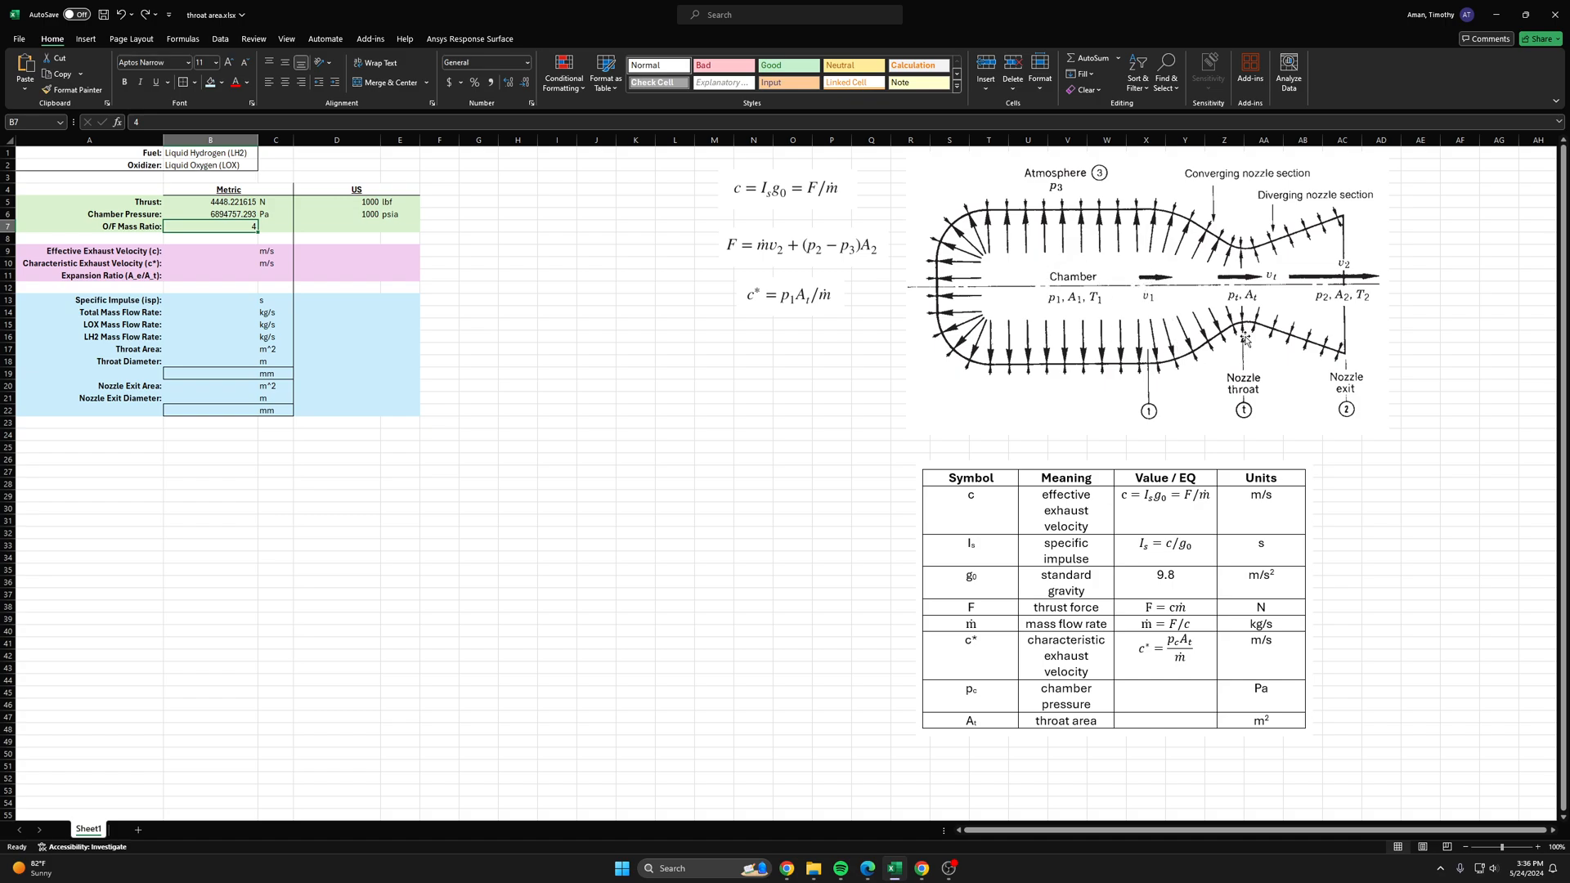
# Step: Continue the CEA page sequence to reach the fuel and oxidizer choice screens
pyautogui.click(1420, 287)
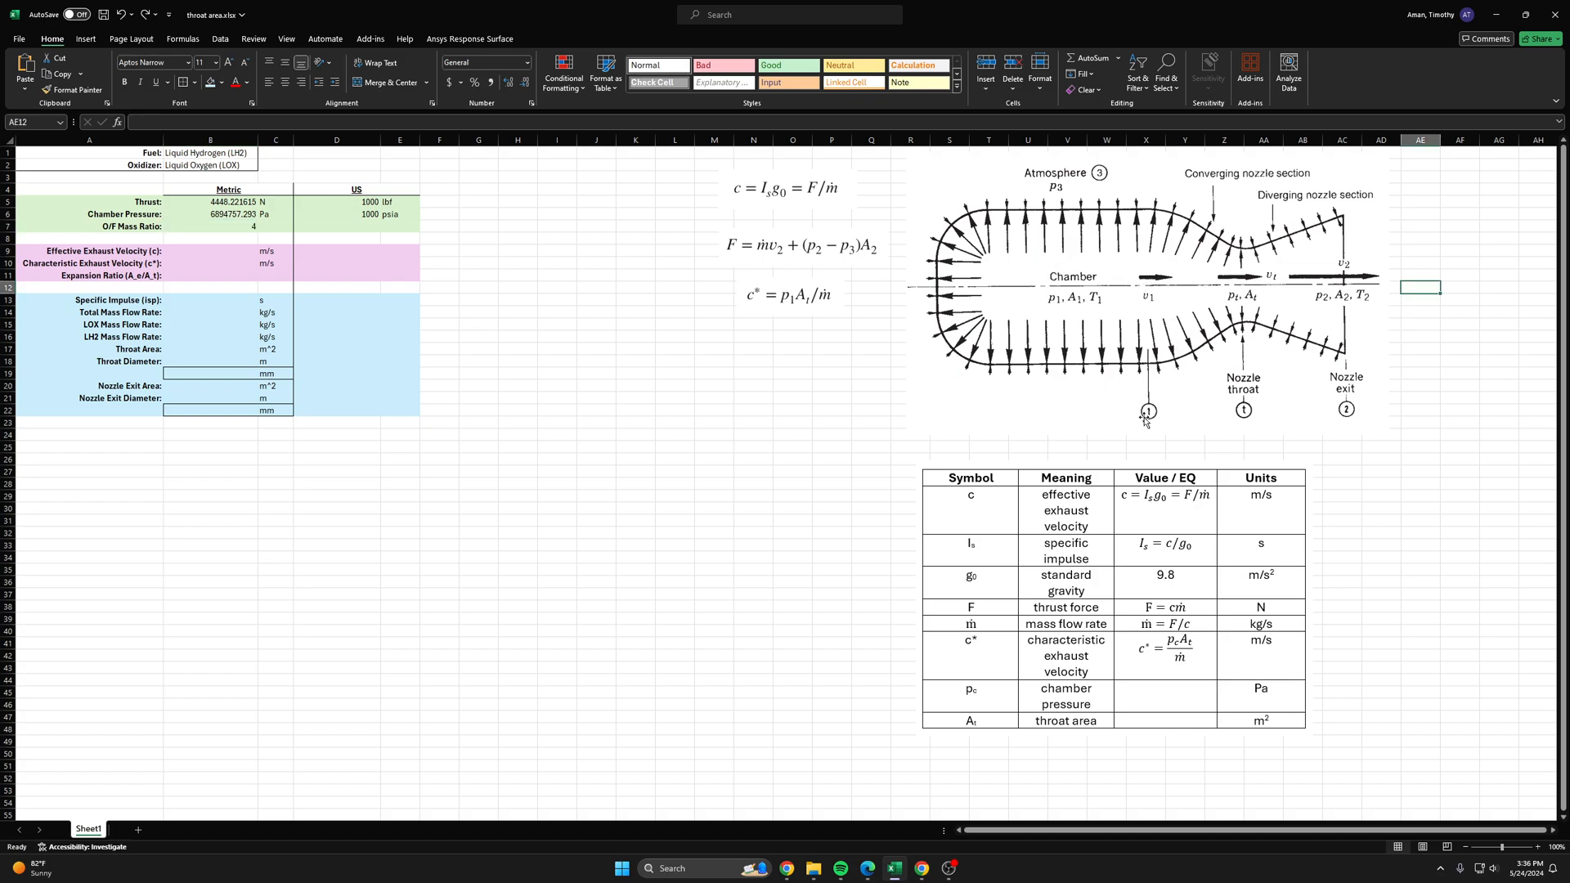
pyautogui.moveTo(1112, 330)
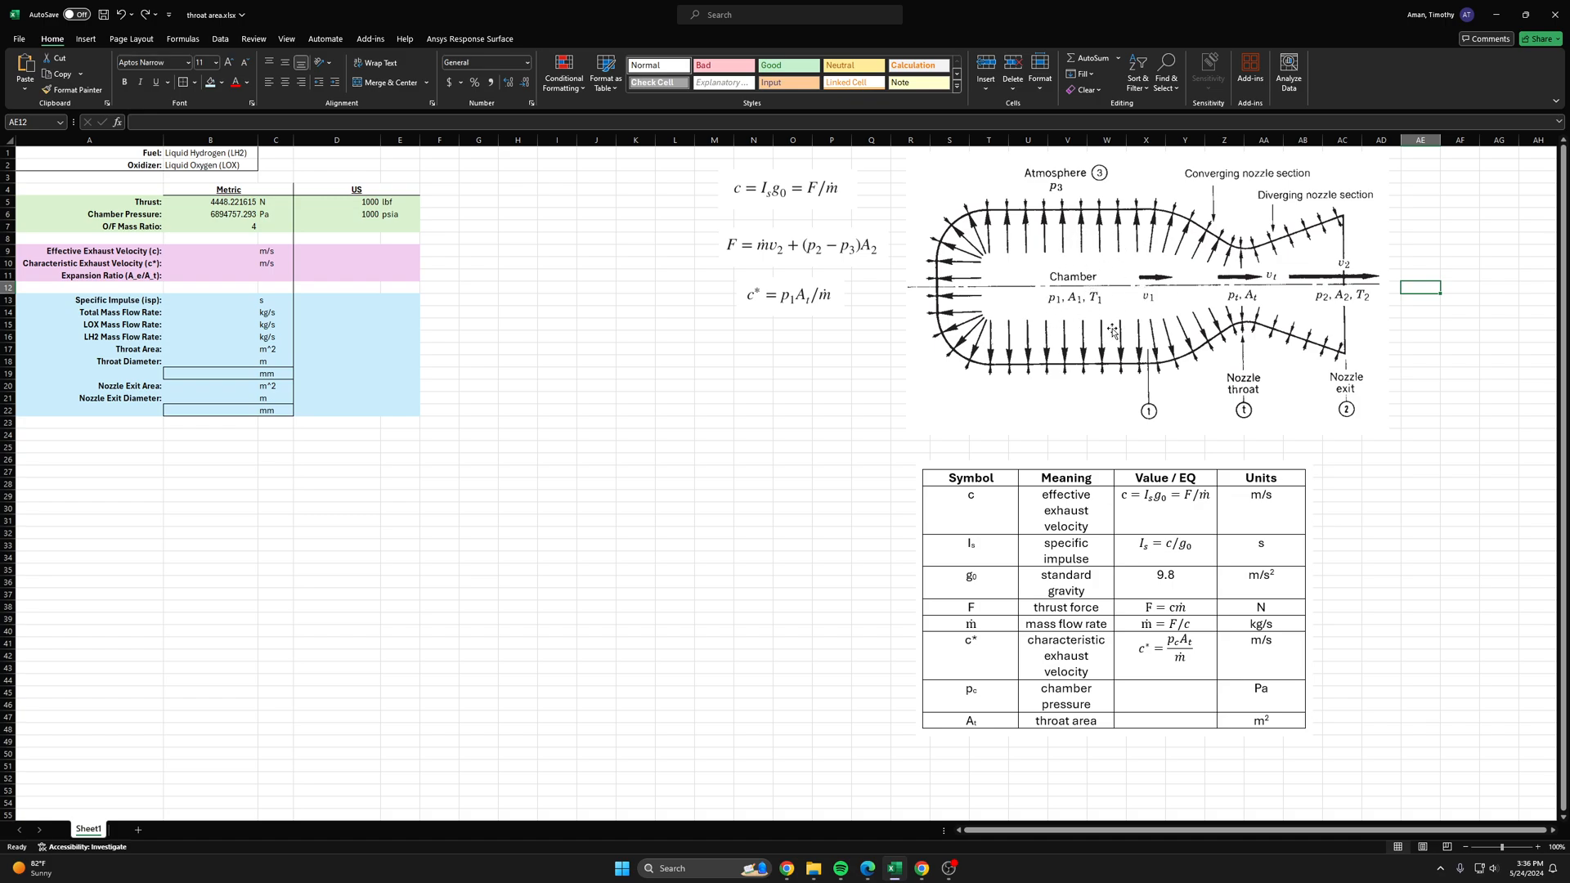
pyautogui.moveTo(1412, 177)
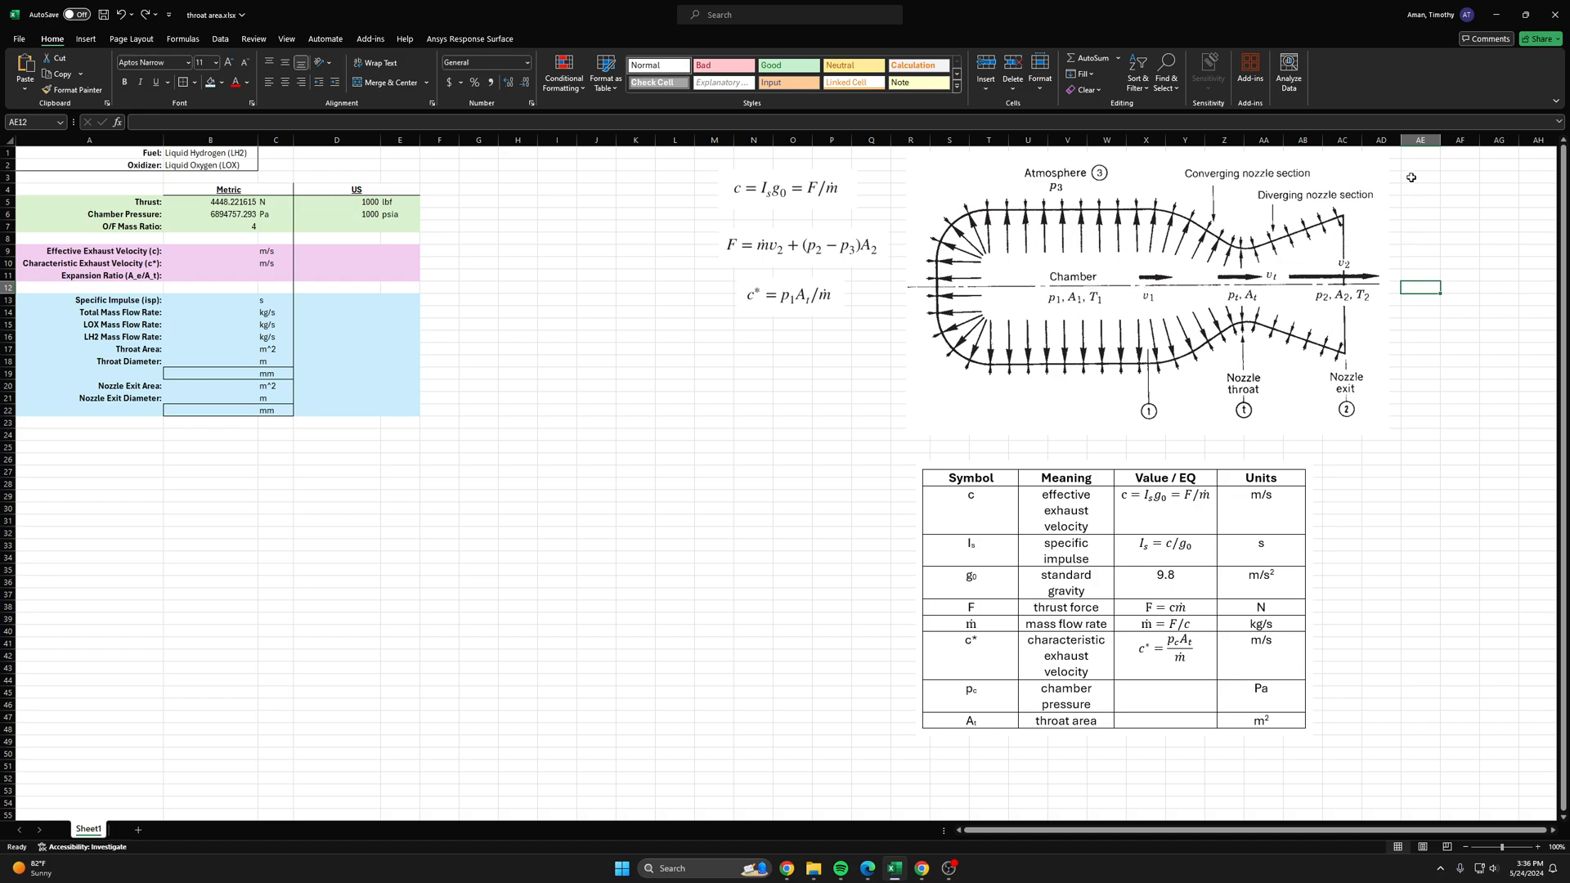
pyautogui.moveTo(1349, 203)
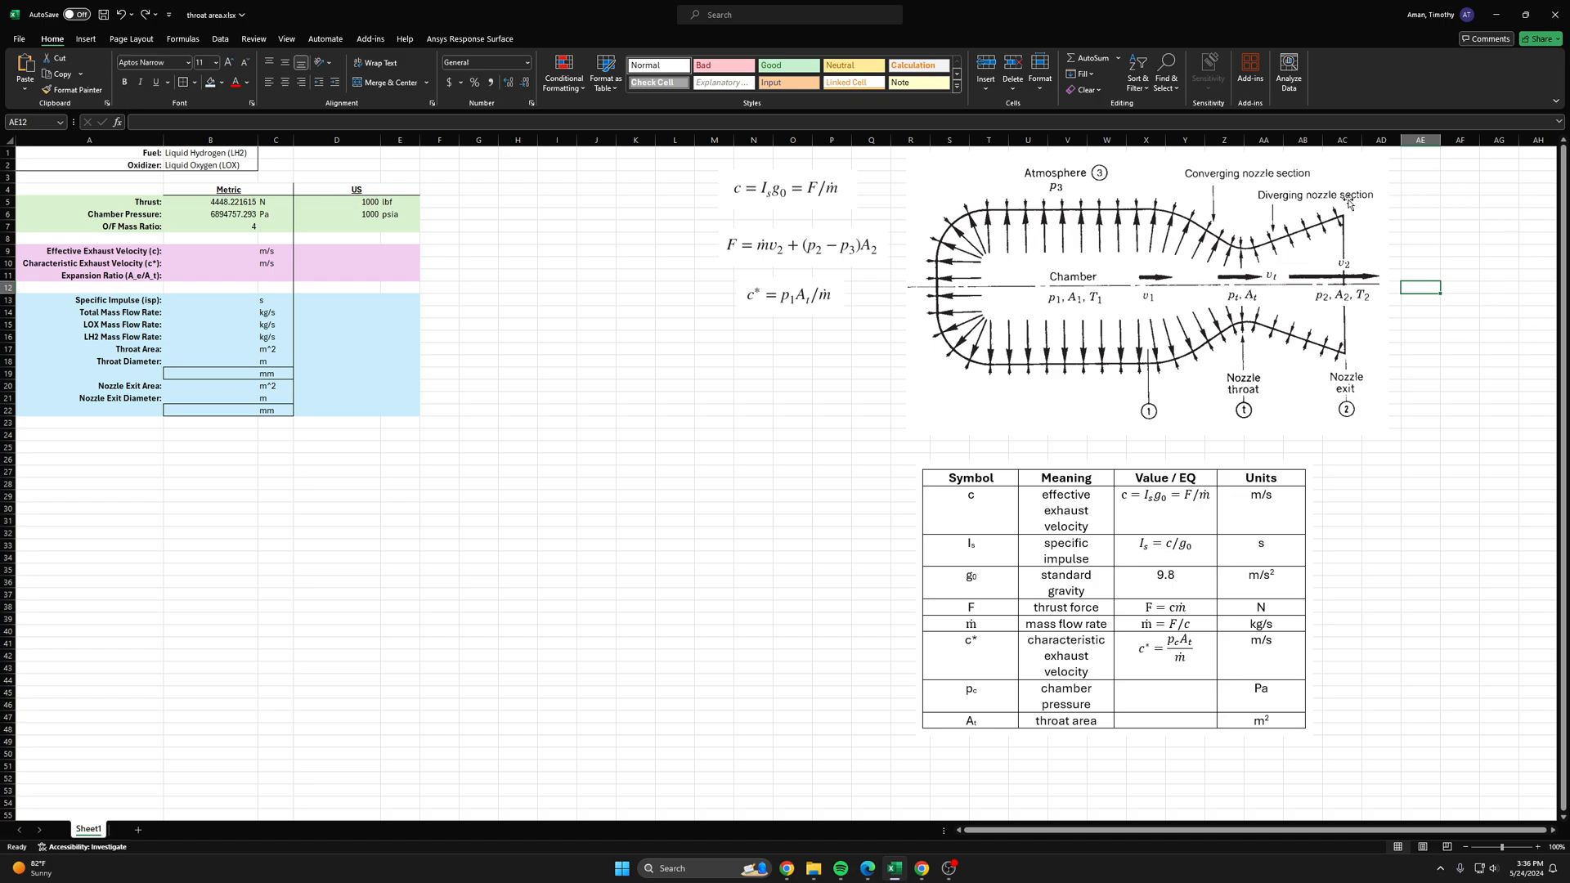
pyautogui.moveTo(1475, 394)
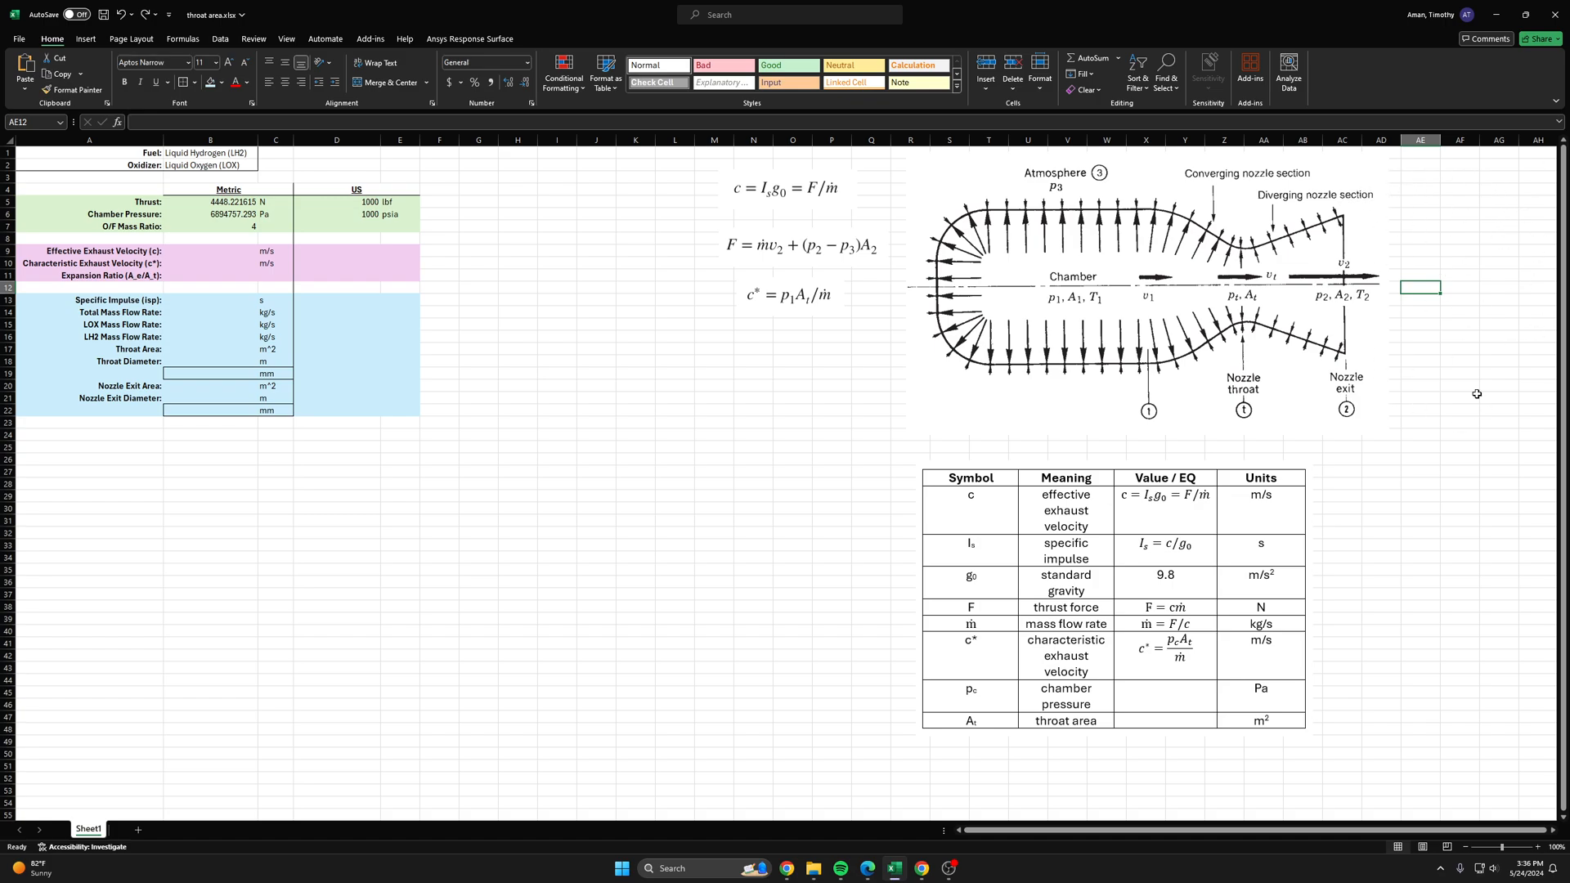
pyautogui.moveTo(1381, 184)
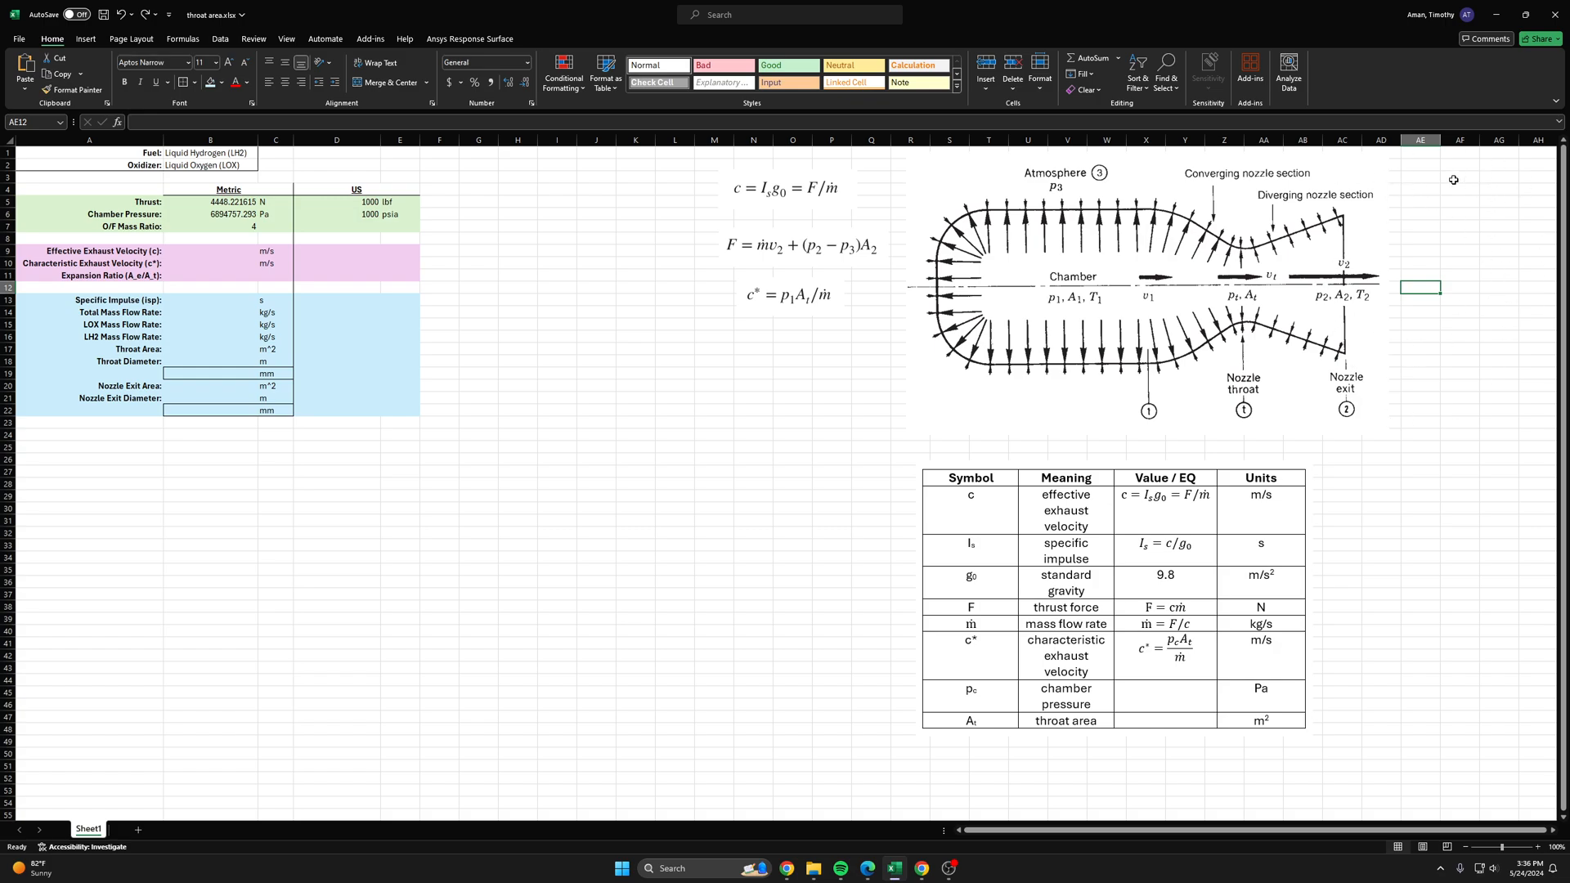
pyautogui.click(1146, 291)
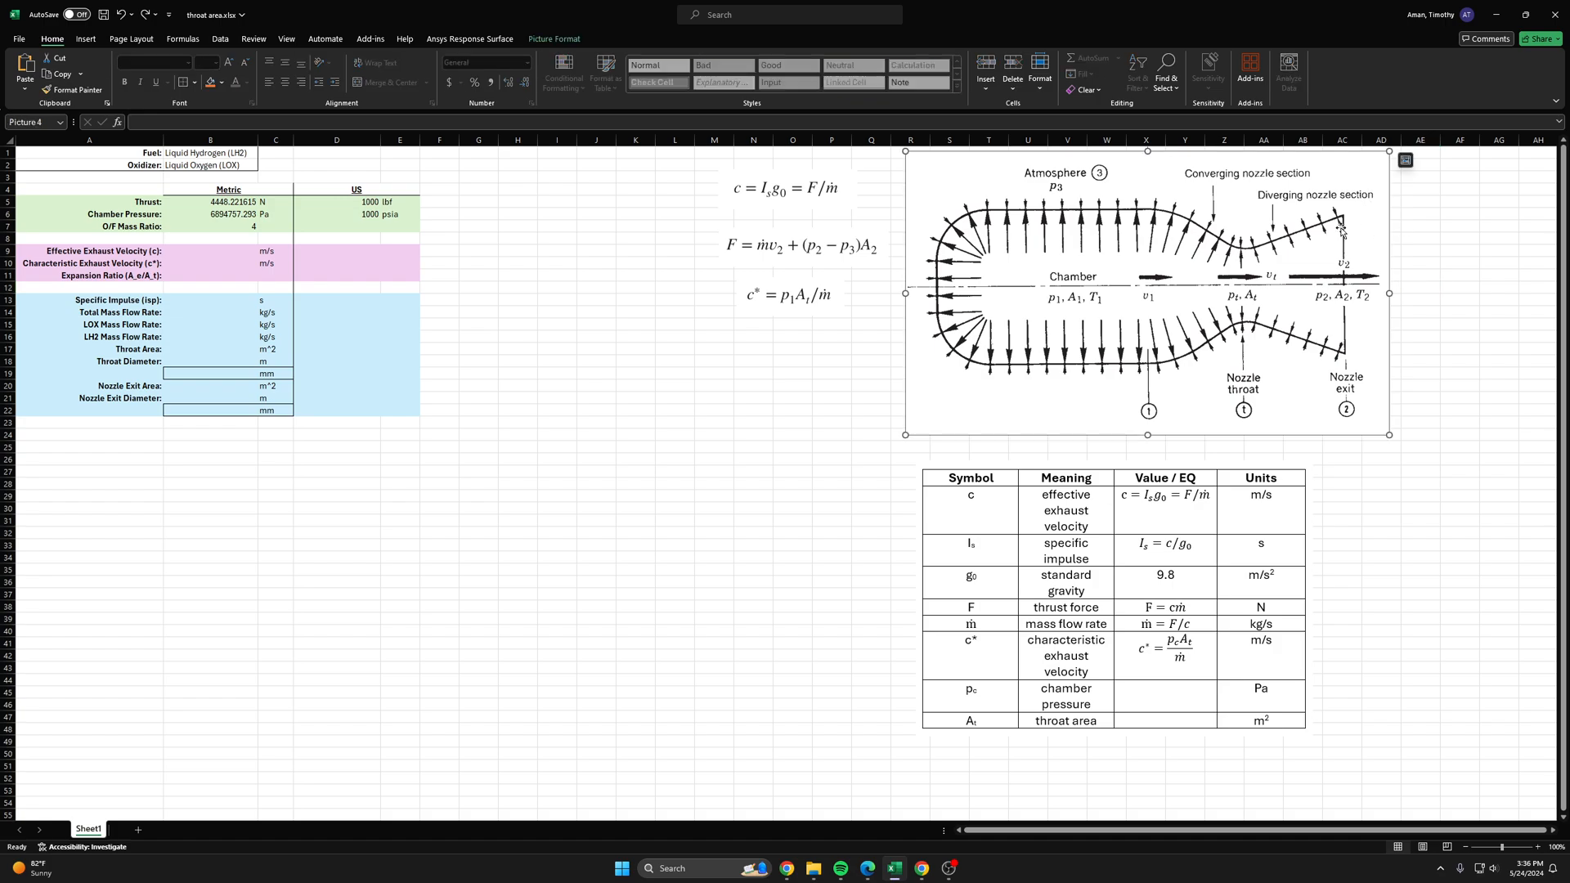
pyautogui.moveTo(1354, 197)
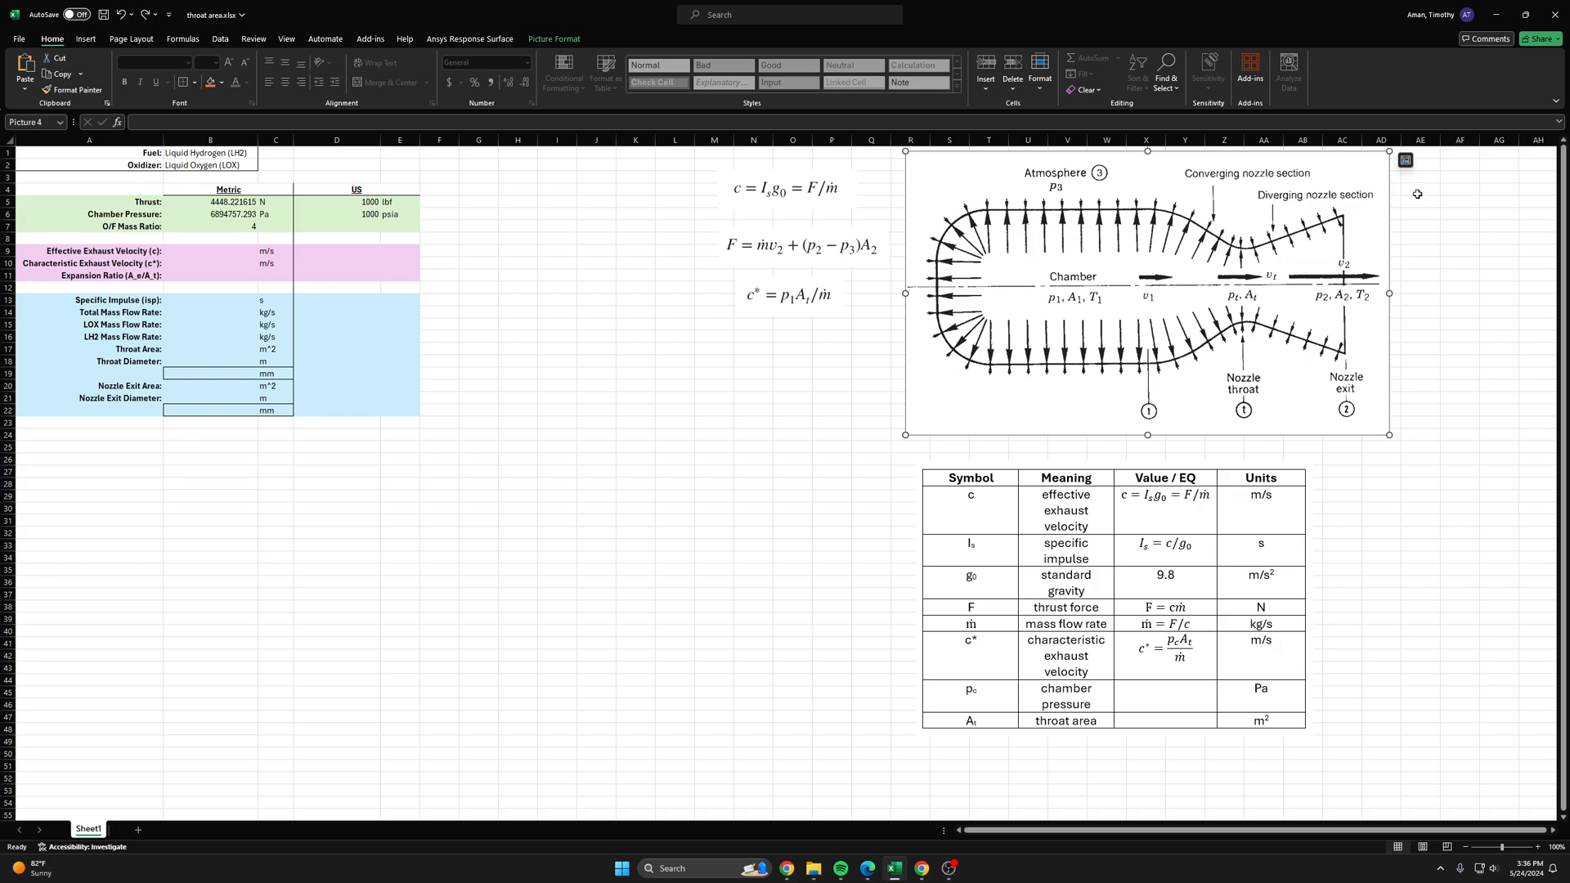
pyautogui.moveTo(1457, 211)
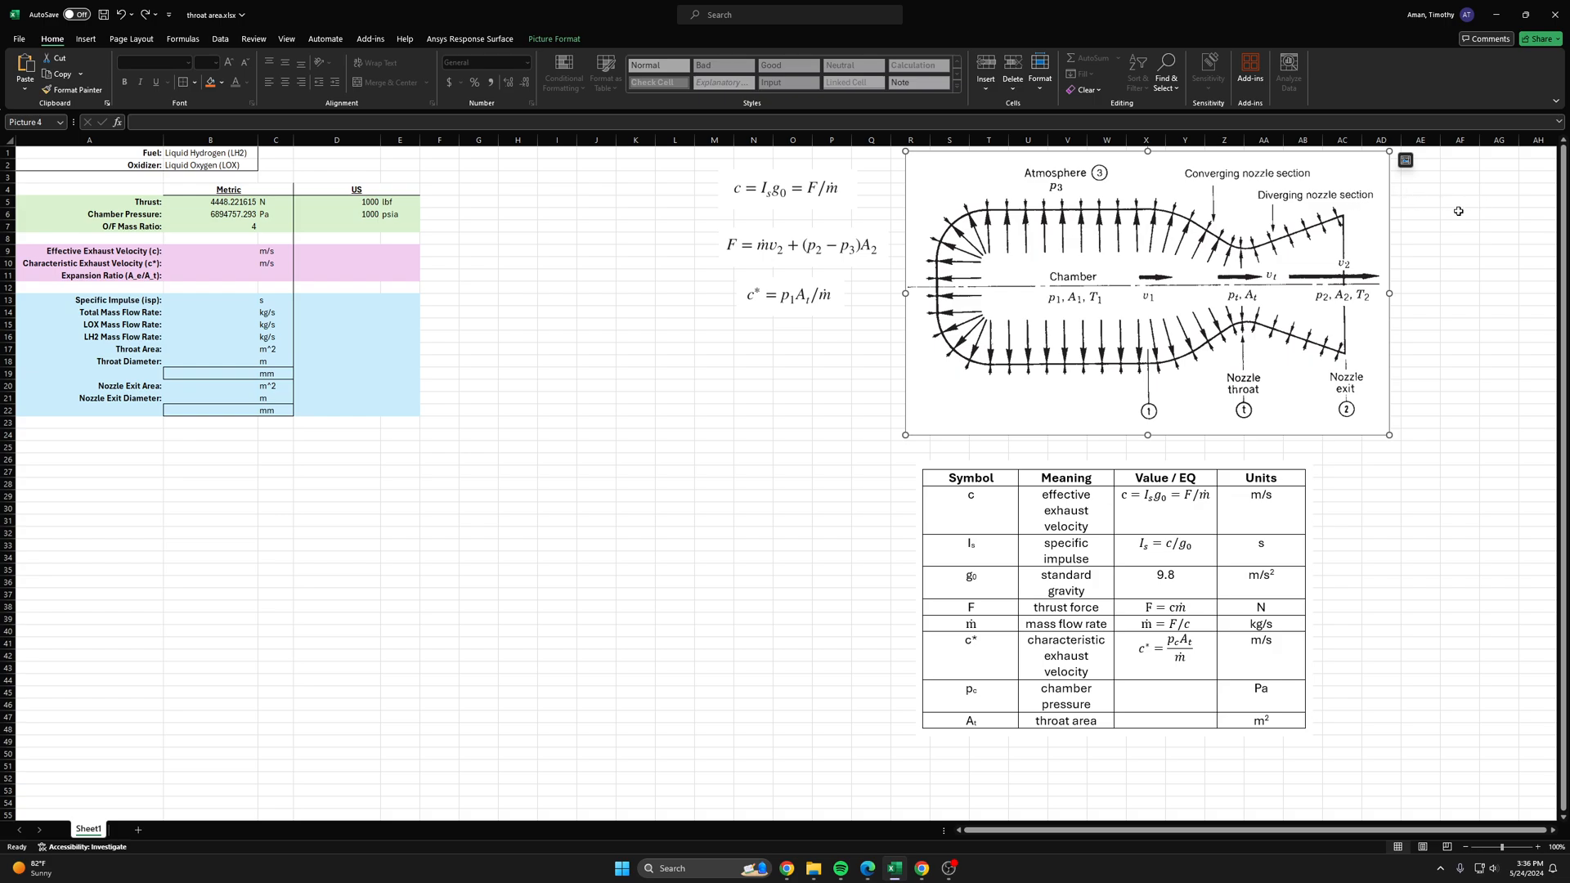
pyautogui.moveTo(1439, 196)
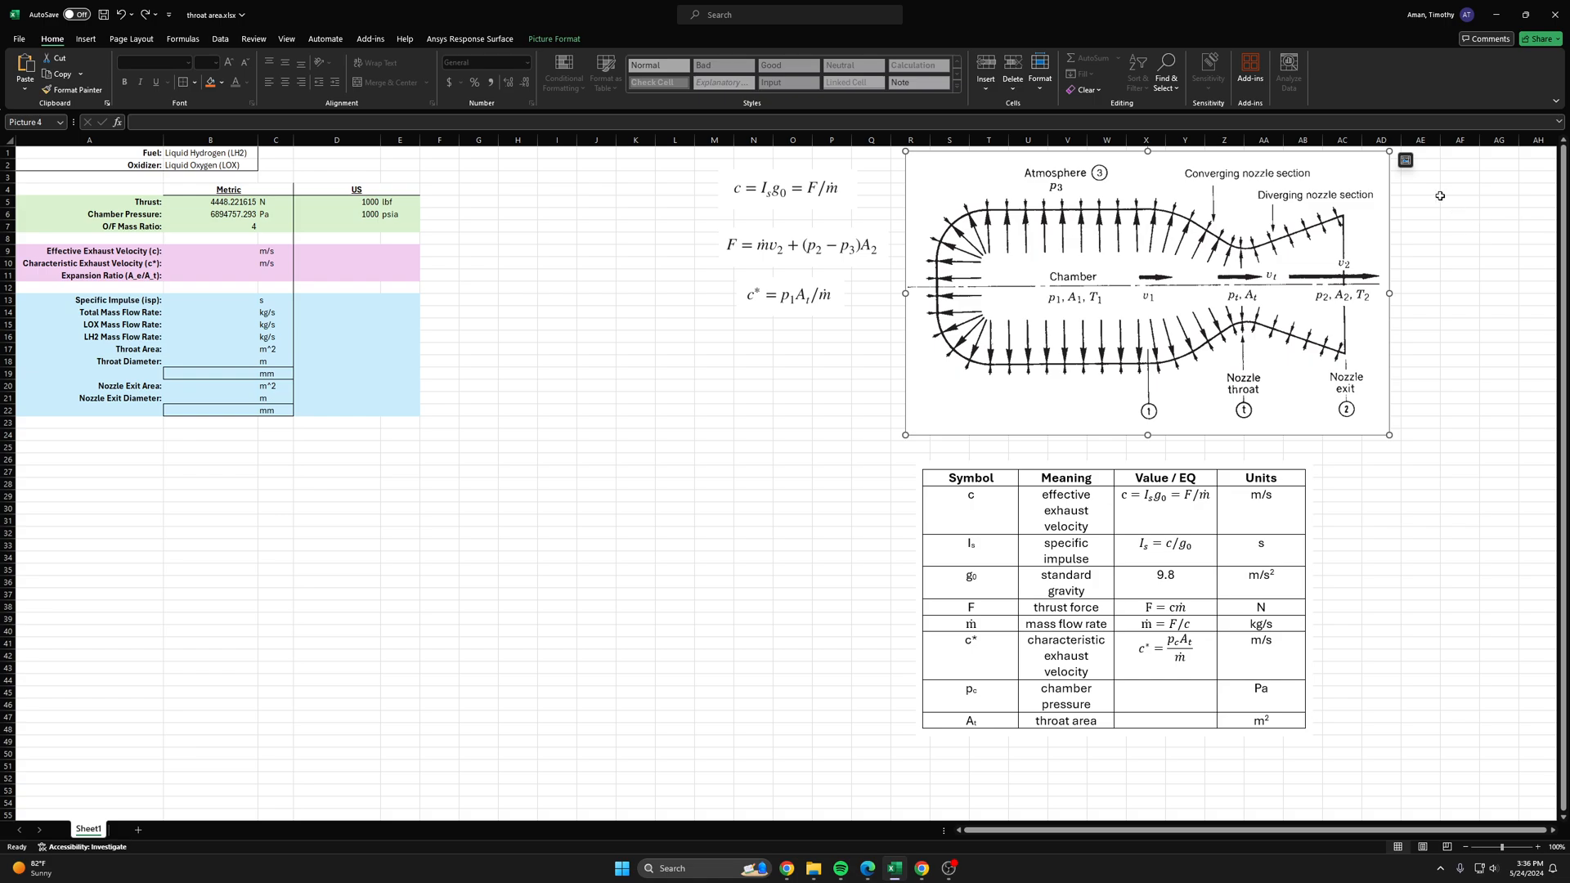
pyautogui.moveTo(1483, 224)
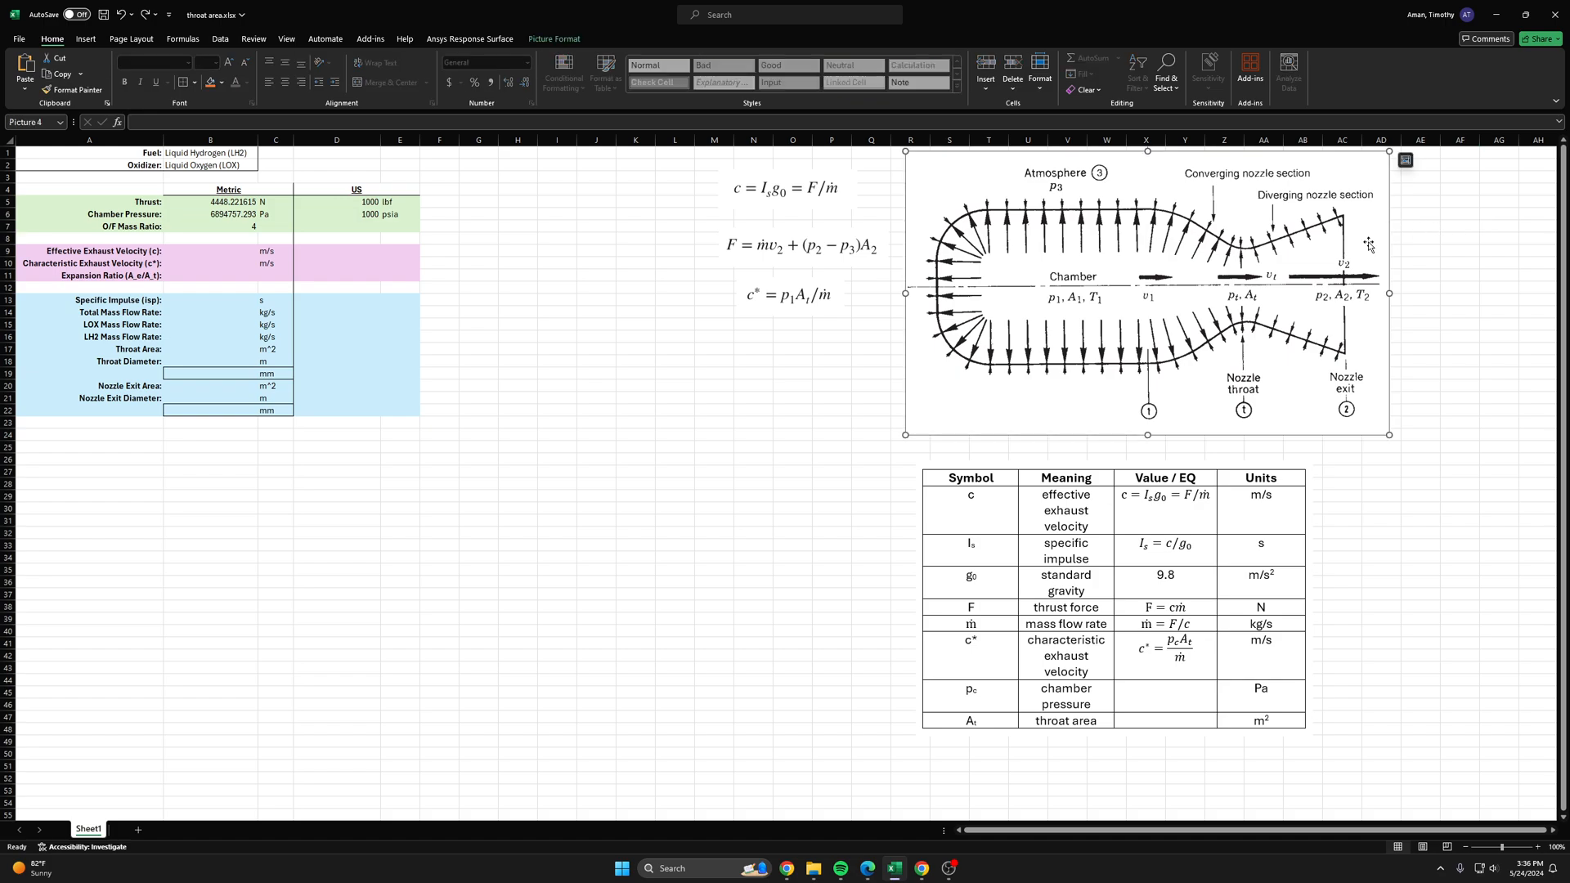
pyautogui.click(1419, 201)
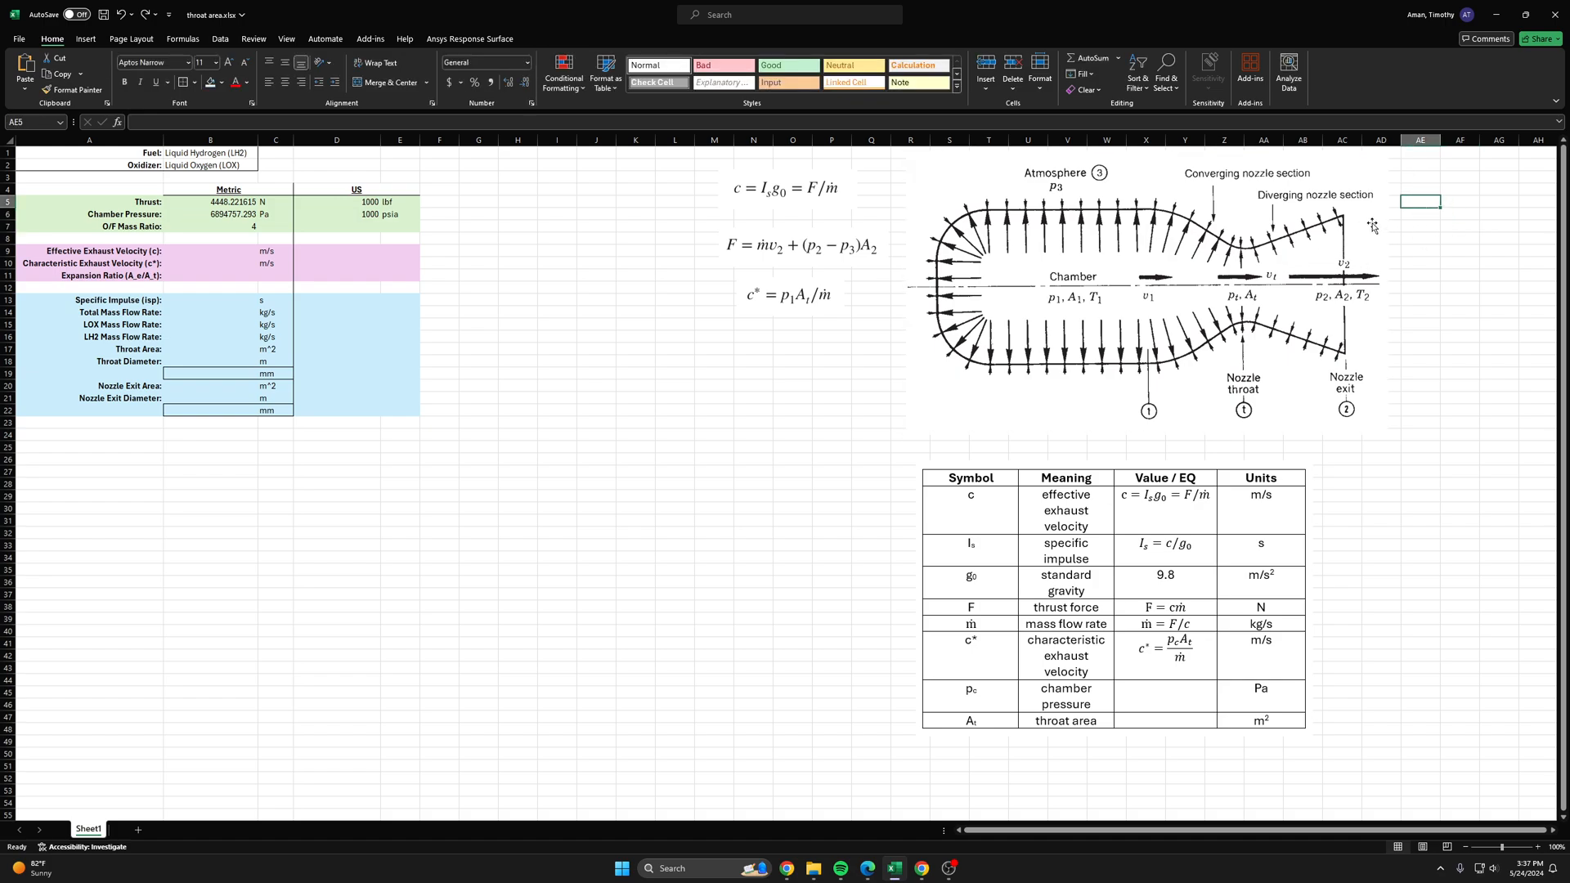
pyautogui.click(1460, 213)
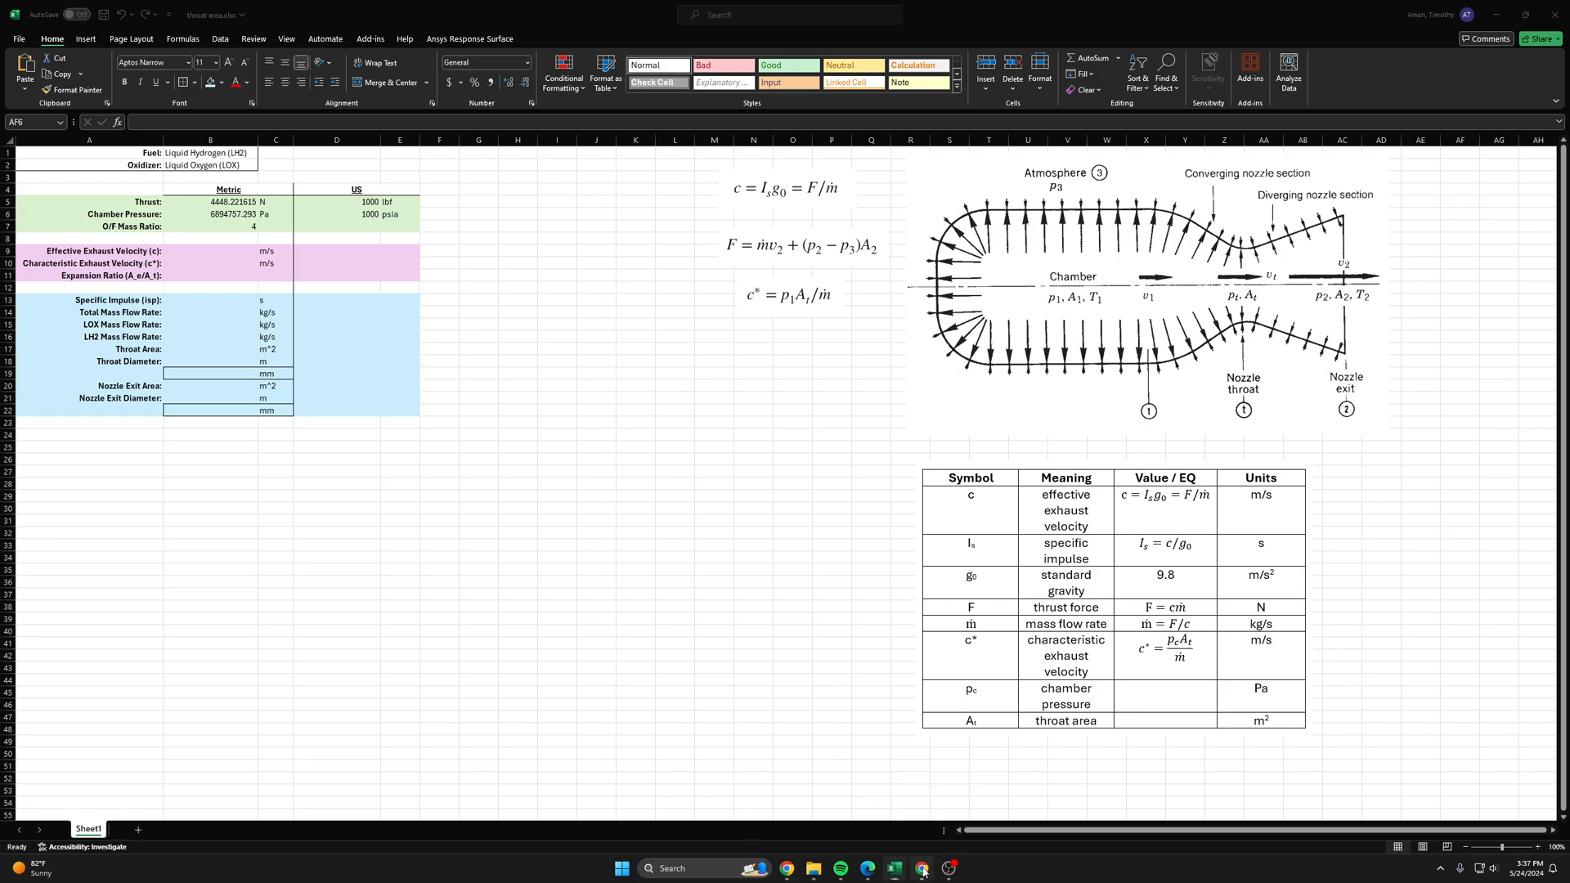
pyautogui.click(922, 868)
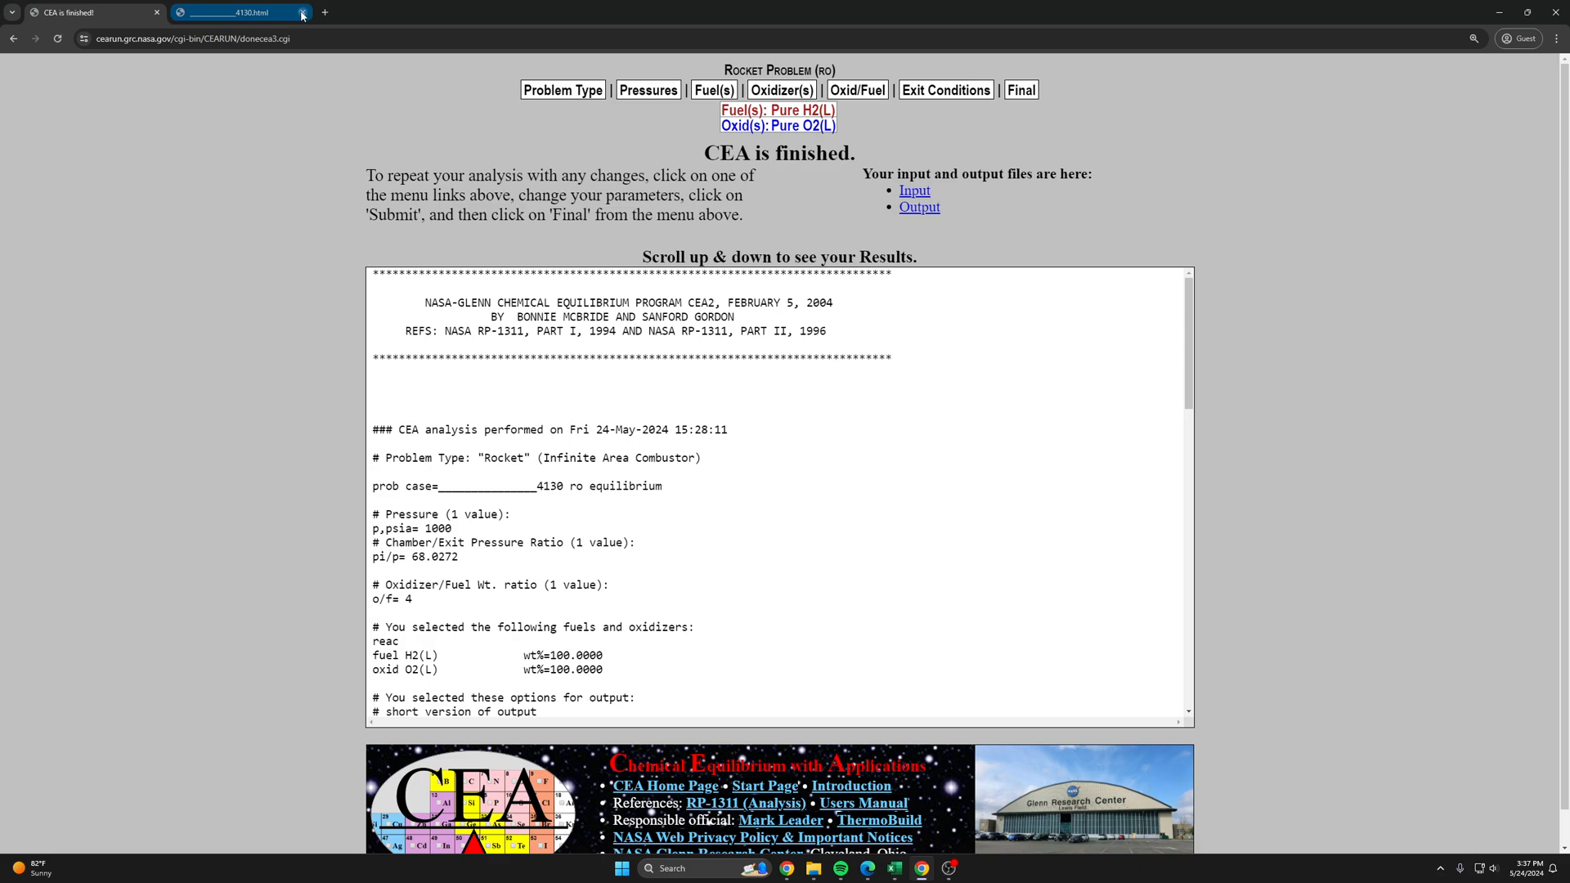
pyautogui.click(561, 90)
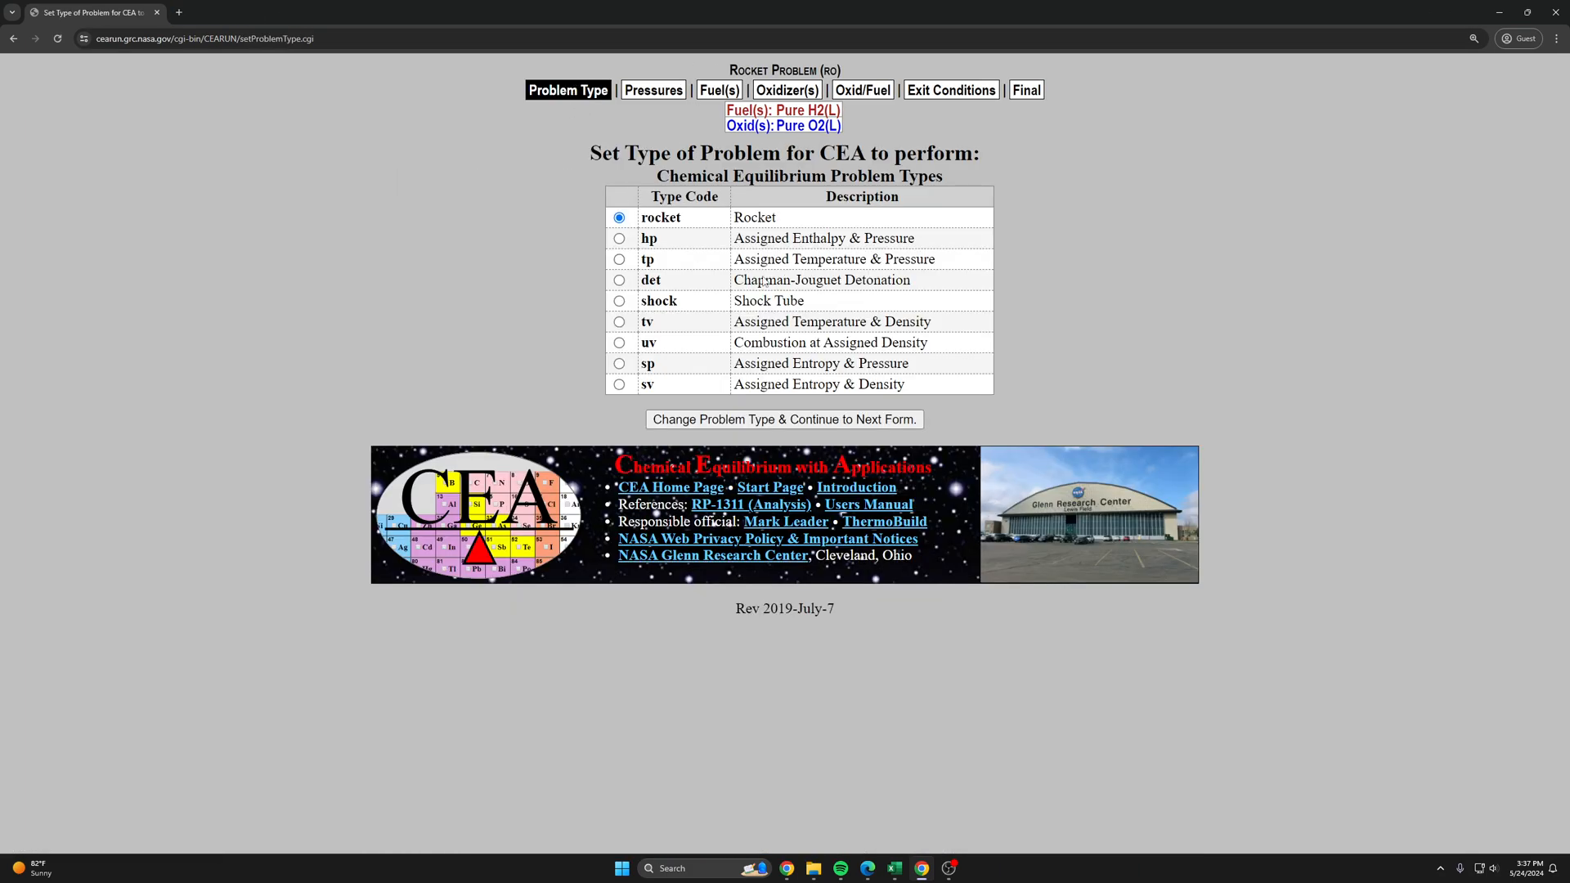
pyautogui.click(783, 419)
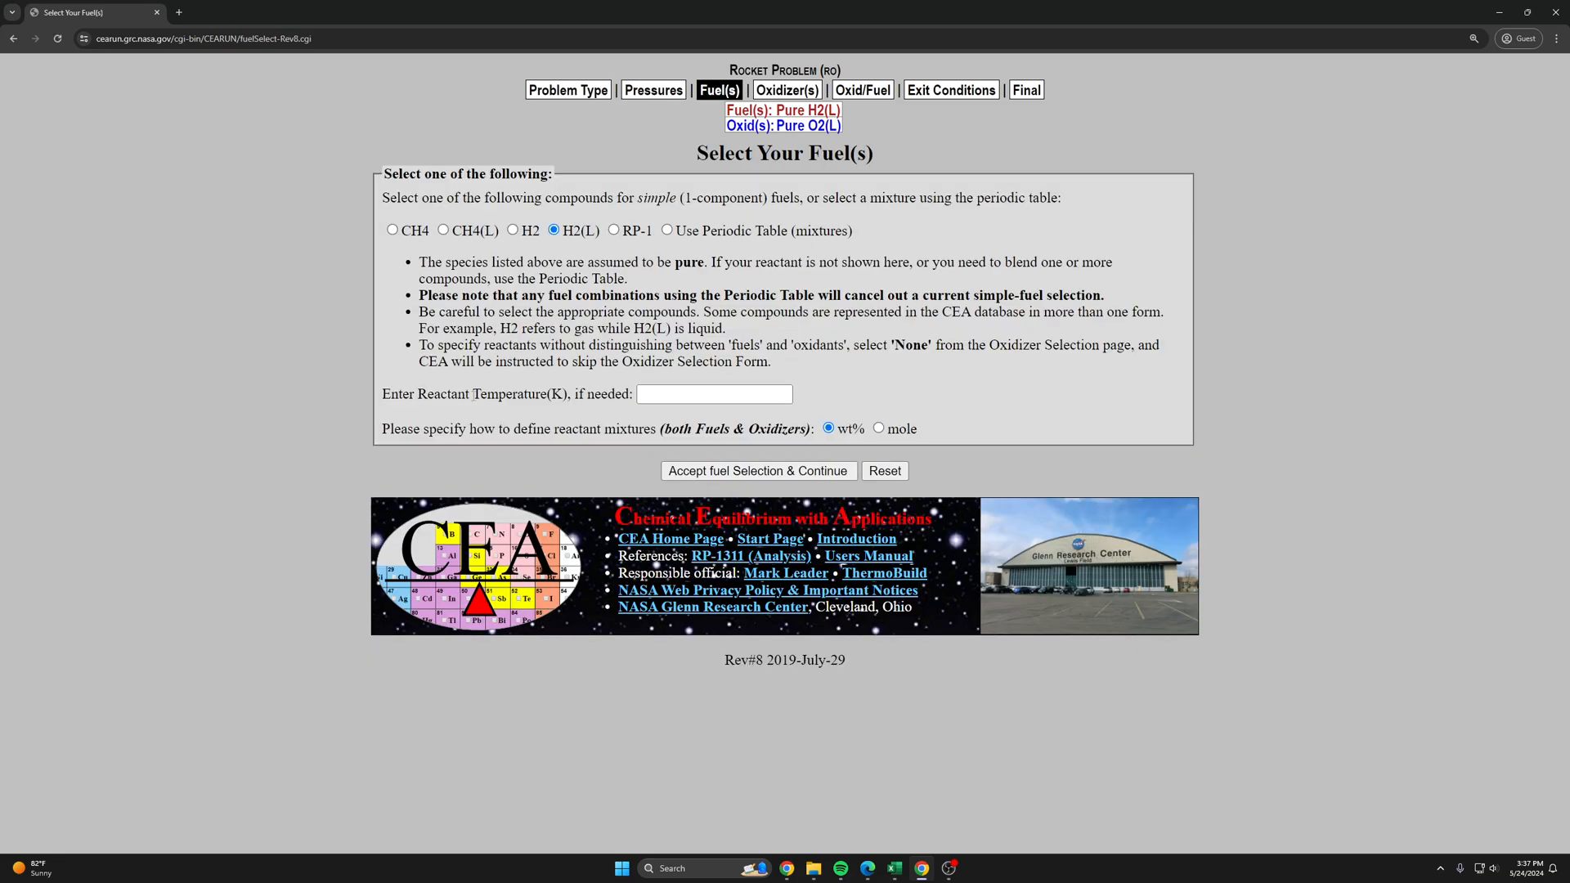
# Step: Accept H2(L) fuel and O2(L) oxidizer, o/f 4 and Pc/Pe 68.0272, and run the analysis
pyautogui.click(757, 471)
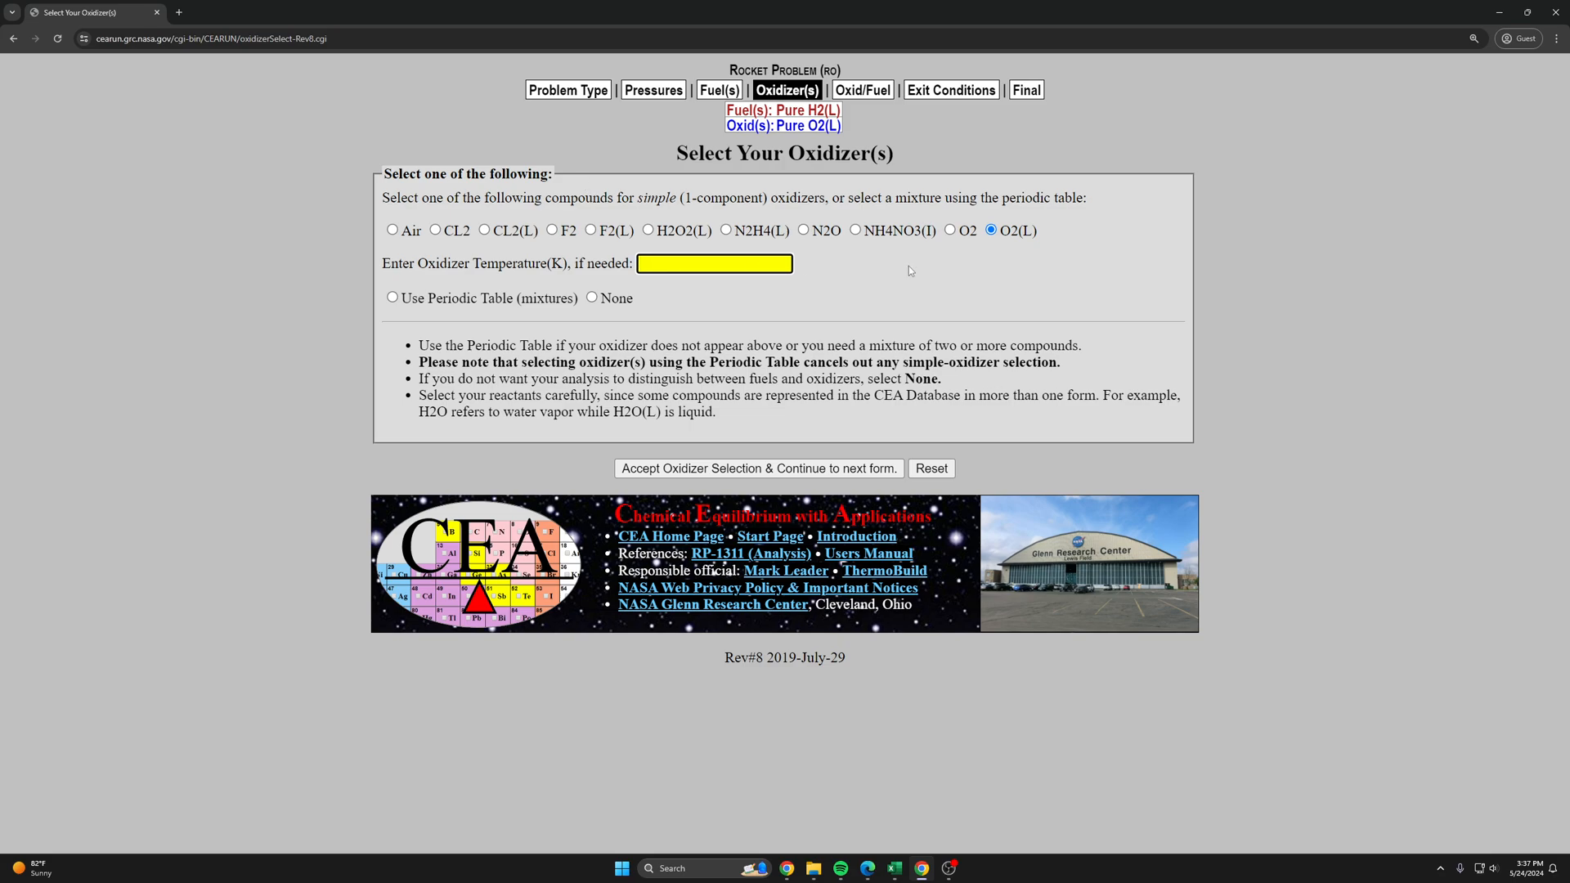
pyautogui.click(757, 468)
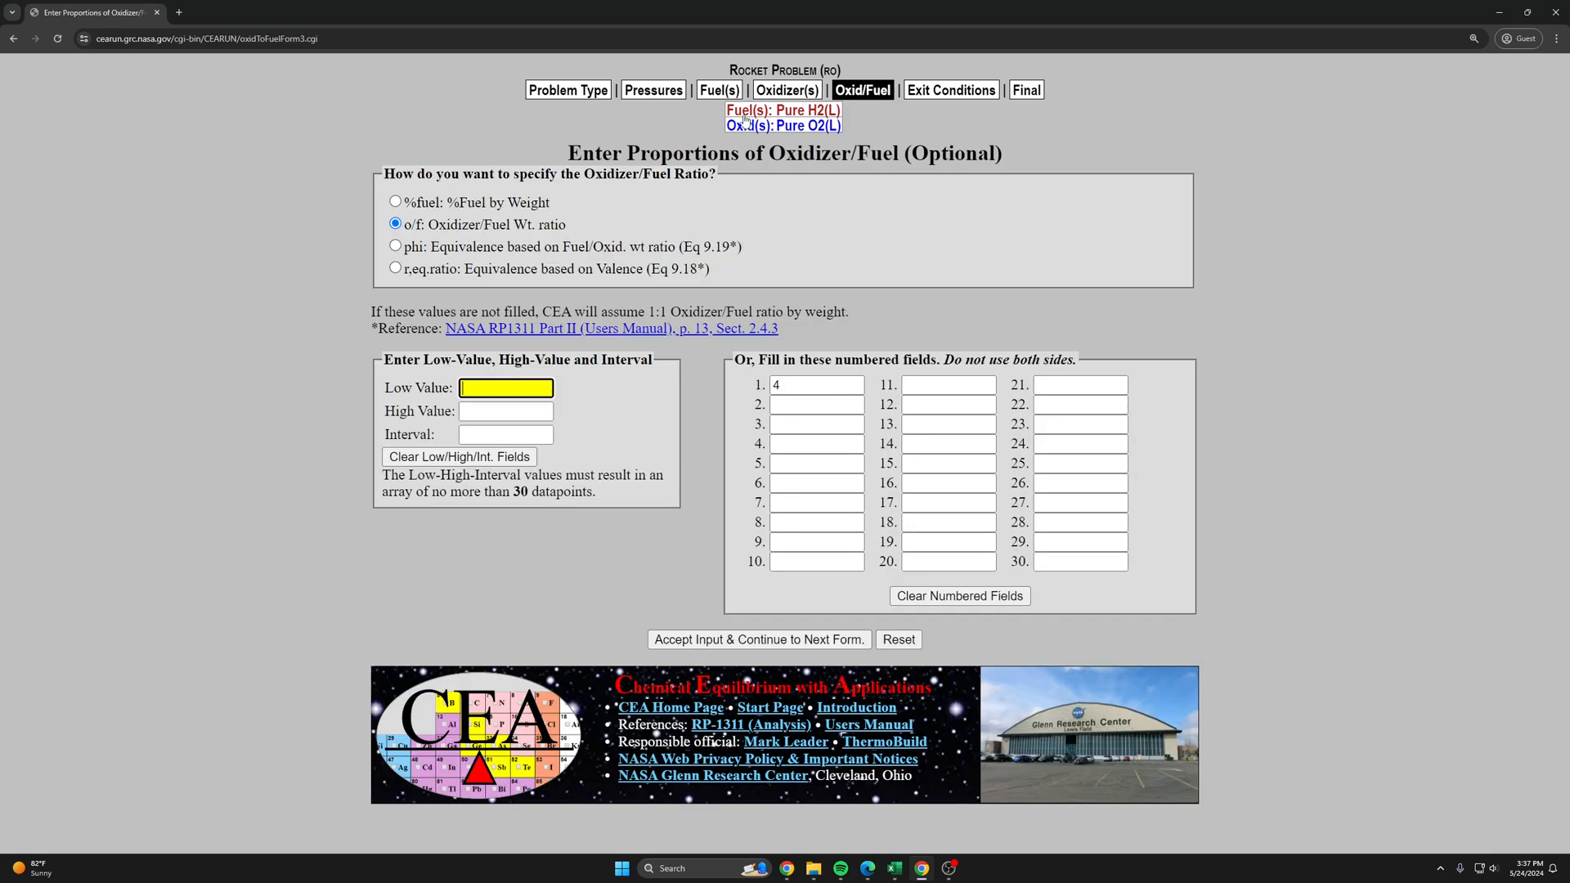
pyautogui.click(814, 385)
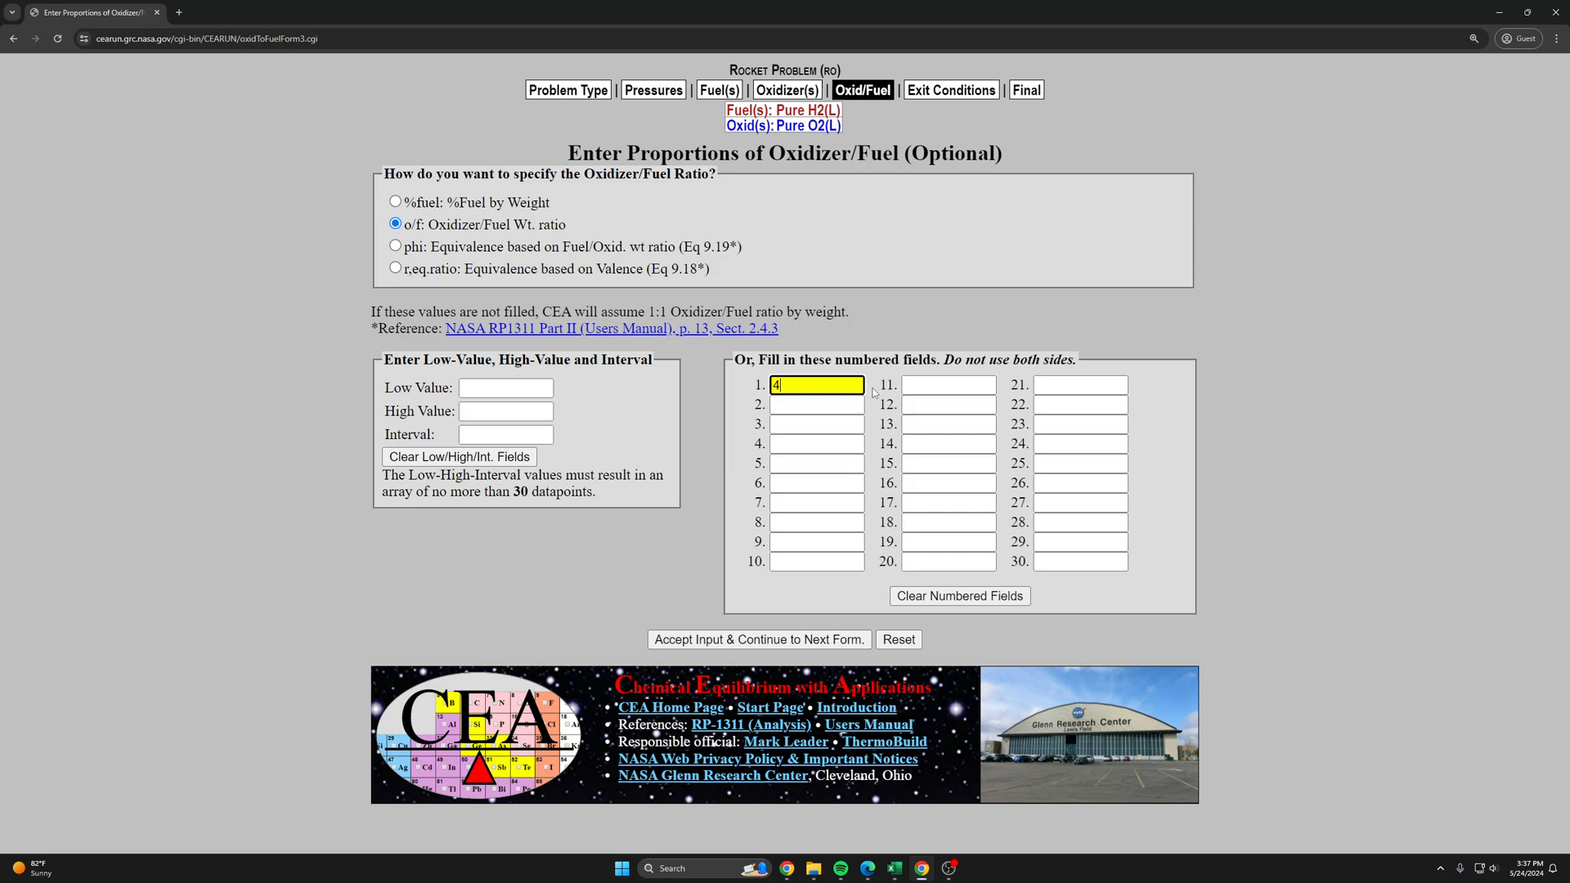
pyautogui.click(757, 640)
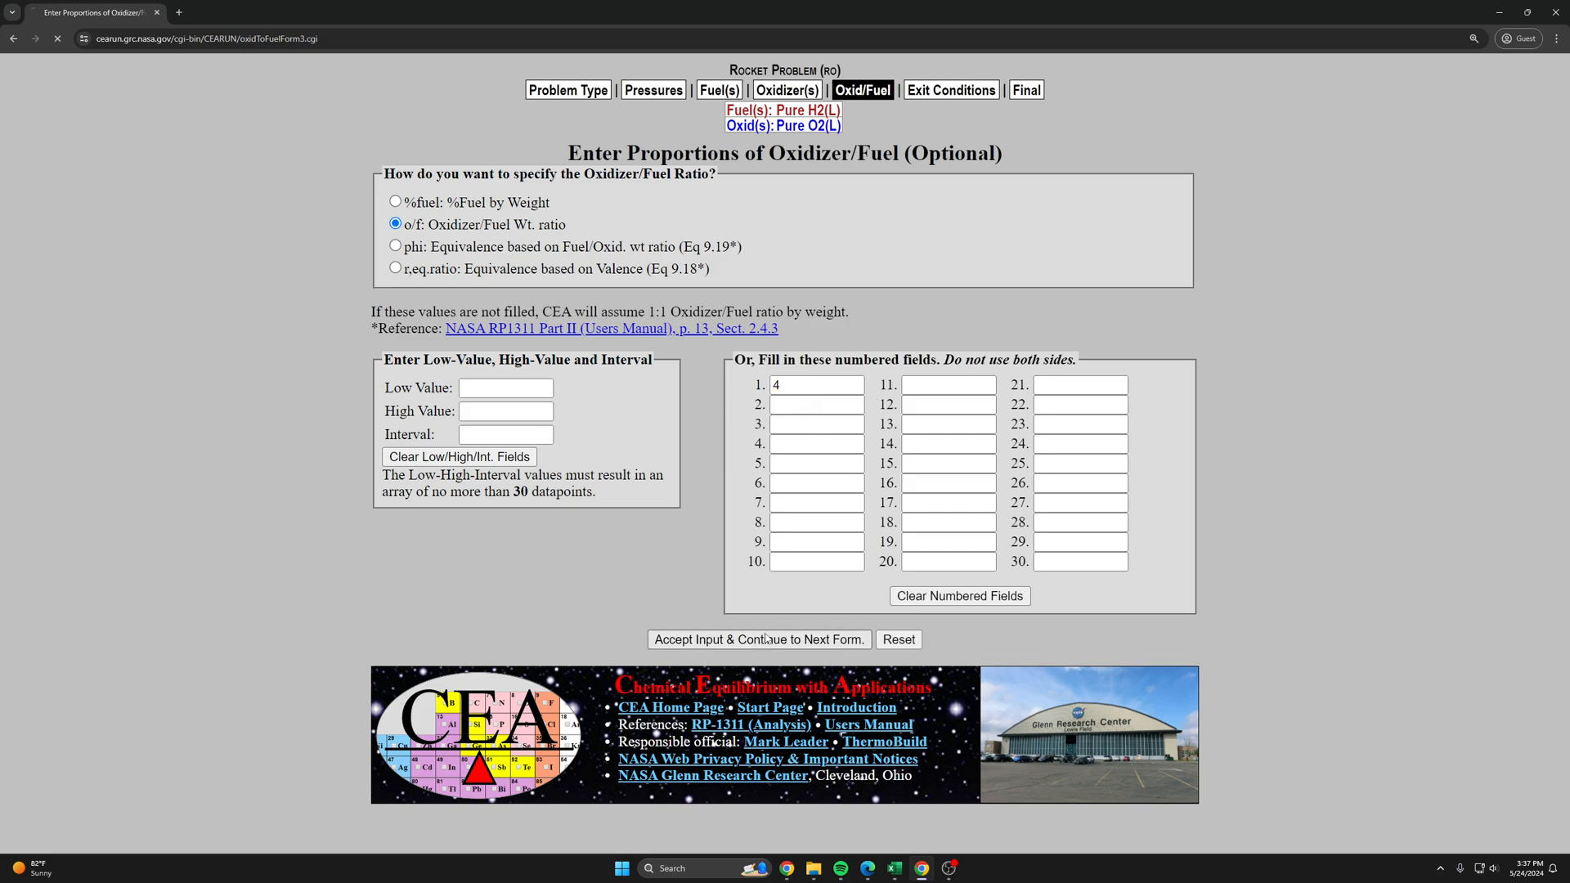
pyautogui.click(757, 640)
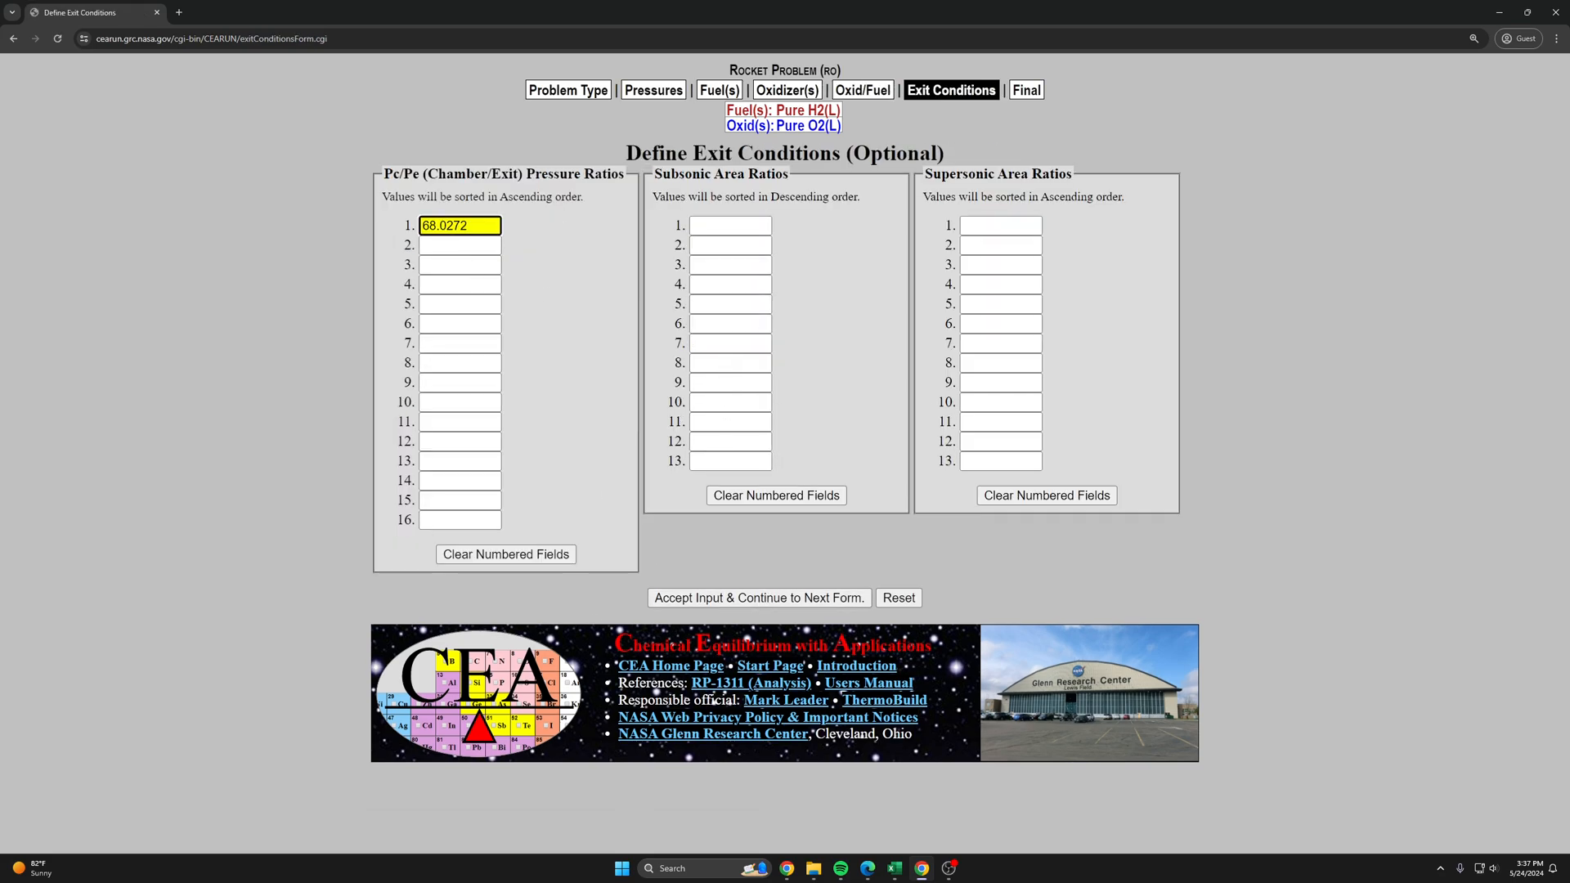
pyautogui.moveTo(477, 217)
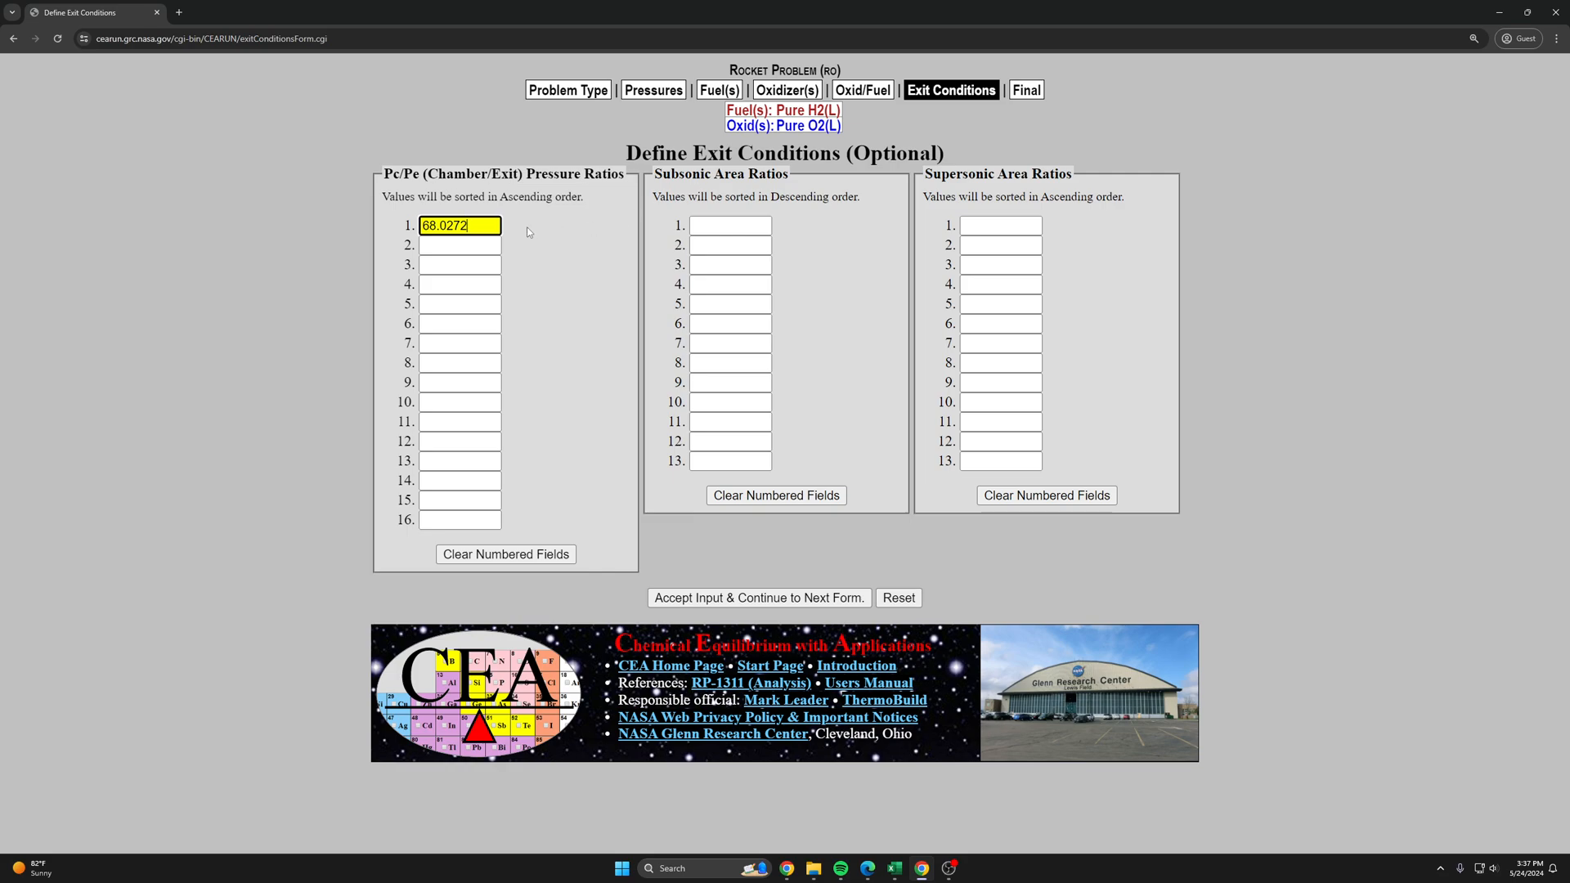
pyautogui.click(758, 598)
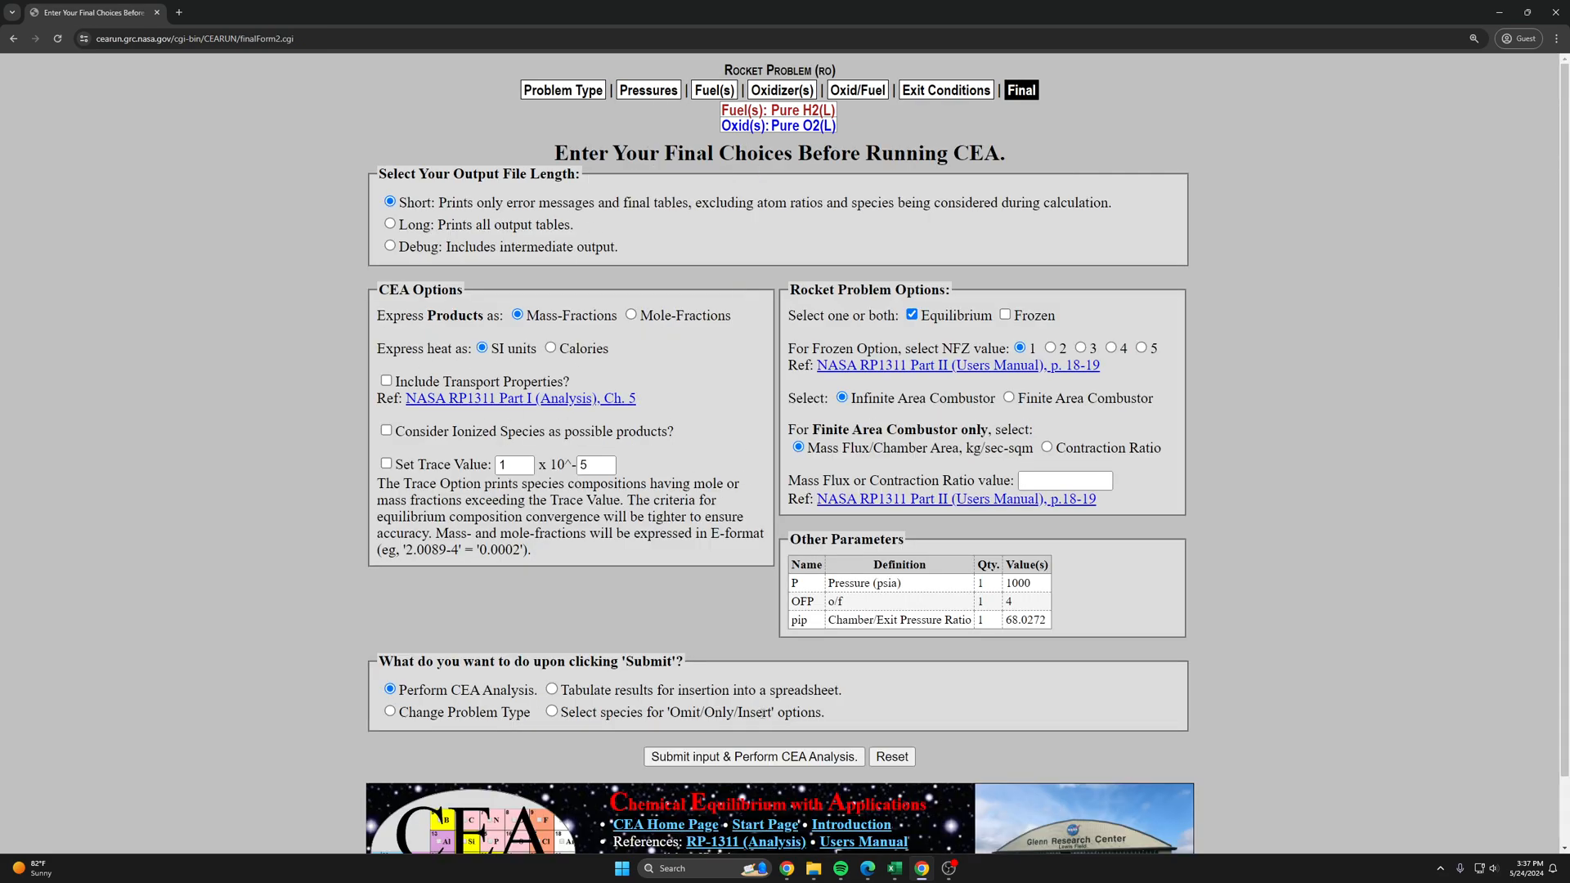
pyautogui.click(752, 755)
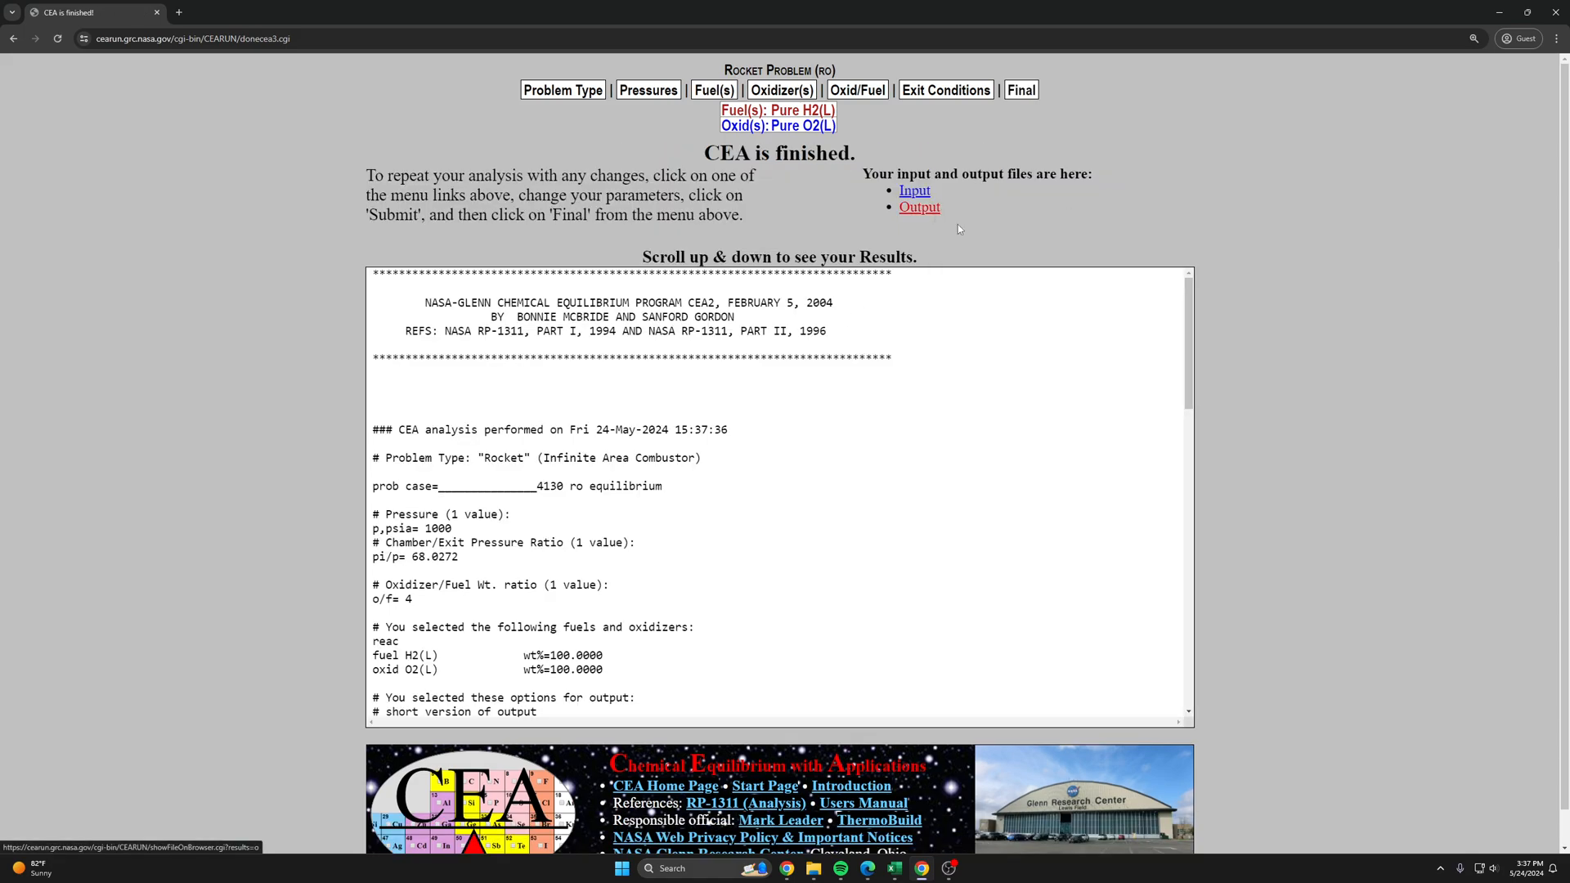
# Step: View the full CEA output report and select the exit Isp value 3816.3 m/s
pyautogui.click(918, 207)
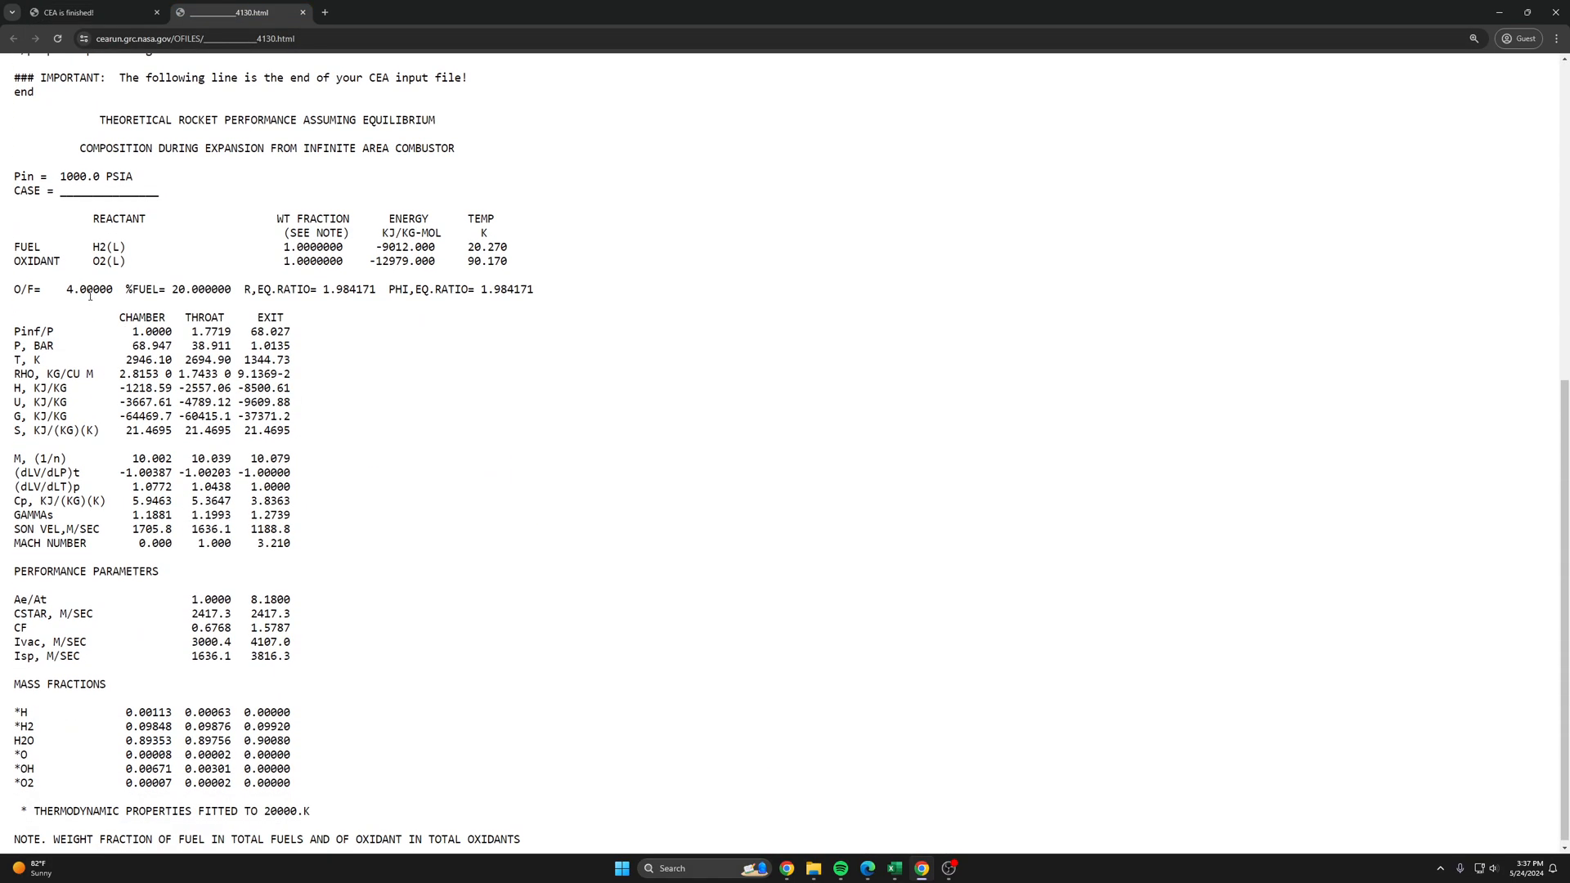
pyautogui.moveTo(60, 289); pyautogui.dragTo(373, 290)
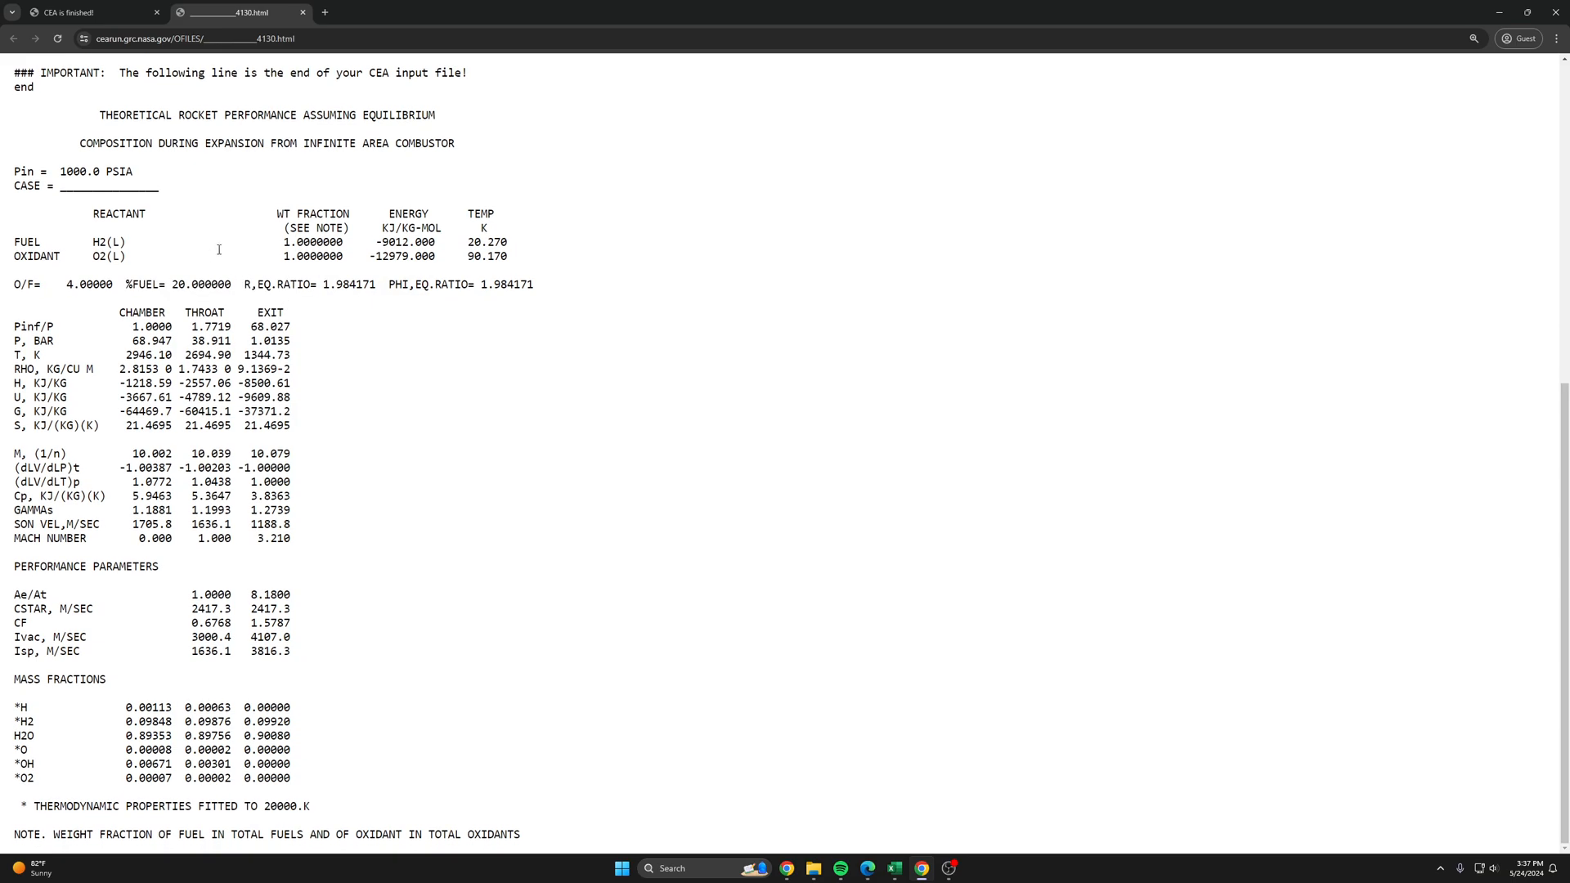
pyautogui.moveTo(172, 281)
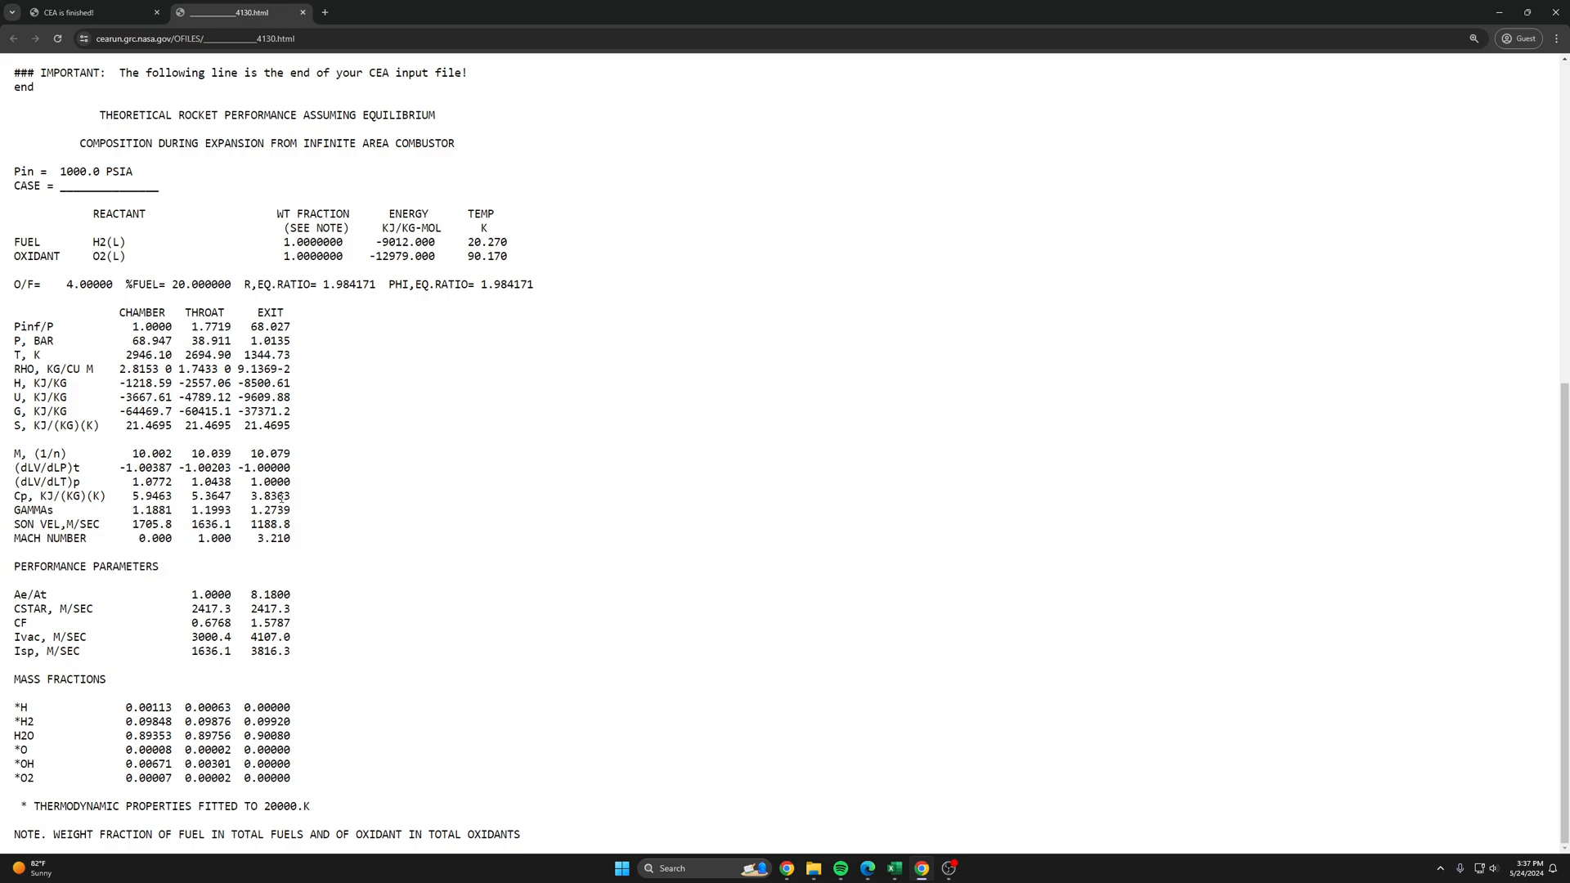
pyautogui.moveTo(307, 556)
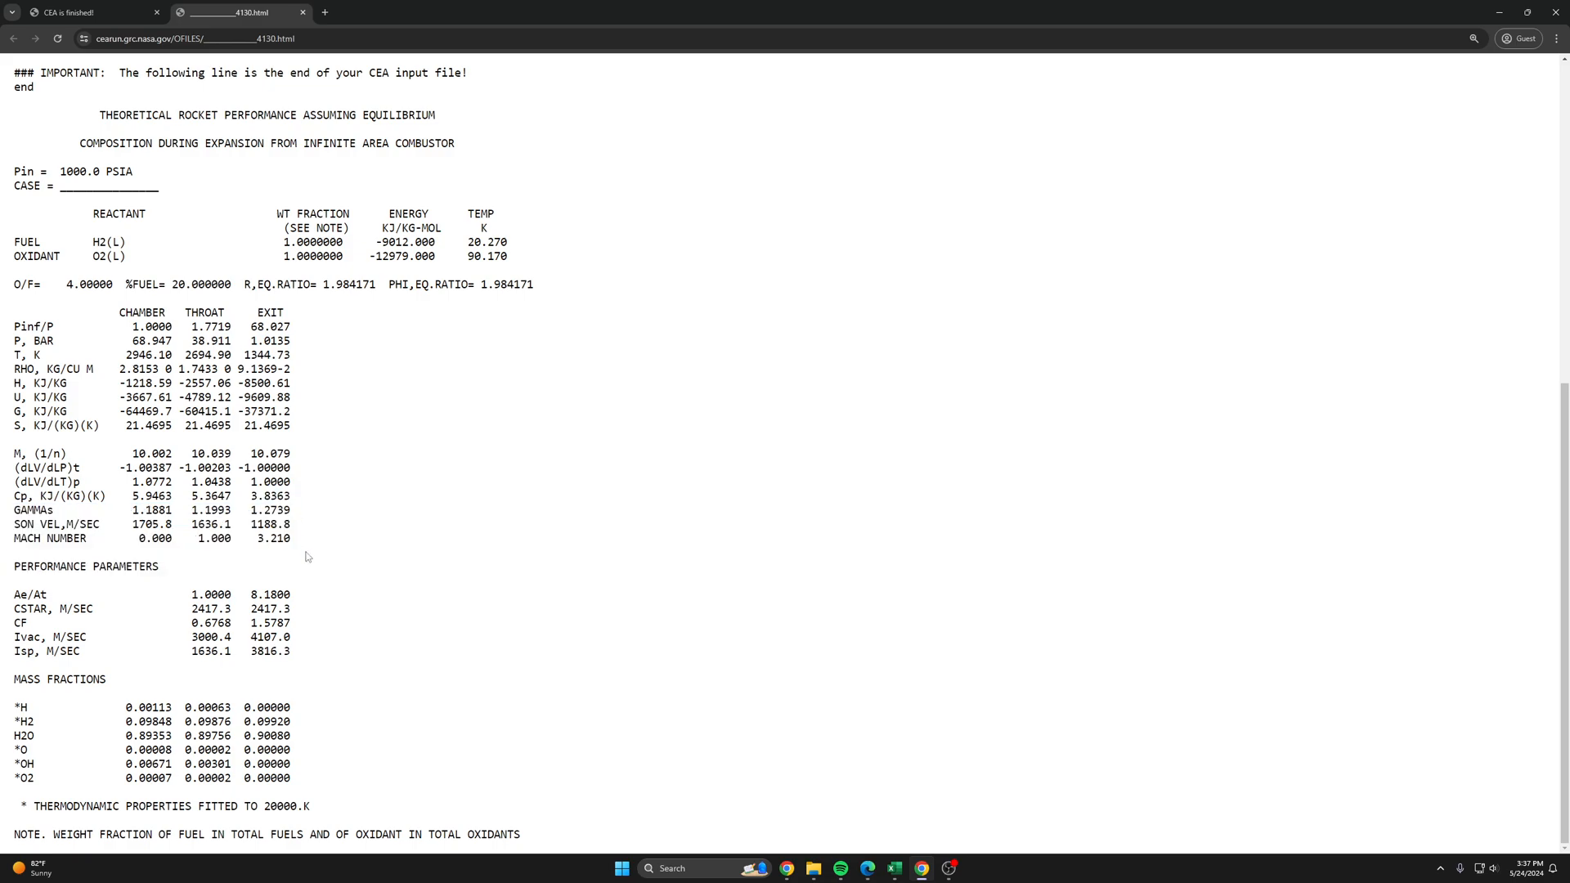
pyautogui.moveTo(278, 665)
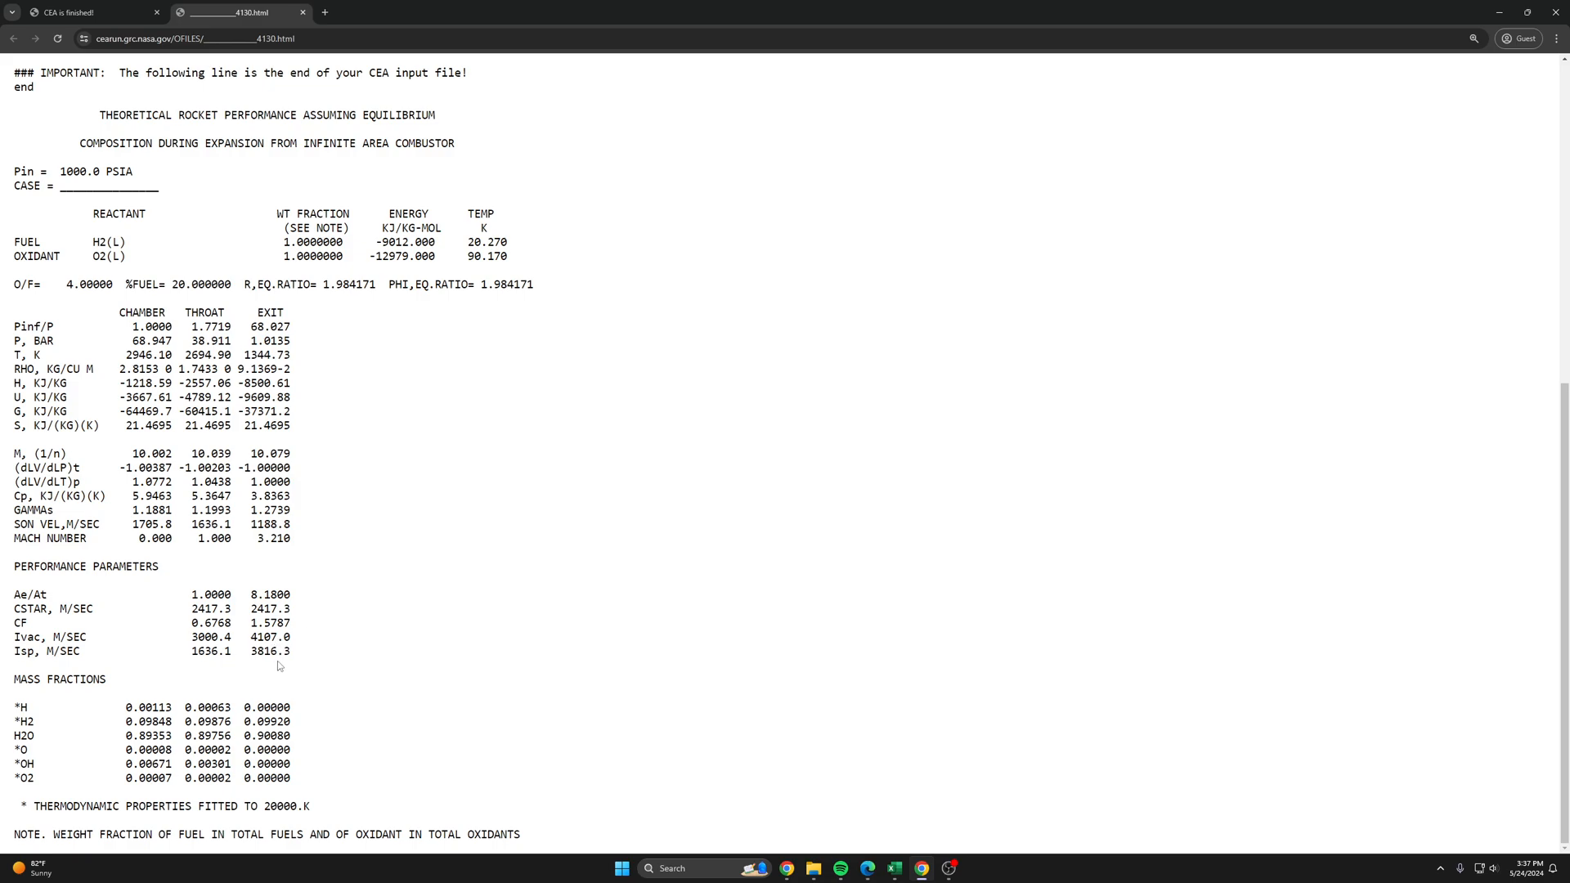
pyautogui.doubleClick(271, 651)
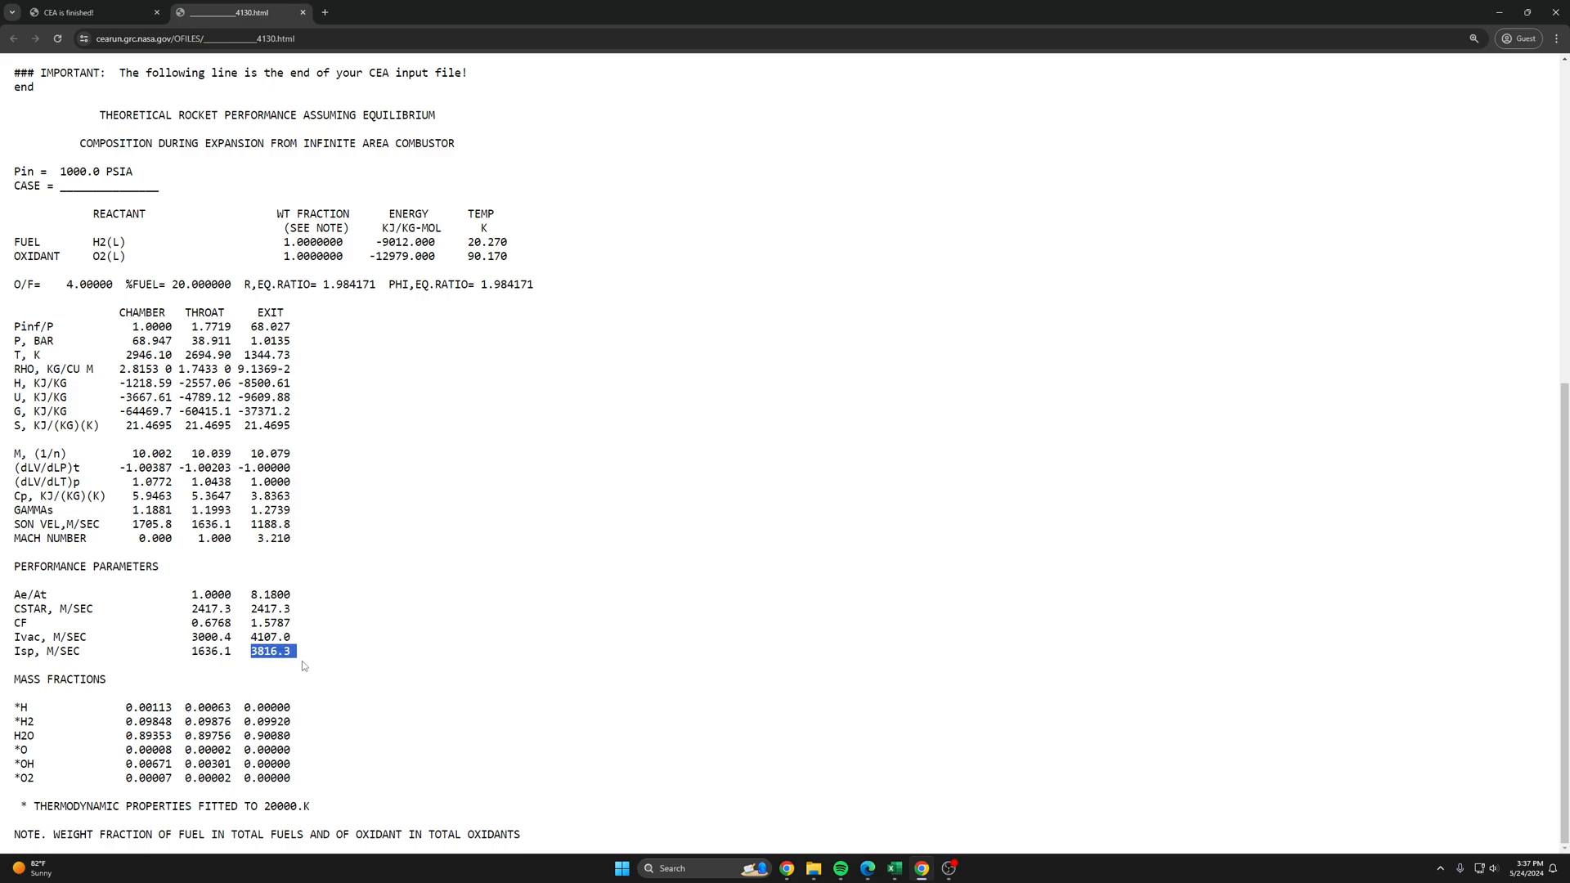
pyautogui.moveTo(770, 711)
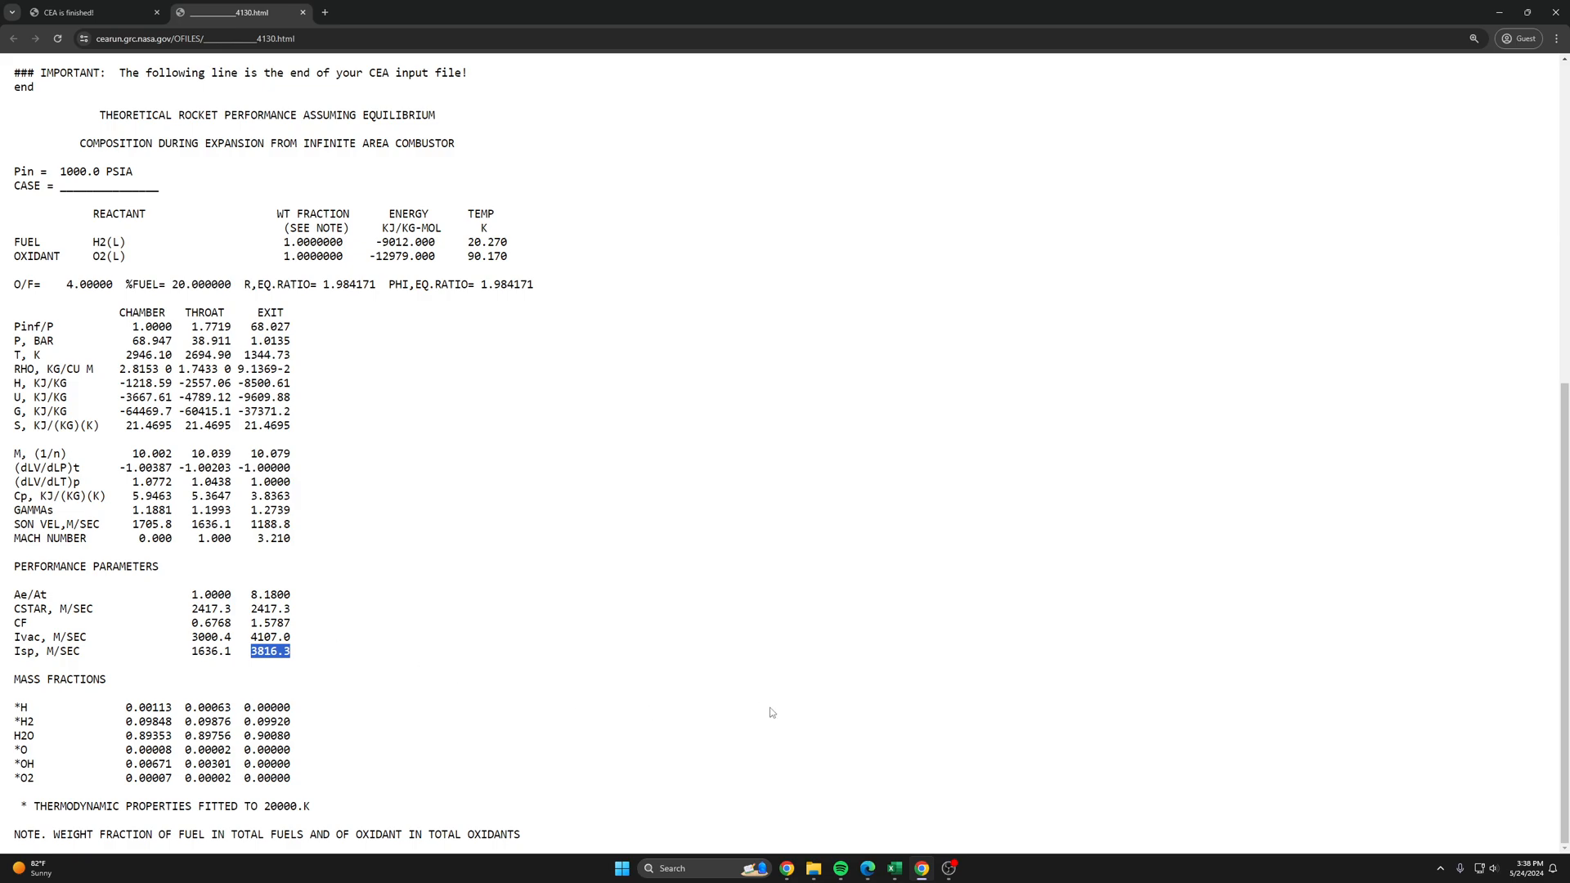
# Step: Compute specific impulse in B13 as =B9/9.8, giving 389.418 s
pyautogui.click(895, 873)
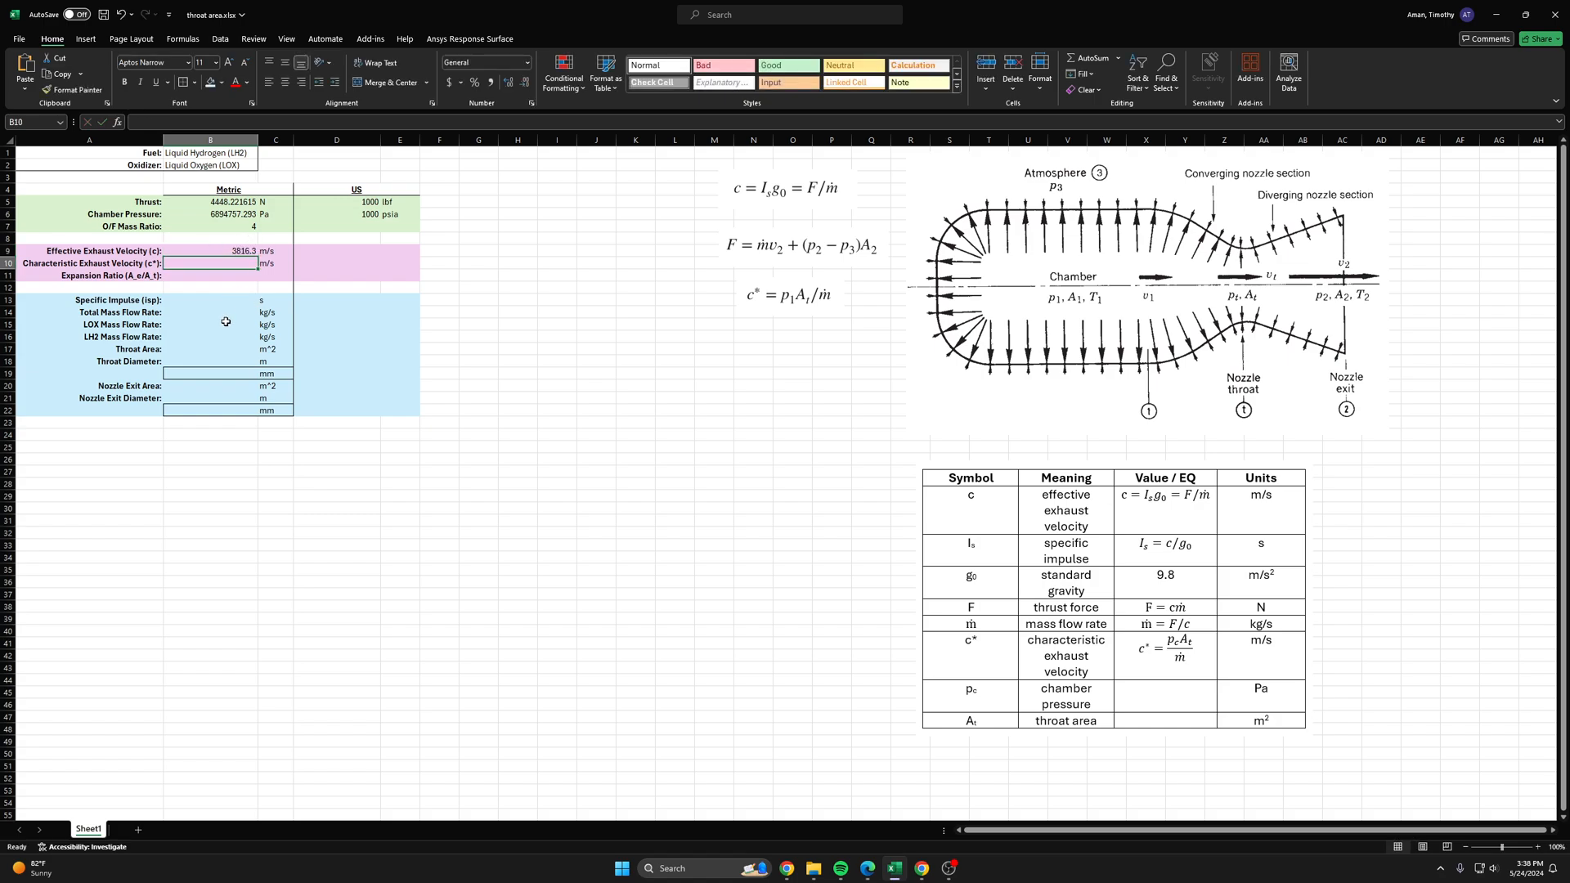
pyautogui.click(211, 301)
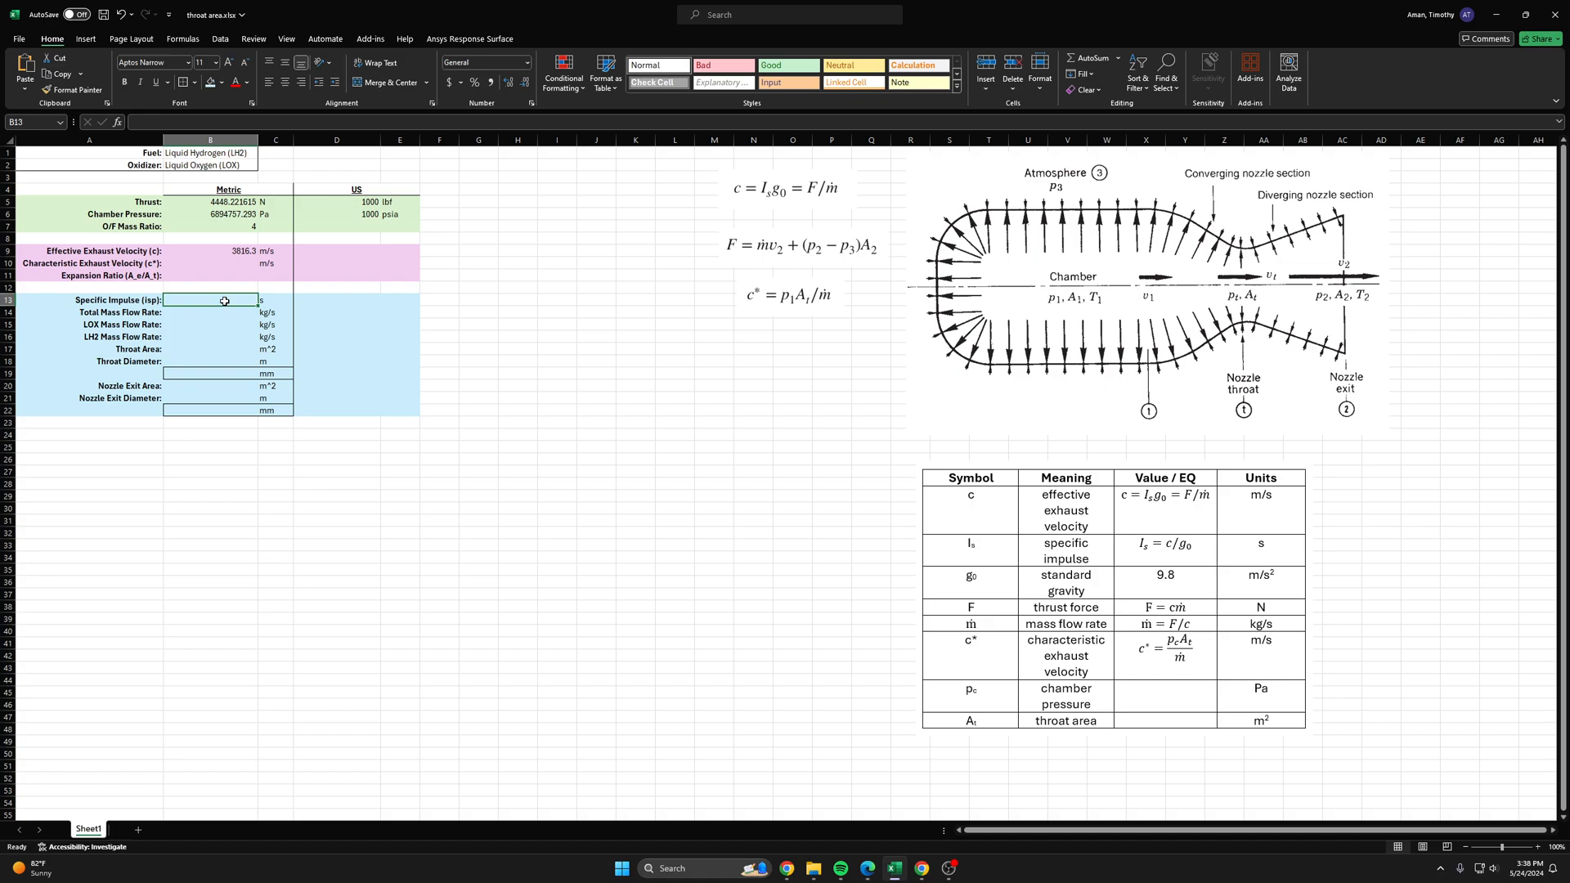
pyautogui.click(211, 252)
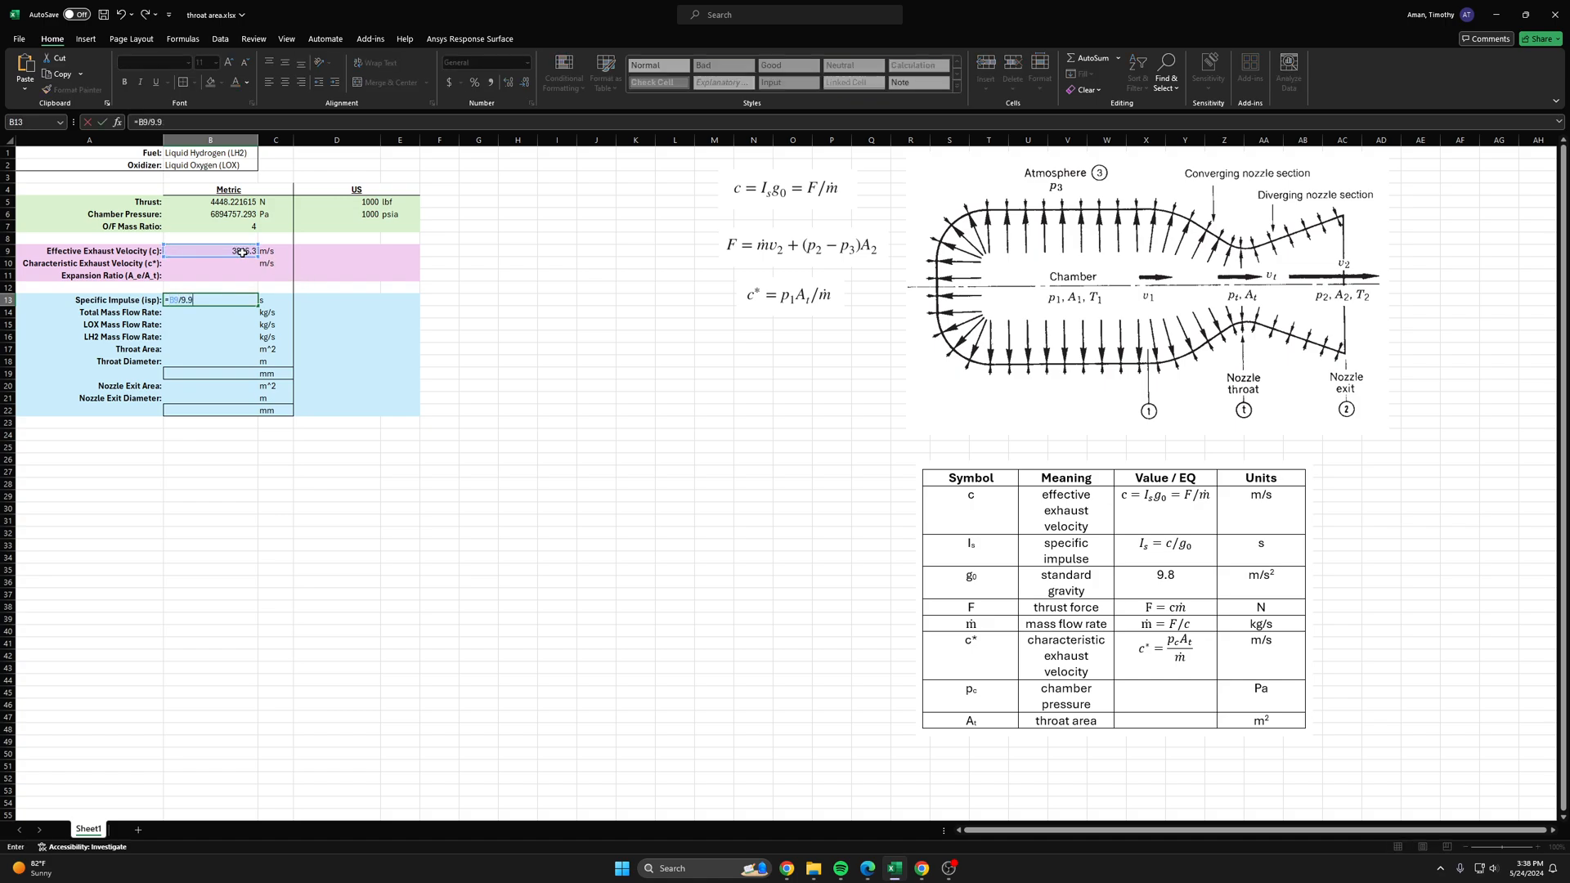
pyautogui.press('Return')
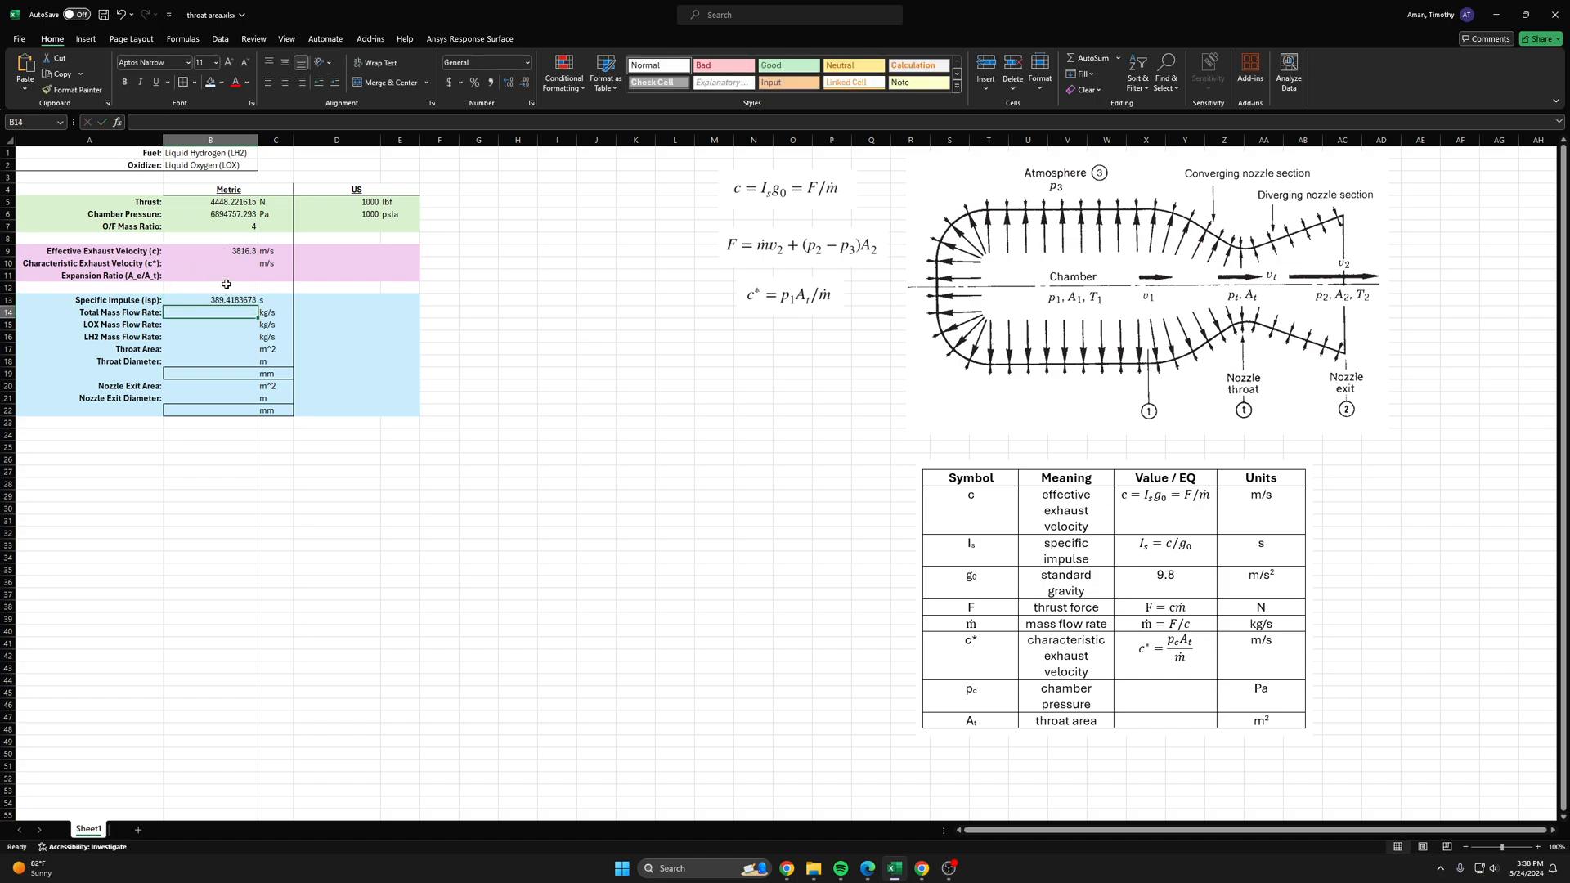
pyautogui.moveTo(212, 274)
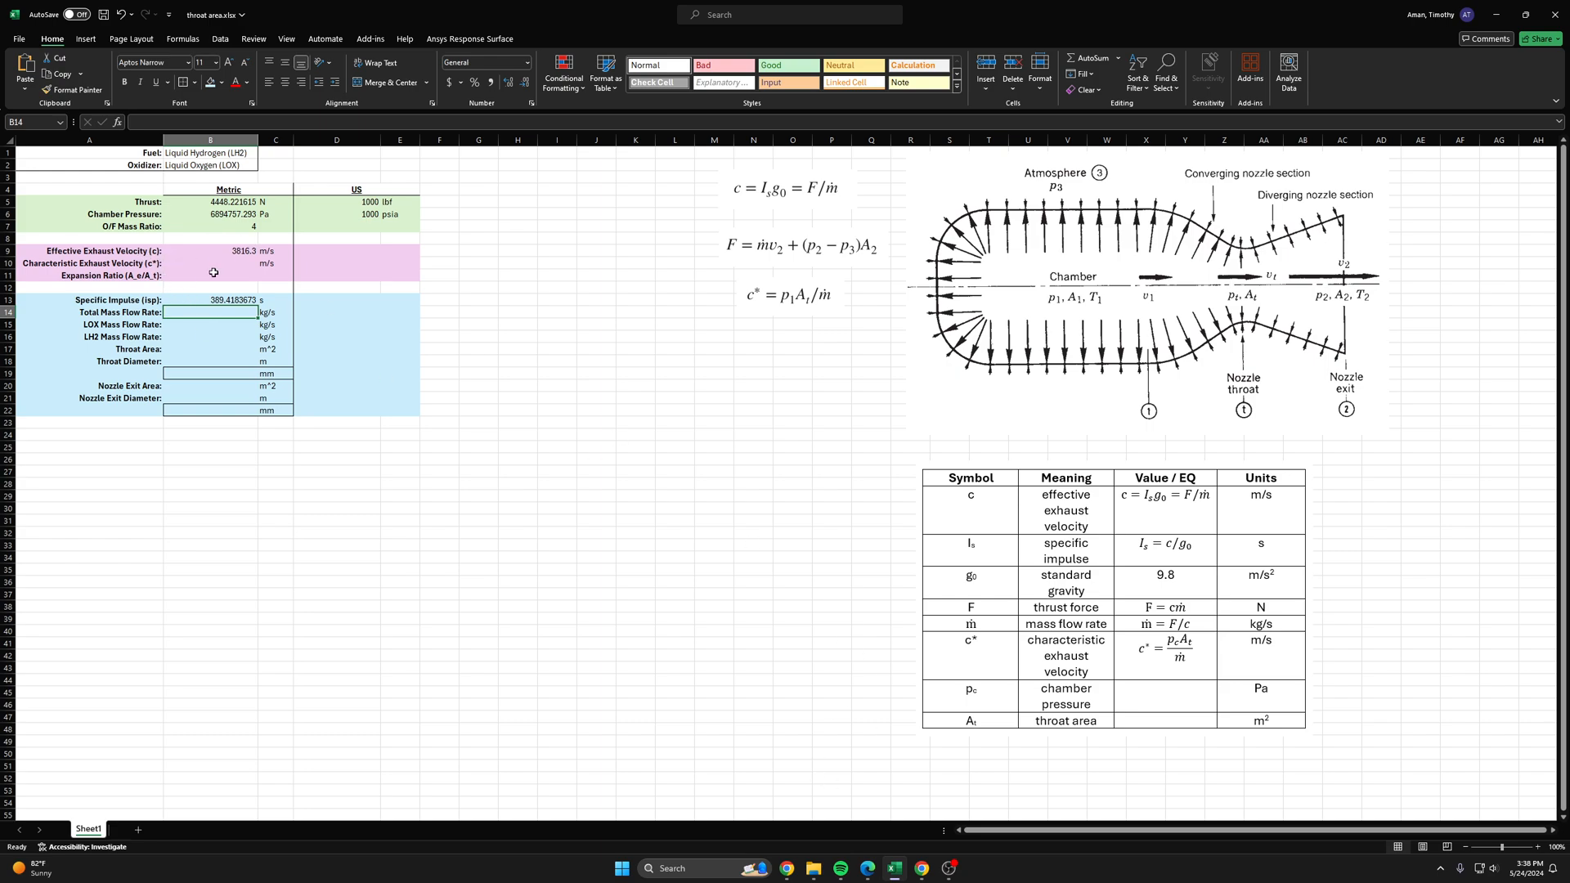
pyautogui.moveTo(922, 869)
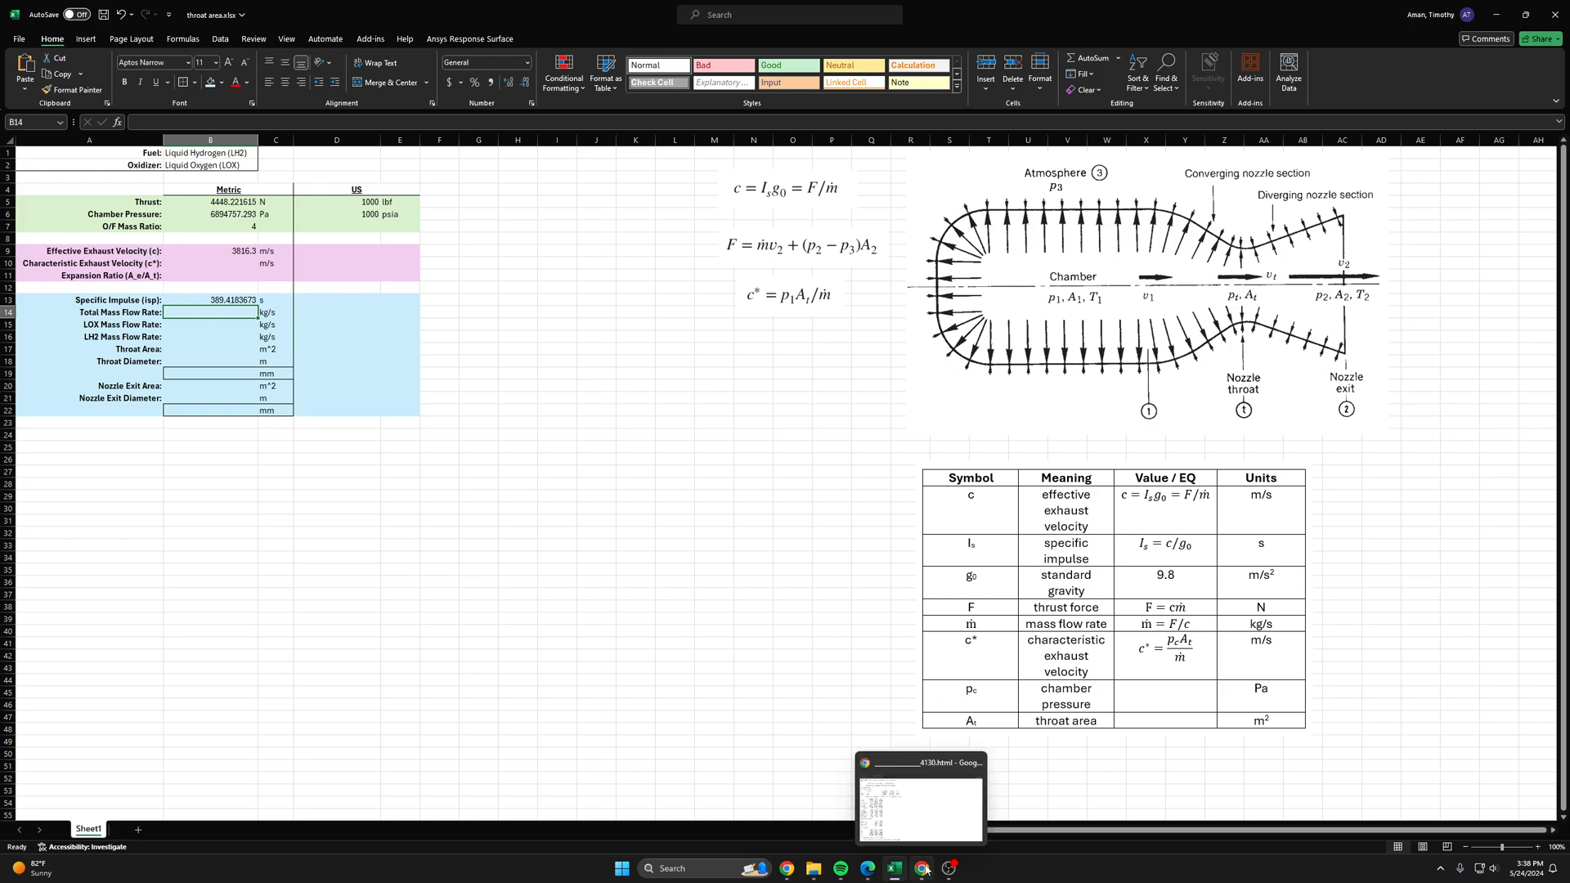
# Step: Bring c* 2417.3 m/s and Ae/At 8.18 from the CEA output into B10 and B11
pyautogui.click(921, 799)
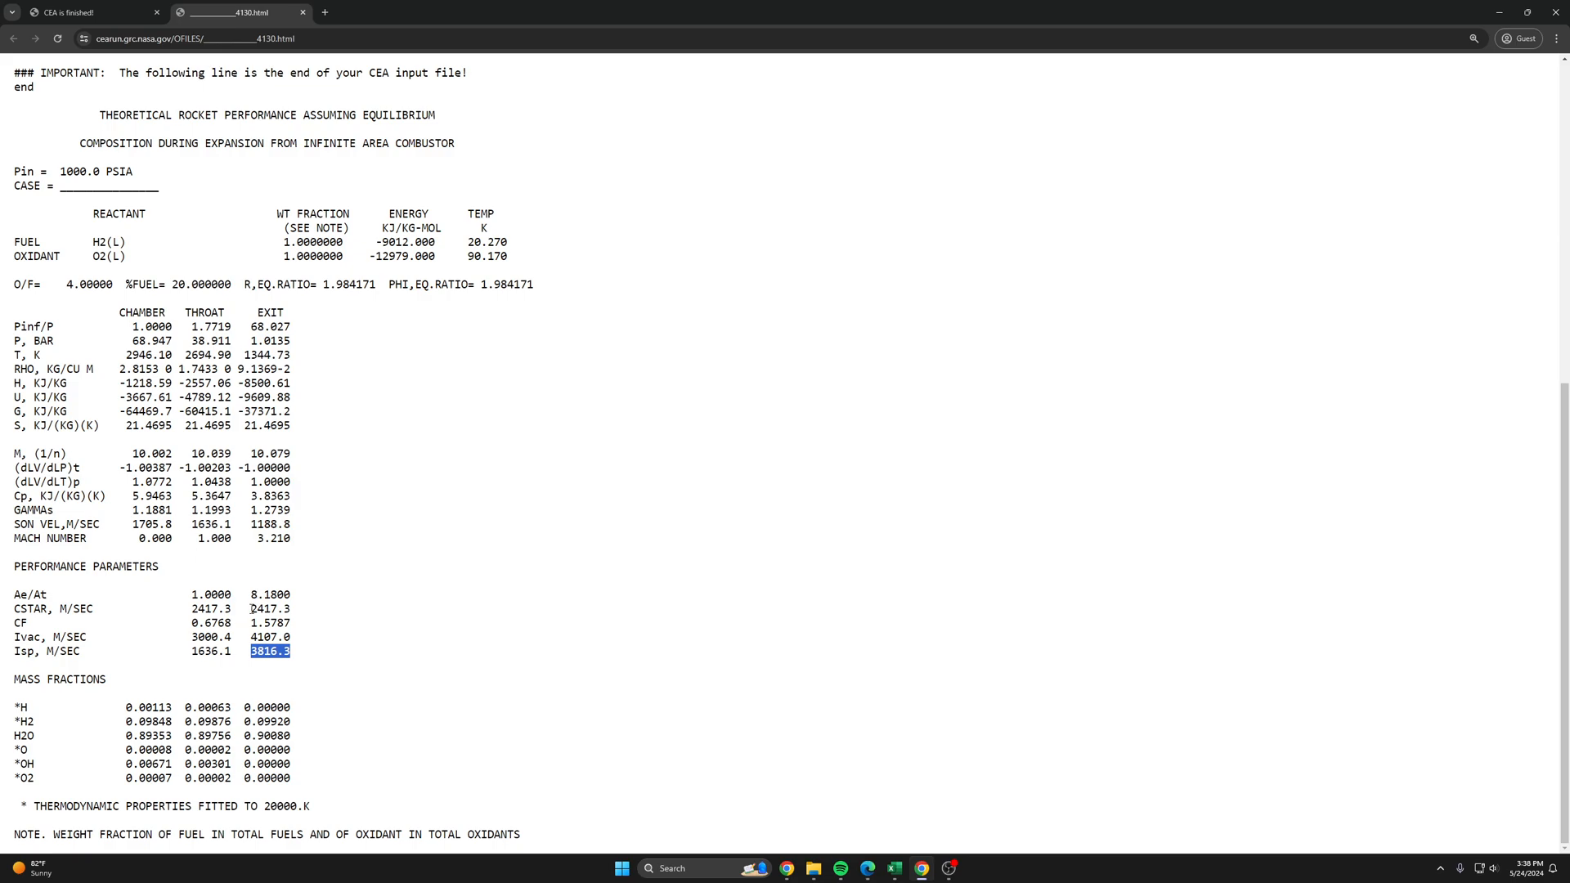
pyautogui.click(893, 869)
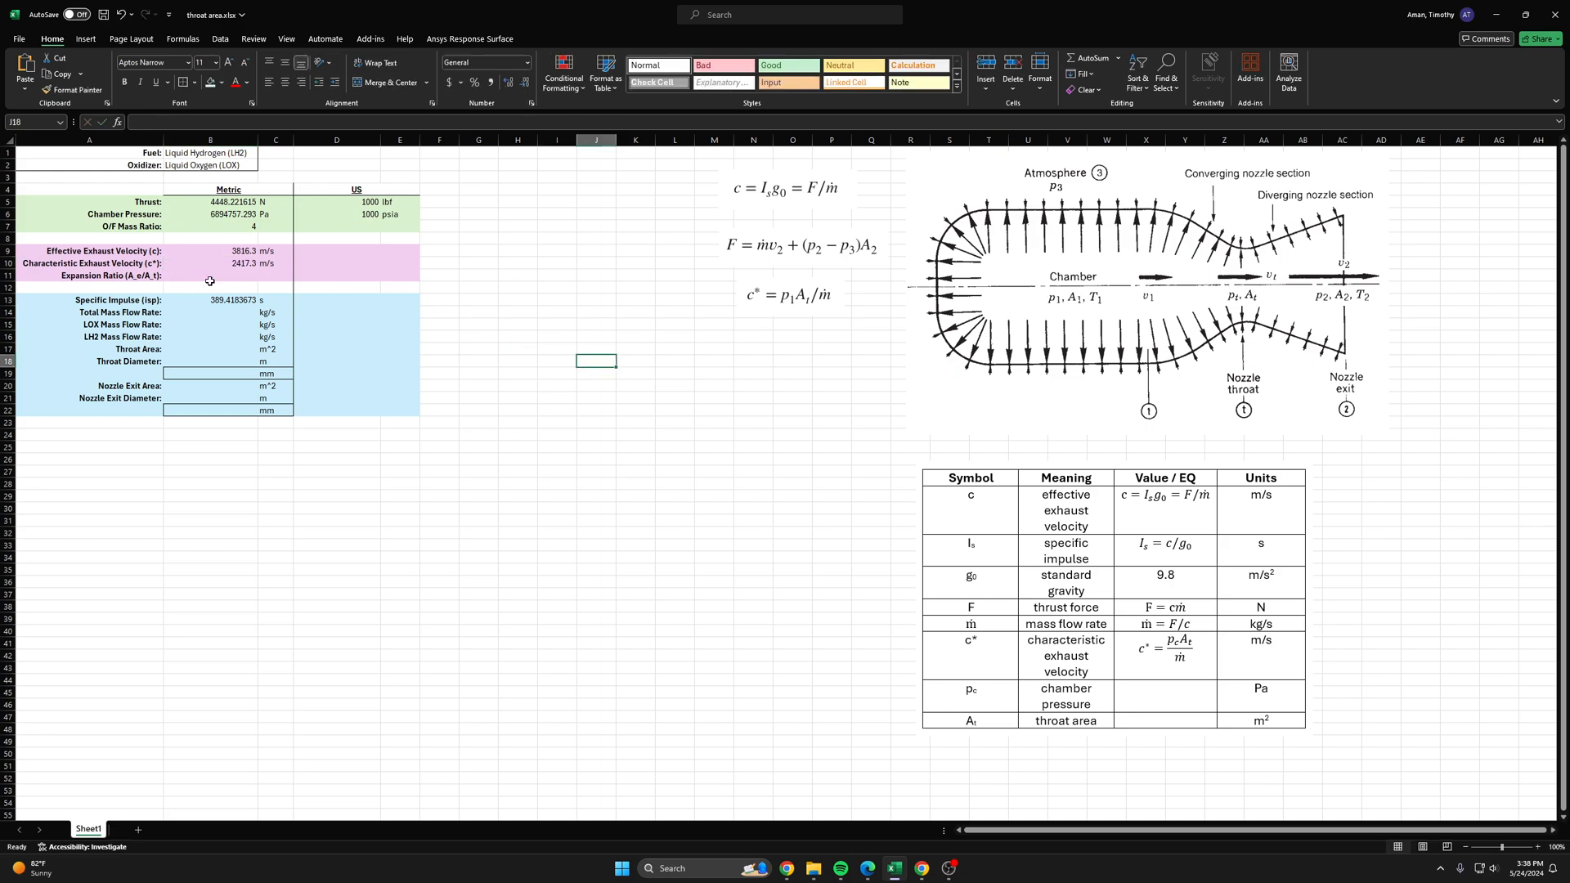
pyautogui.moveTo(918, 870)
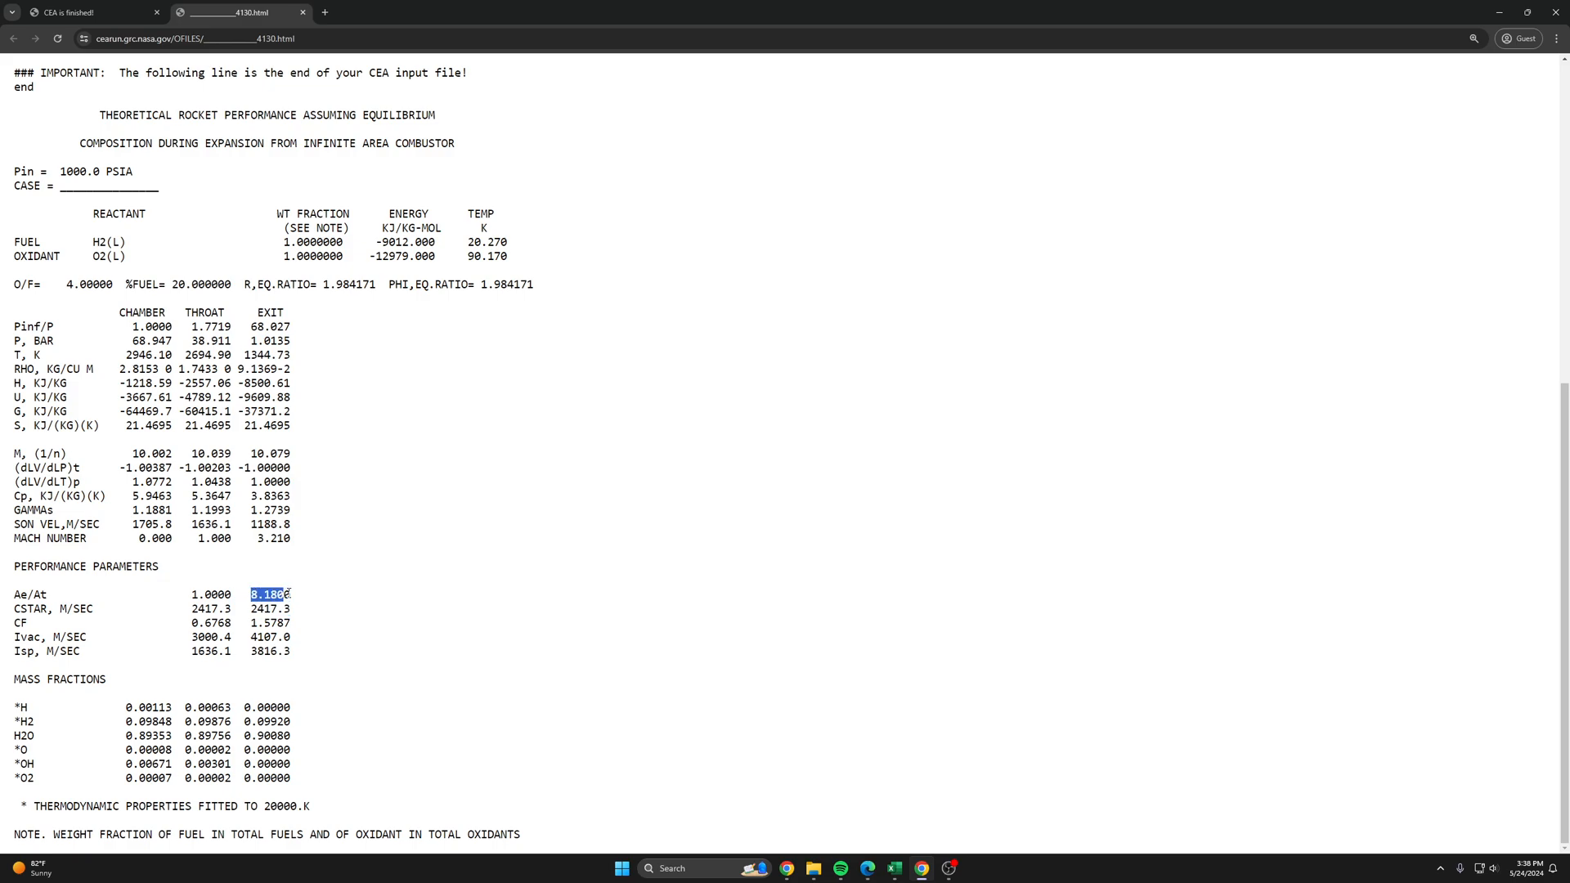
pyautogui.moveTo(923, 868)
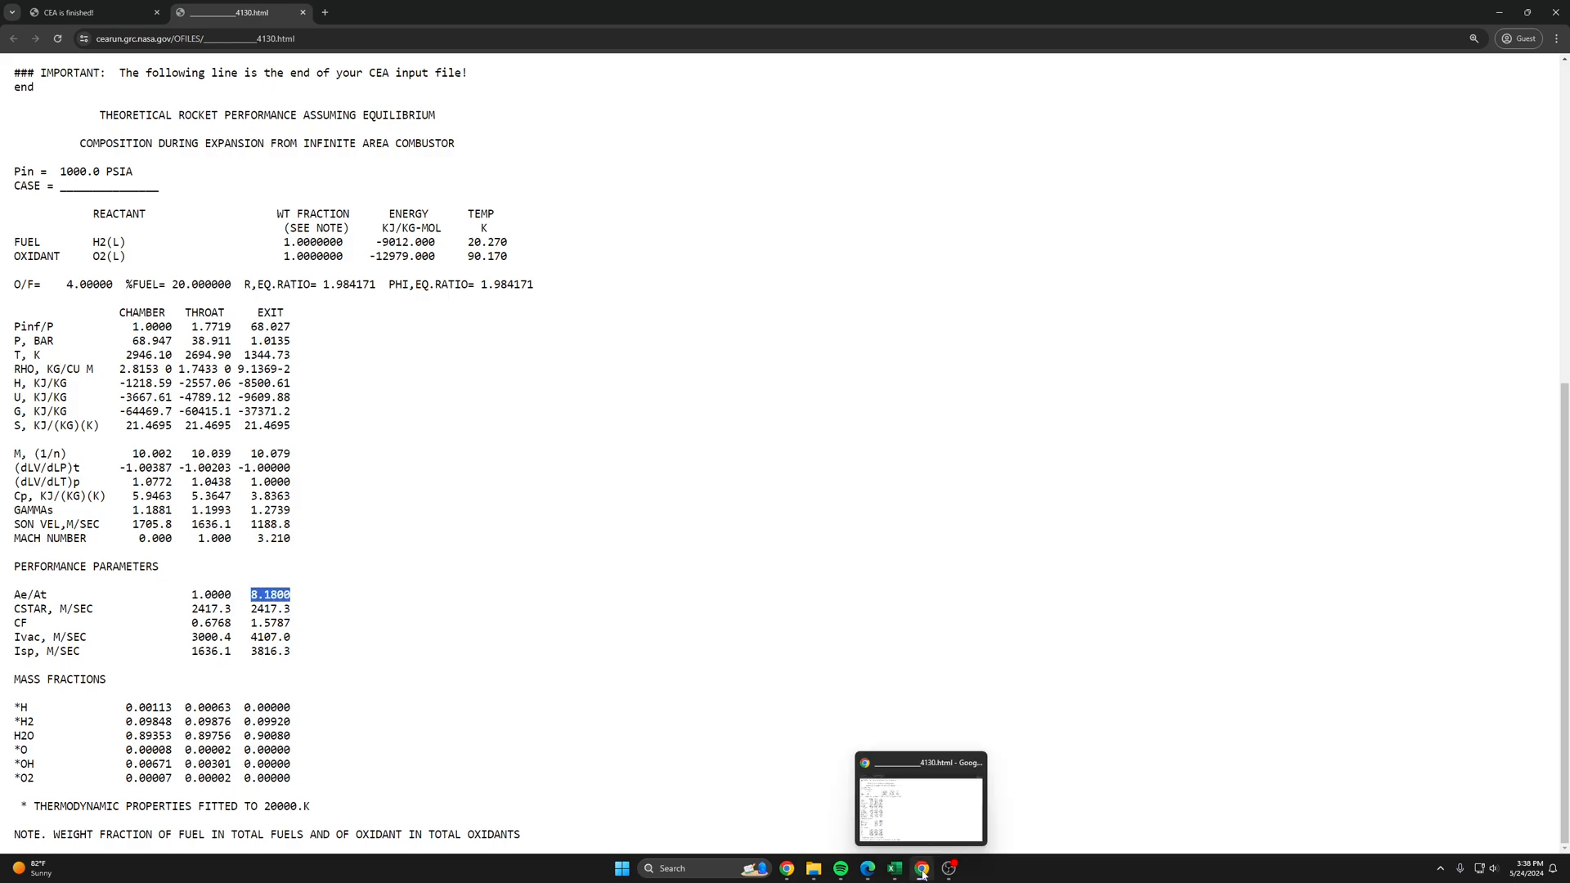
pyautogui.moveTo(895, 869)
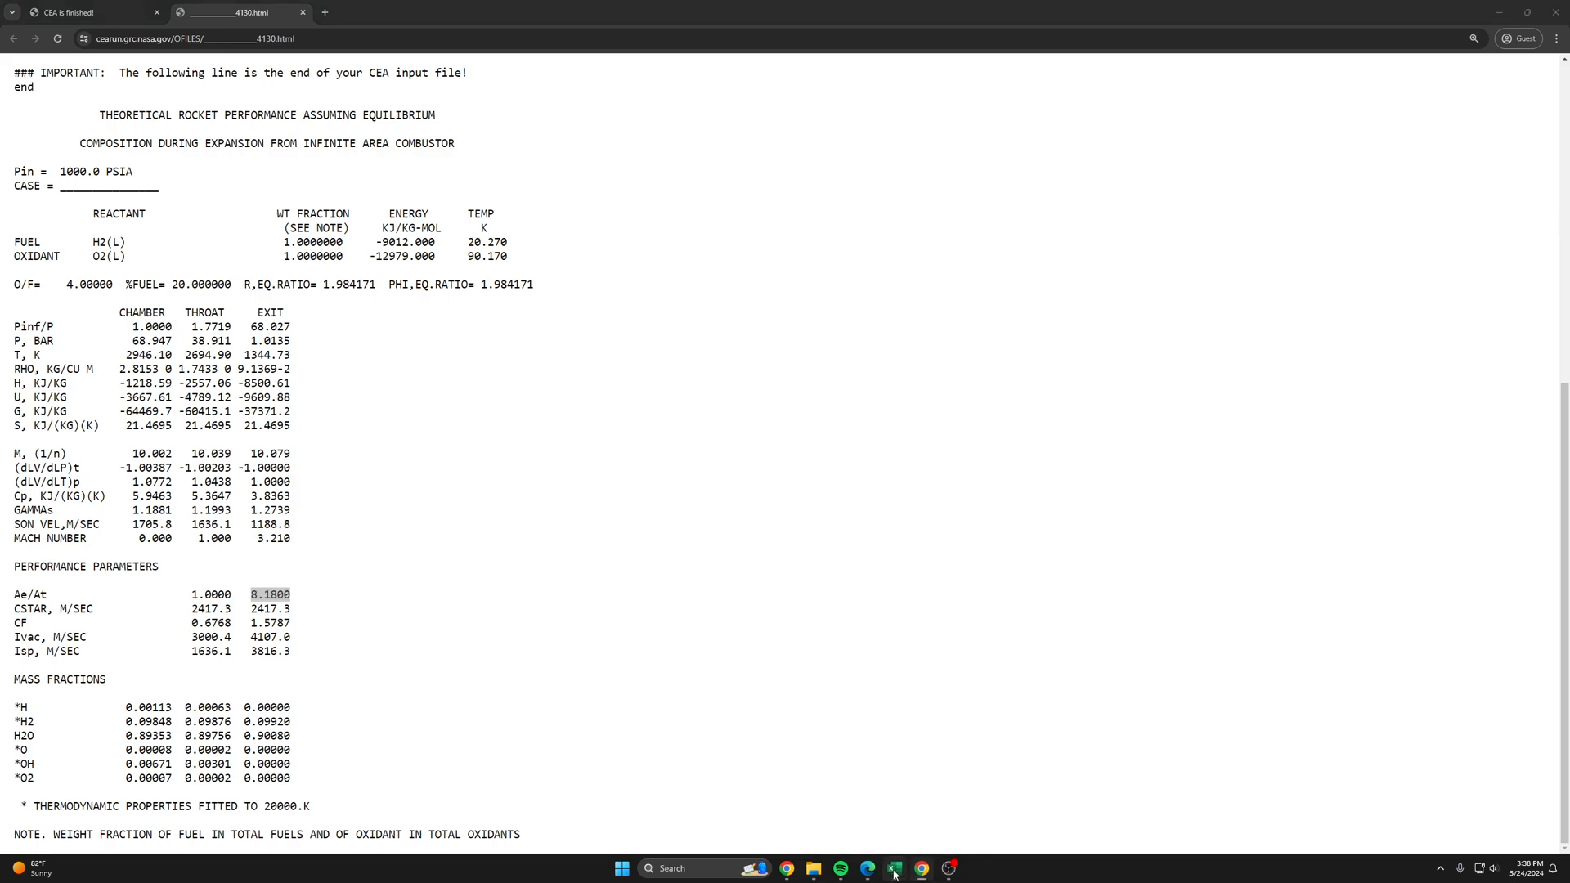
pyautogui.click(895, 868)
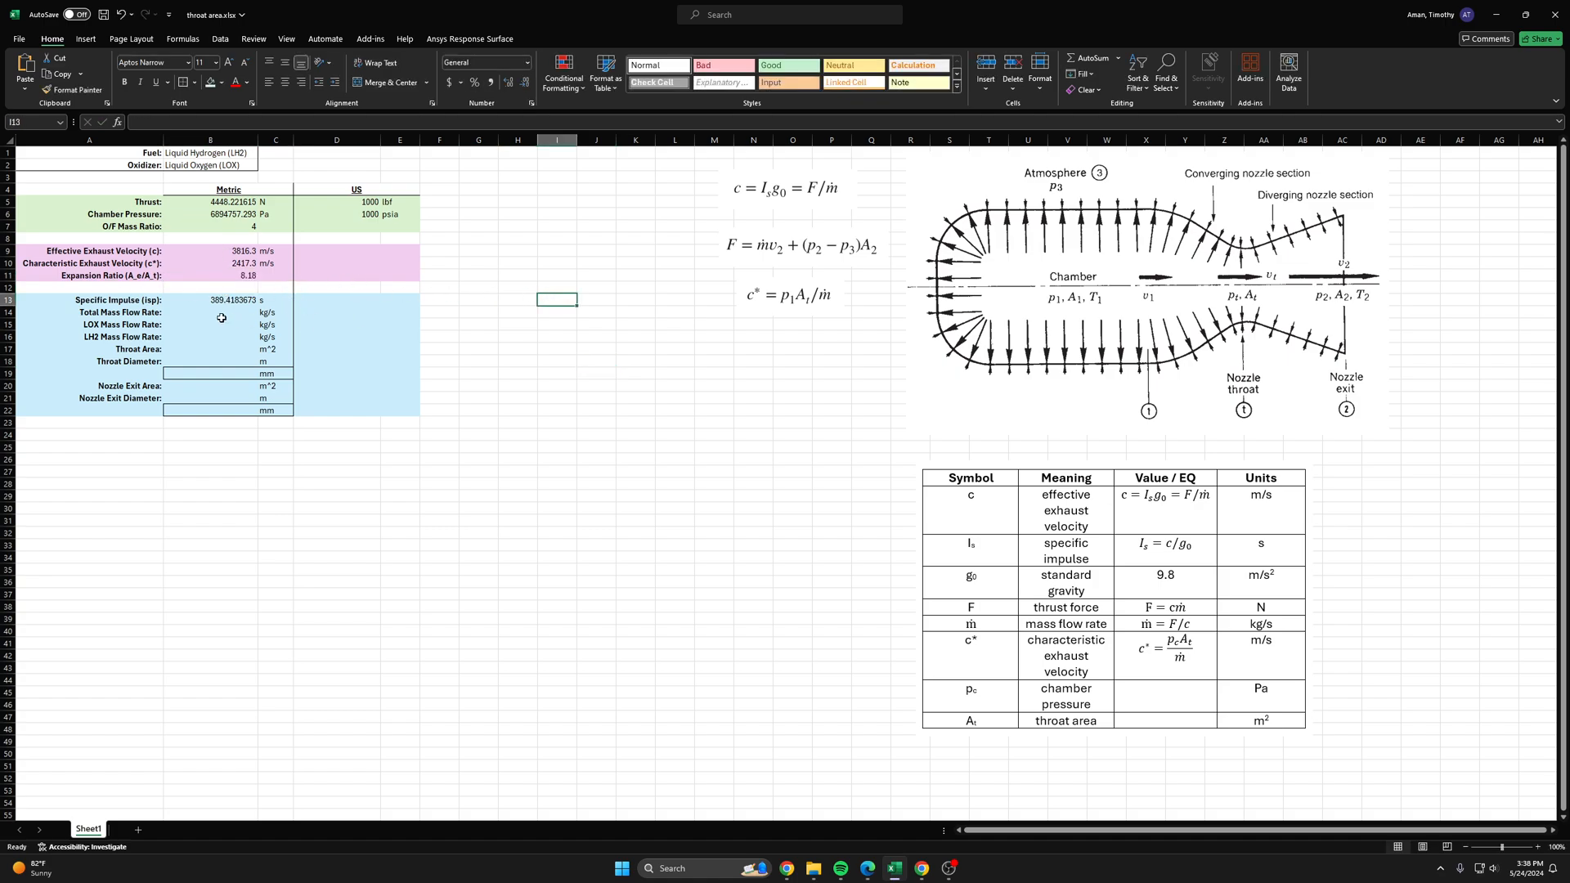
pyautogui.moveTo(207, 314)
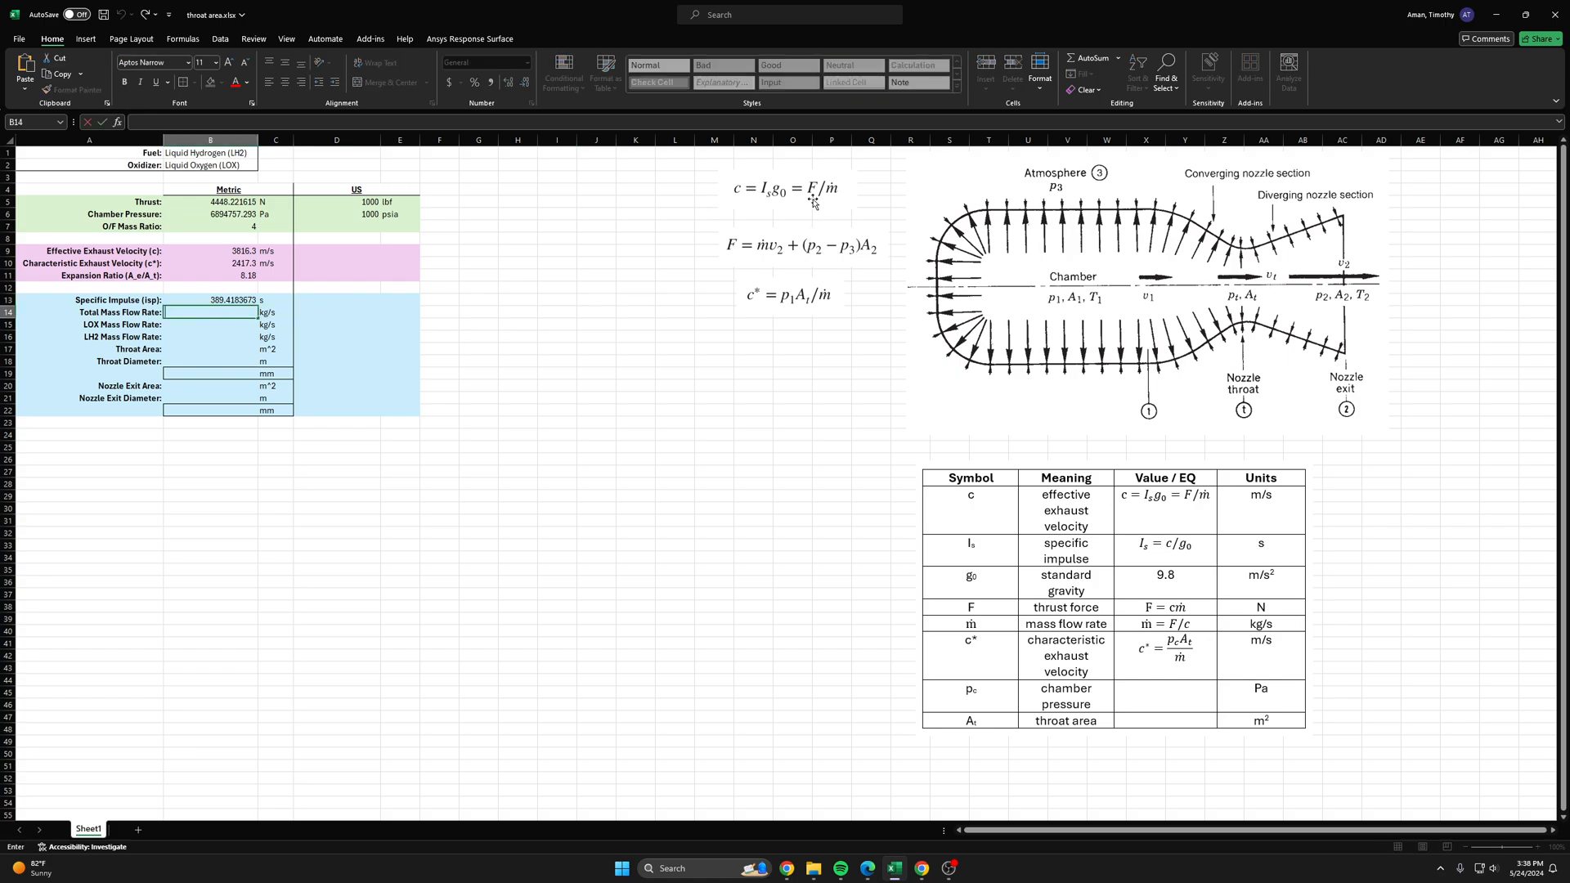
# Step: Enter the total mass flow rate in B14 as thrust over exhaust velocity, =B5/B9
pyautogui.click(788, 188)
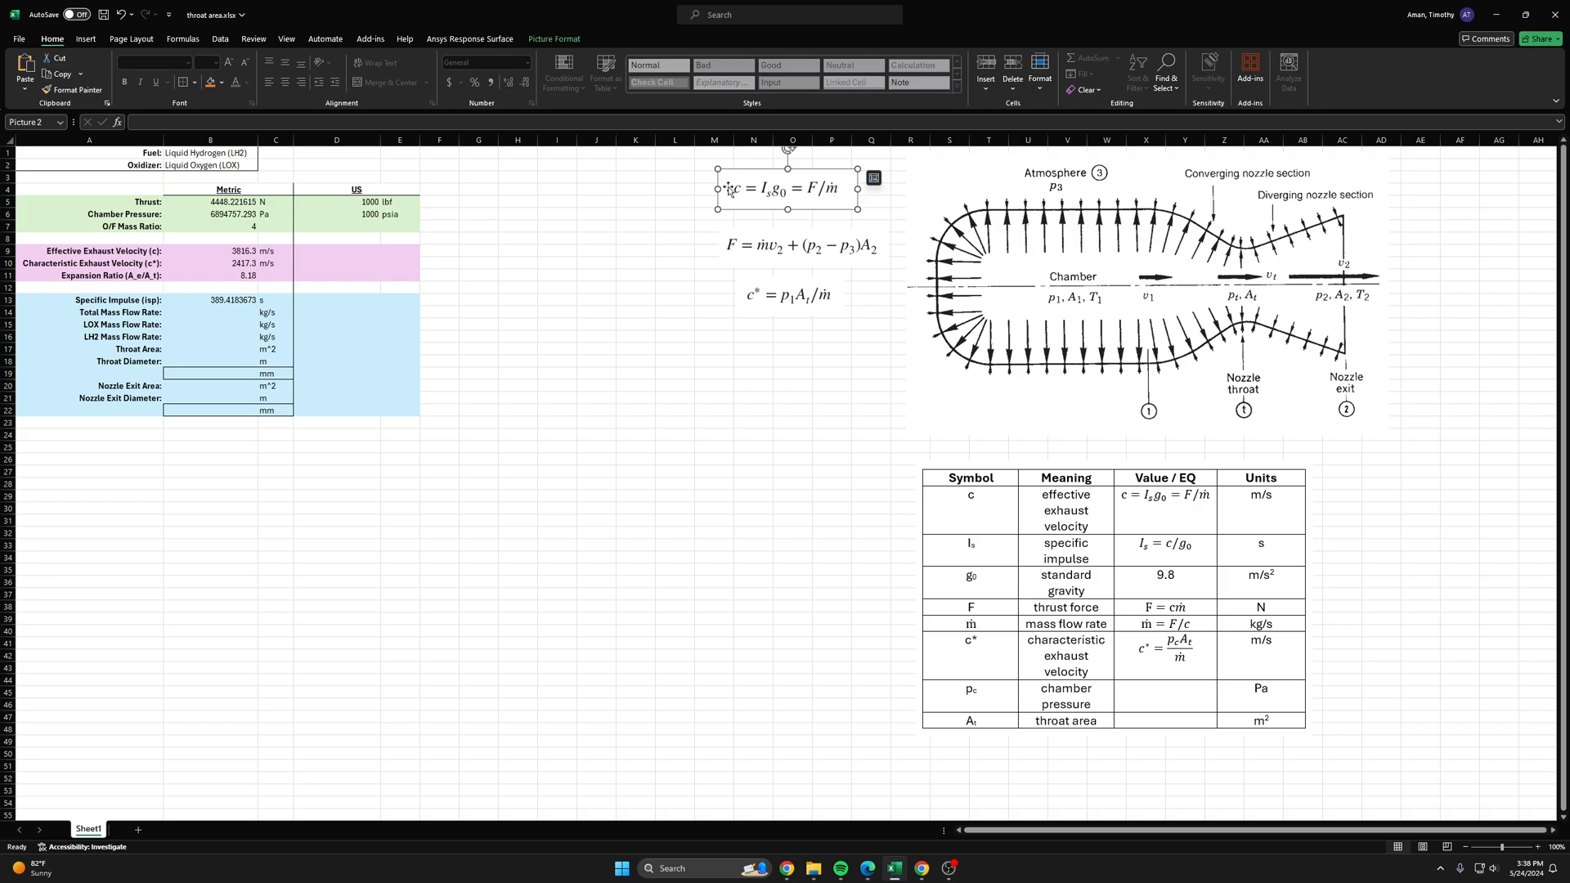
pyautogui.moveTo(431, 252)
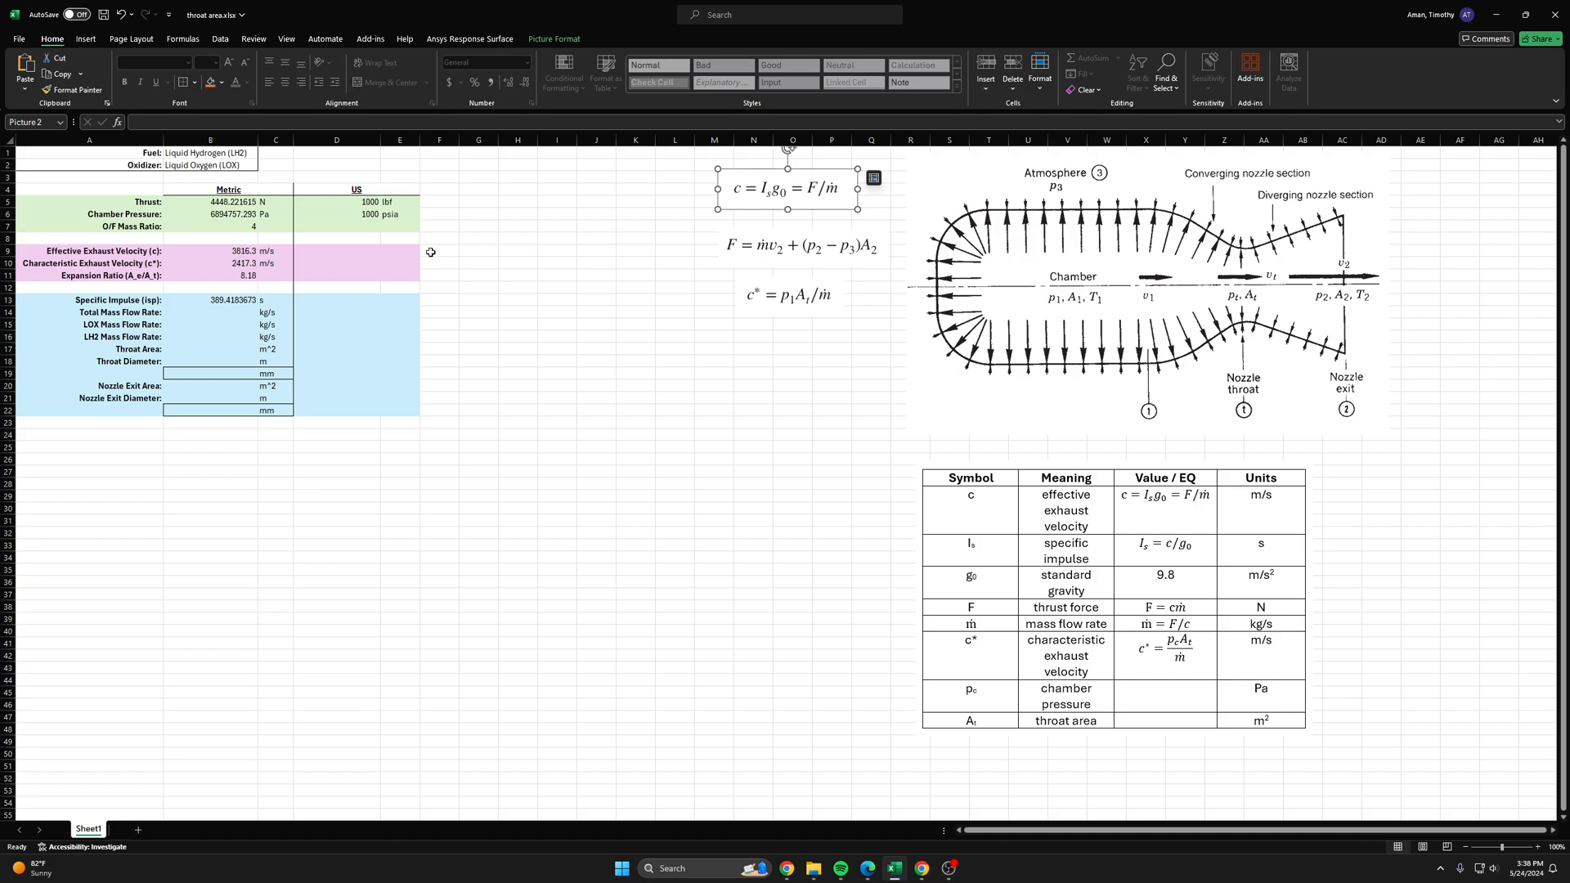
pyautogui.click(211, 313)
pyautogui.write('=B5/')
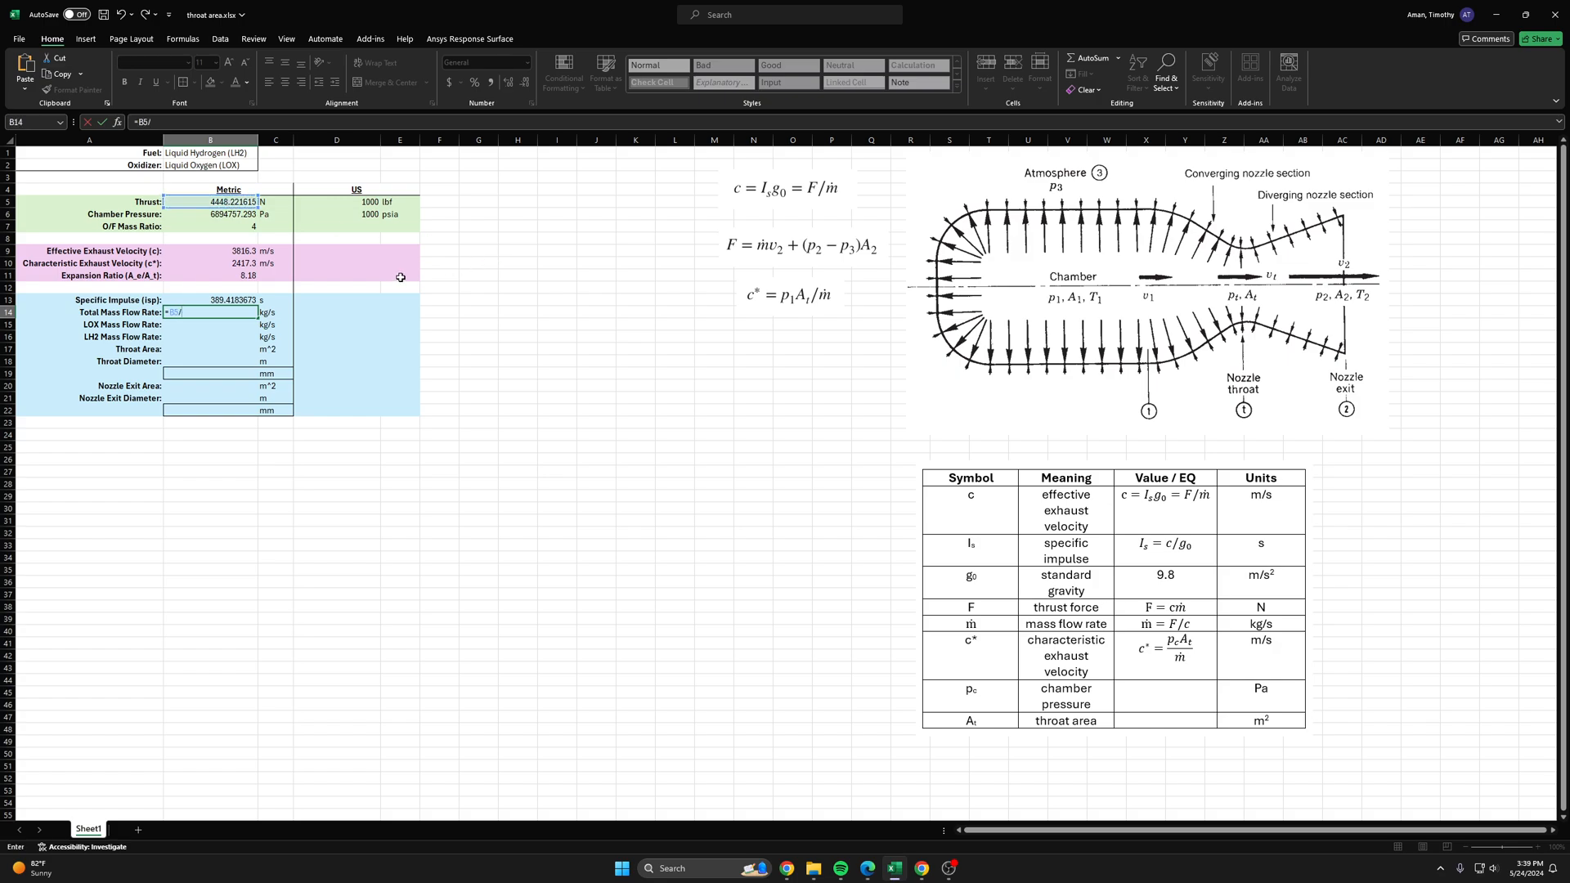
pyautogui.moveTo(229, 251)
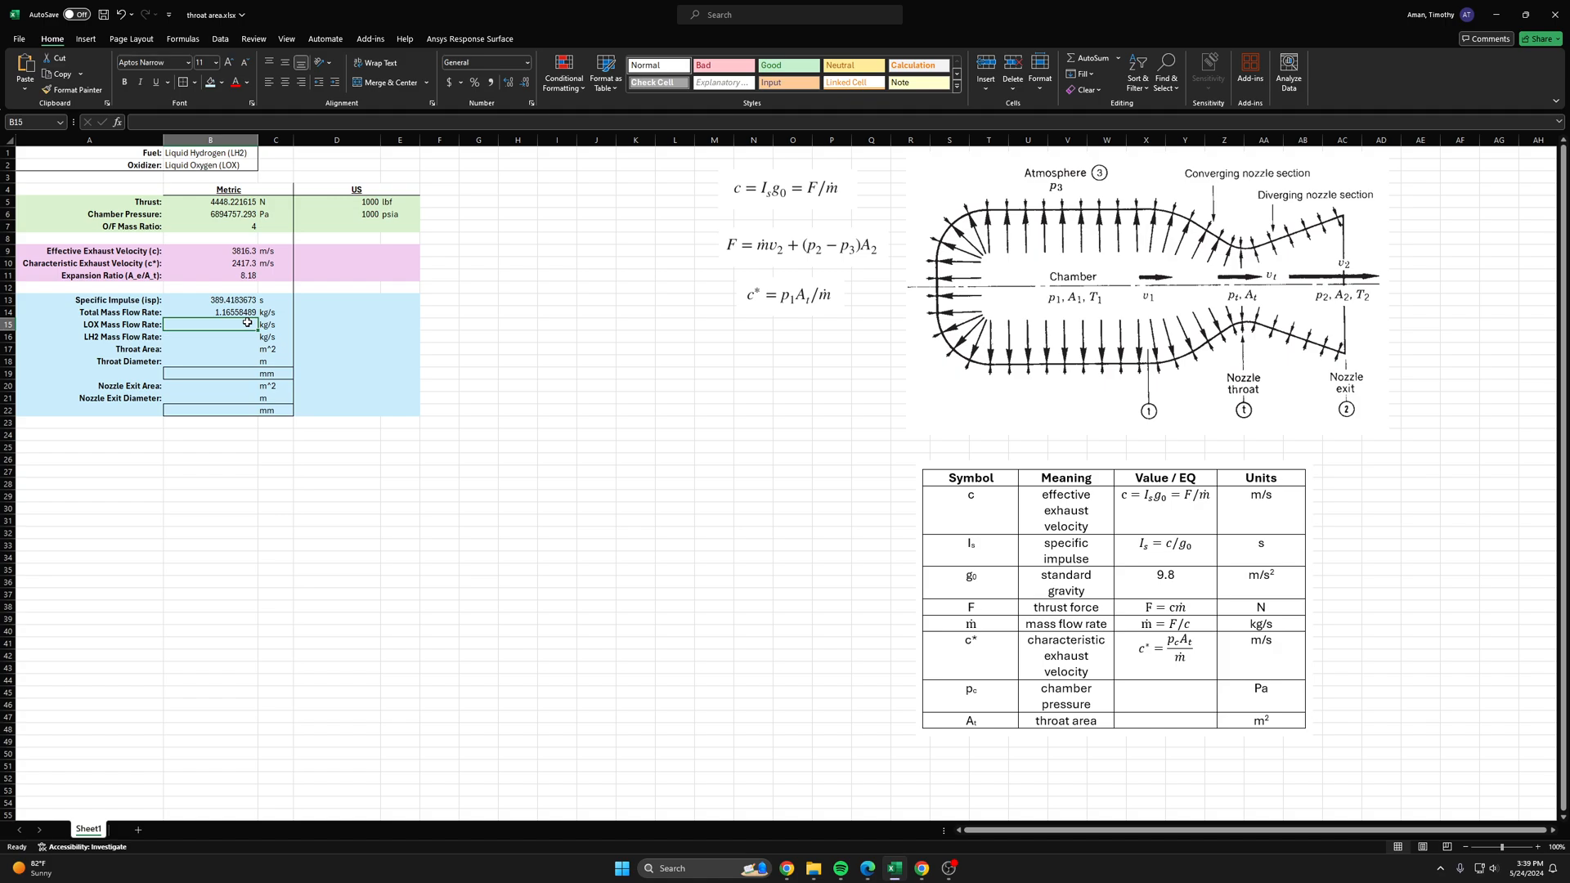
# Step: Compute the LH2 mass flow rate in B16 as =B14/(1+B7), giving 0.2331 kg/s
pyautogui.click(211, 226)
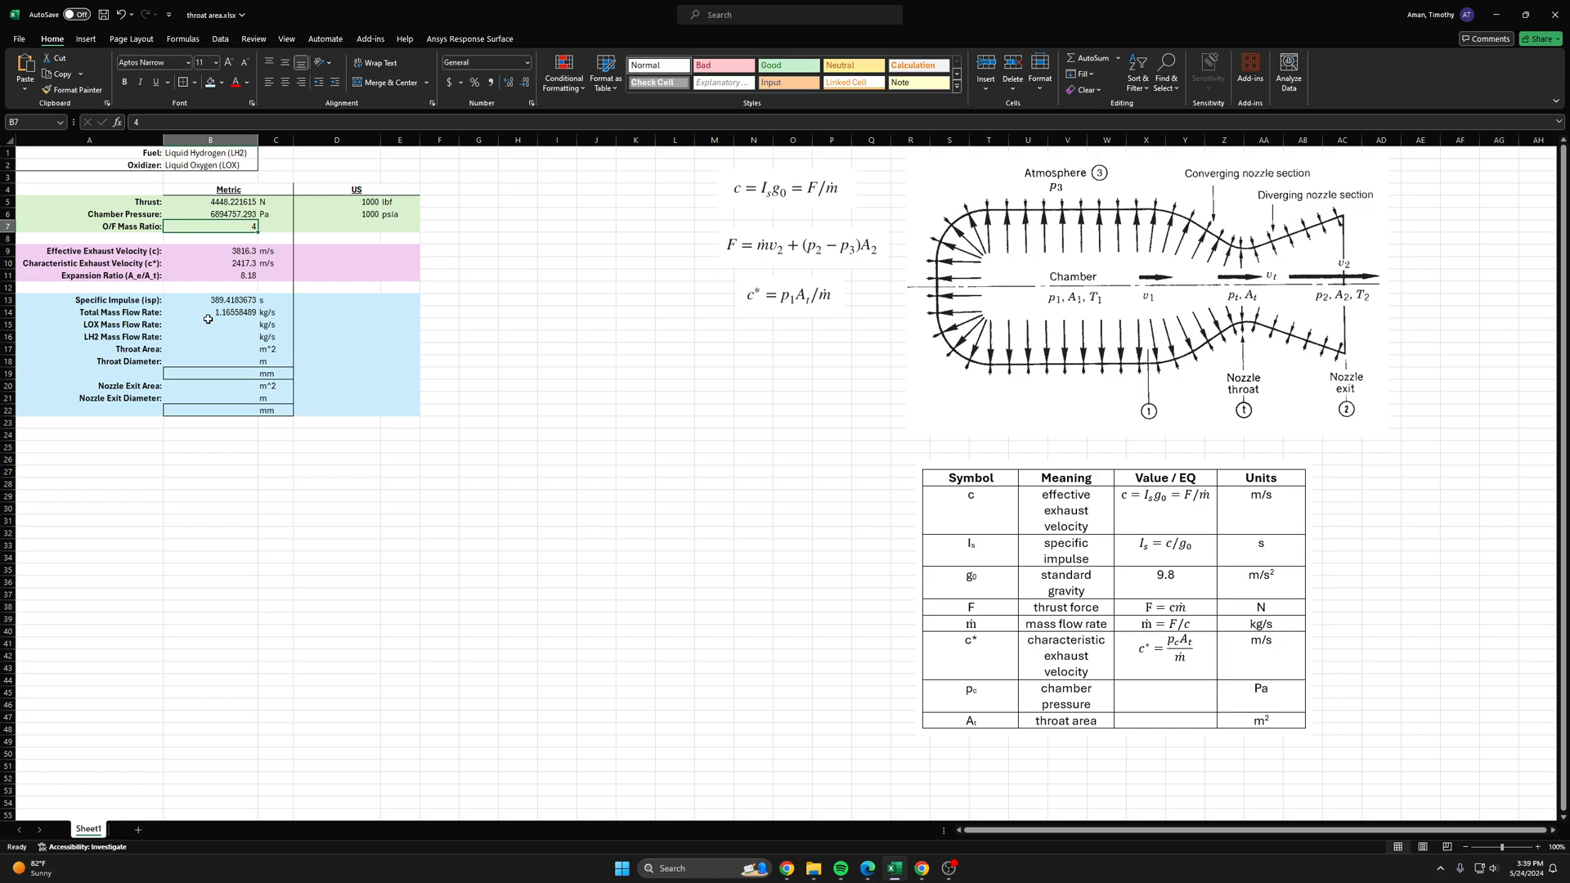
pyautogui.moveTo(238, 327)
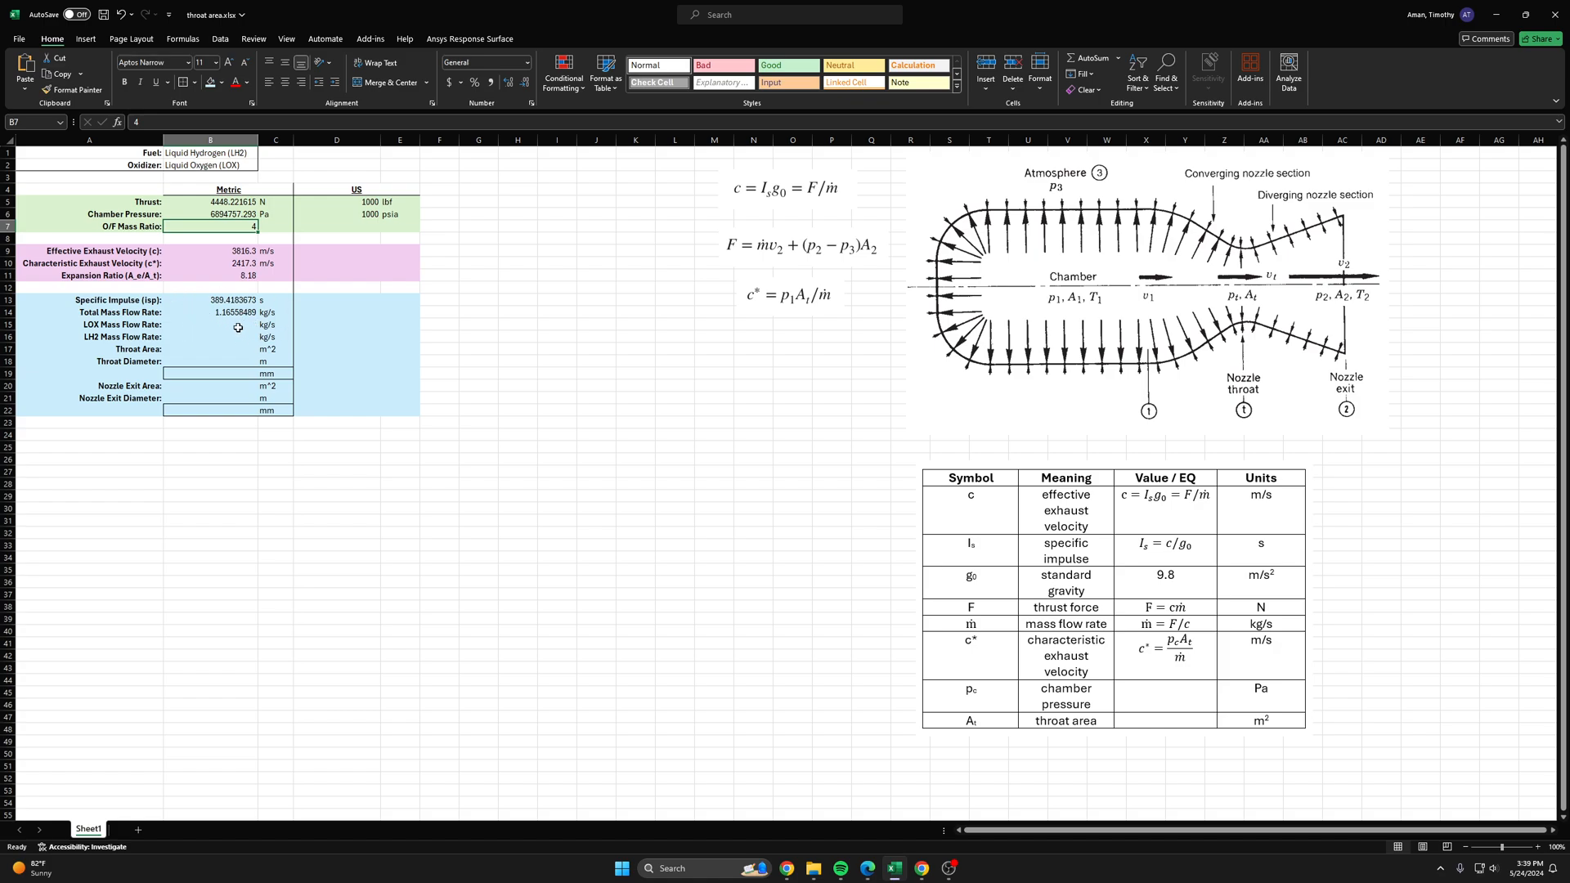
pyautogui.click(227, 337)
pyautogui.write('=')
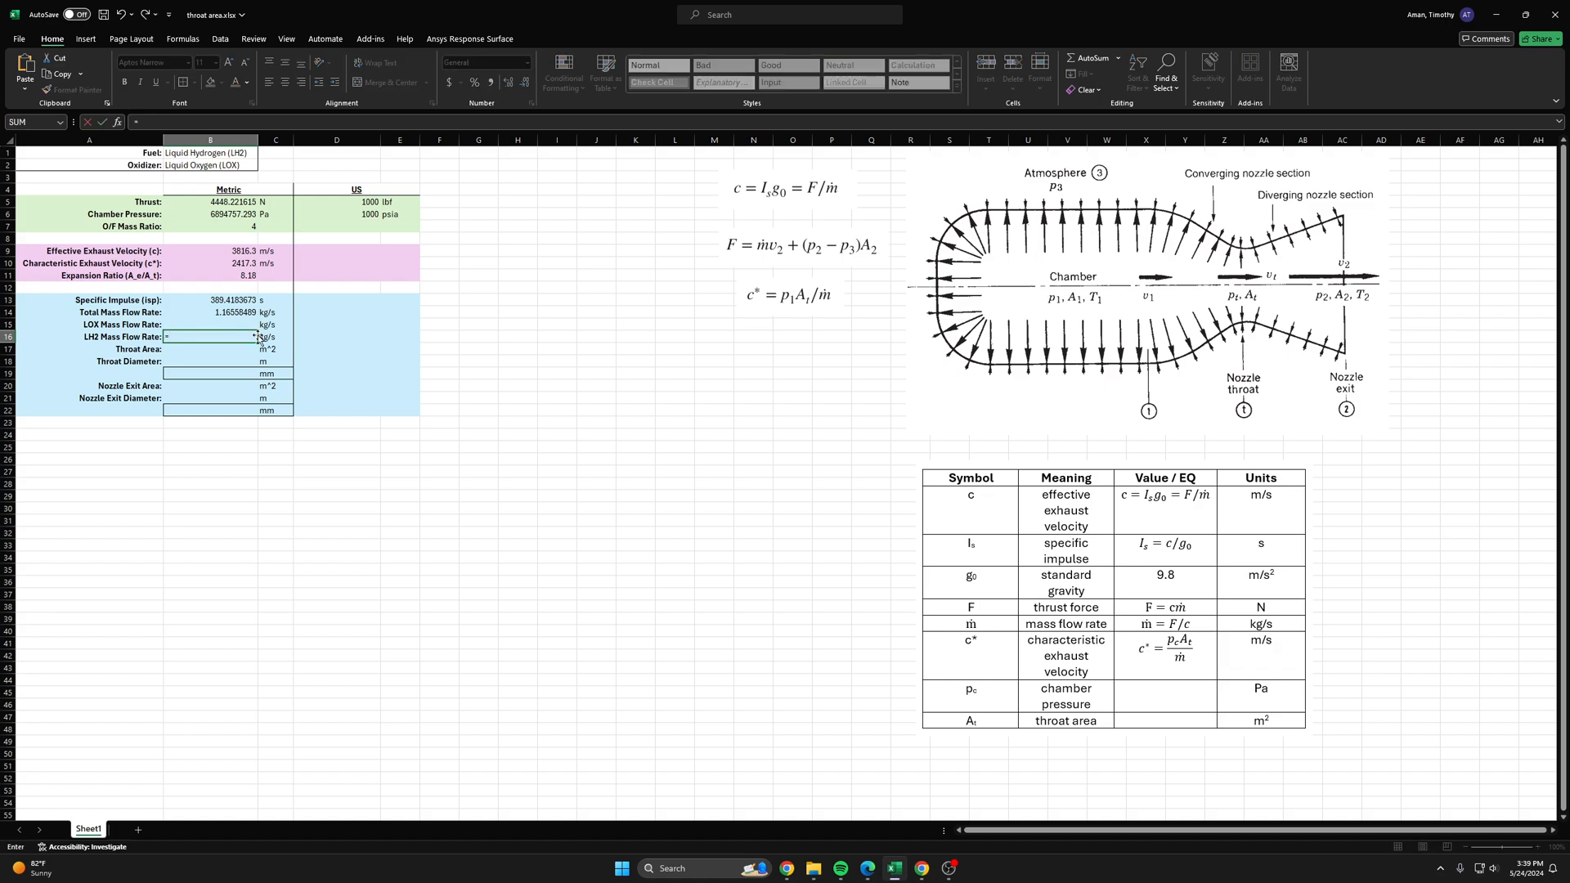
pyautogui.click(211, 311)
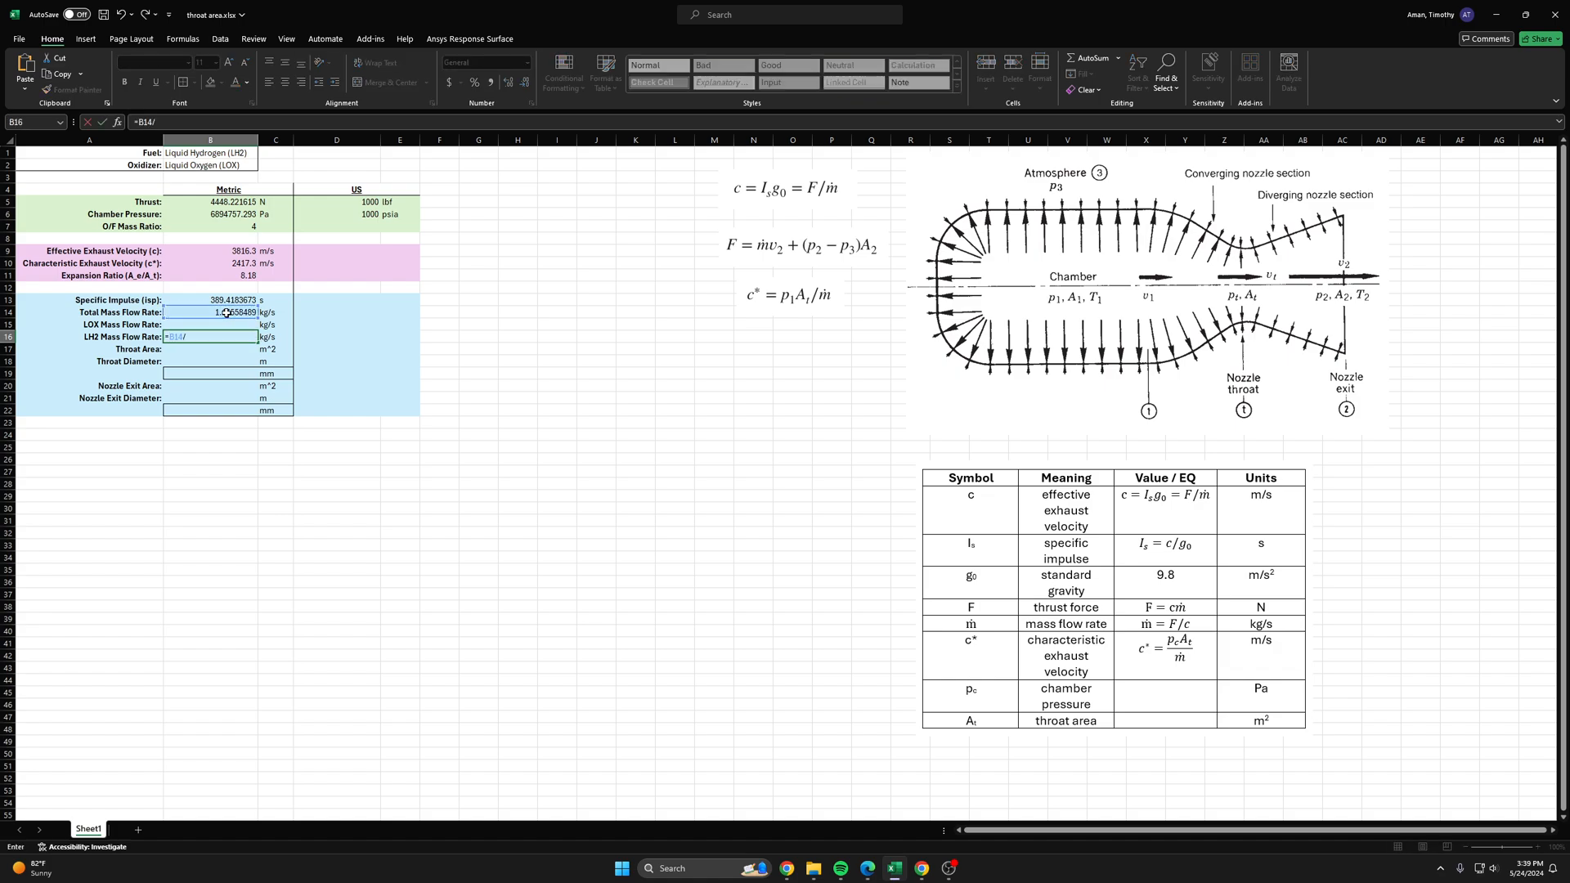
pyautogui.write('(1+B7')
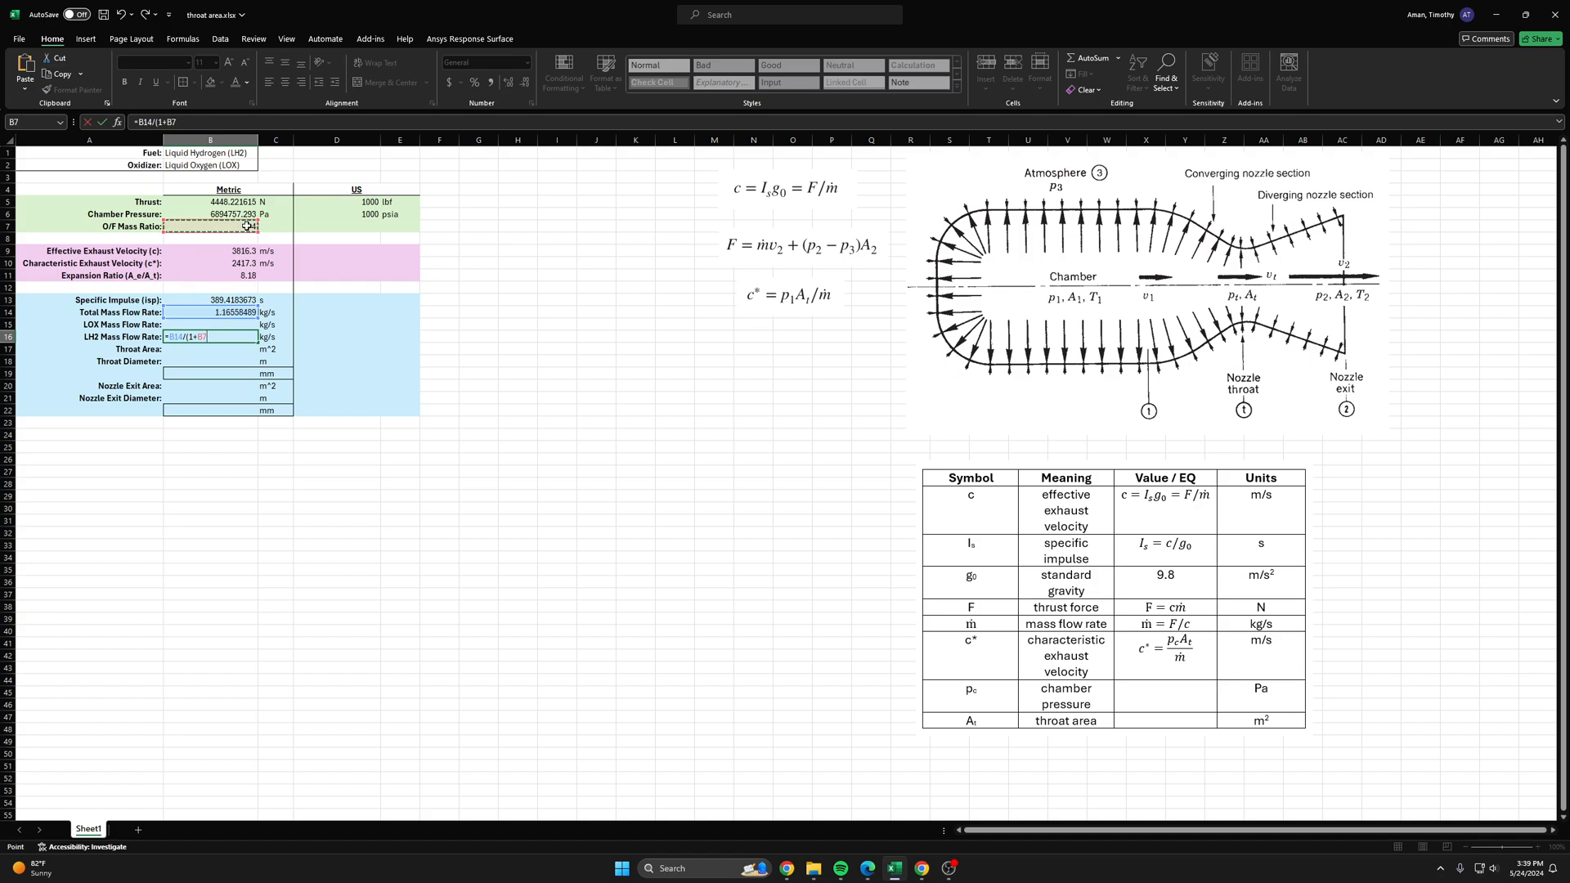
pyautogui.press('Return')
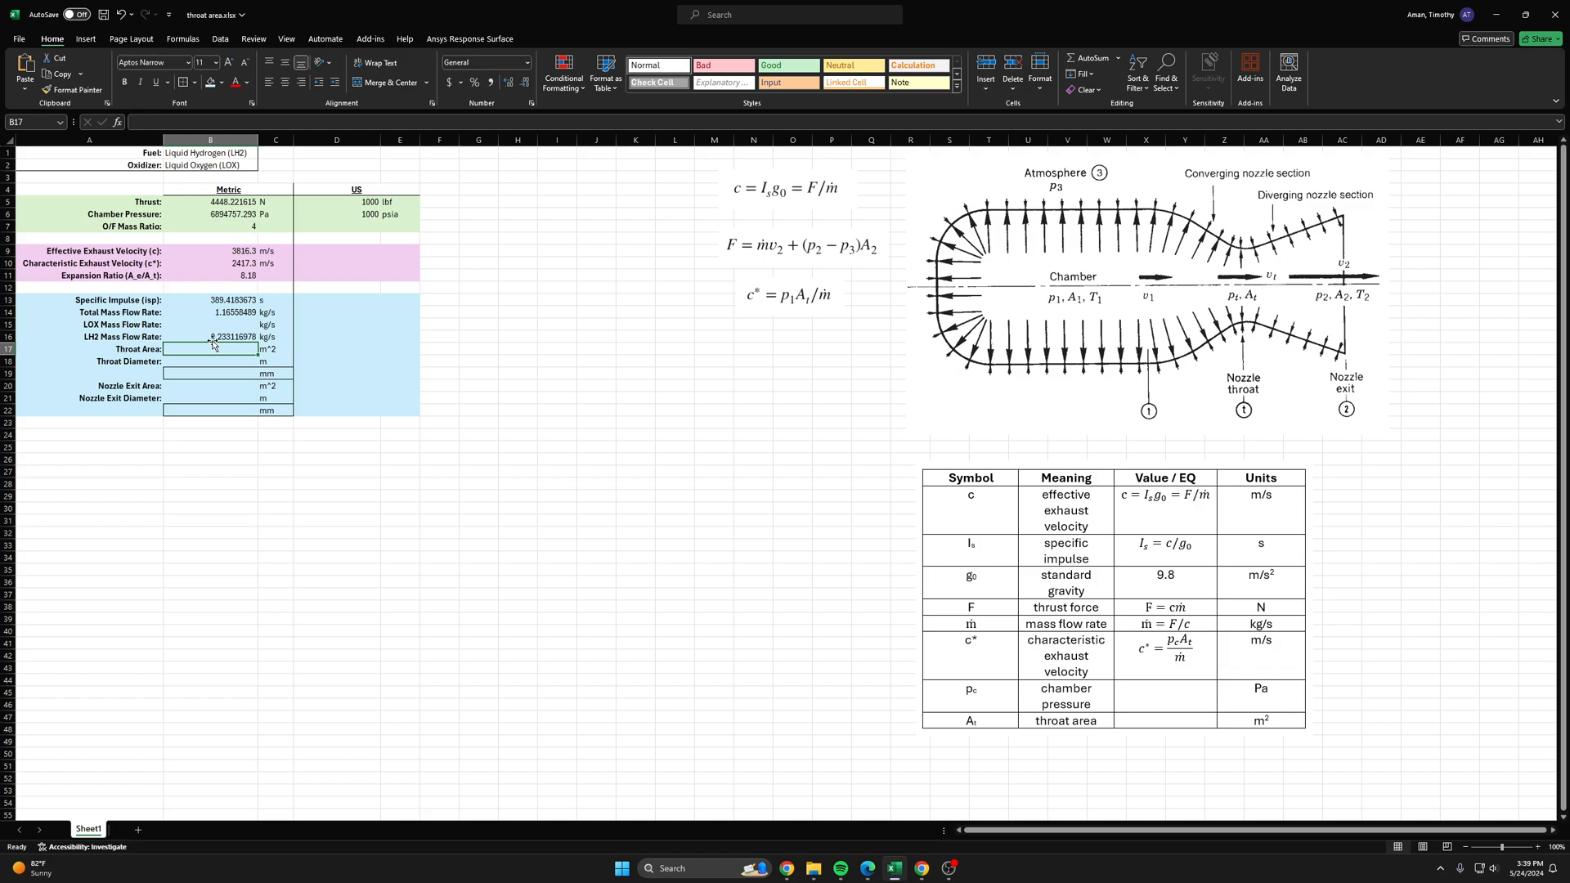
# Step: Compute the LOX mass flow rate in B15 as =B16*B7, giving 0.9325 kg/s, and review the formulas
pyautogui.click(211, 323)
pyautogui.write('=')
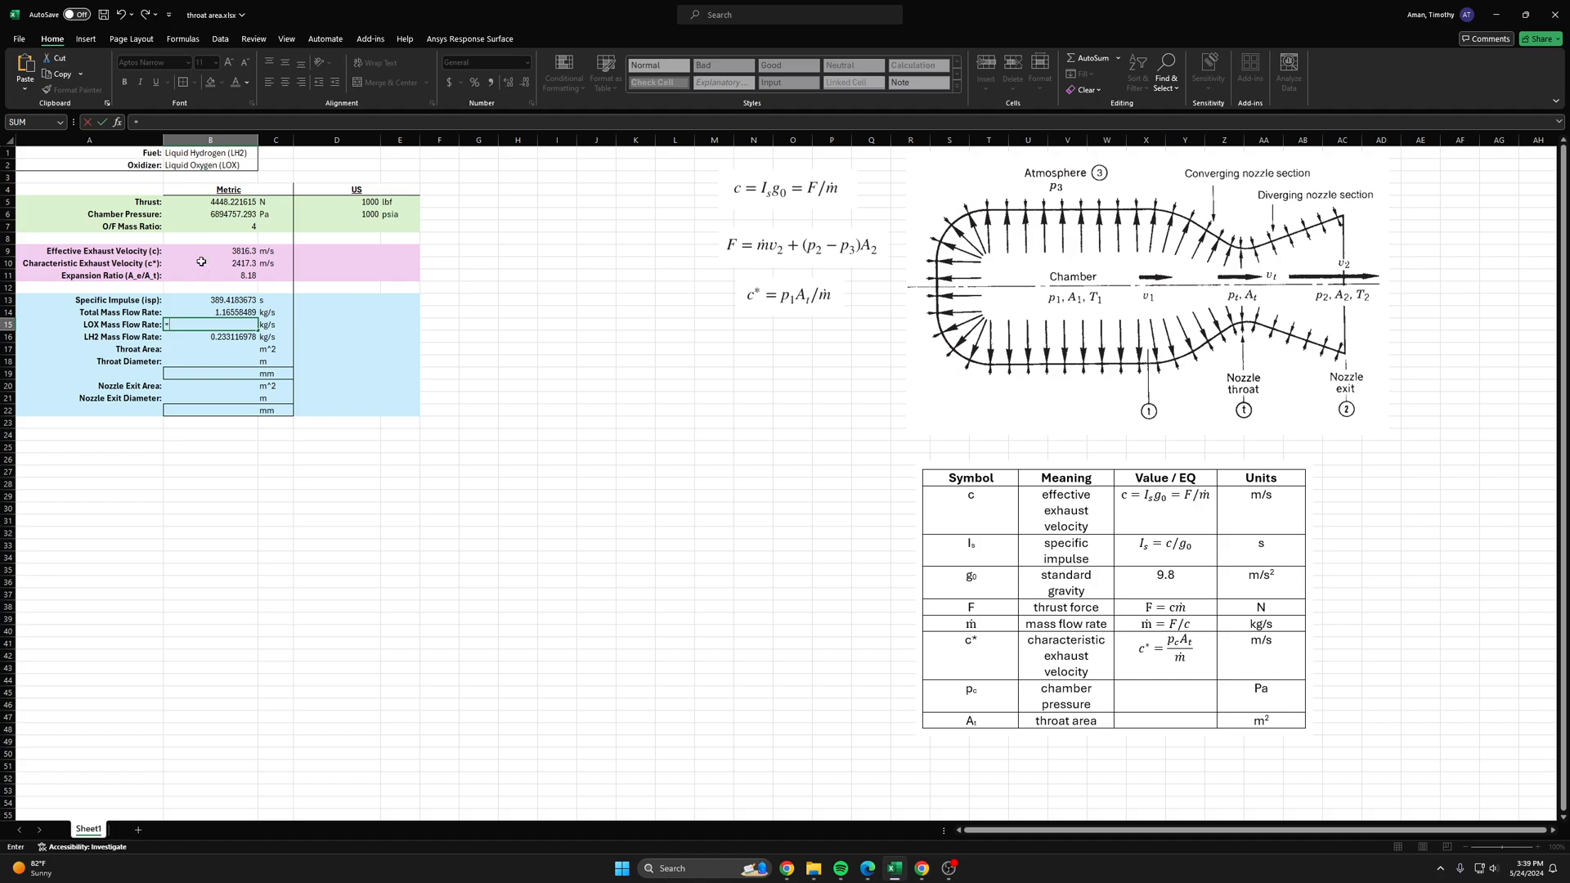
pyautogui.click(211, 336)
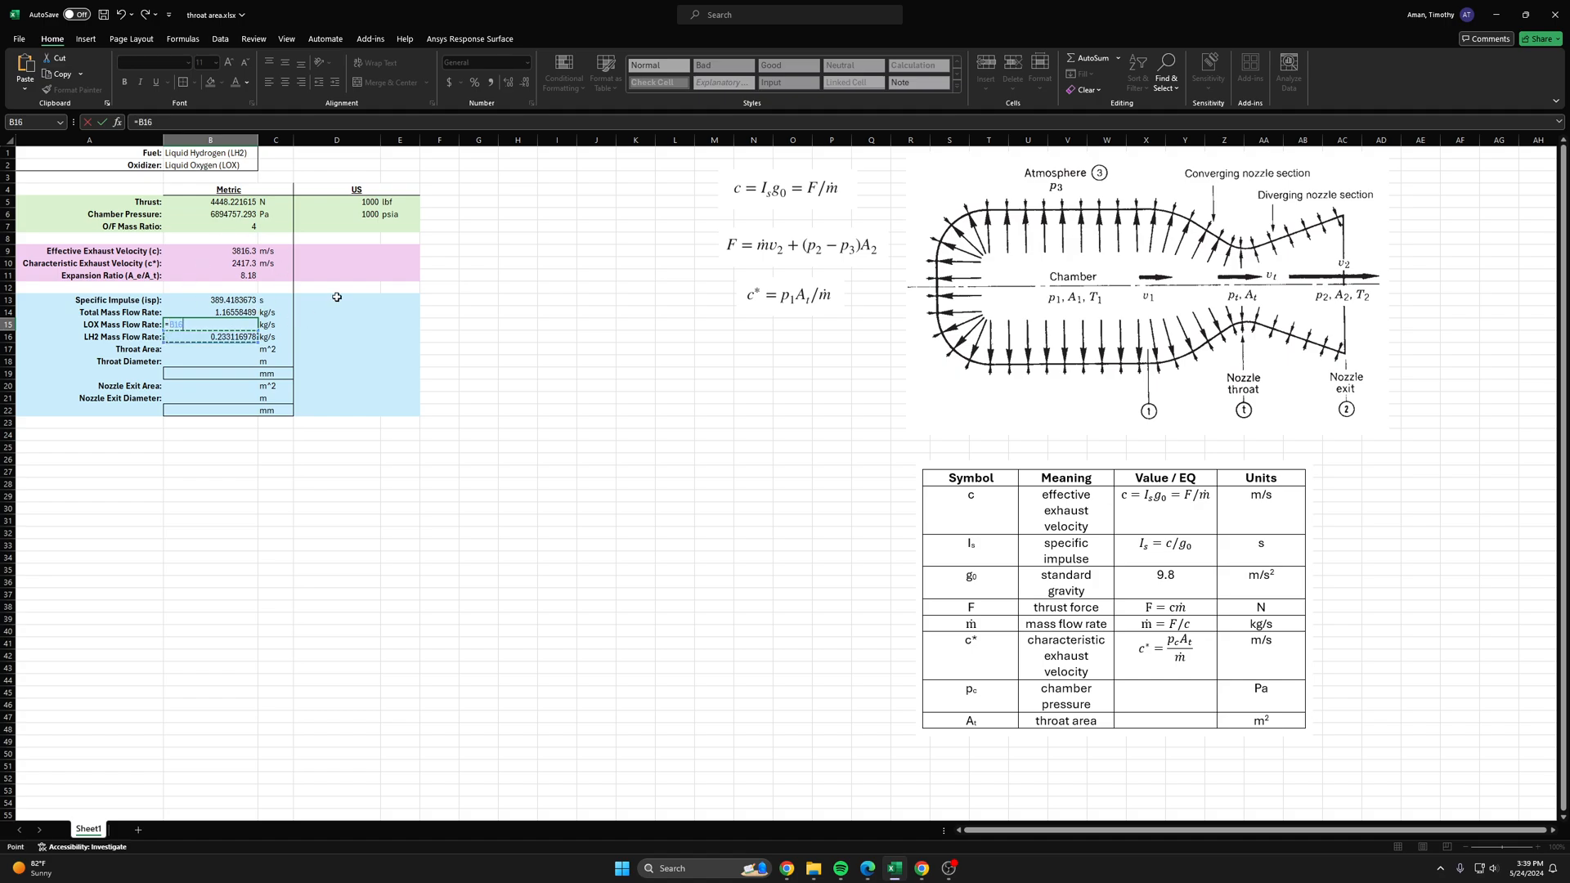
pyautogui.click(210, 226)
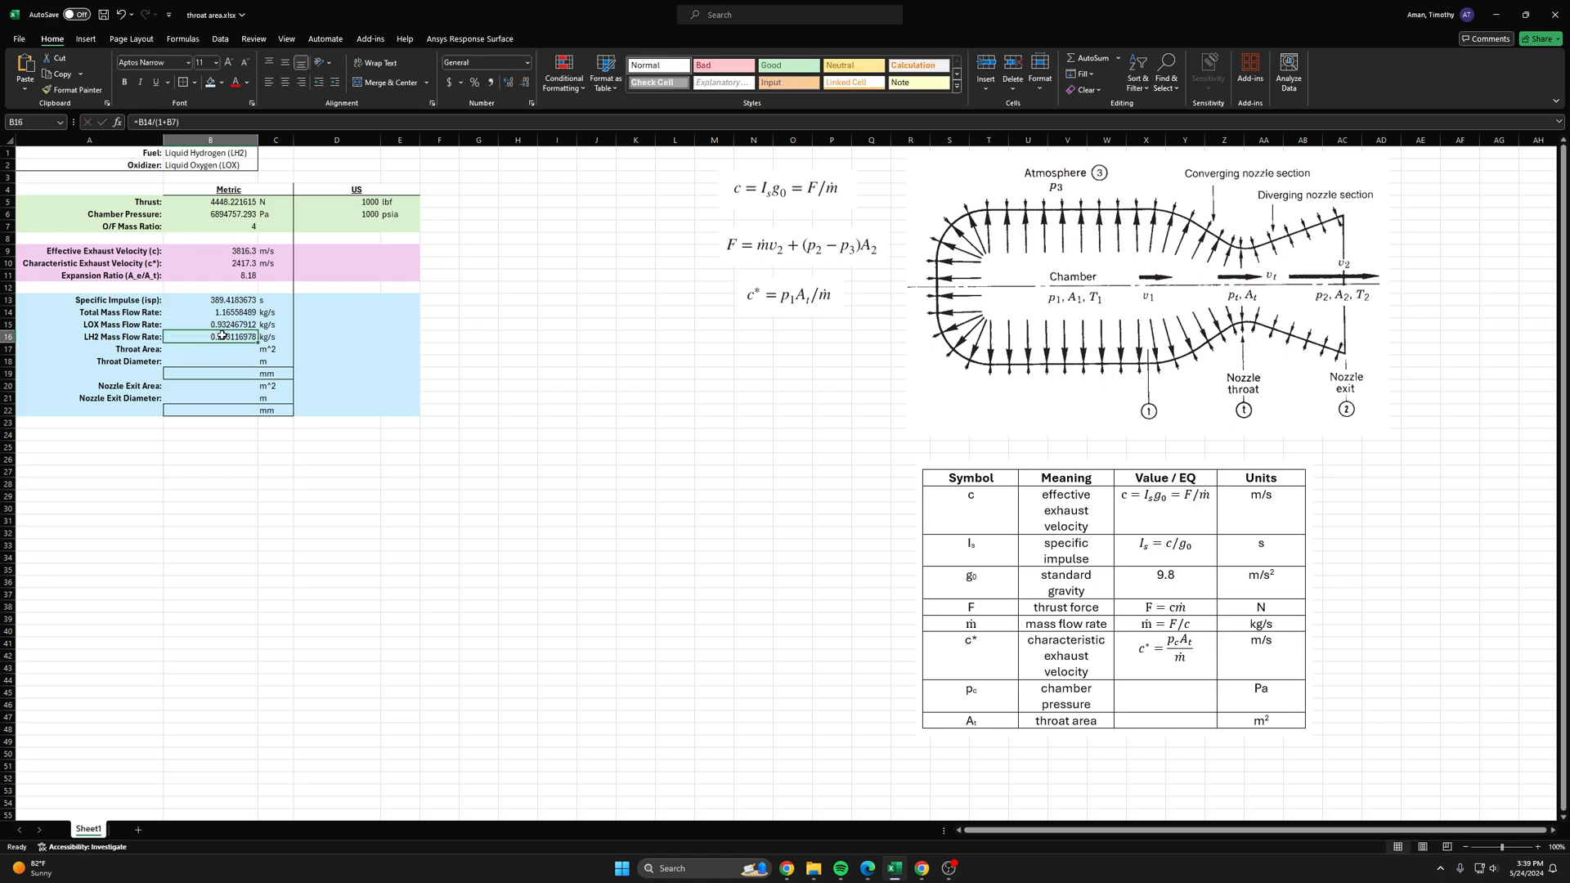
pyautogui.click(209, 311)
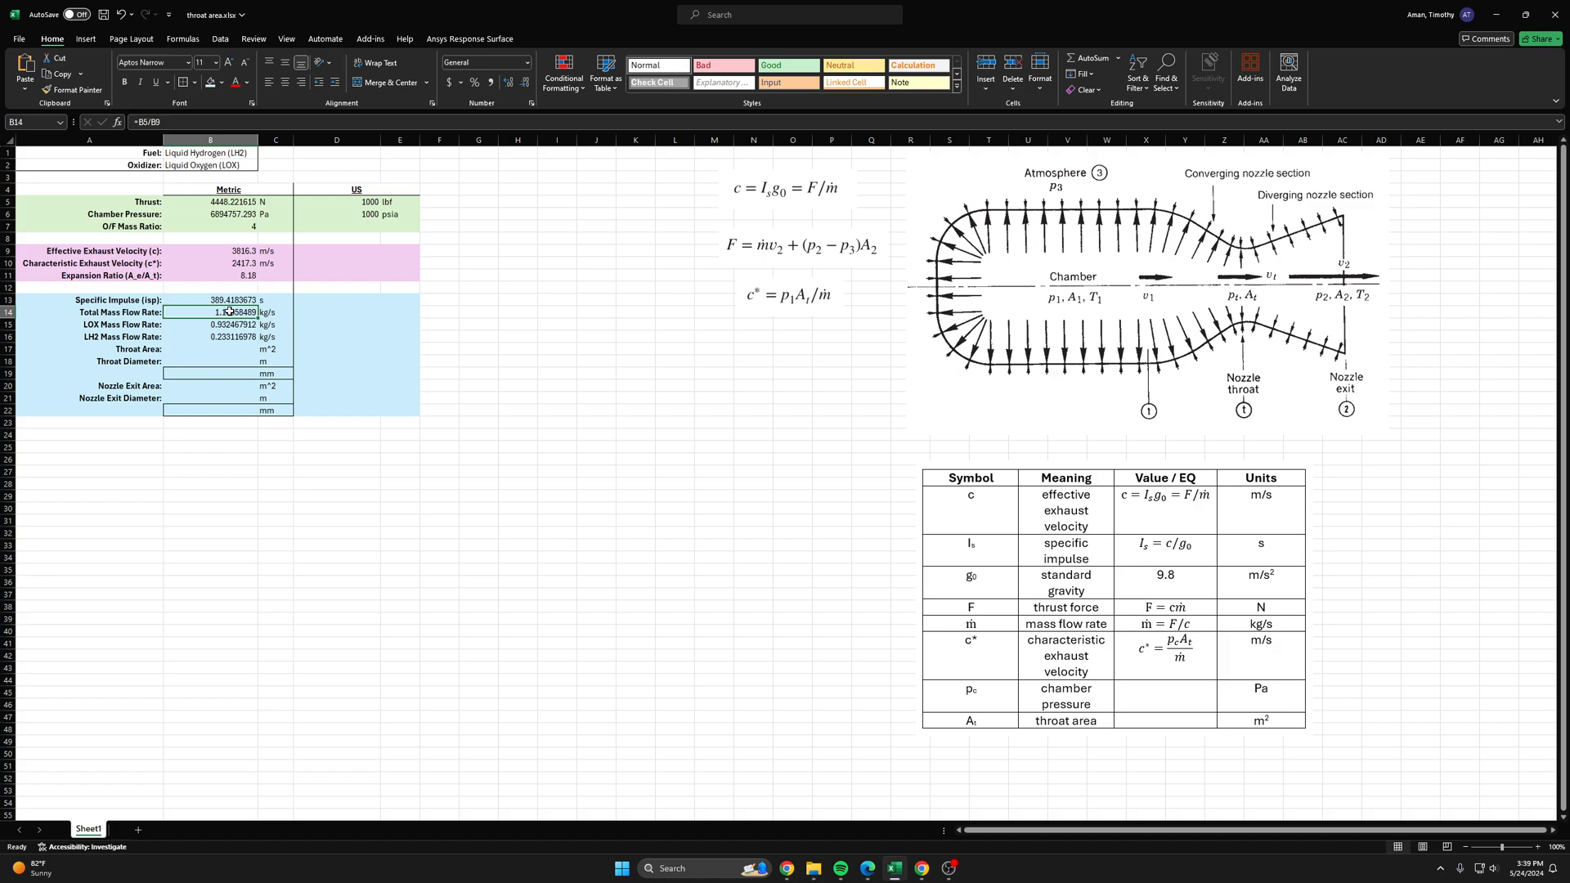
pyautogui.click(211, 324)
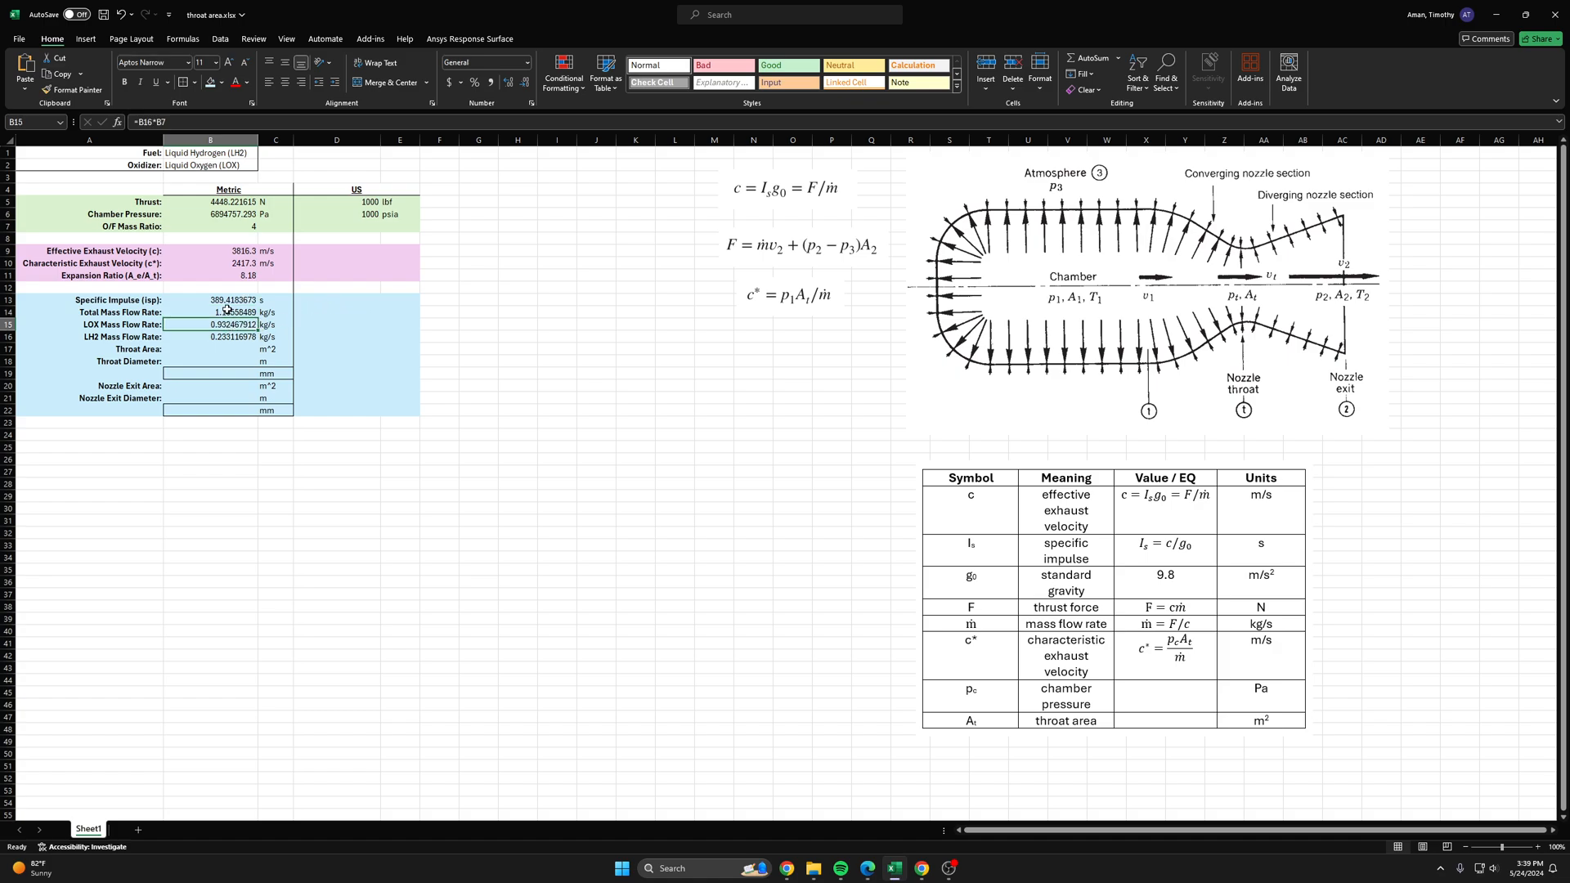
pyautogui.click(211, 337)
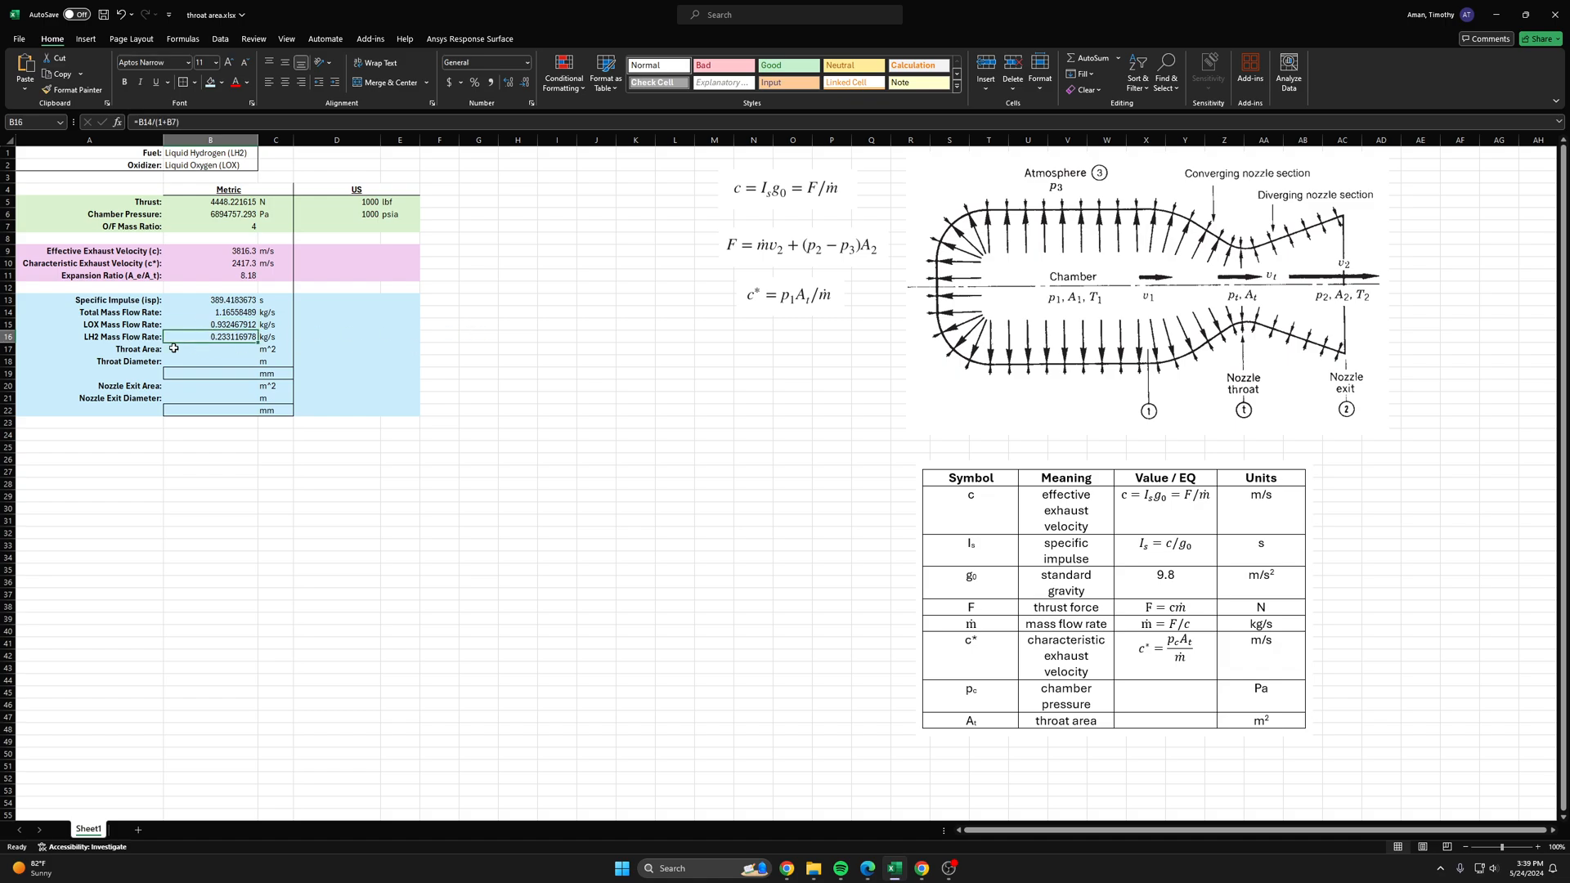
pyautogui.click(596, 348)
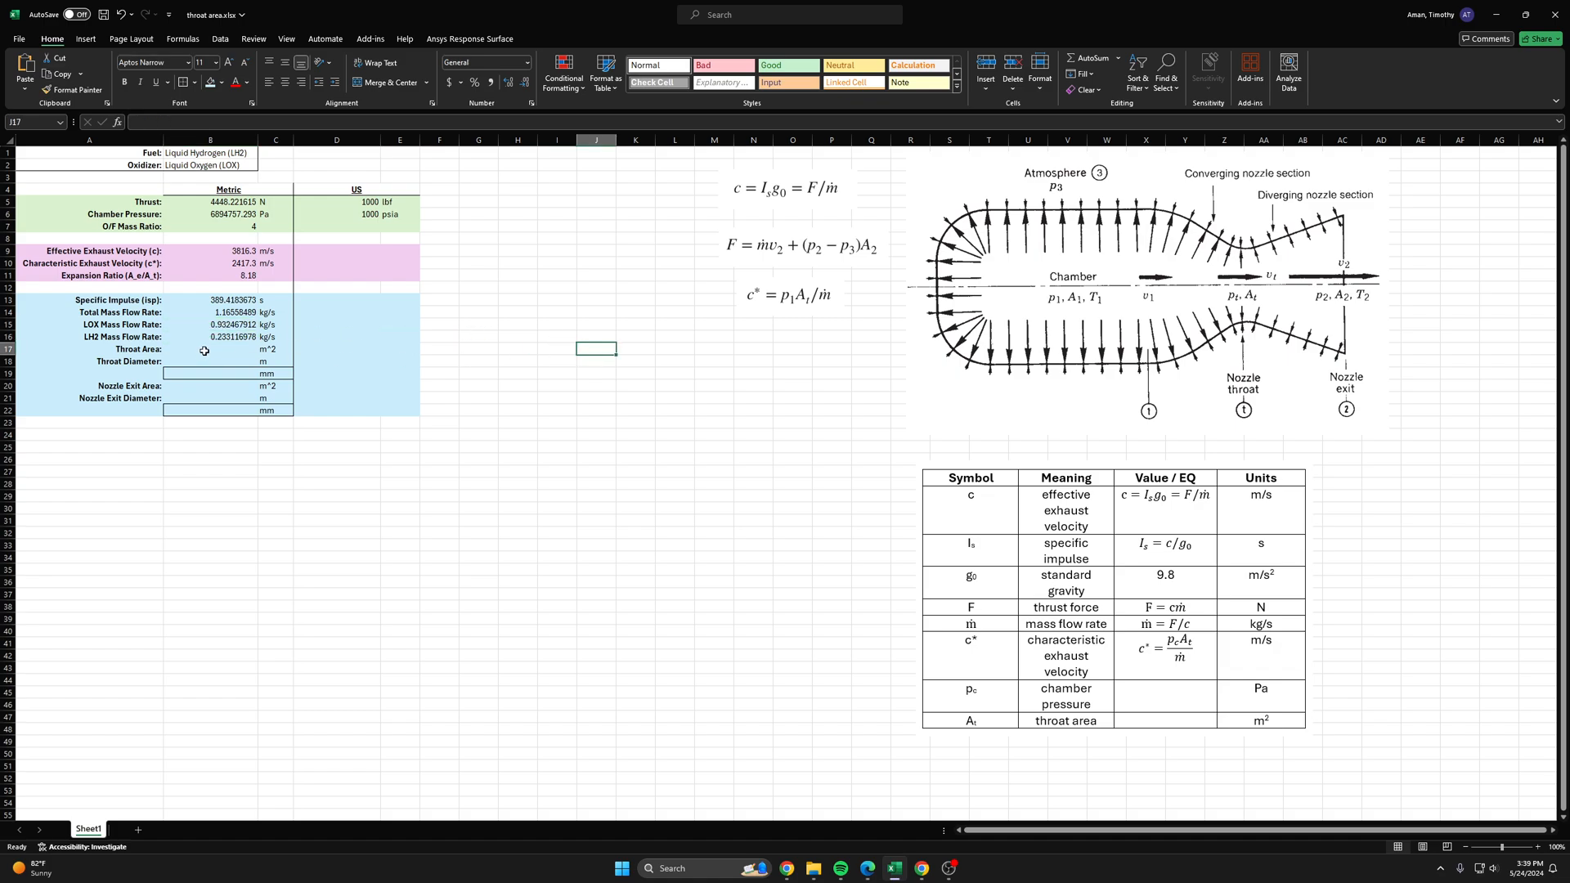
pyautogui.click(229, 324)
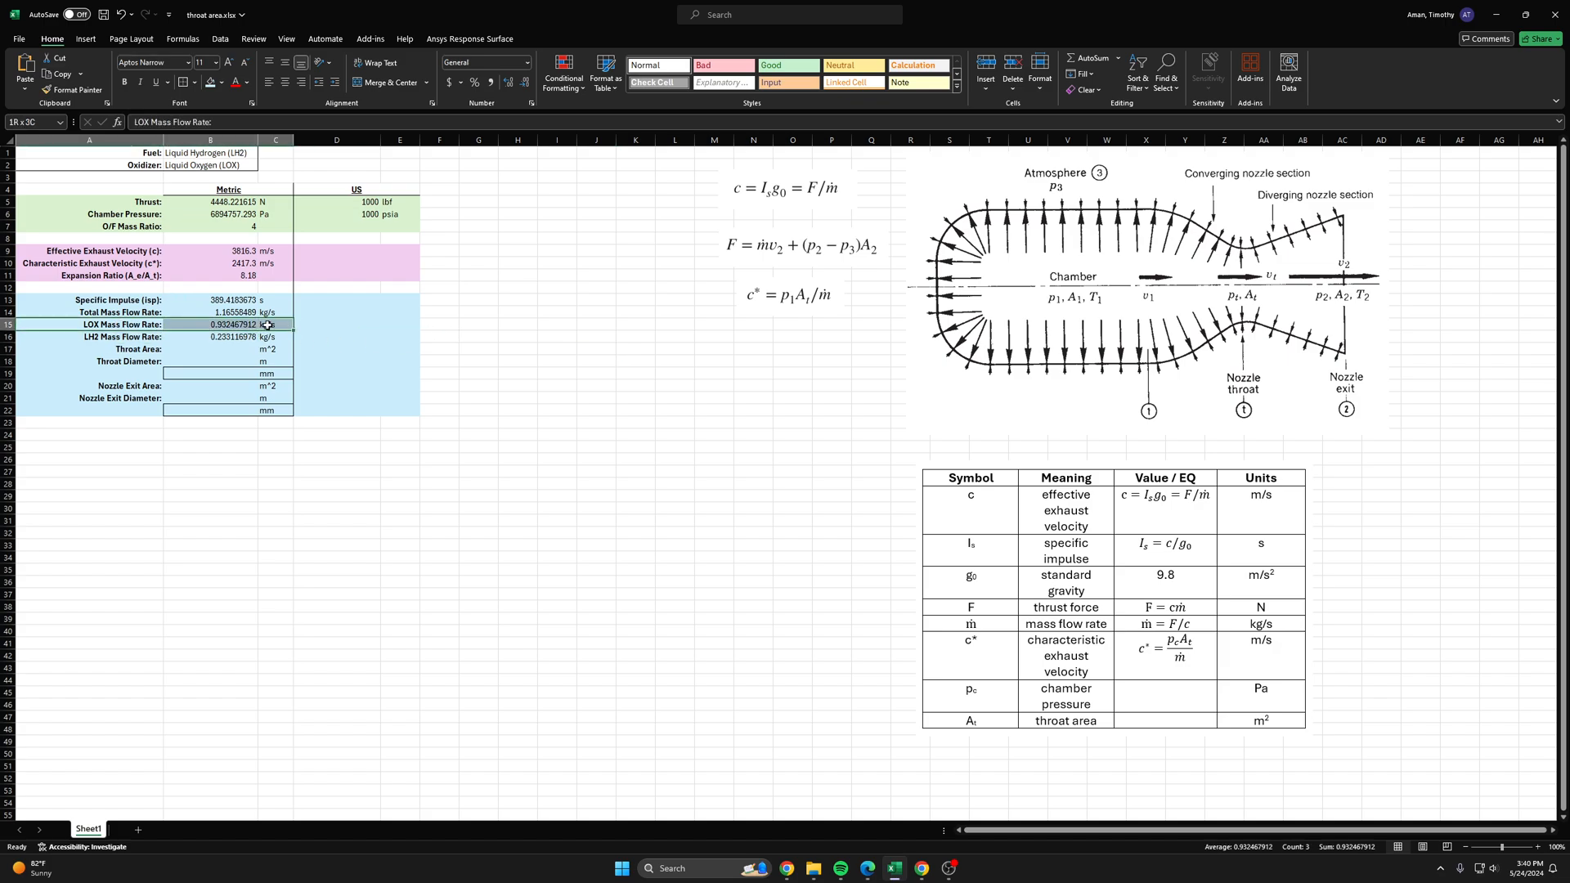
pyautogui.click(556, 349)
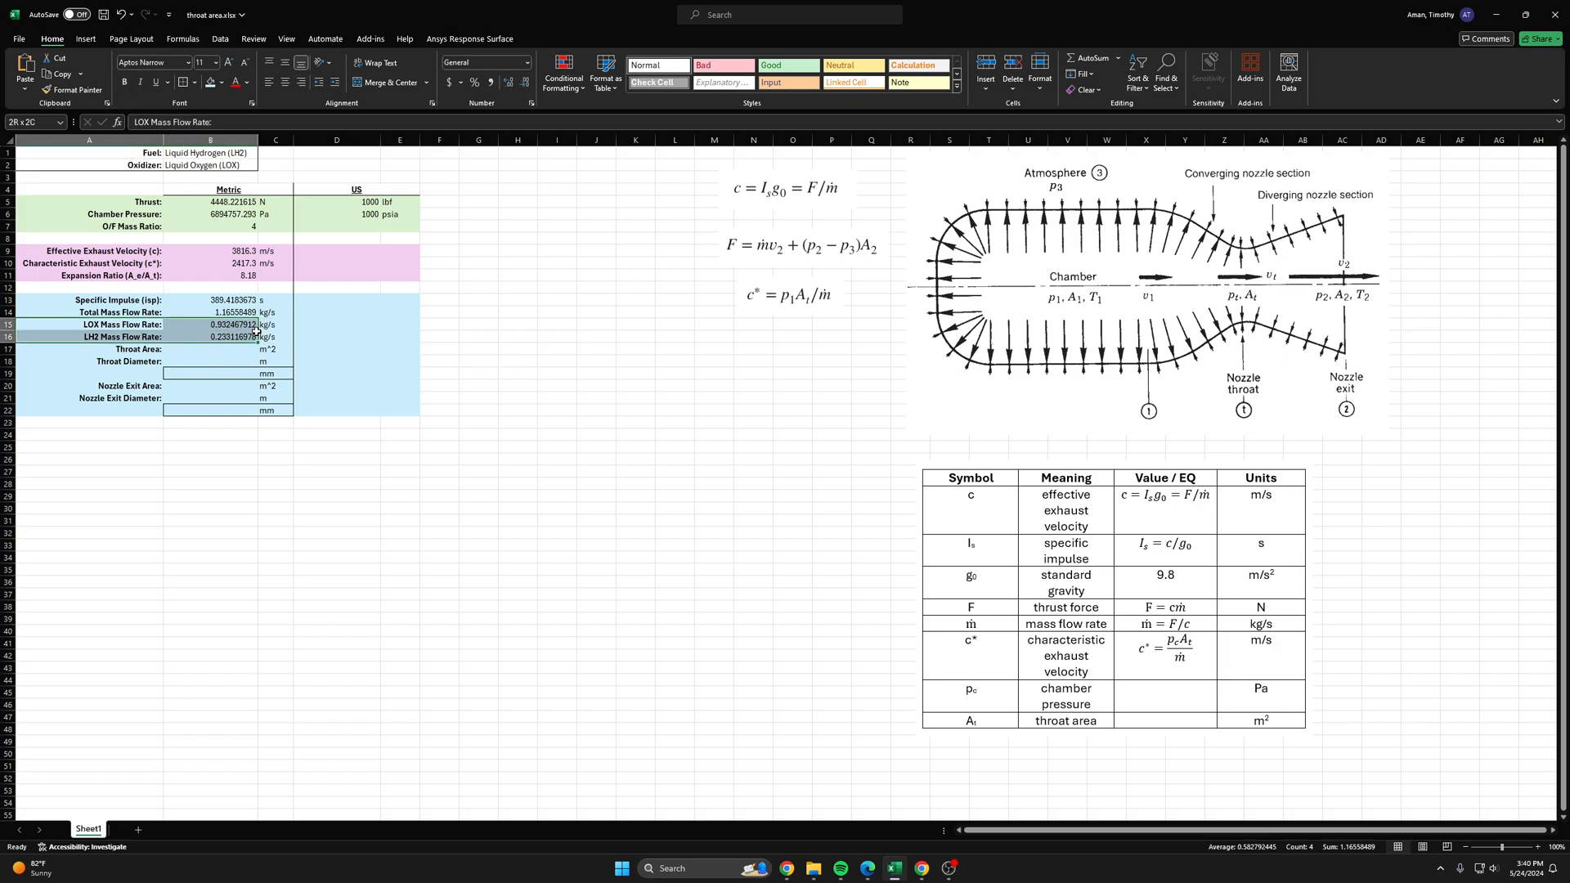
pyautogui.click(635, 348)
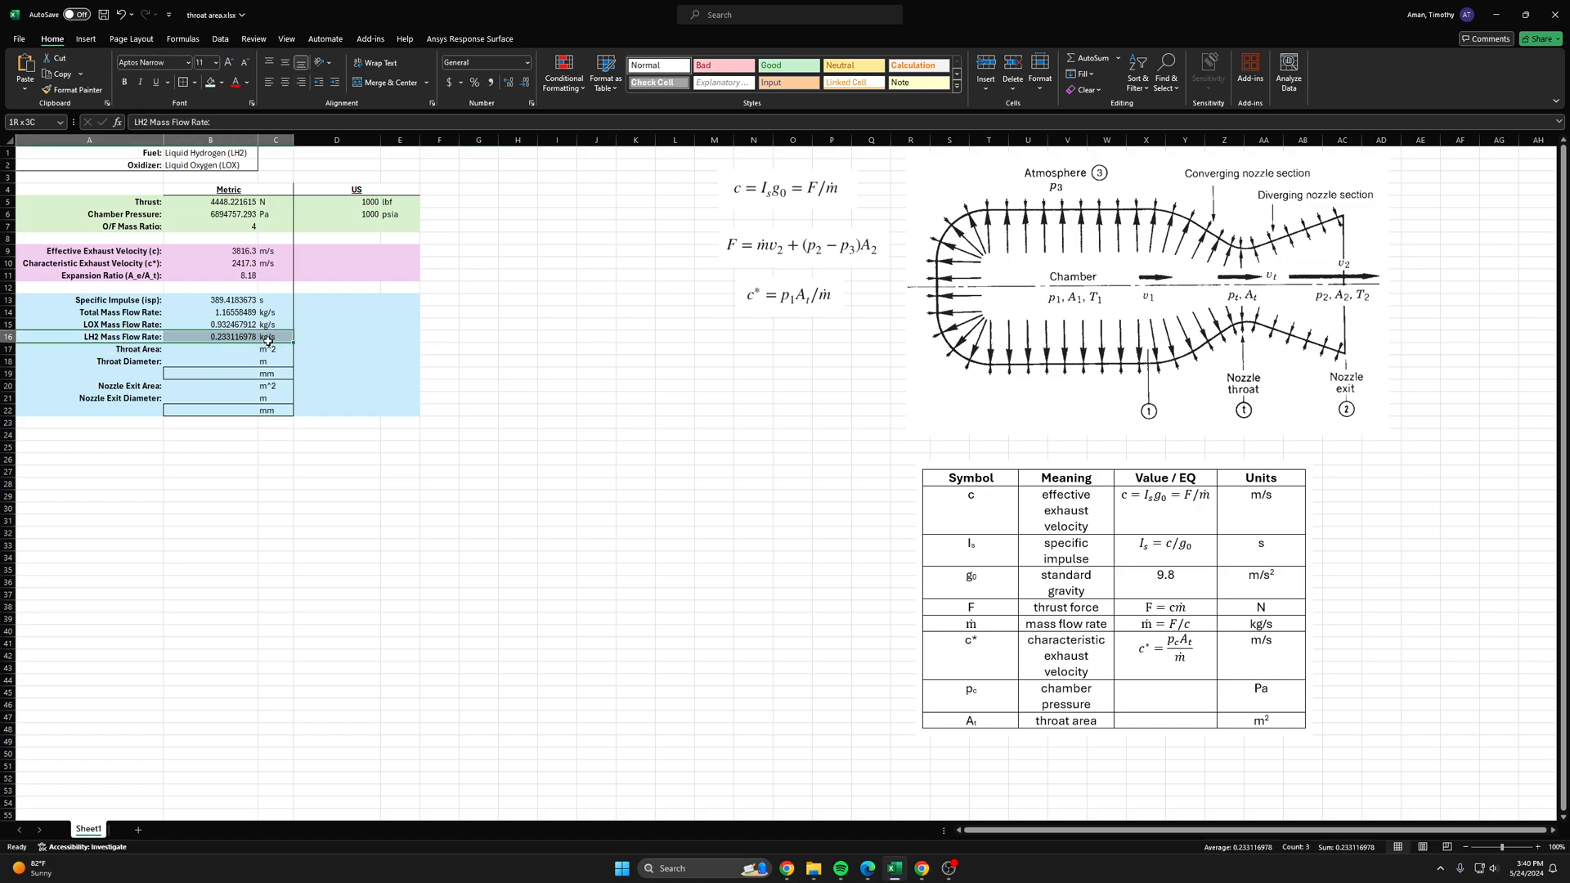
pyautogui.click(595, 362)
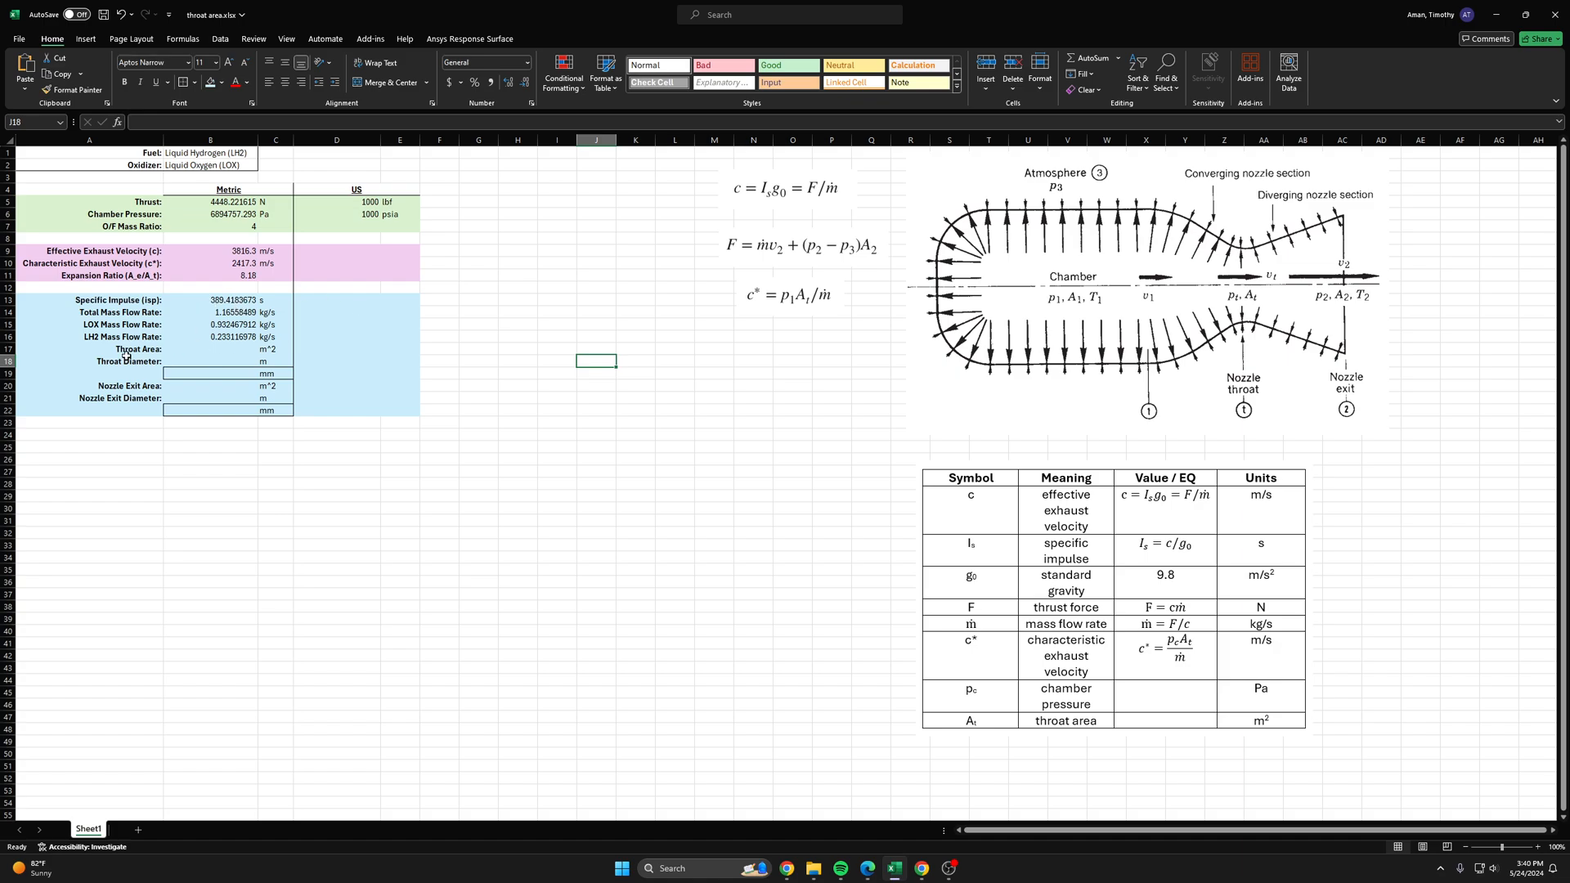
pyautogui.click(211, 348)
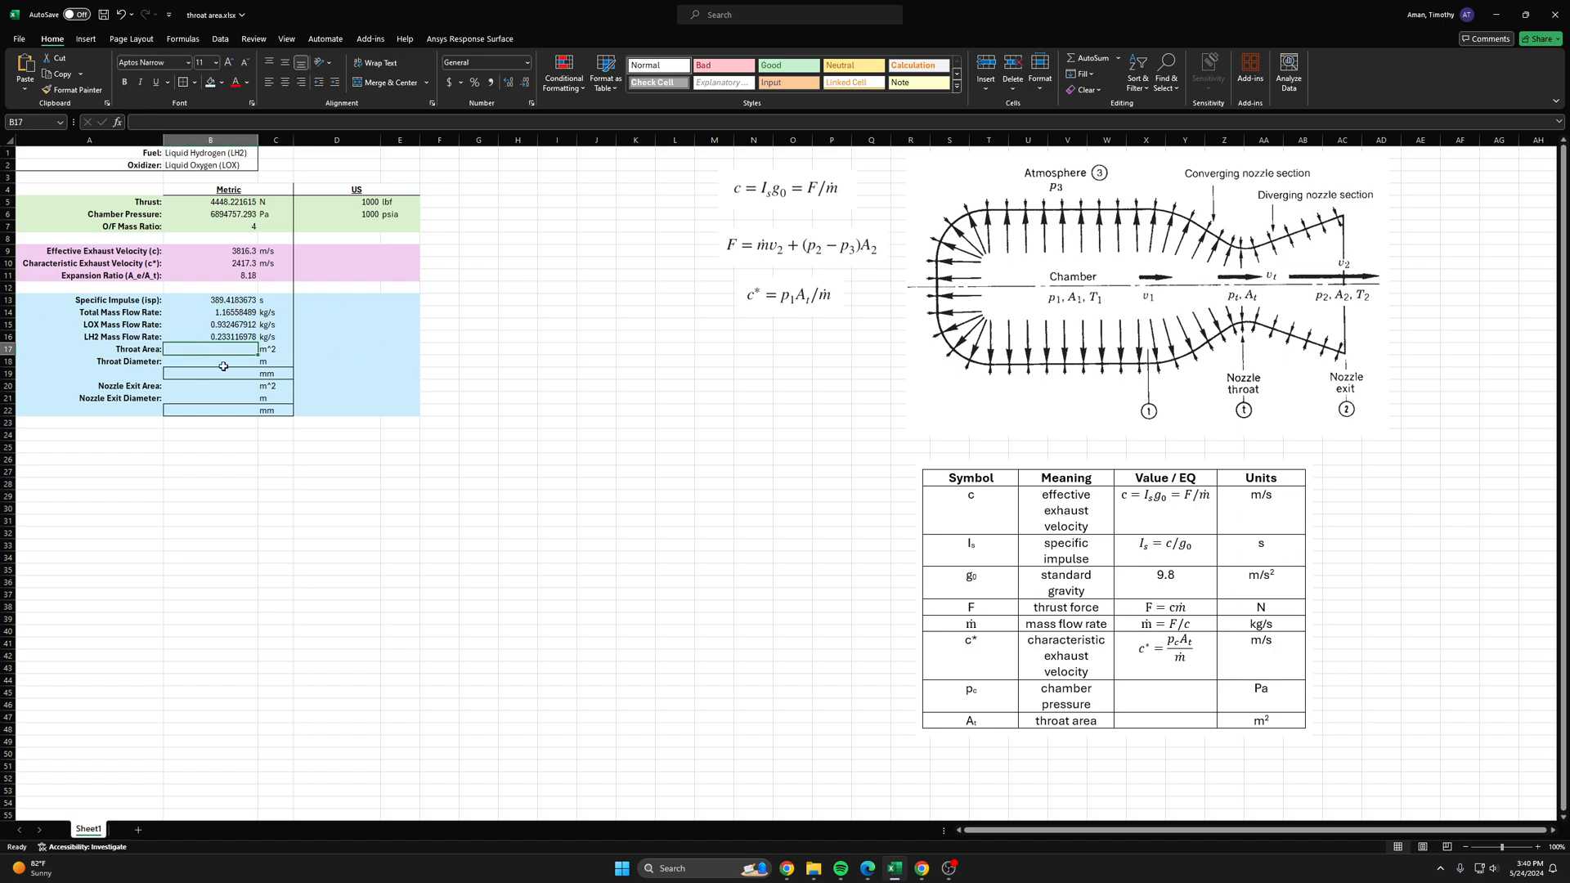
pyautogui.moveTo(489, 288)
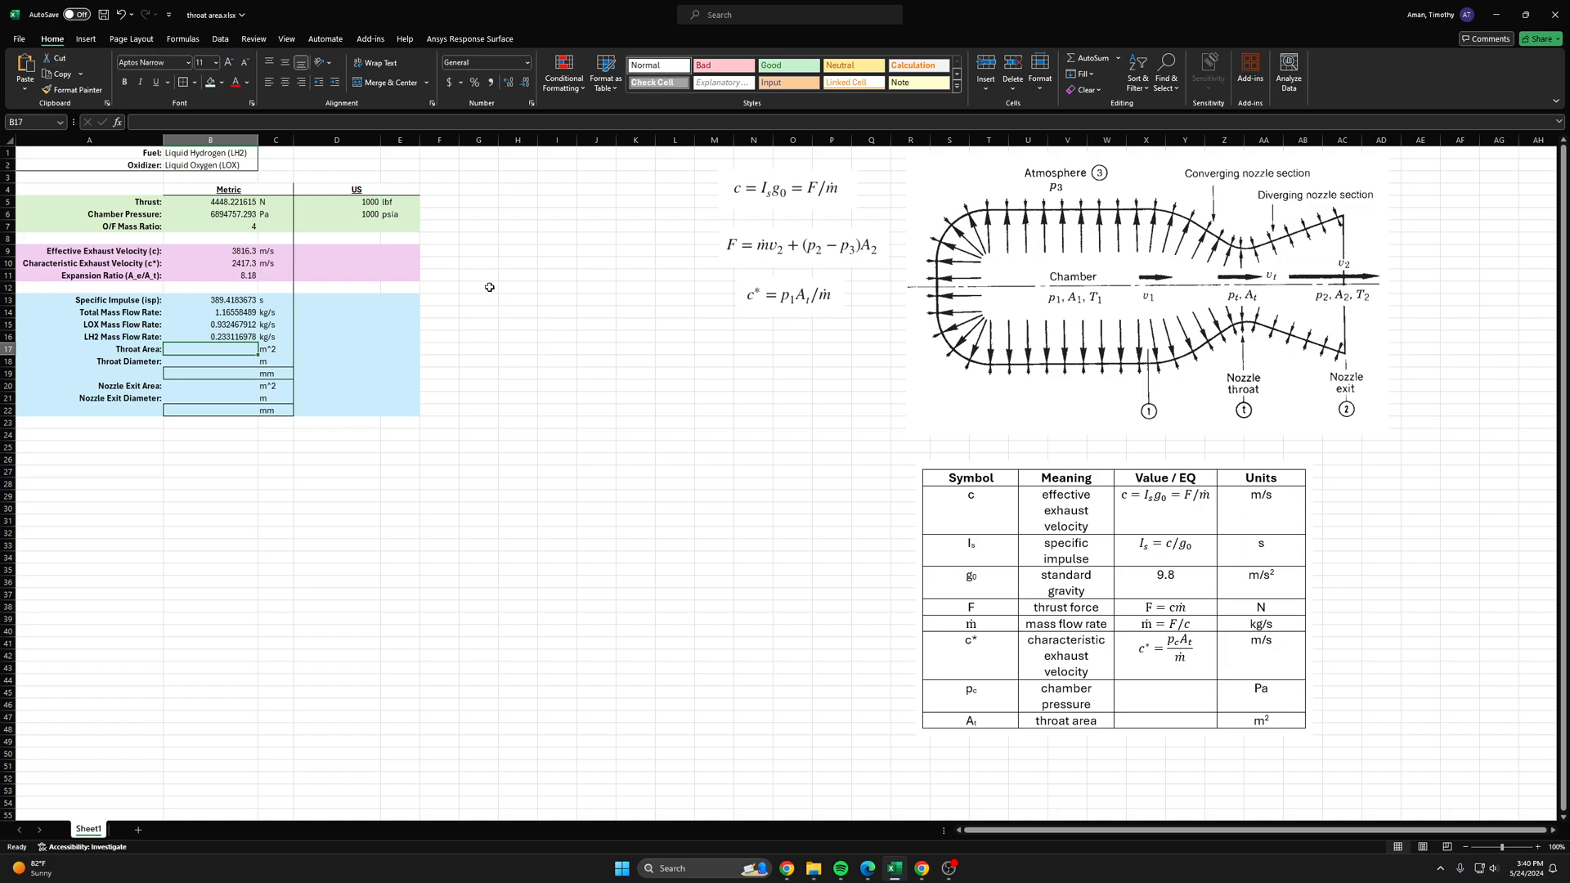
pyautogui.click(1147, 293)
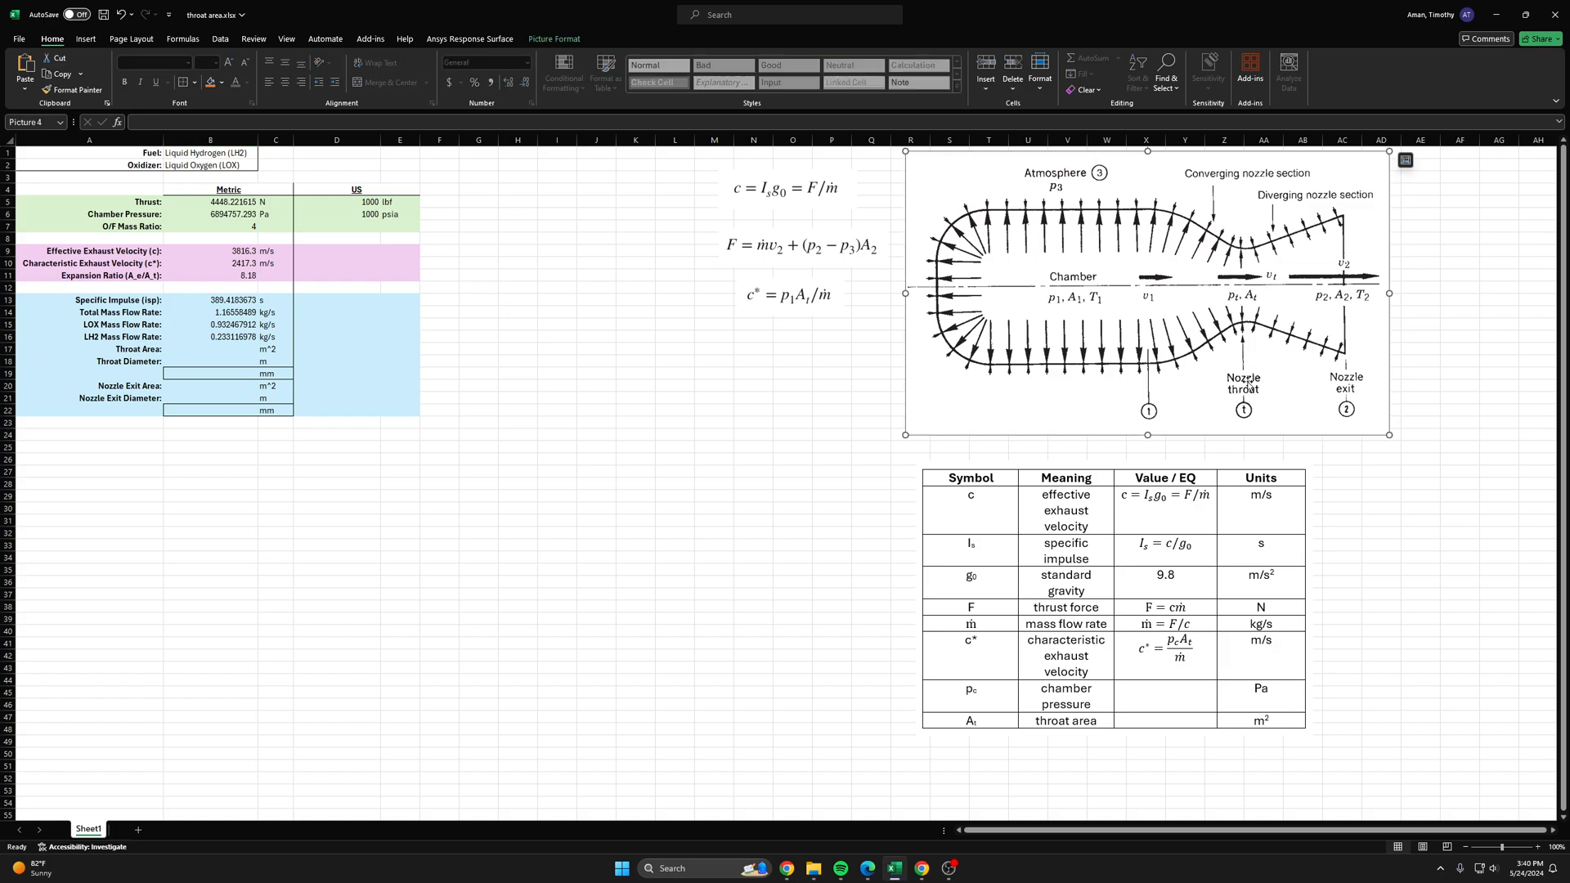
pyautogui.moveTo(1240, 270)
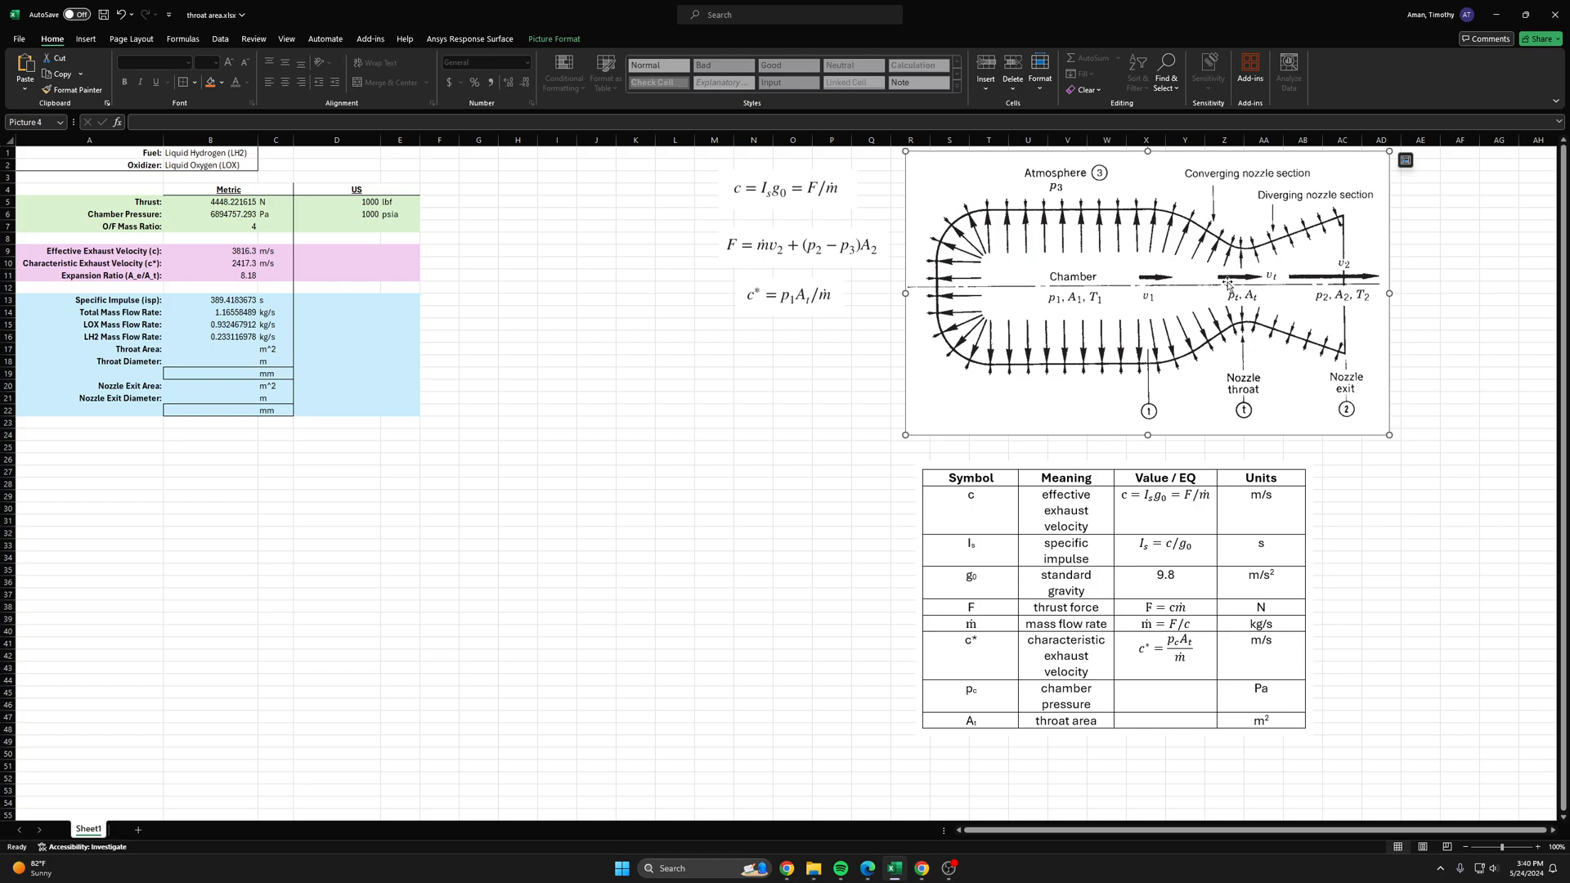
pyautogui.moveTo(1193, 259)
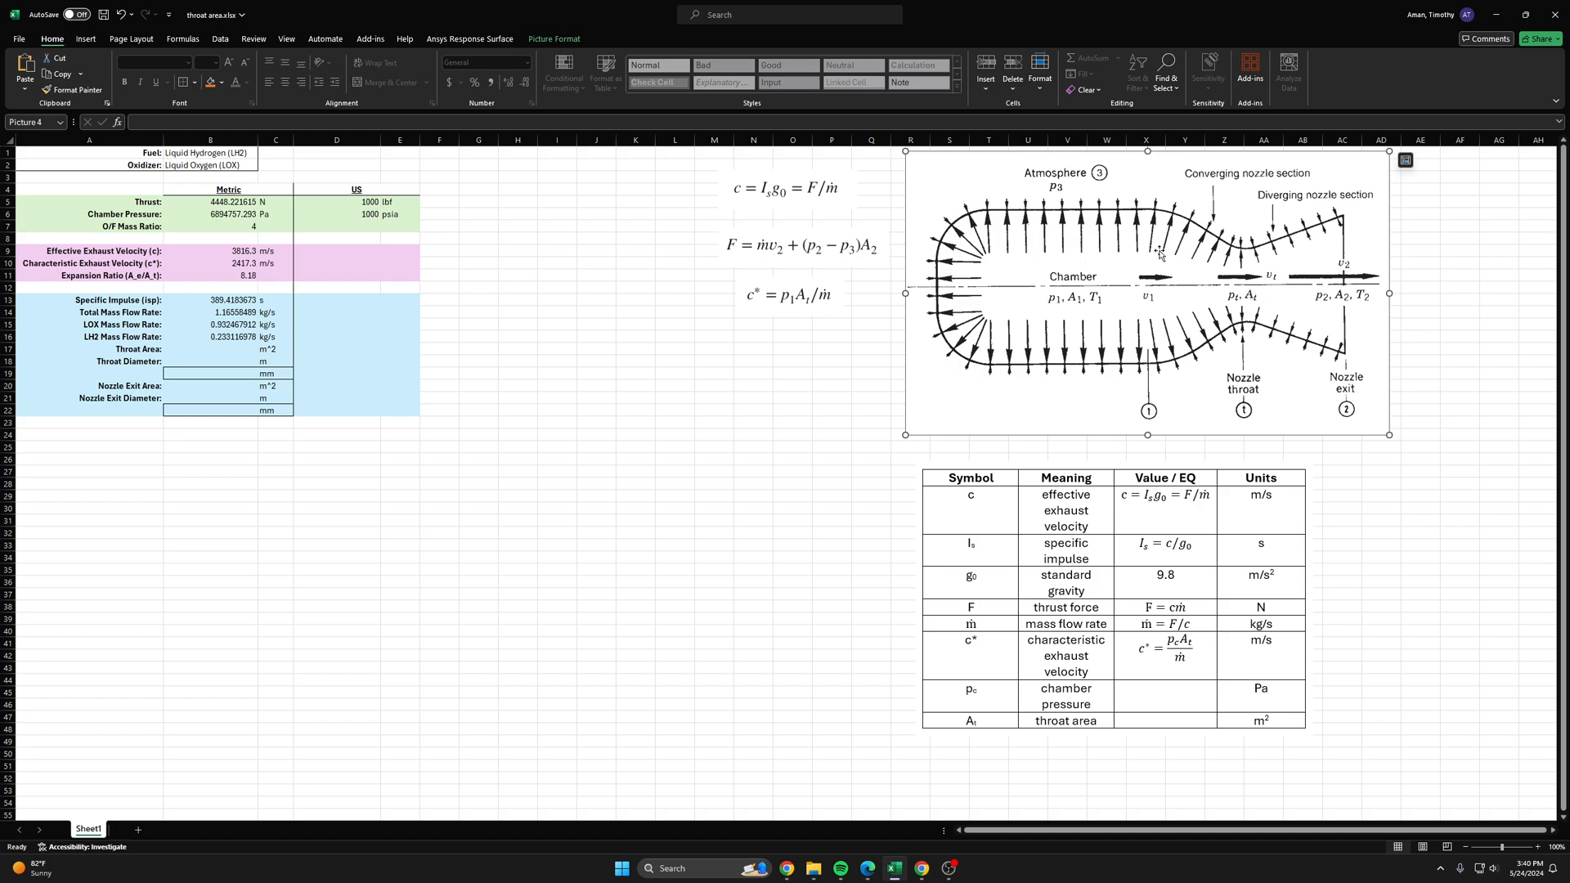
pyautogui.moveTo(1220, 259)
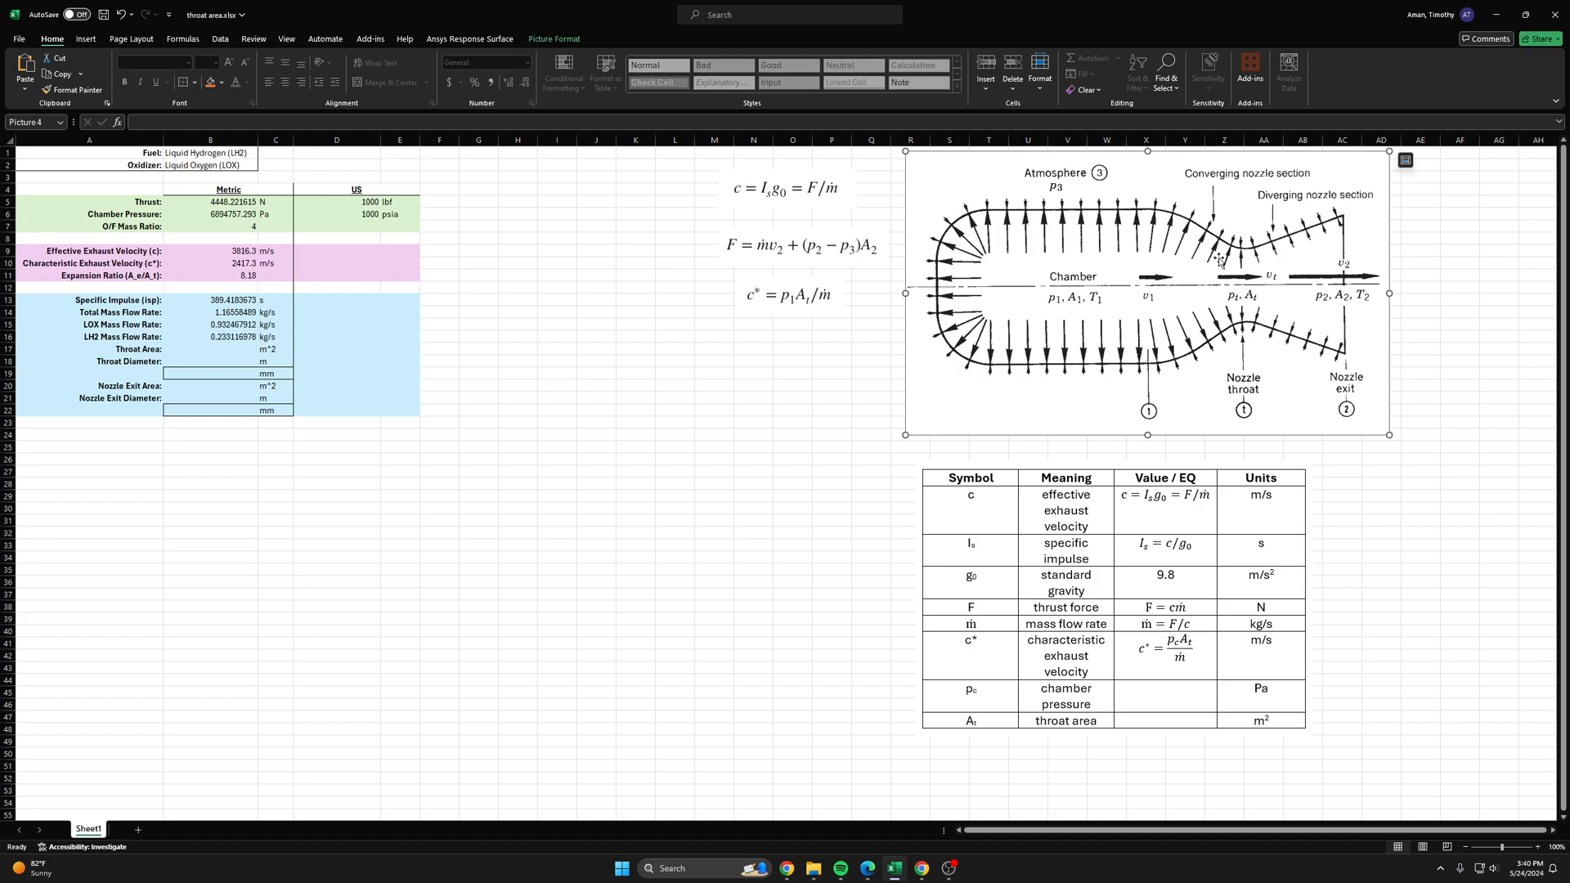
pyautogui.moveTo(1207, 354)
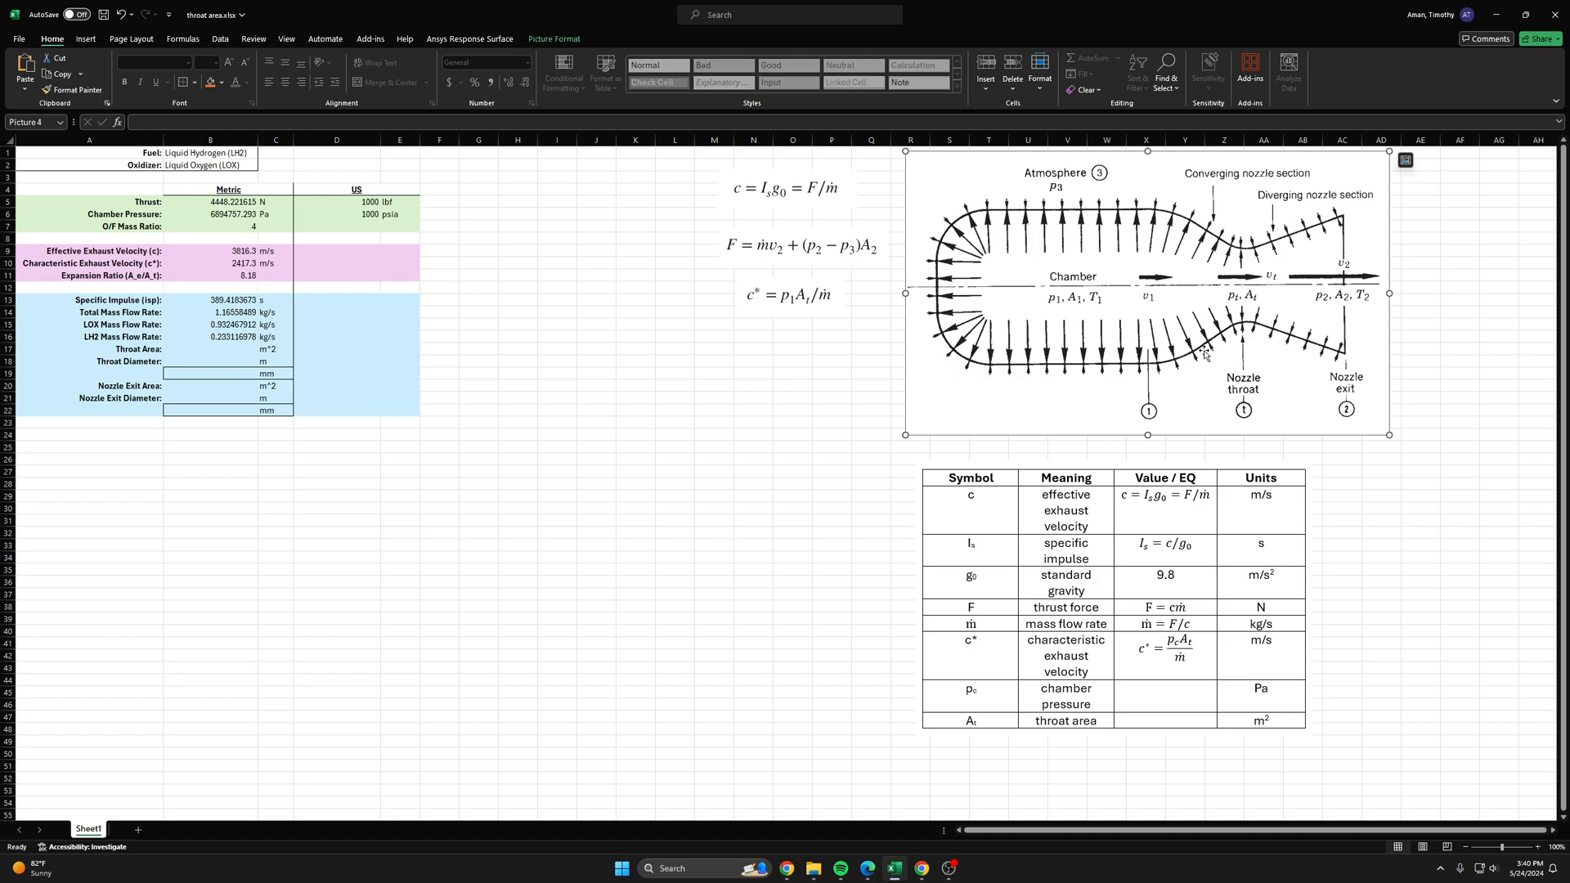
pyautogui.moveTo(1264, 298)
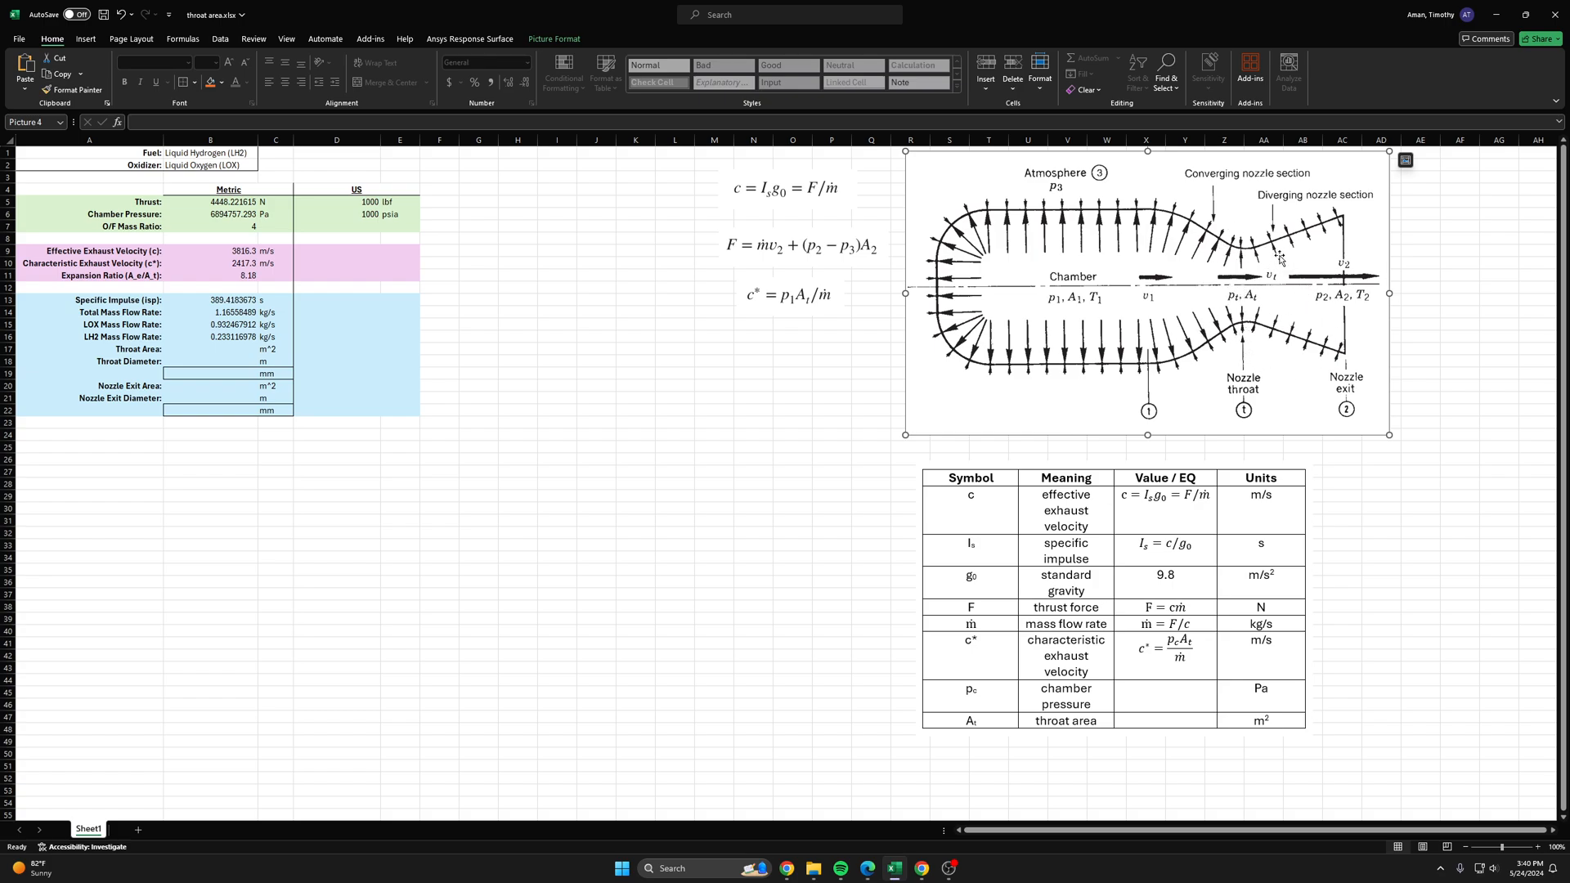
pyautogui.click(1419, 225)
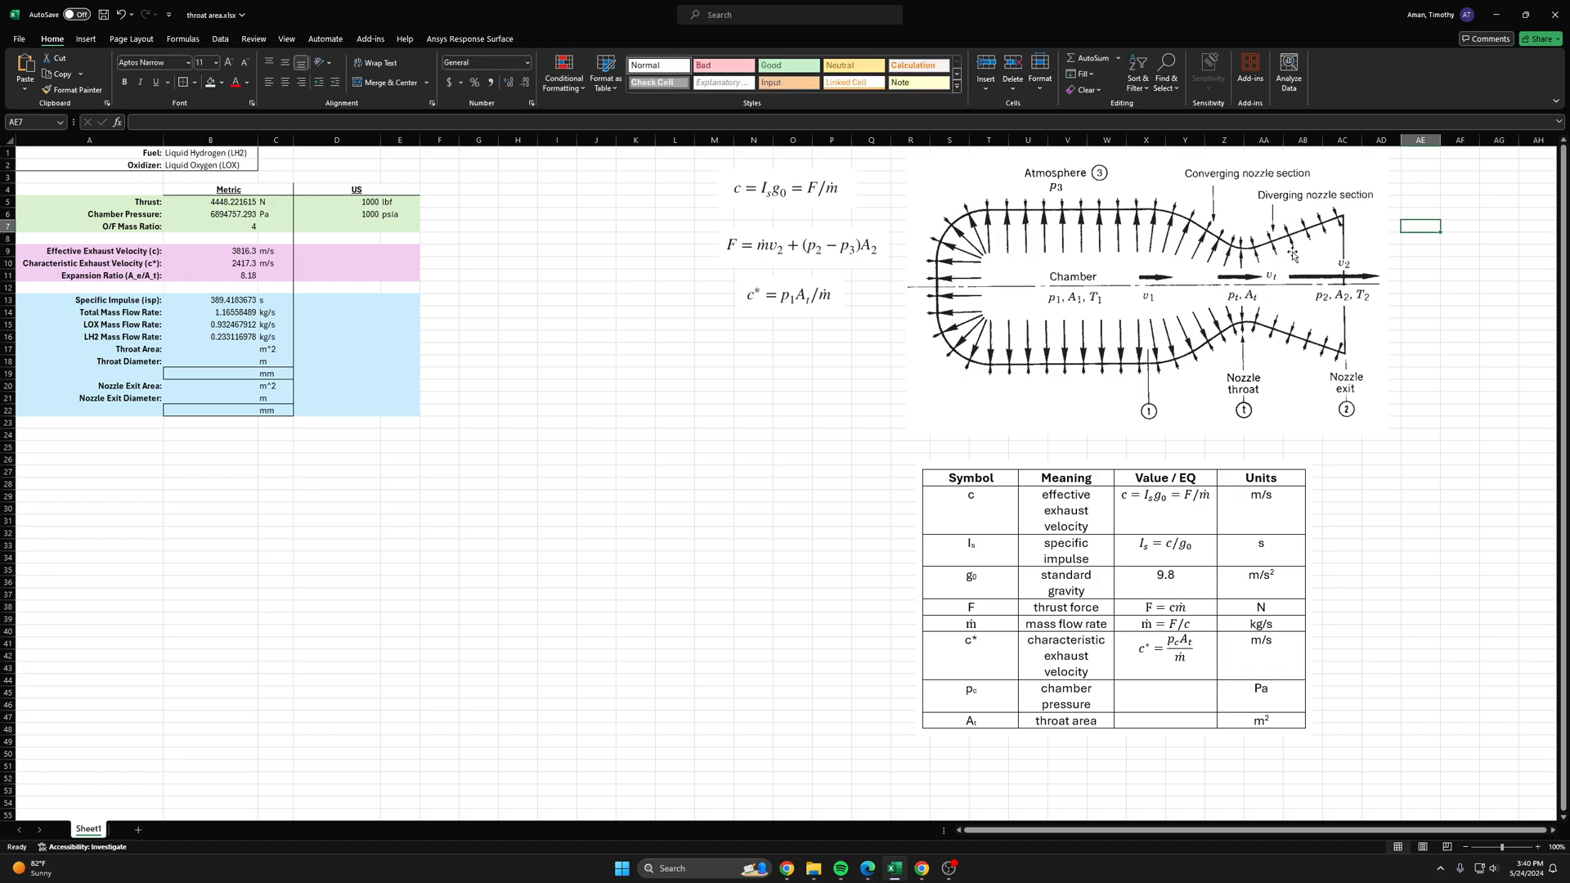
pyautogui.click(1147, 291)
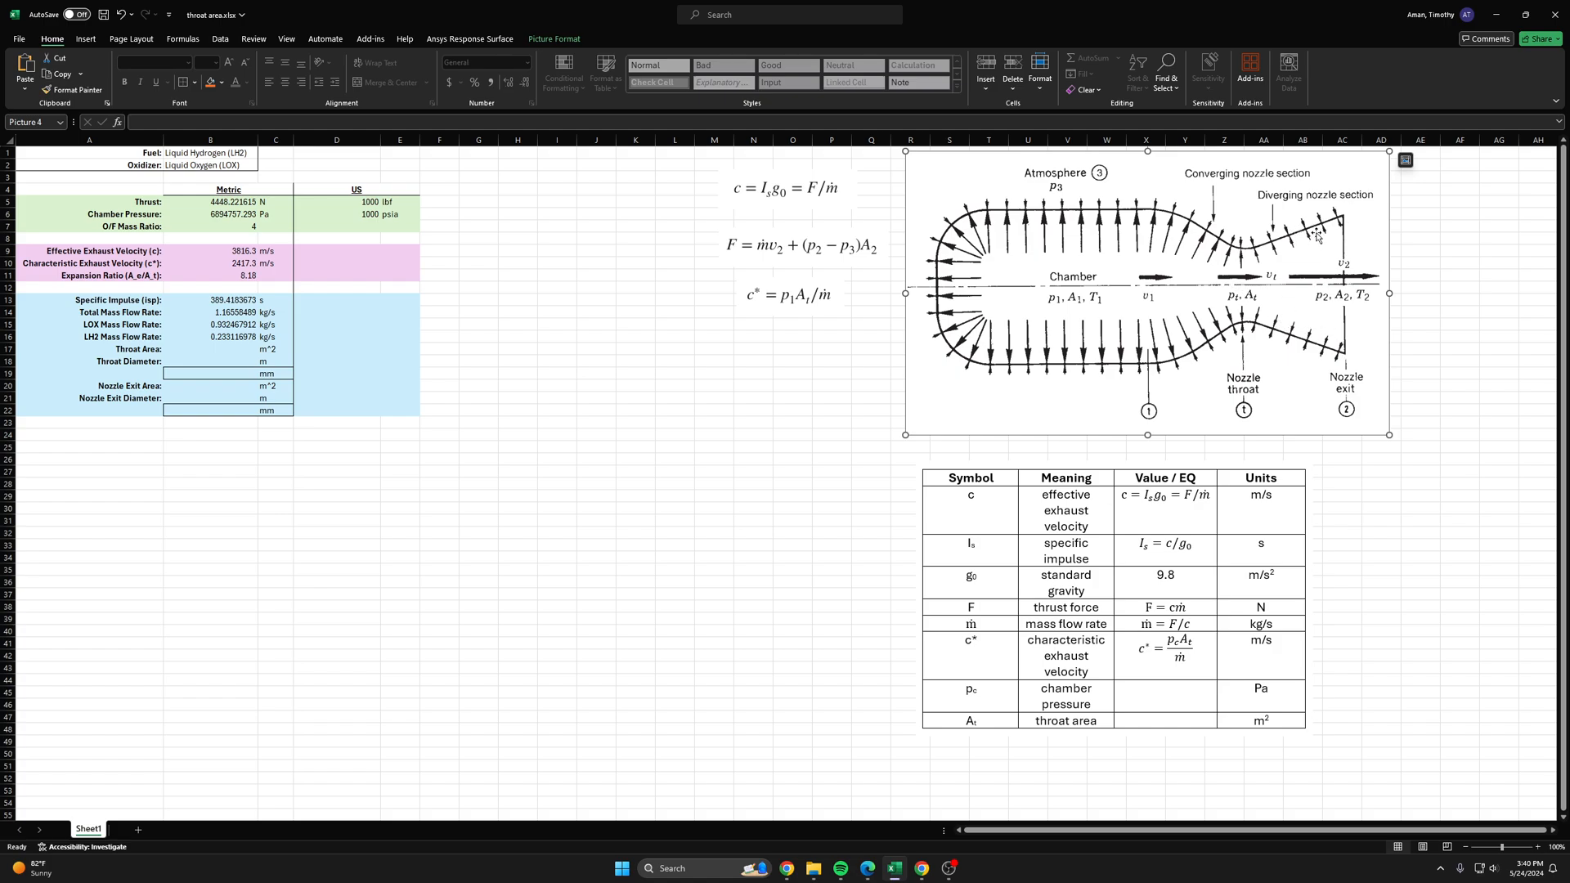
pyautogui.moveTo(1359, 213)
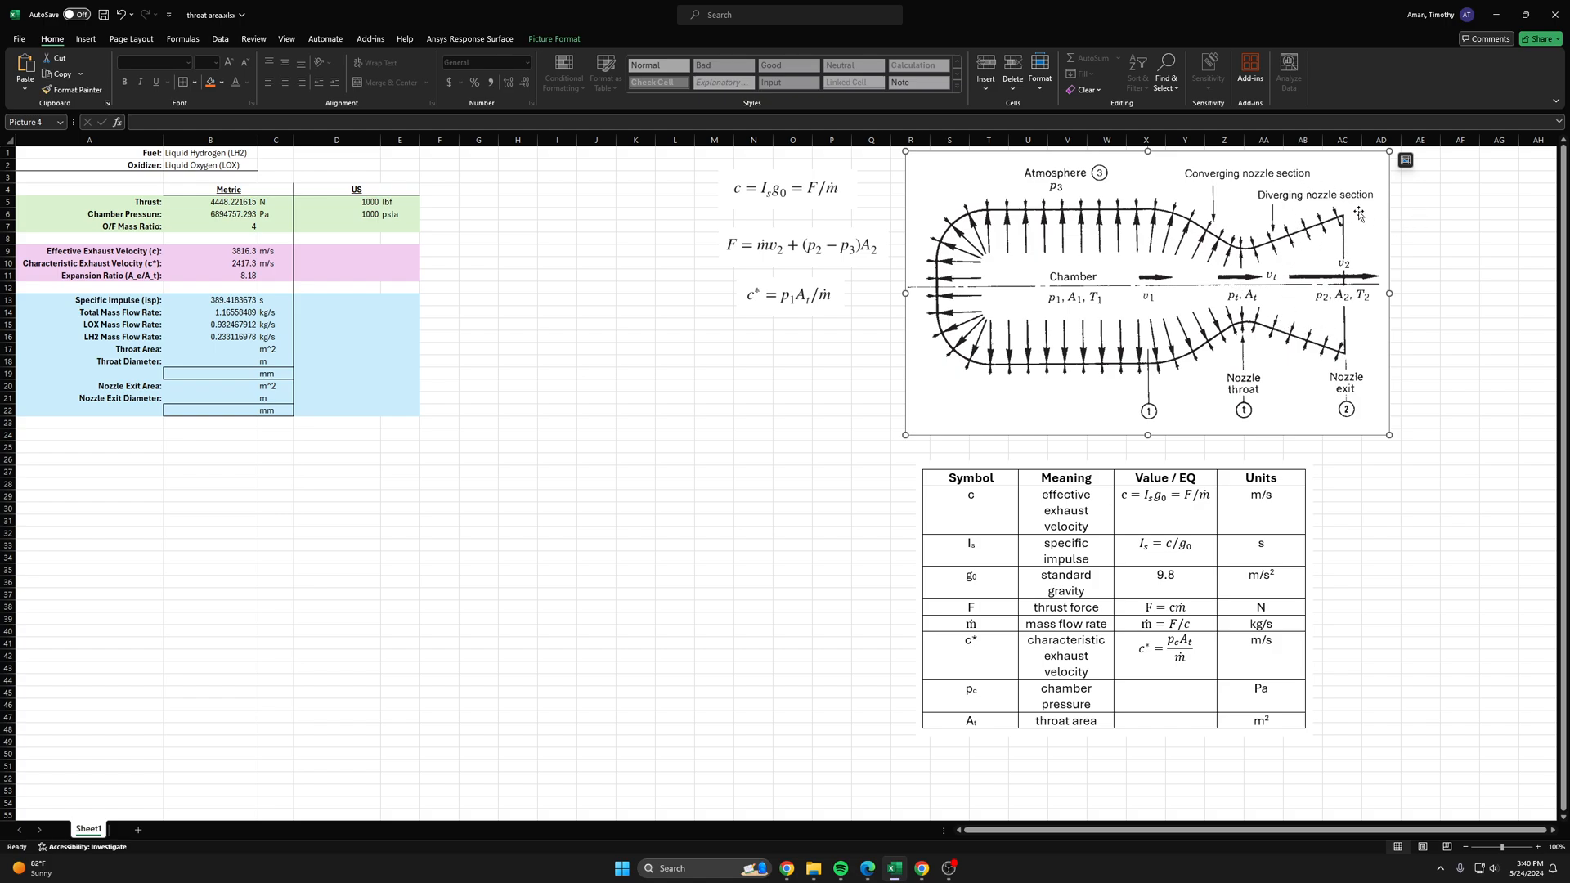
pyautogui.click(1459, 336)
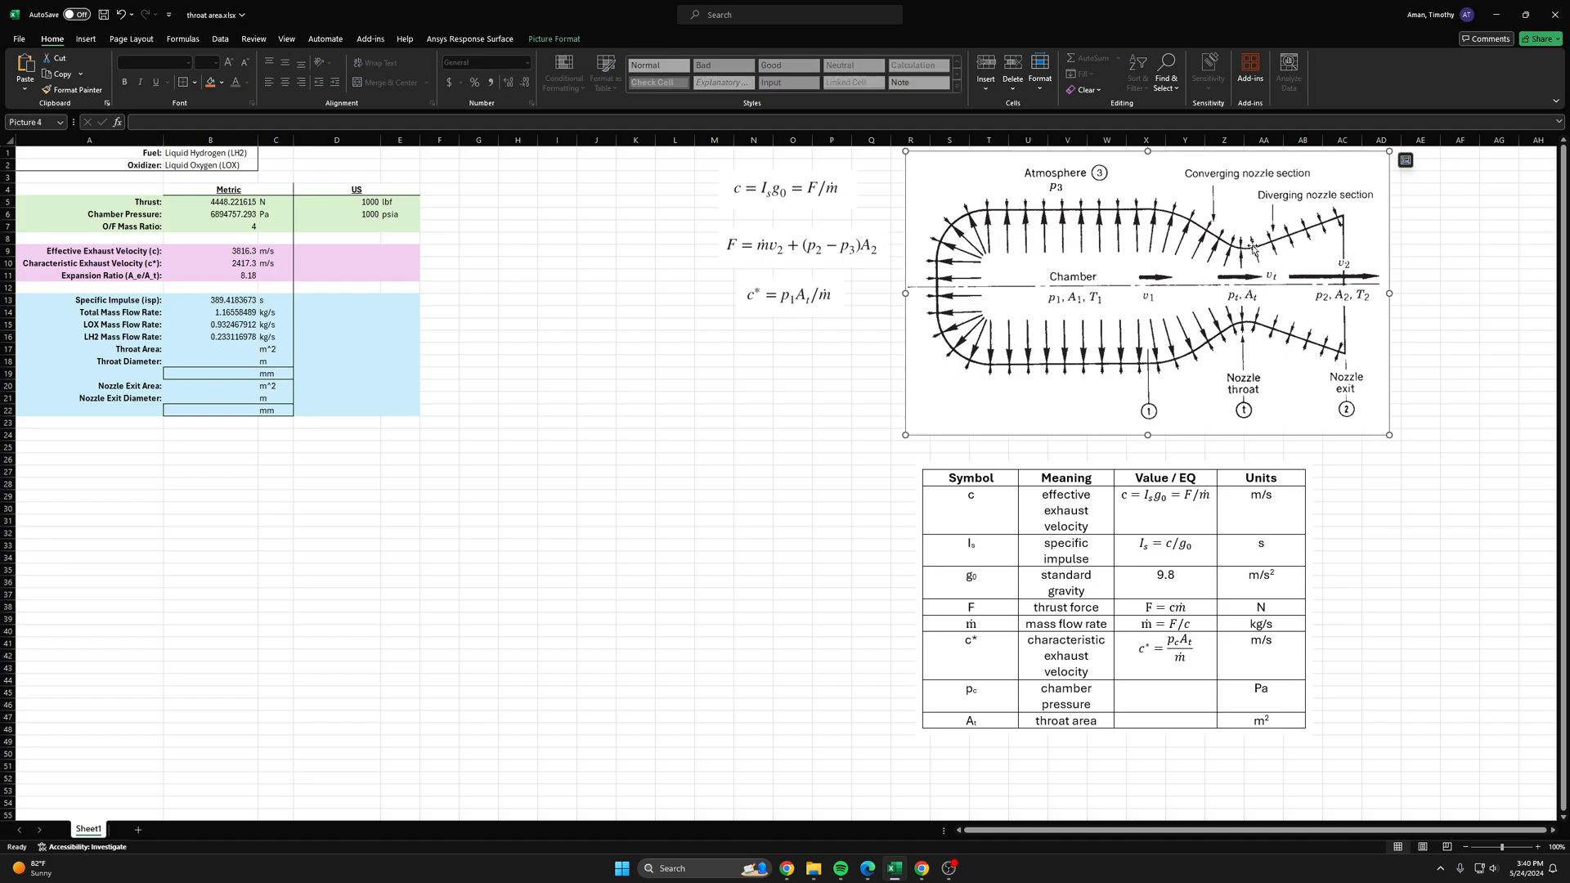
pyautogui.moveTo(461, 304)
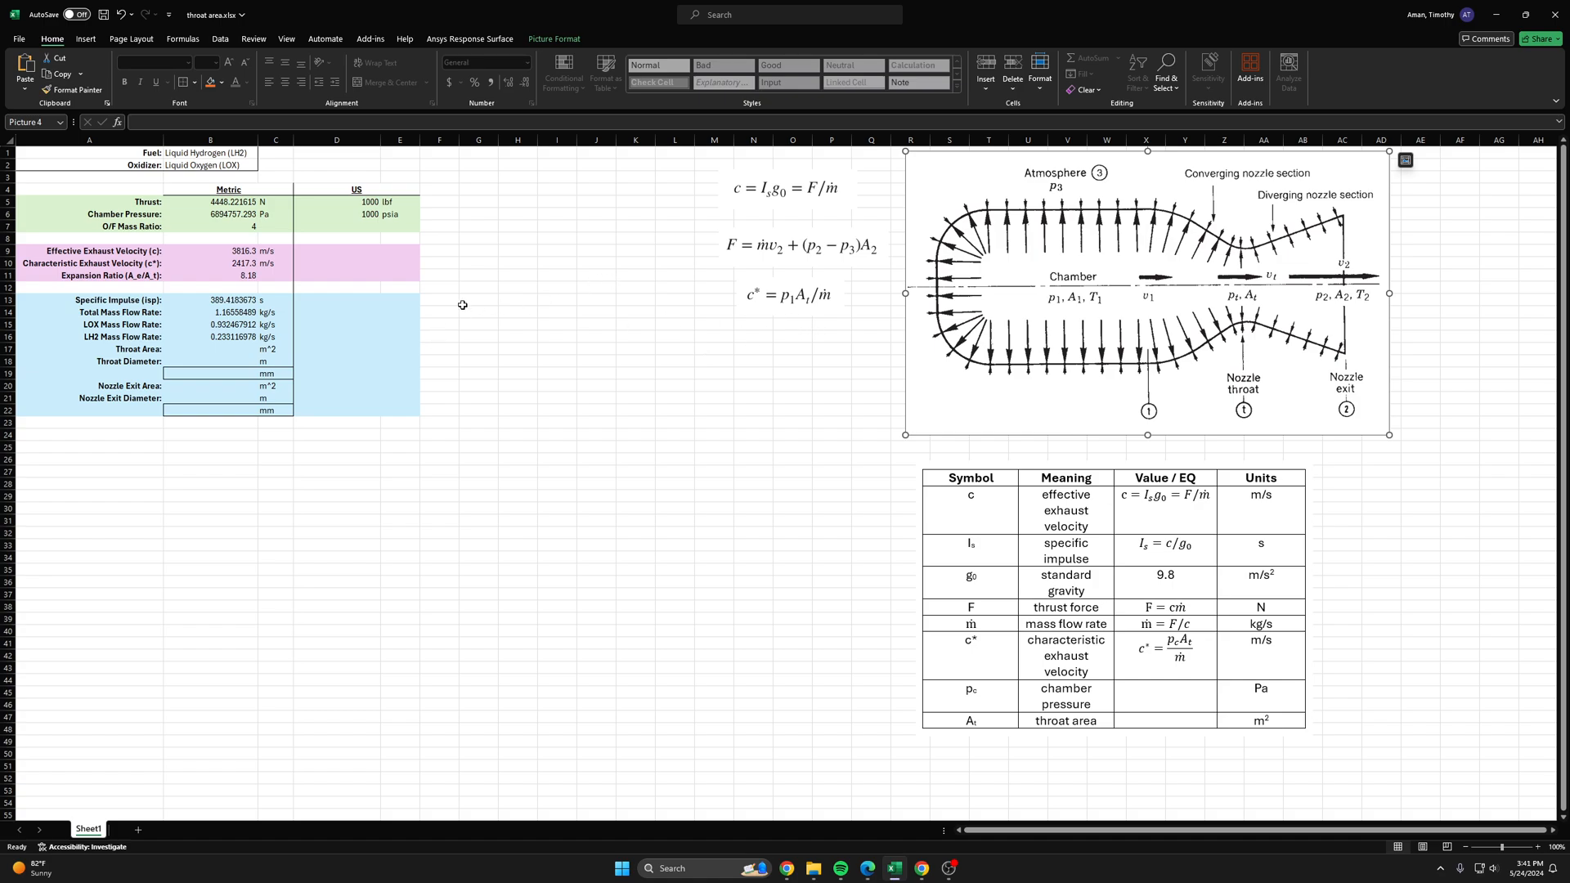
pyautogui.click(557, 362)
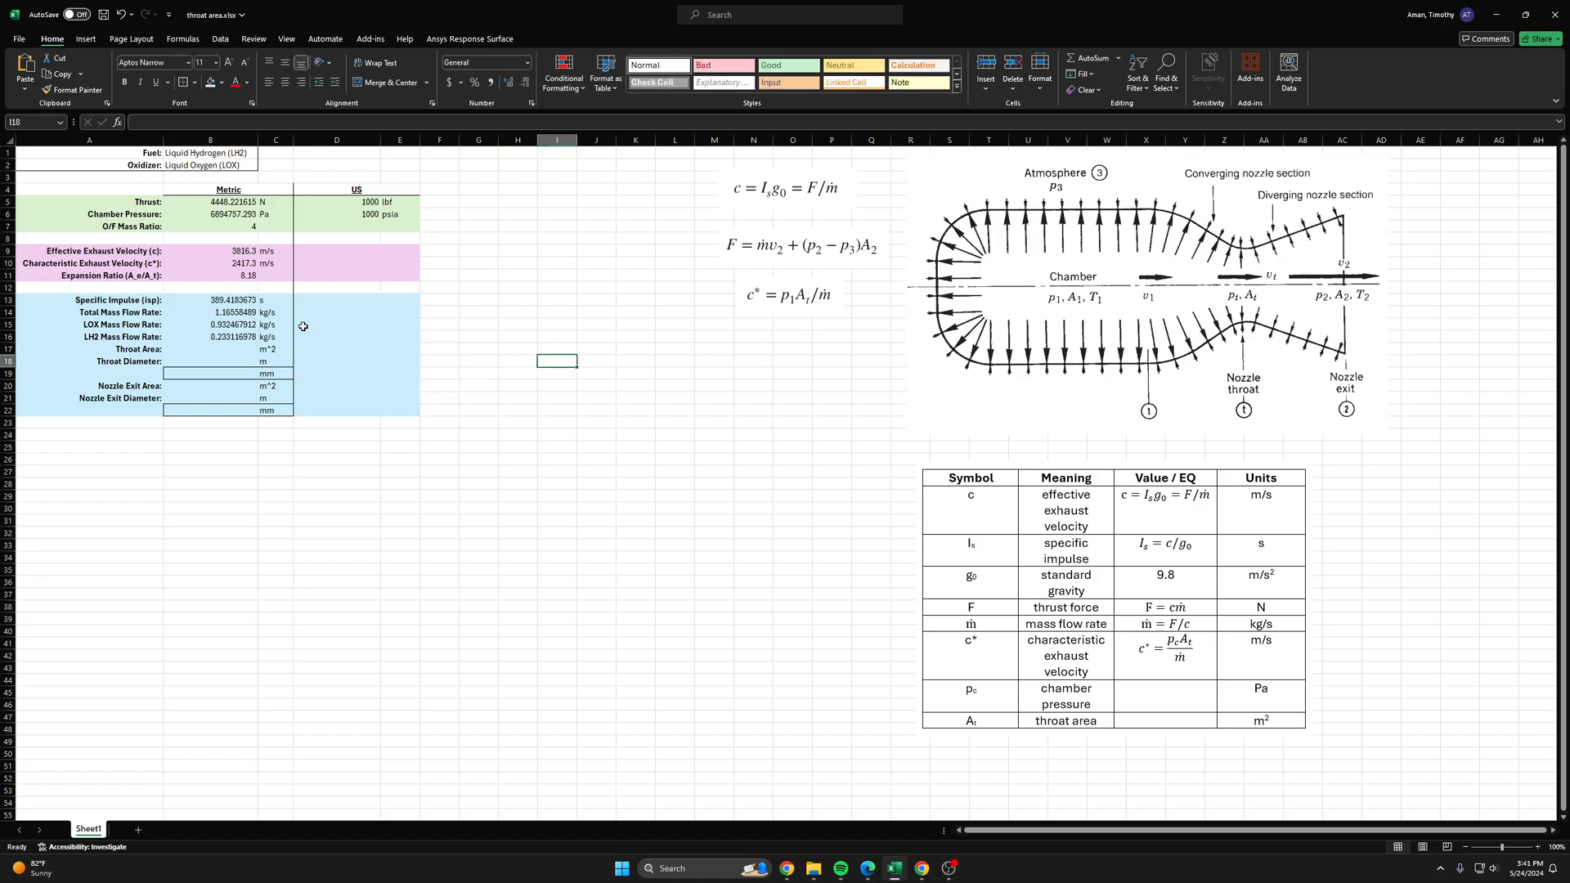
pyautogui.moveTo(1279, 237)
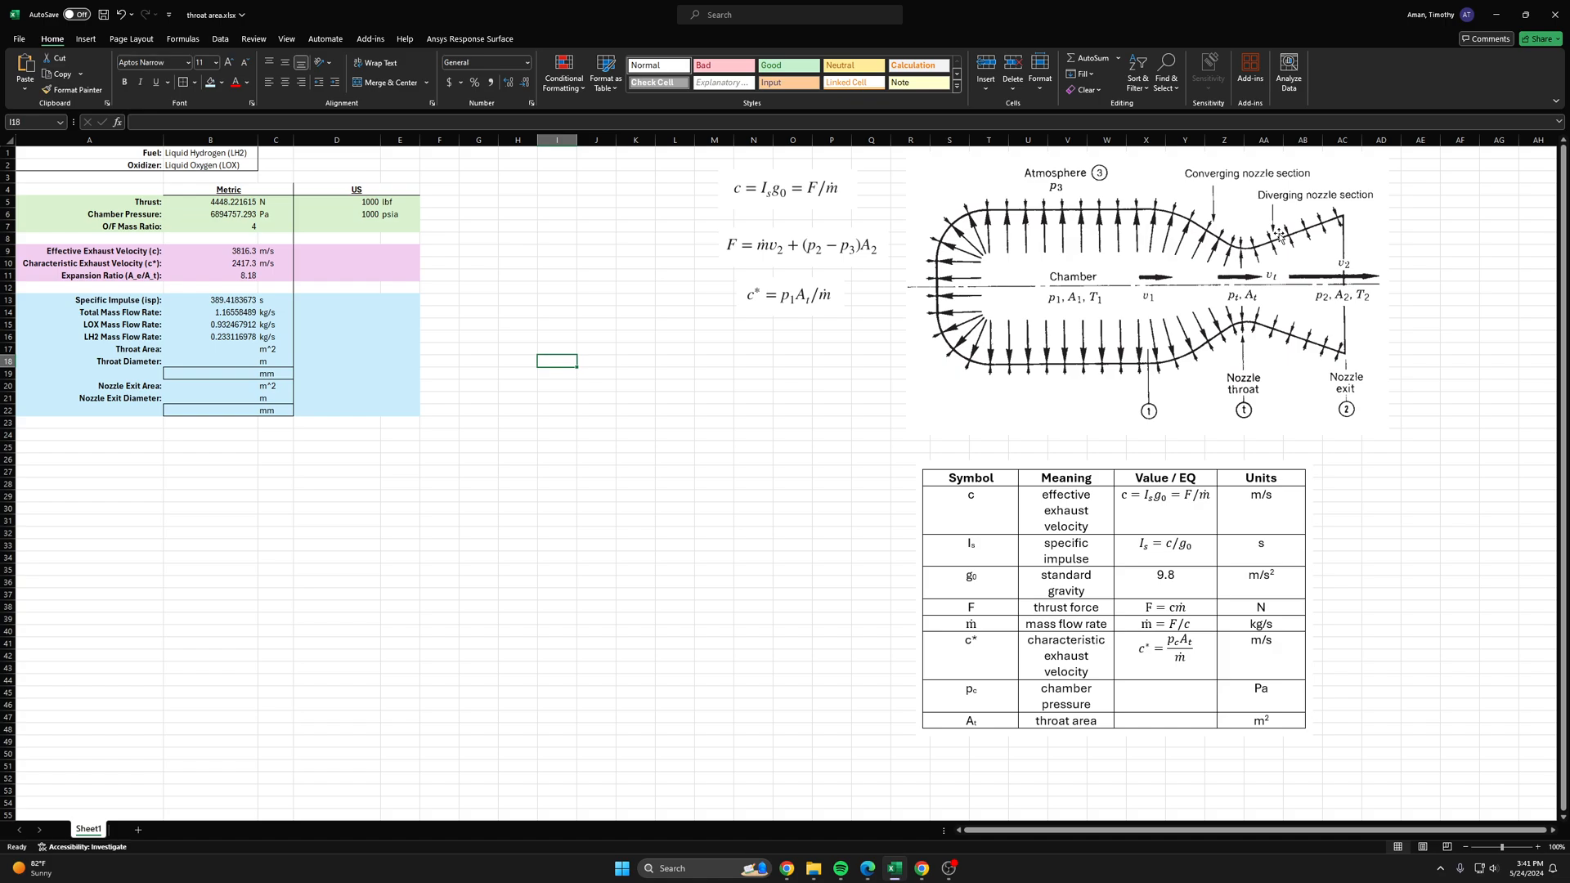
pyautogui.moveTo(399, 365)
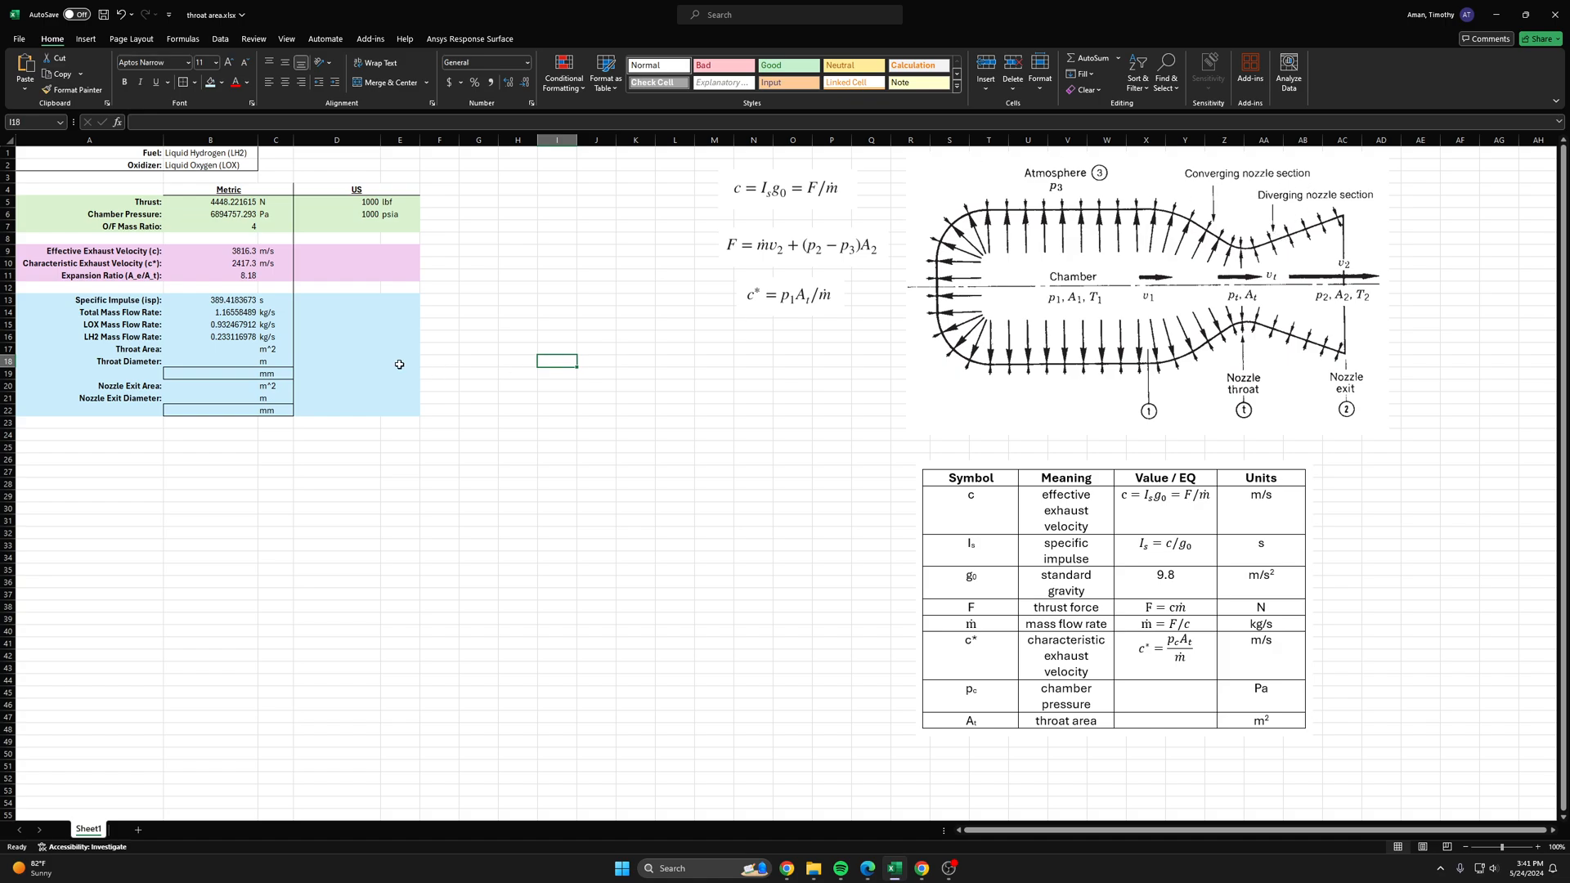
pyautogui.click(229, 350)
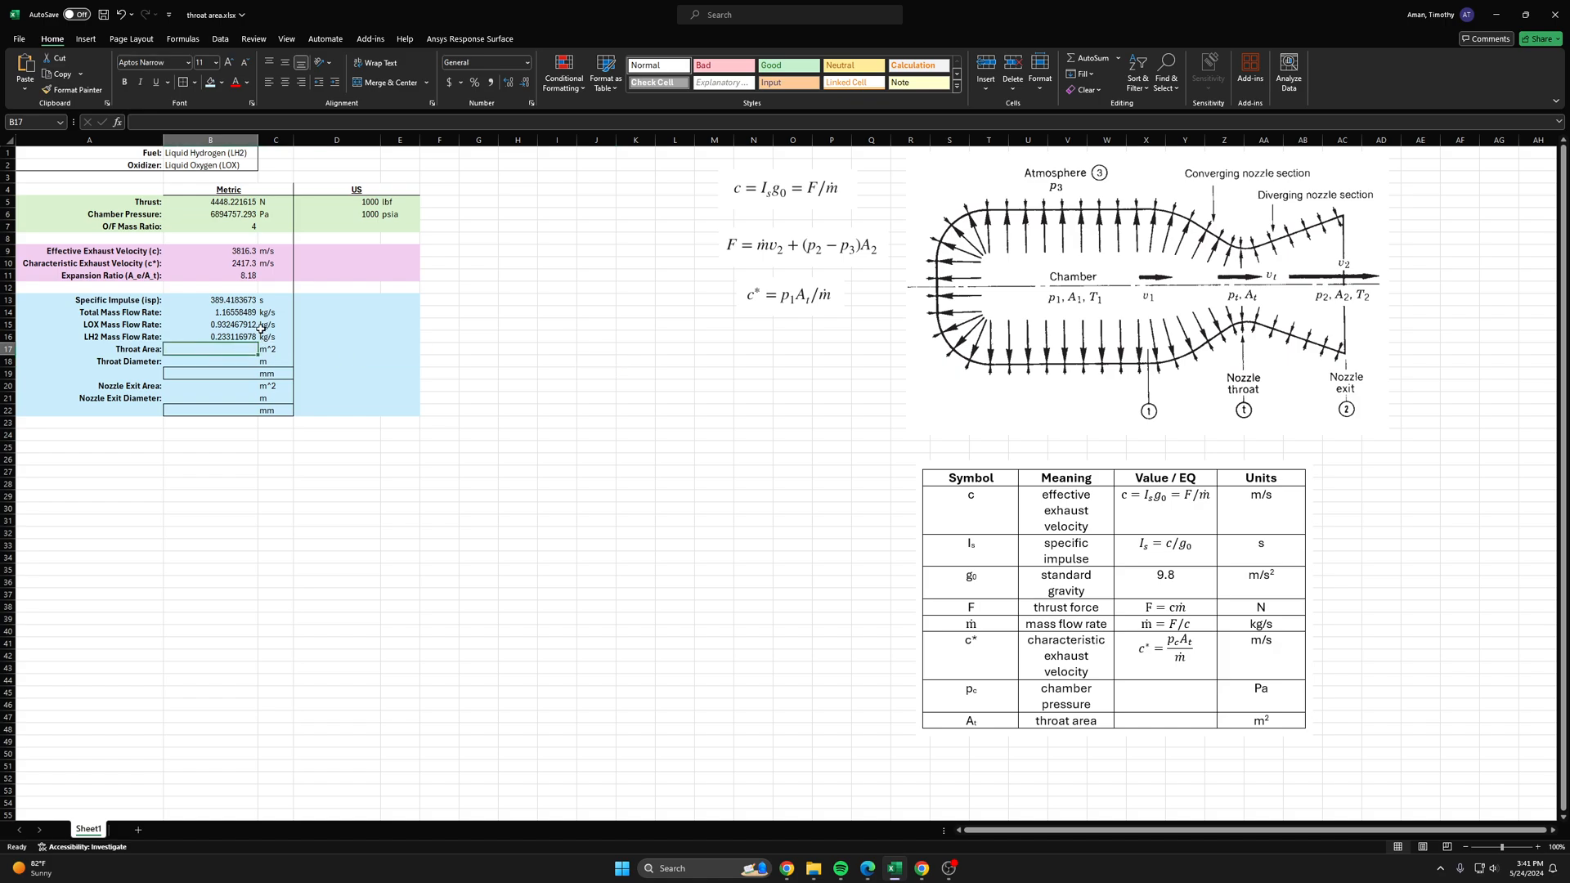
pyautogui.click(477, 384)
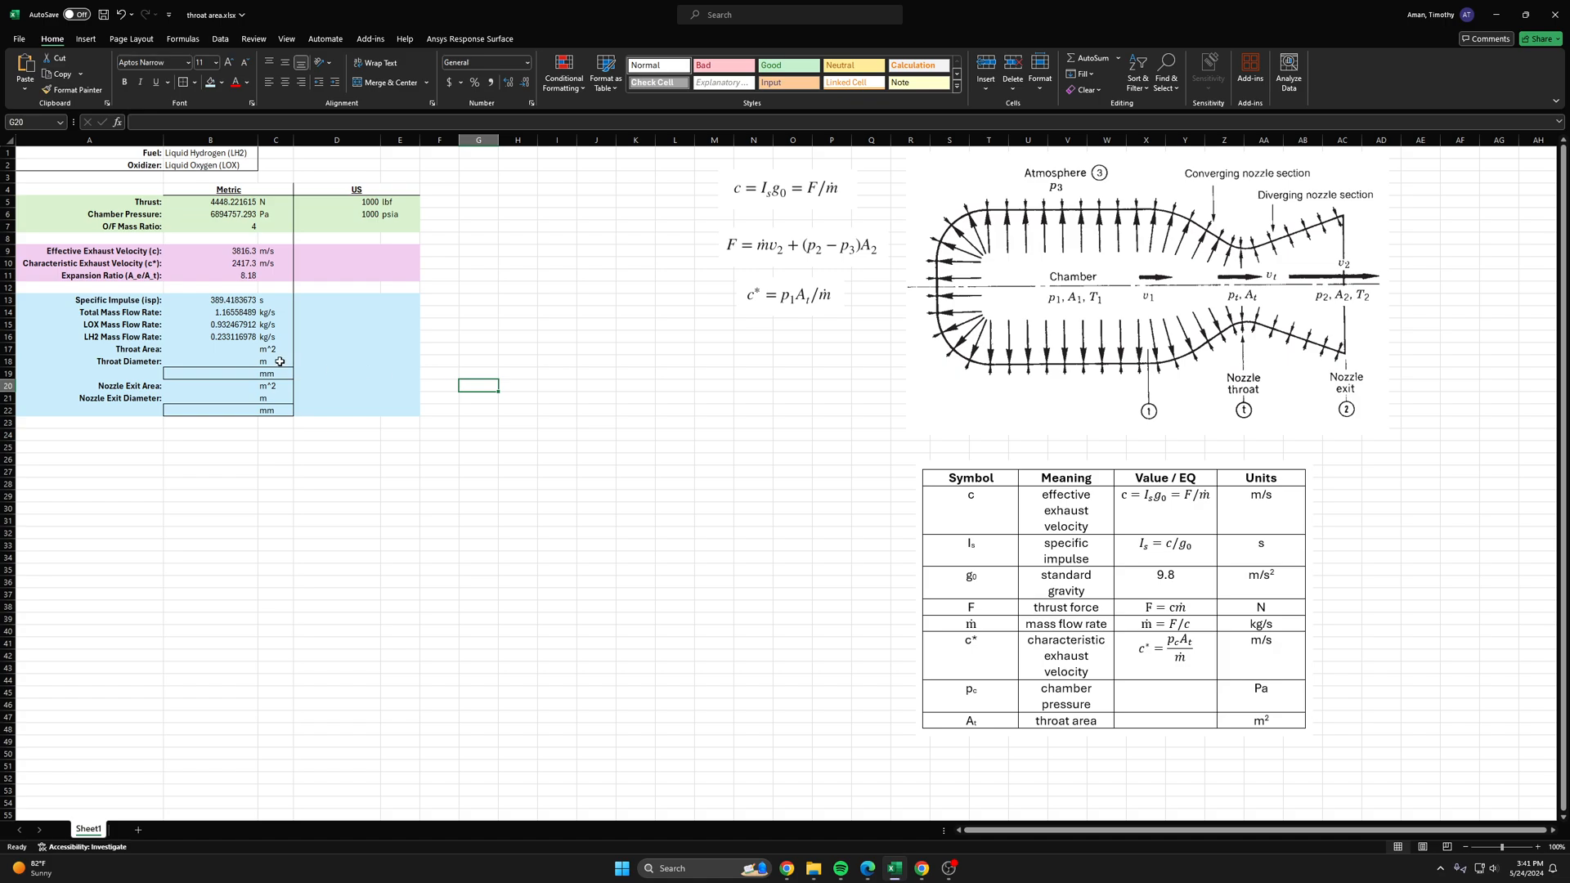
pyautogui.click(211, 348)
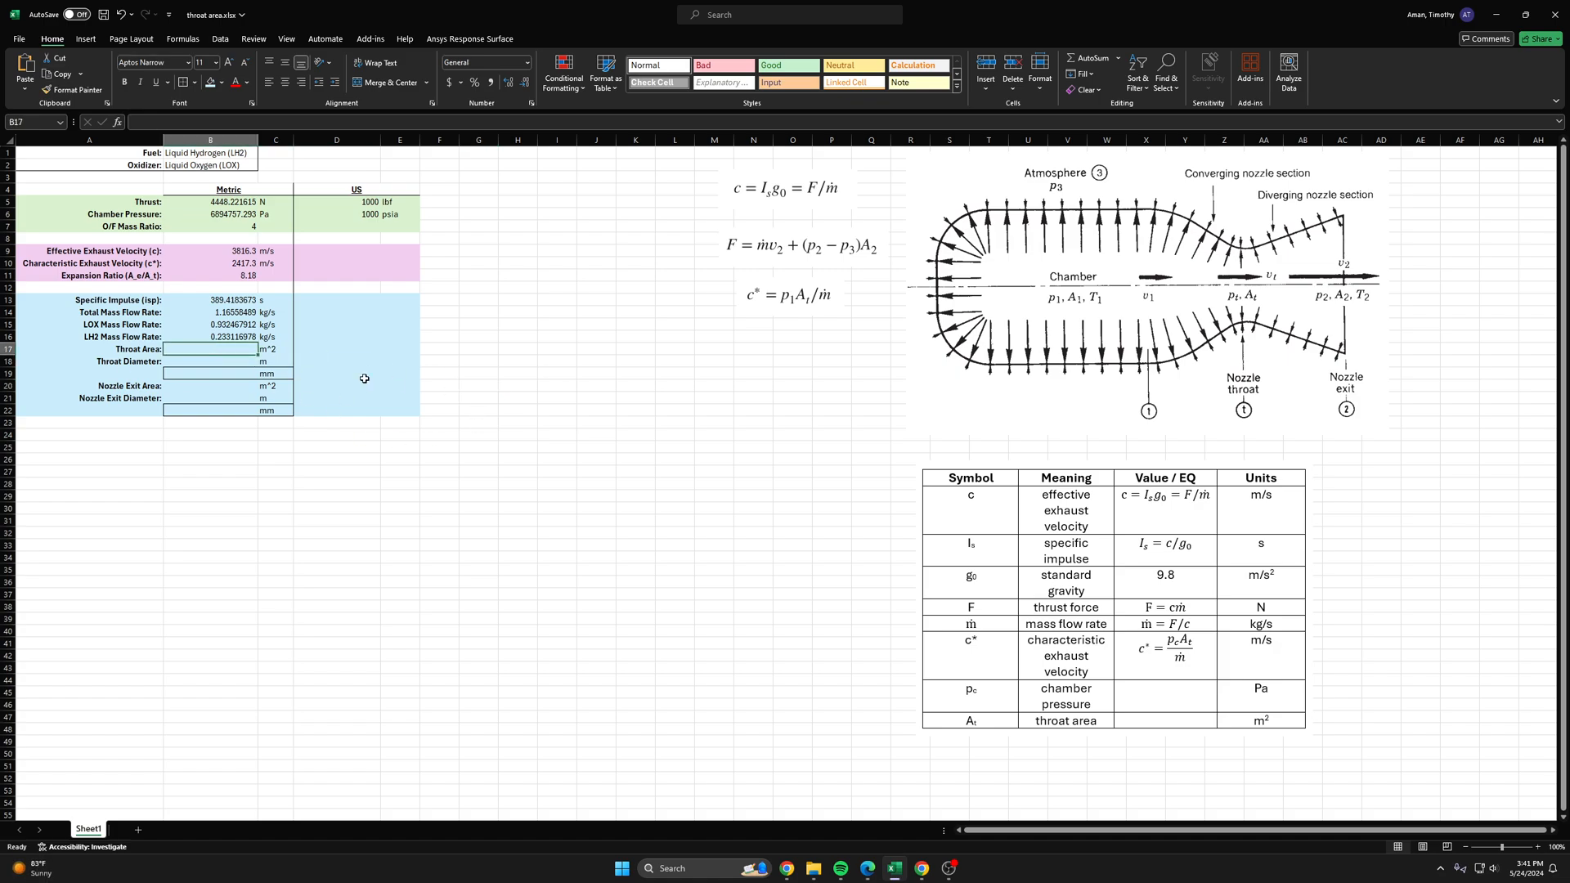
pyautogui.click(788, 294)
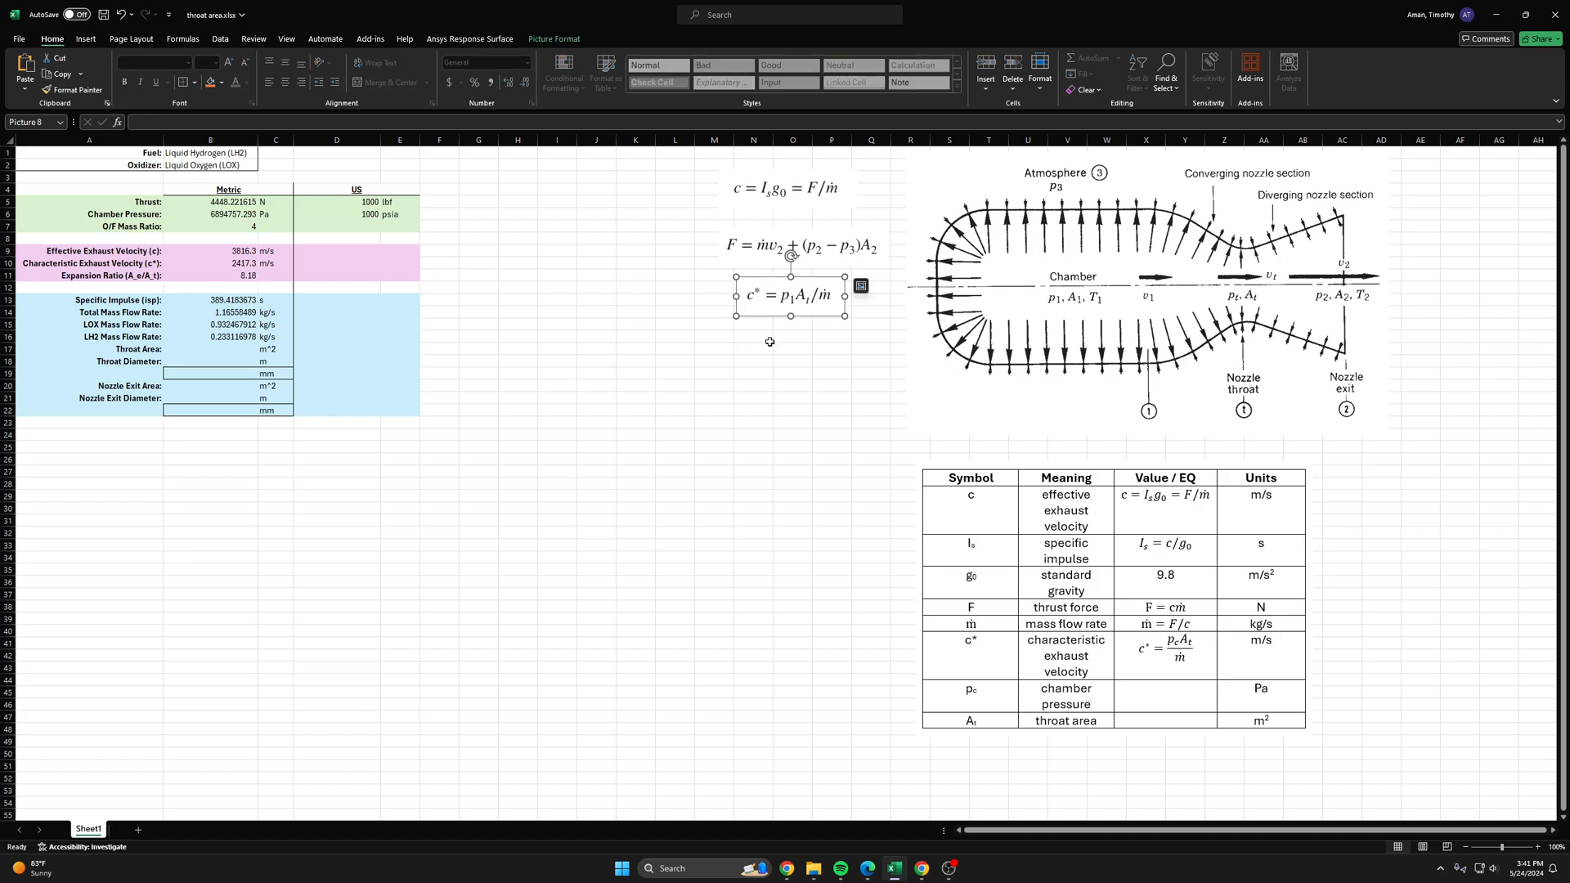
pyautogui.moveTo(823, 403)
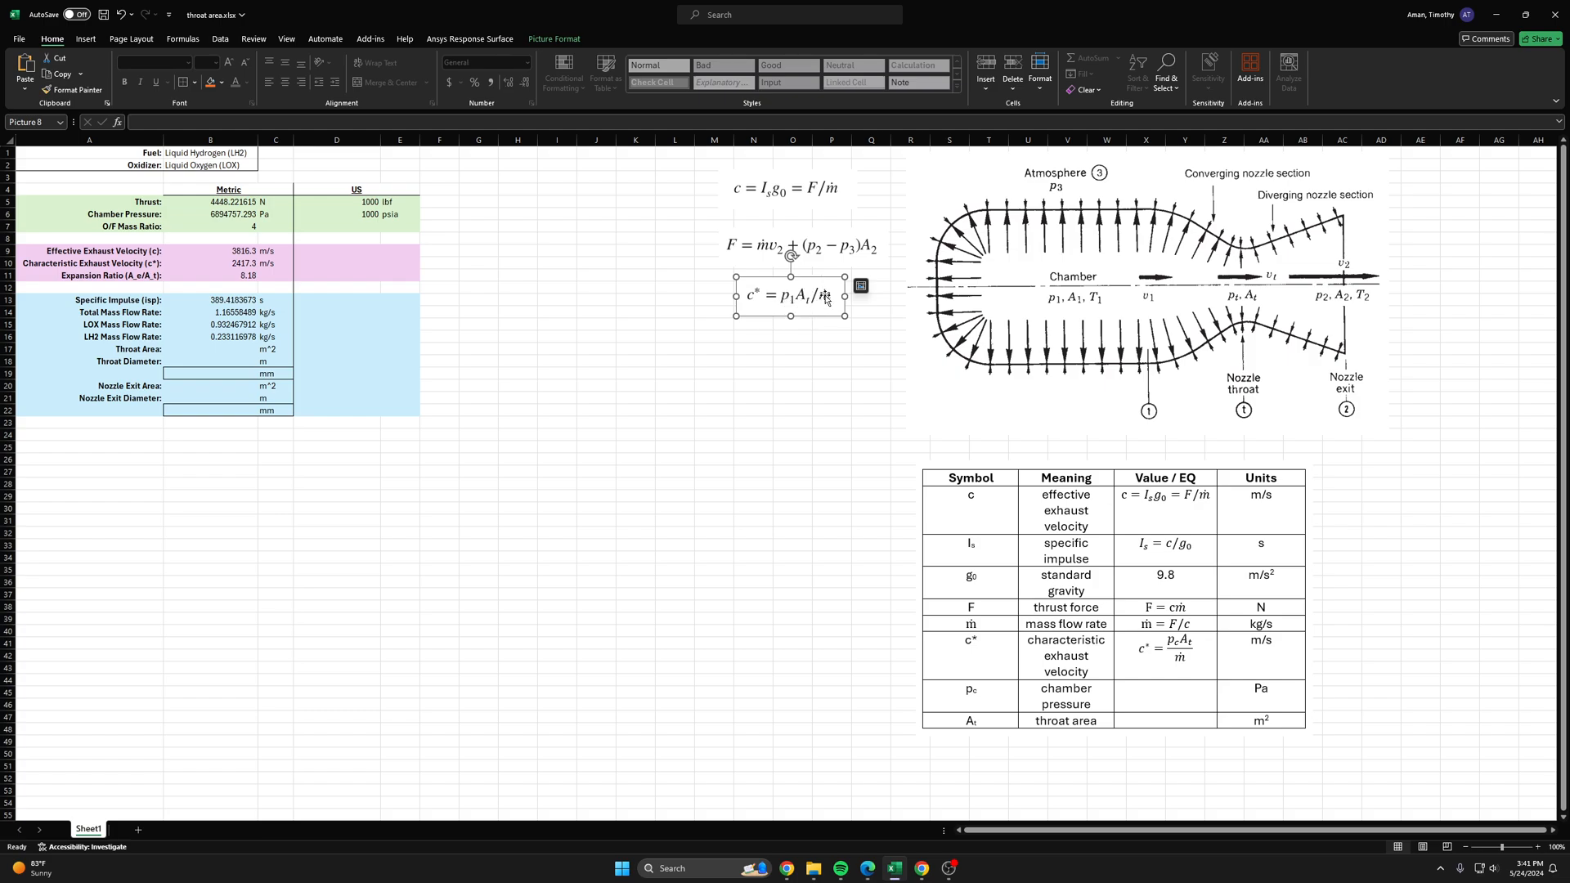
pyautogui.click(830, 386)
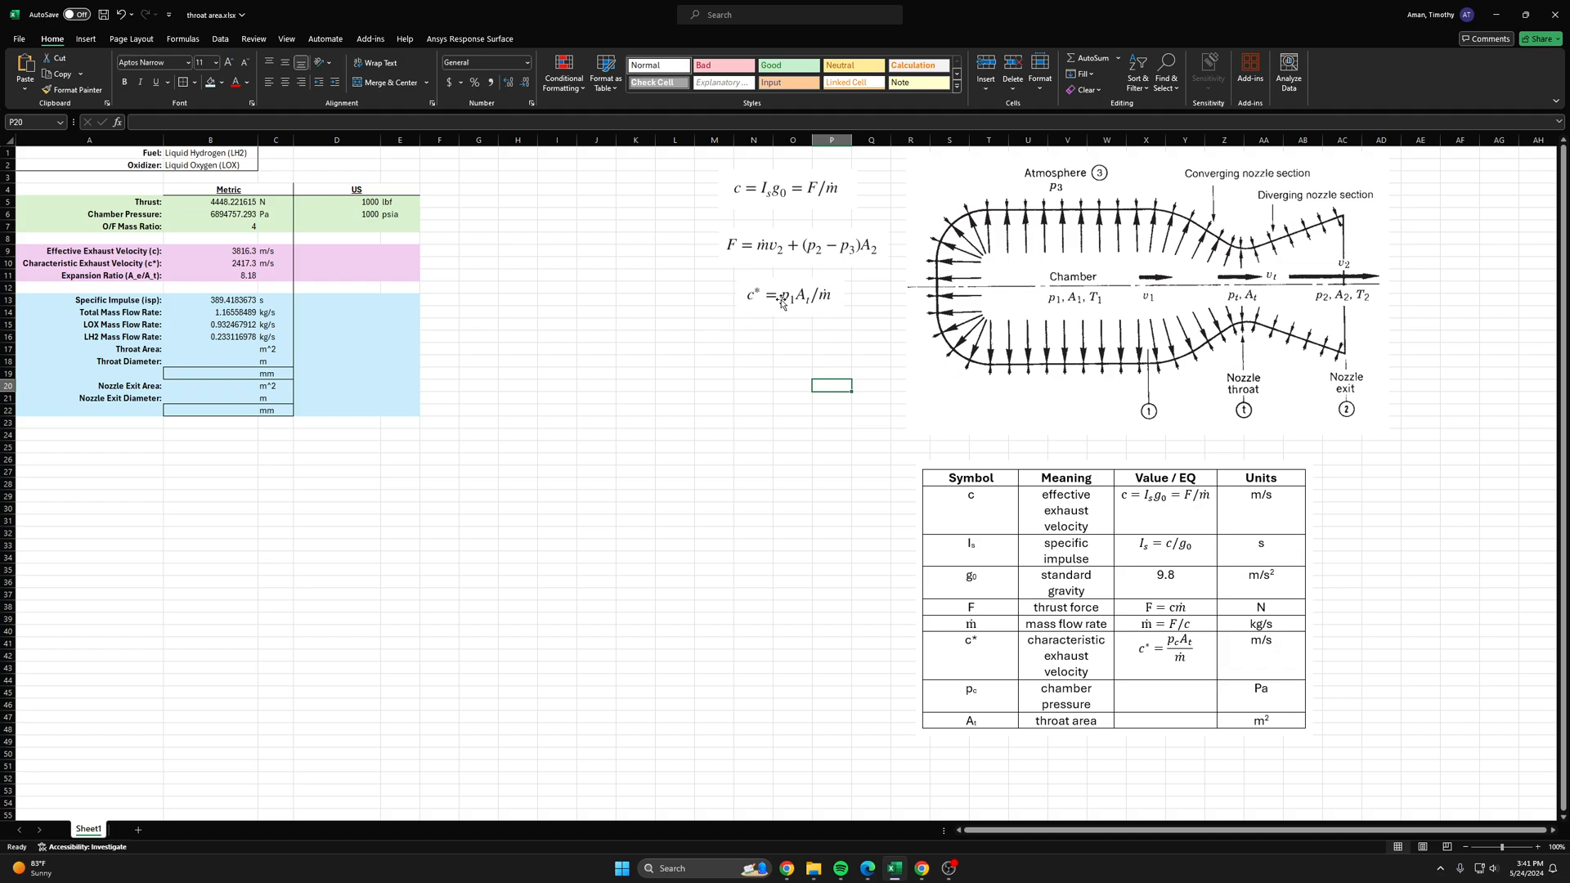
pyautogui.moveTo(224, 353)
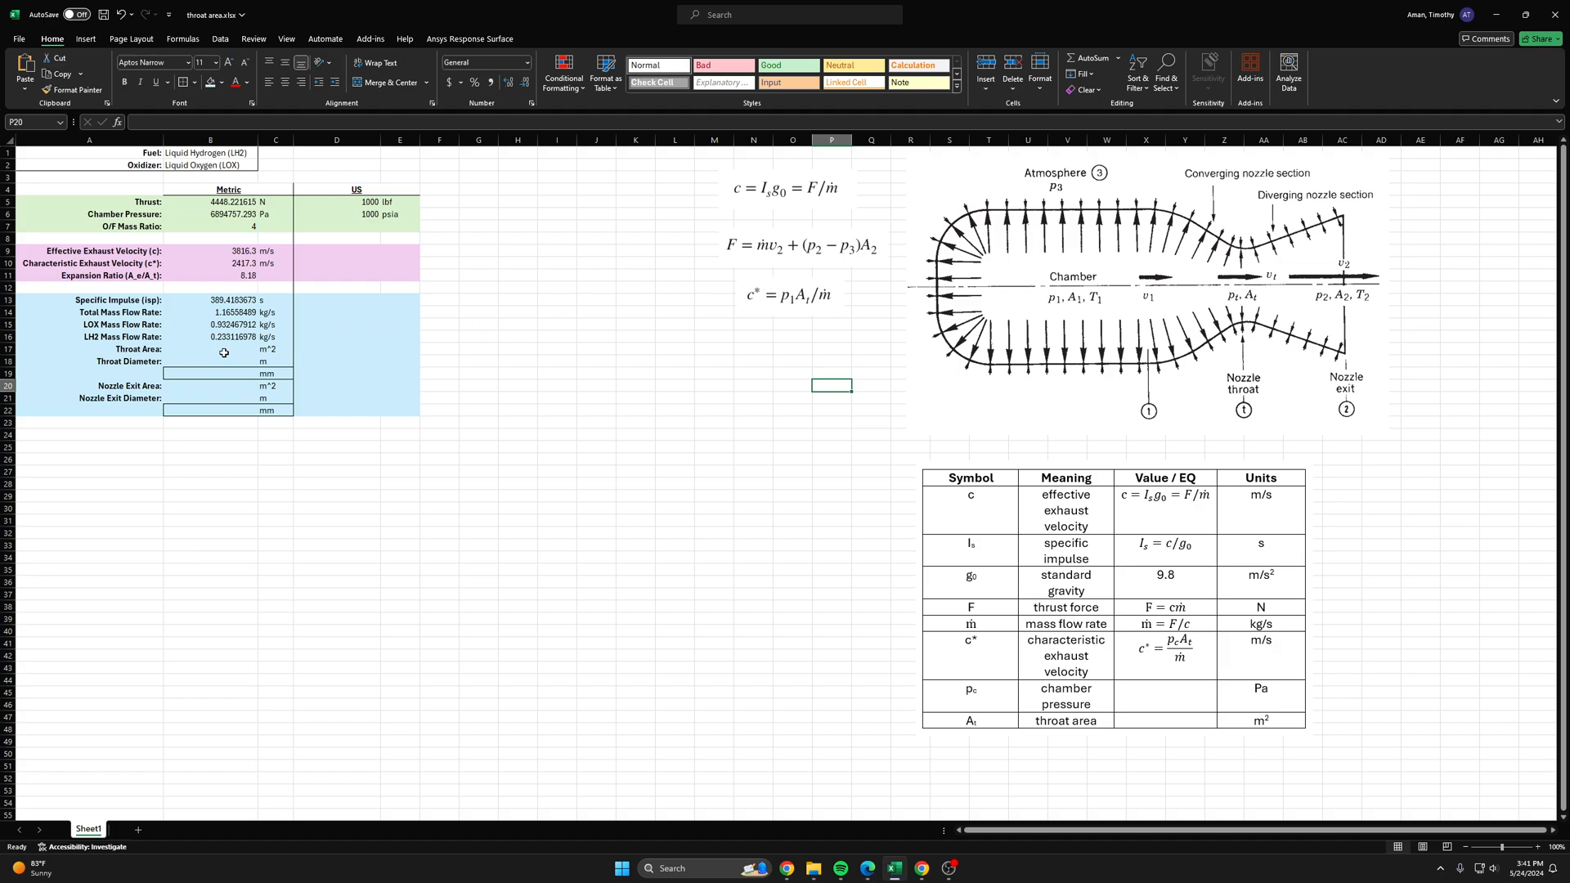
# Step: Compute the throat area in B17 as =(B10*B14)/B6, giving 0.000408654 m²
pyautogui.click(211, 350)
pyautogui.write('=(')
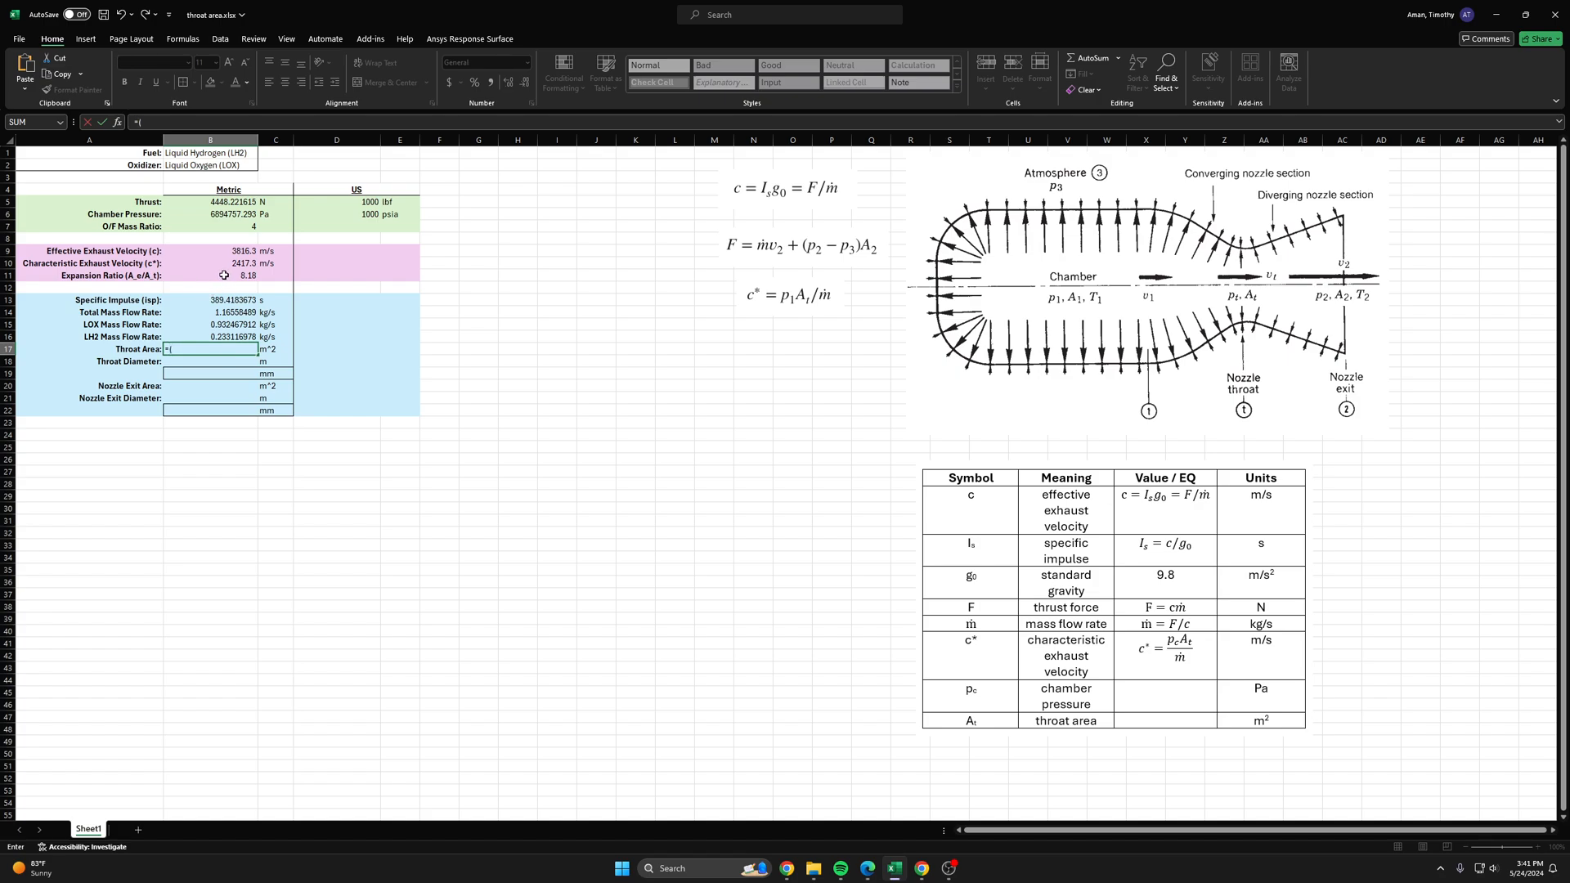
pyautogui.write(')/')
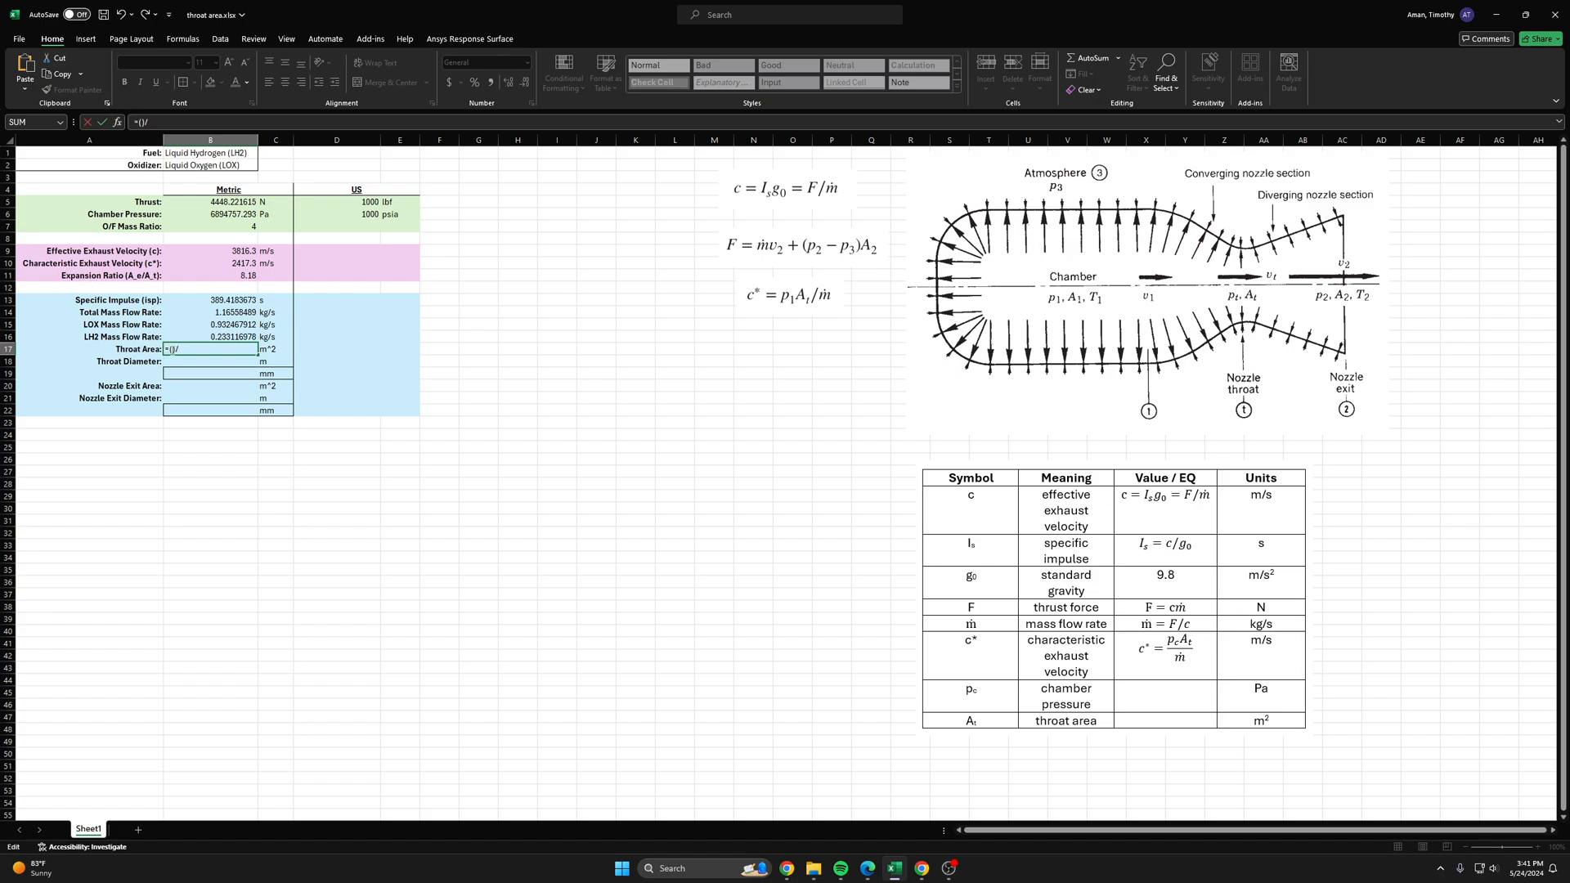
pyautogui.moveTo(221, 266)
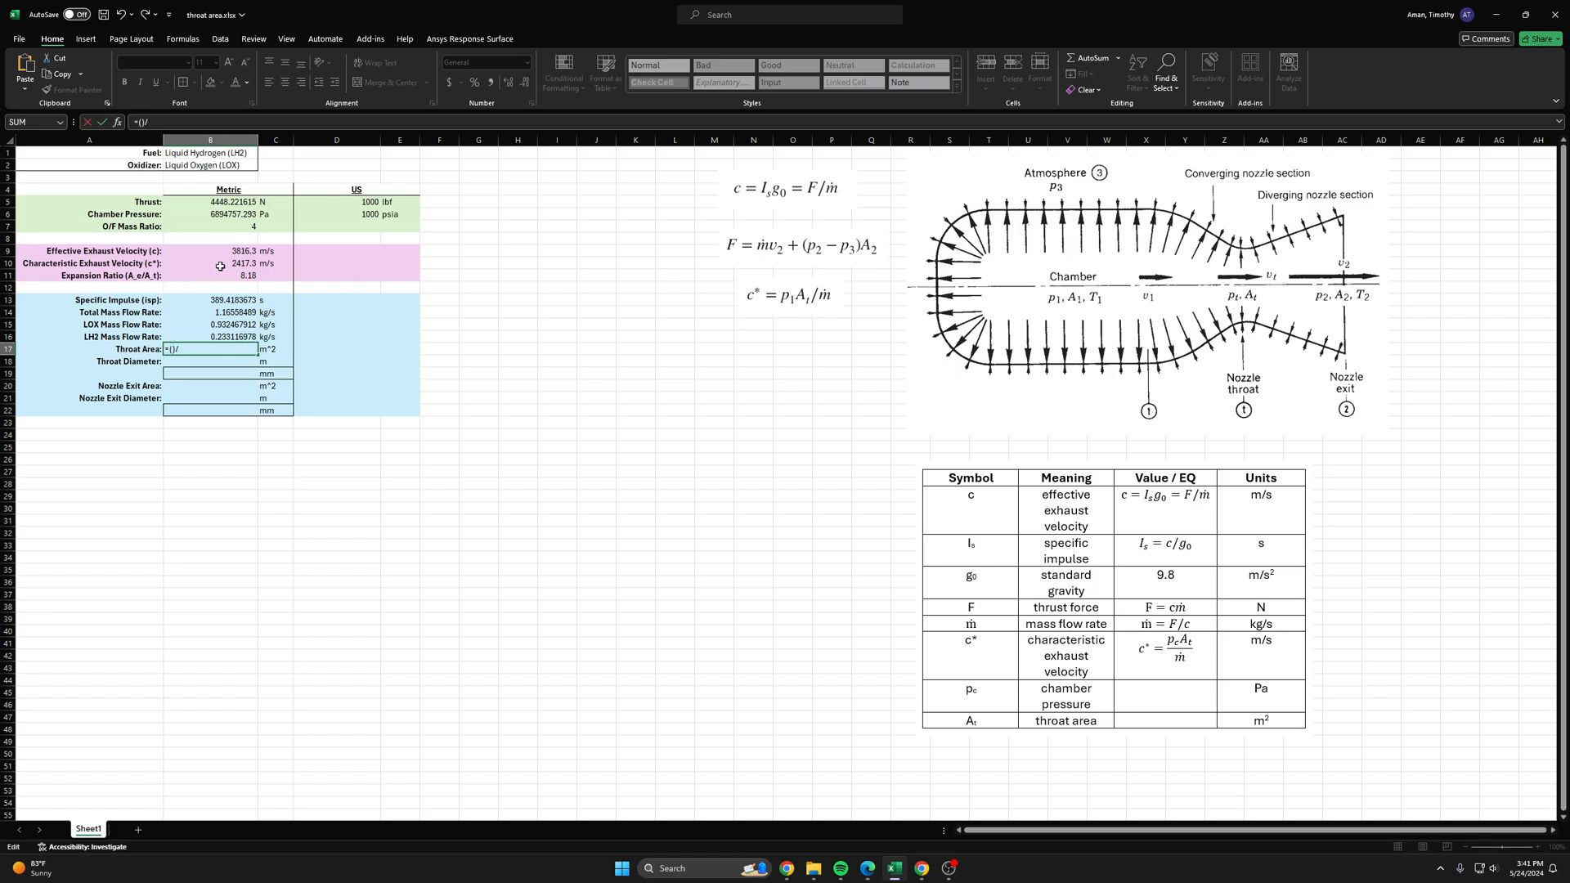
pyautogui.click(211, 261)
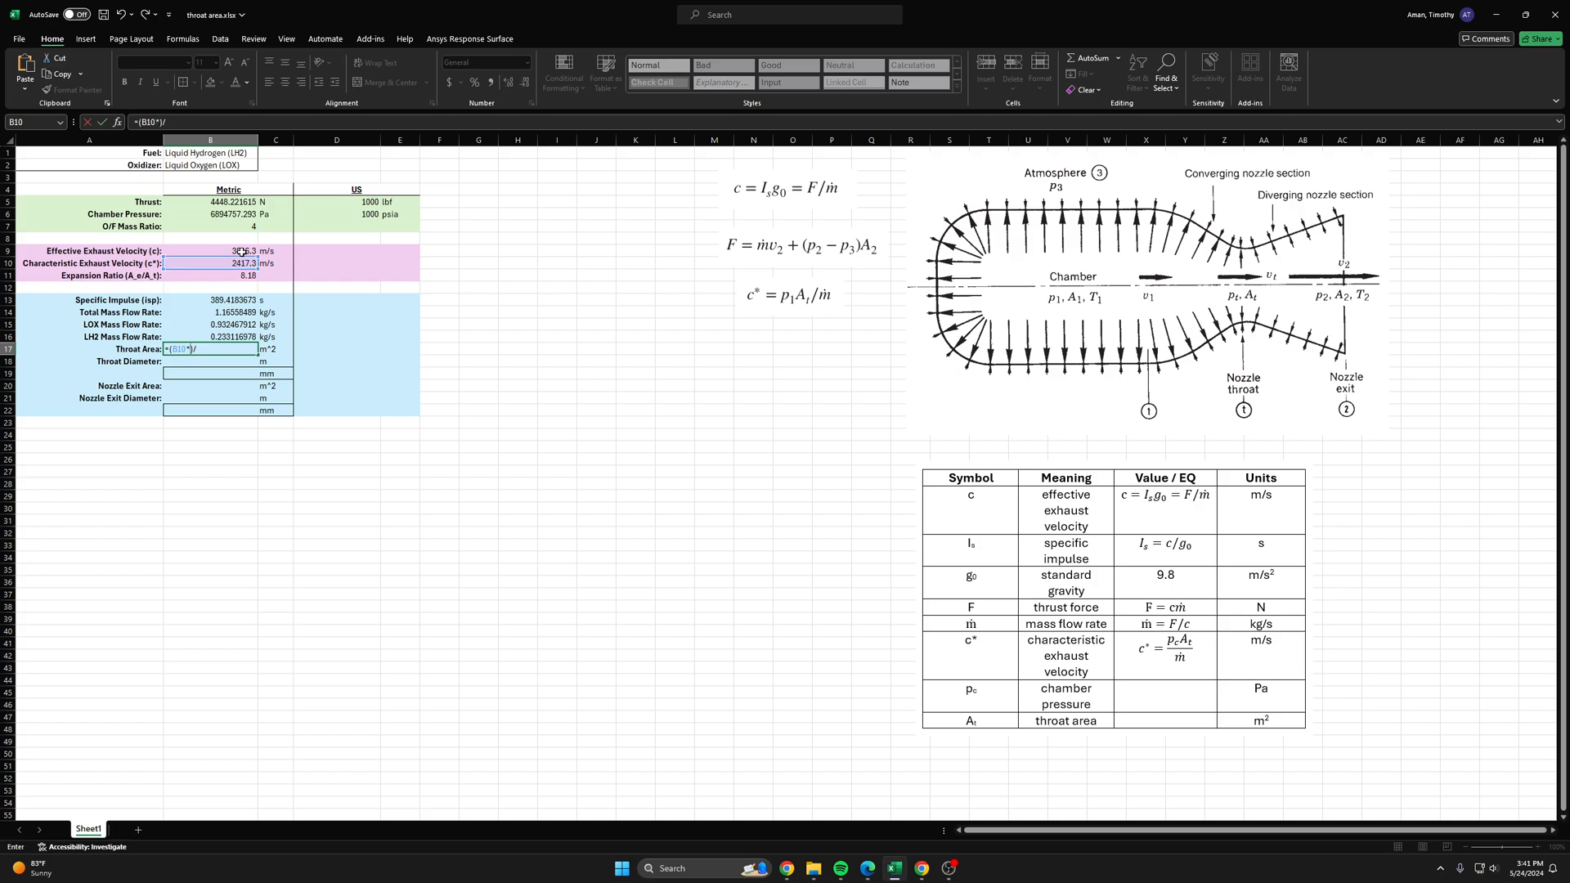
pyautogui.click(210, 311)
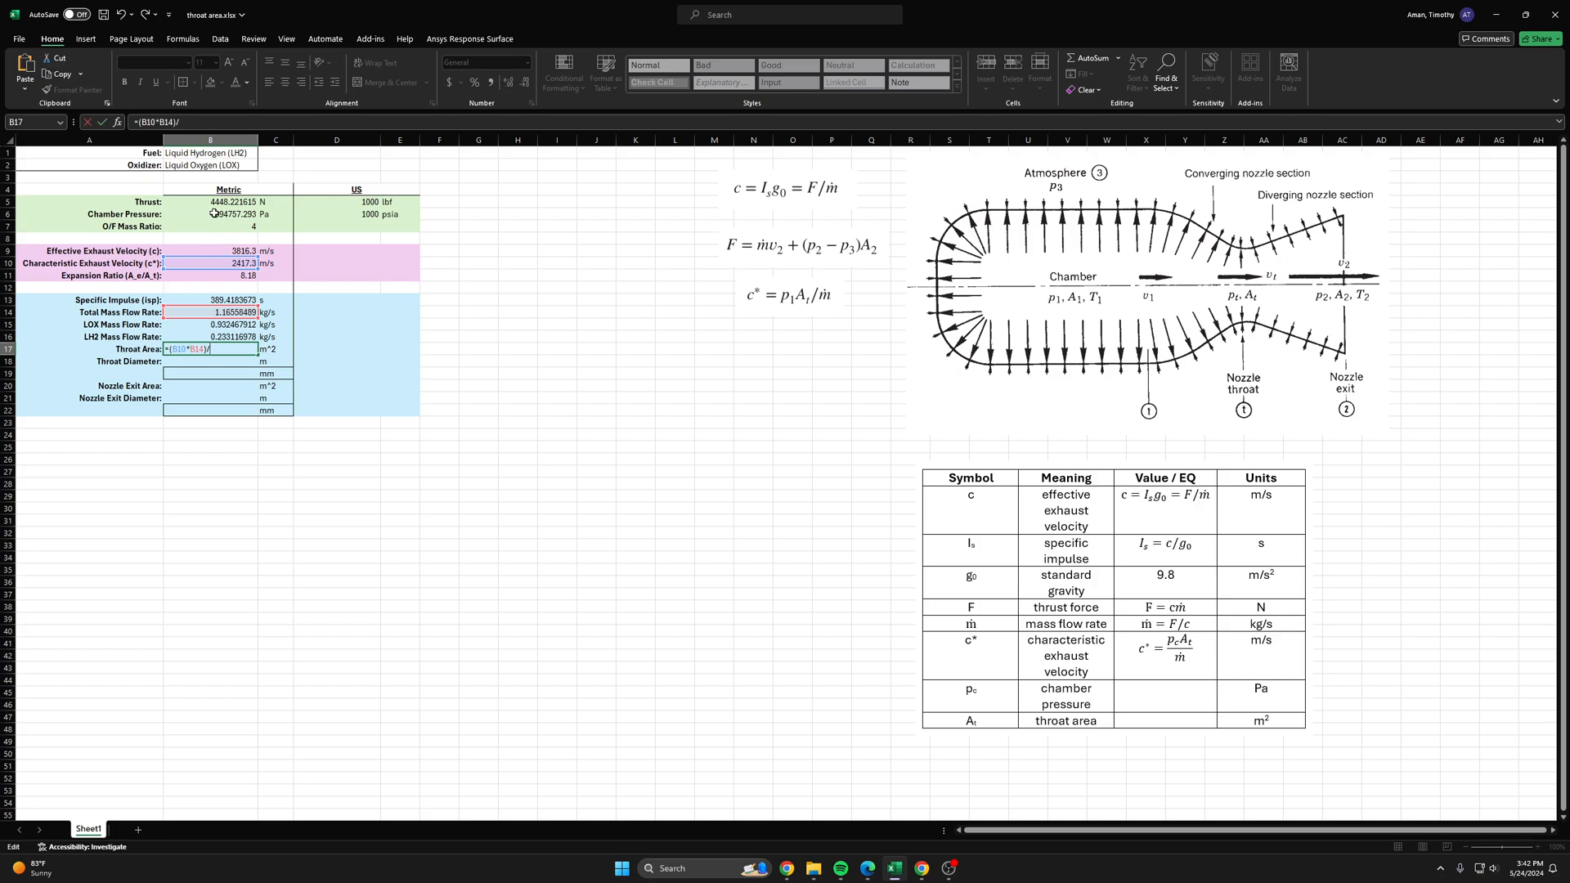
pyautogui.press('Return')
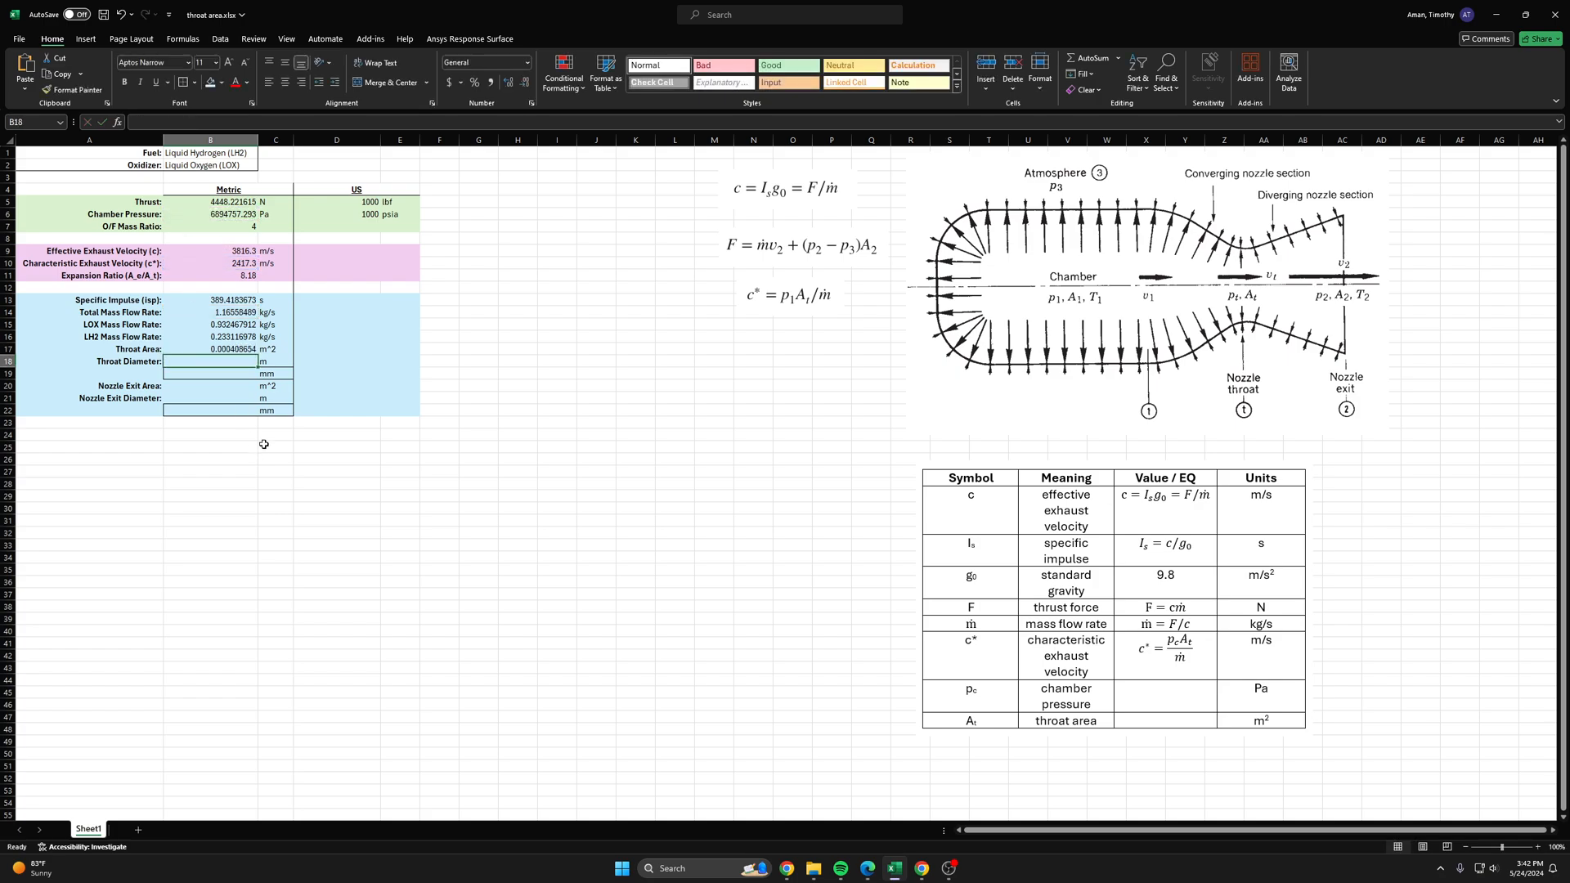
pyautogui.click(211, 348)
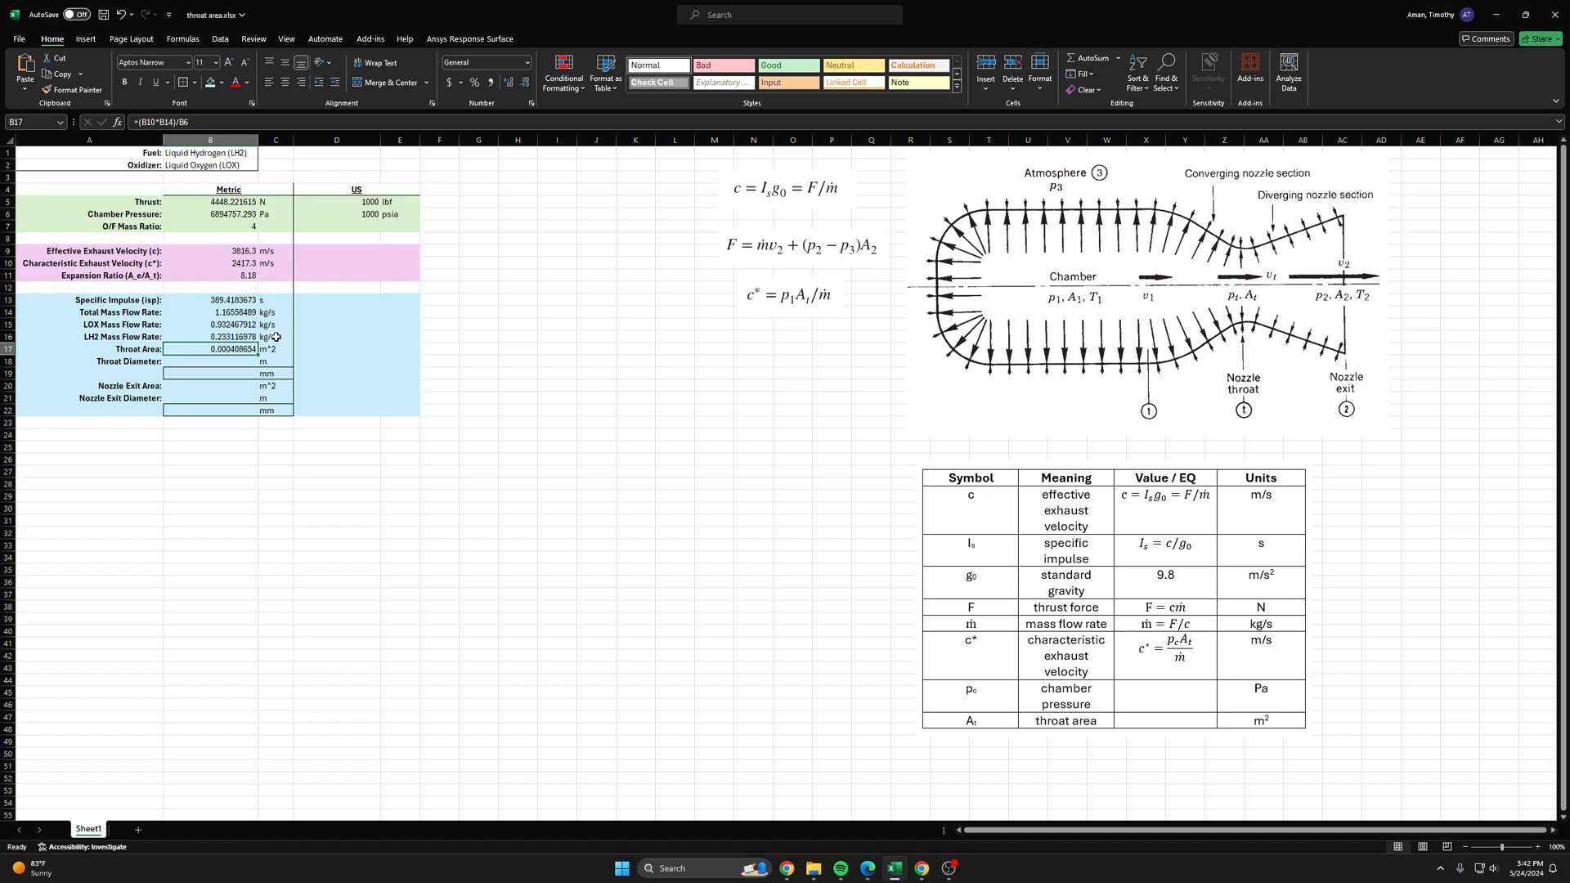
pyautogui.moveTo(270, 324)
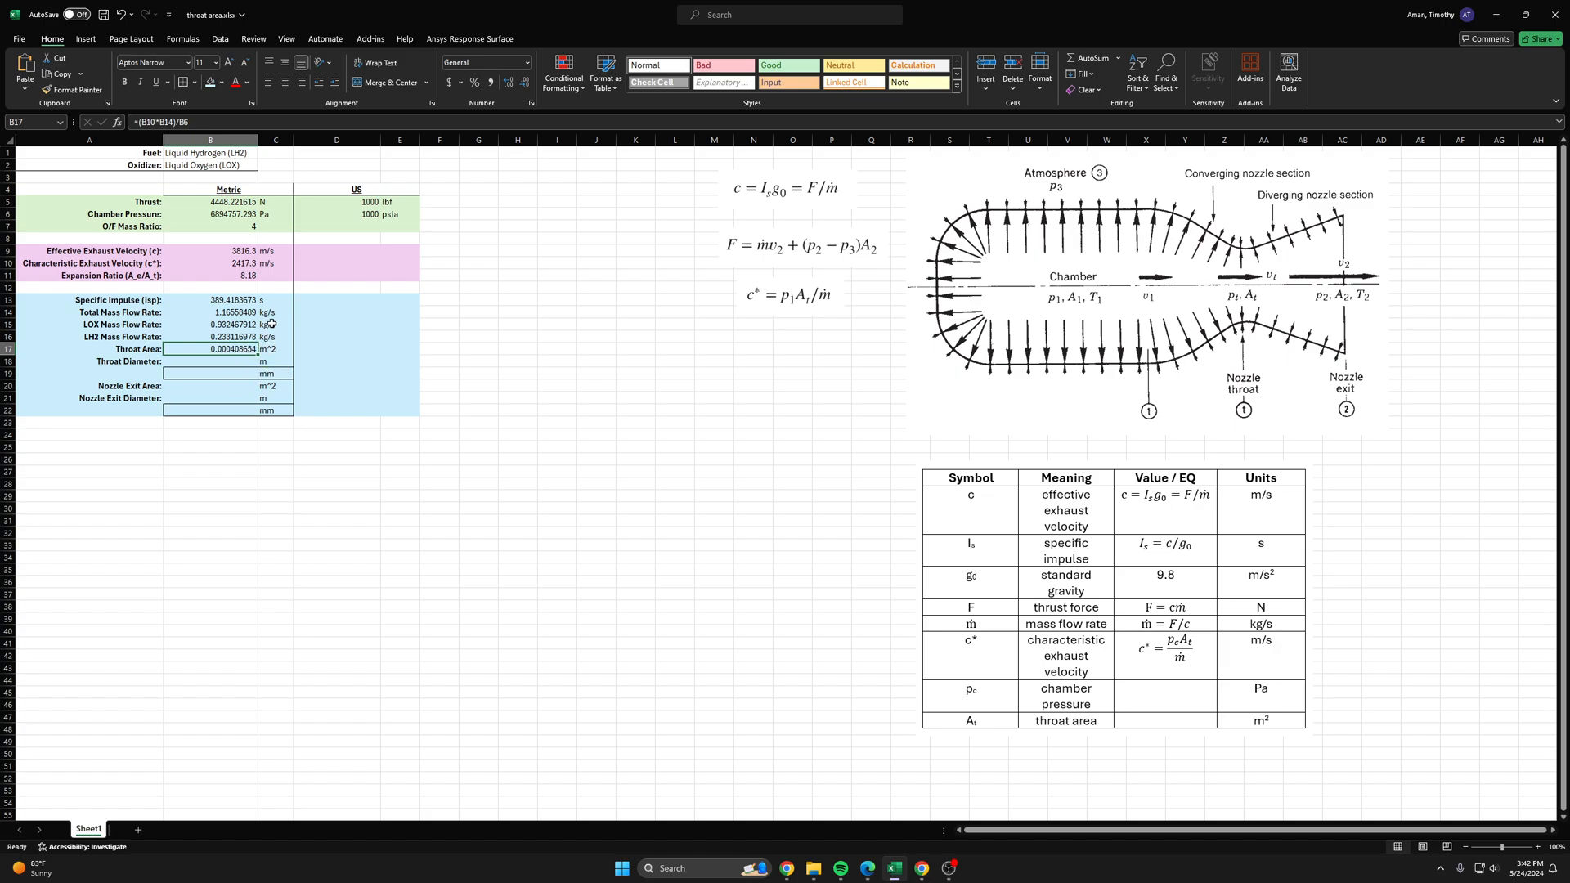
pyautogui.moveTo(255, 367)
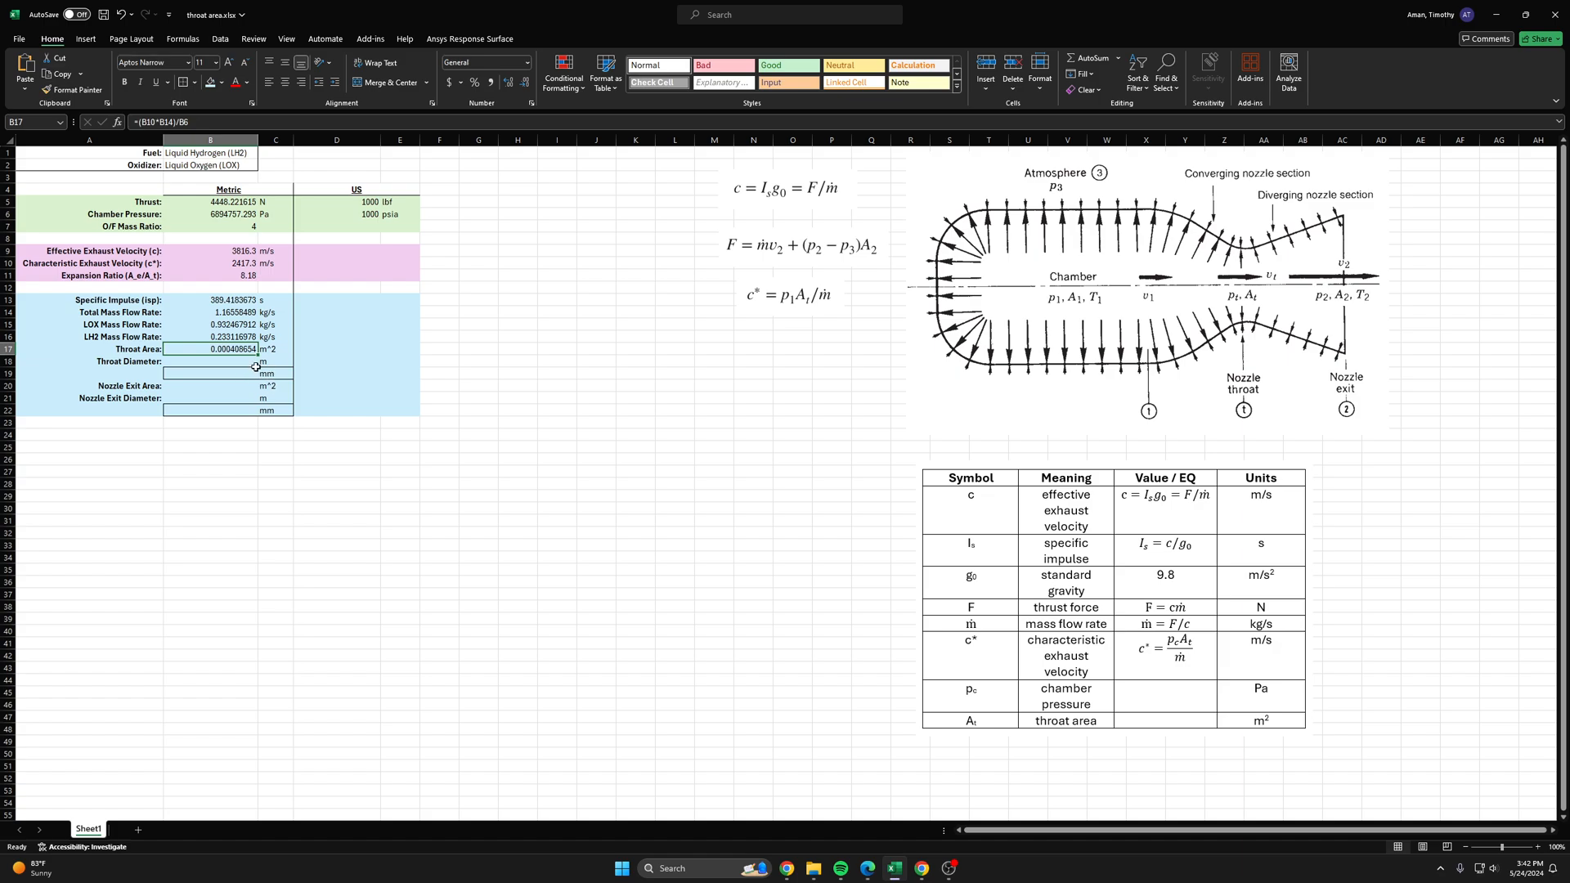
pyautogui.click(211, 360)
pyautogui.write('=2*()')
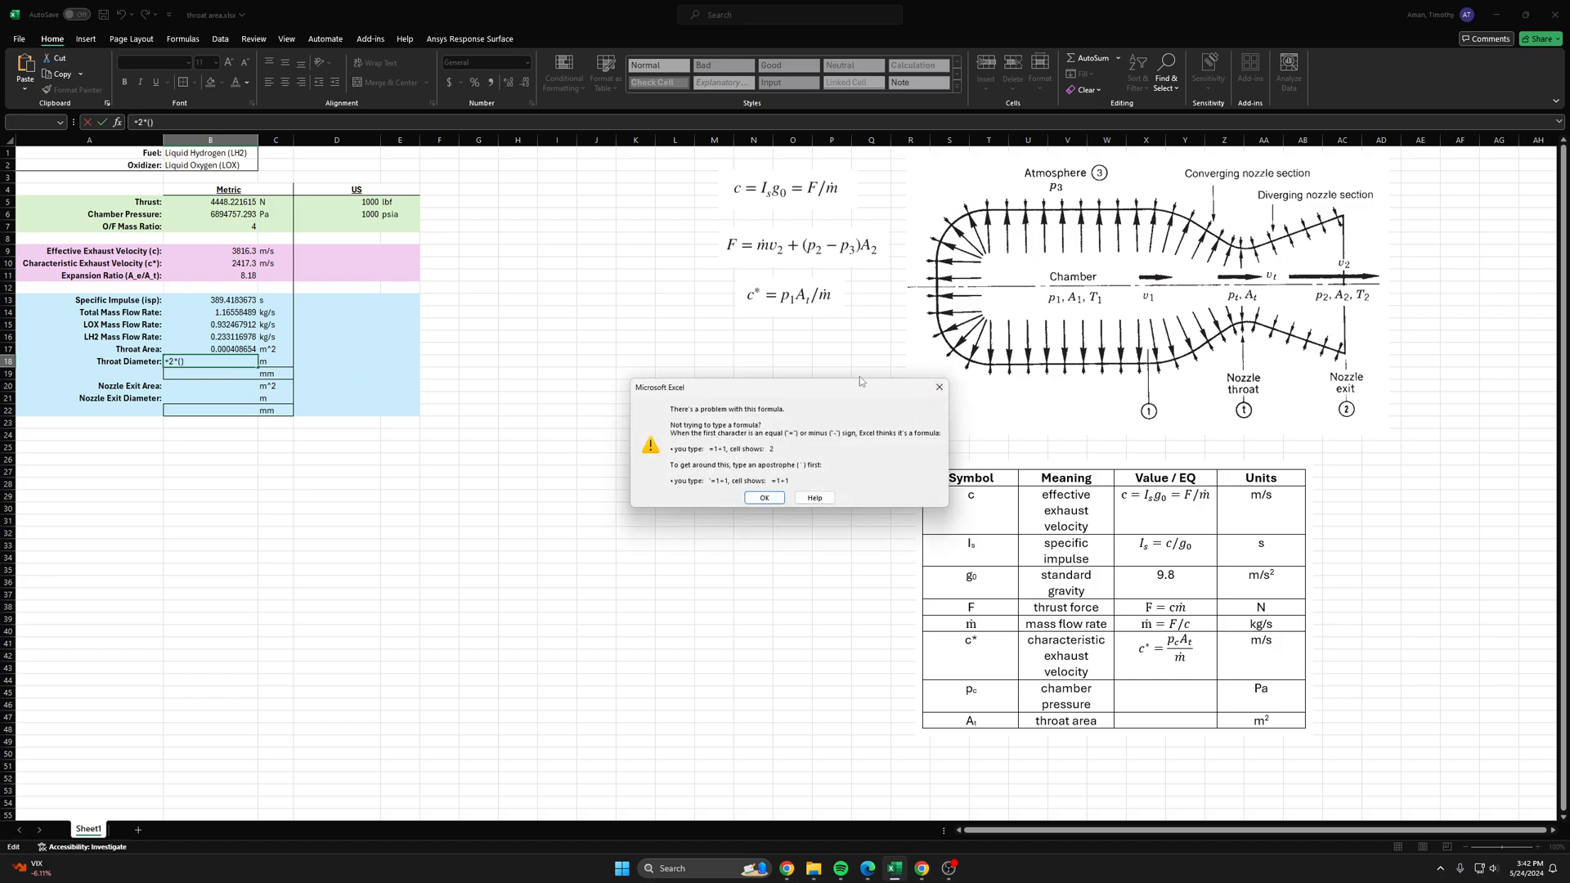
# Step: Compute the throat diameter in B18 as =2*(SQRT(B17/PI())), giving 0.0228 m
pyautogui.click(764, 498)
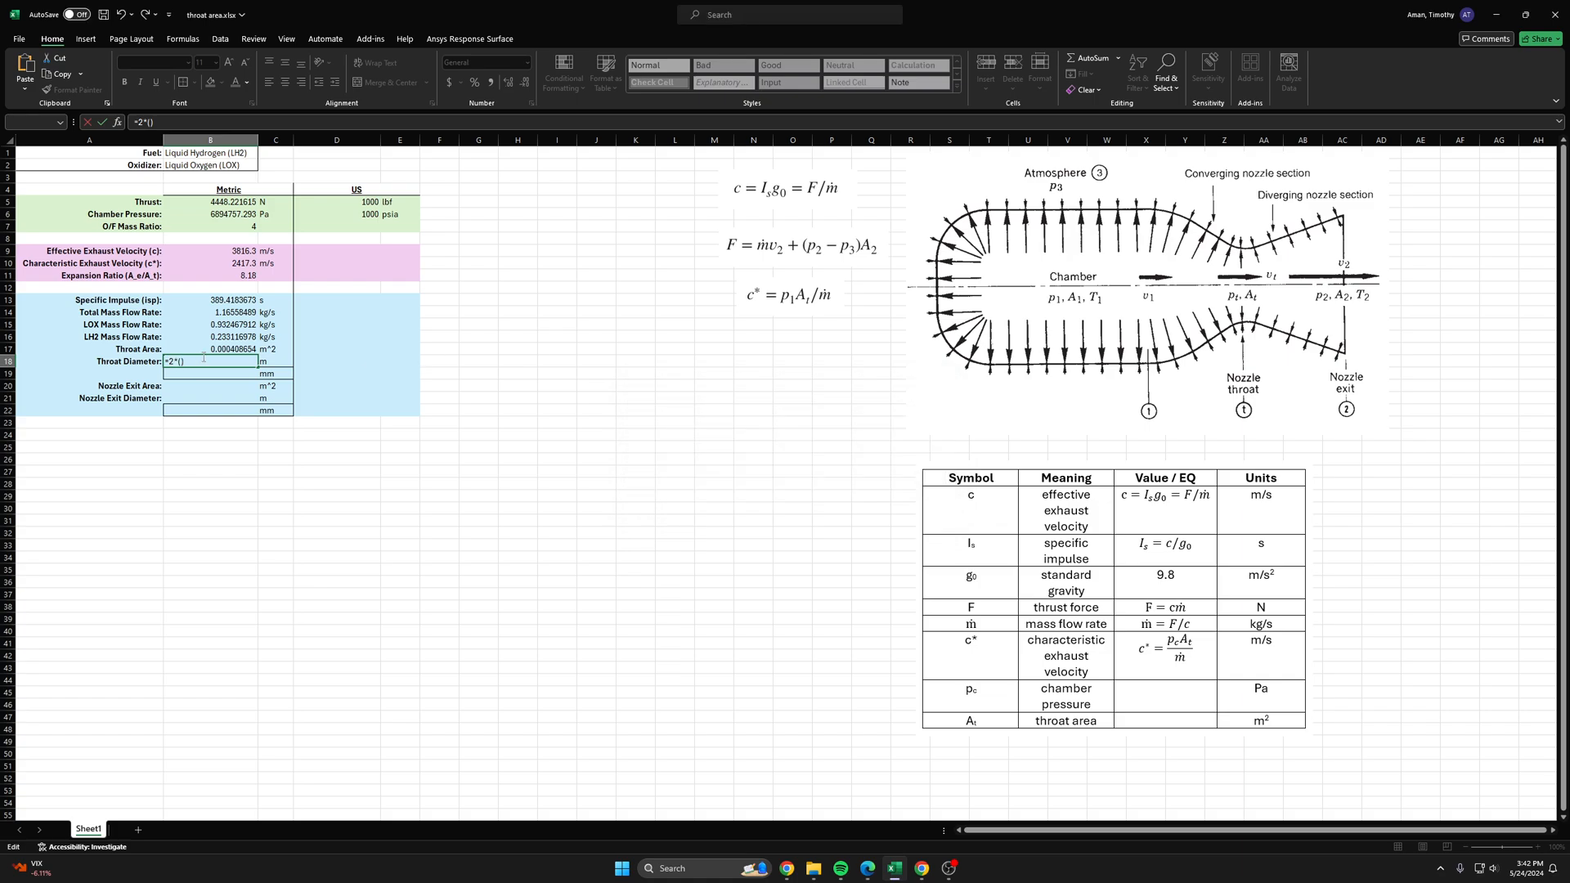
pyautogui.write('SQRT(')
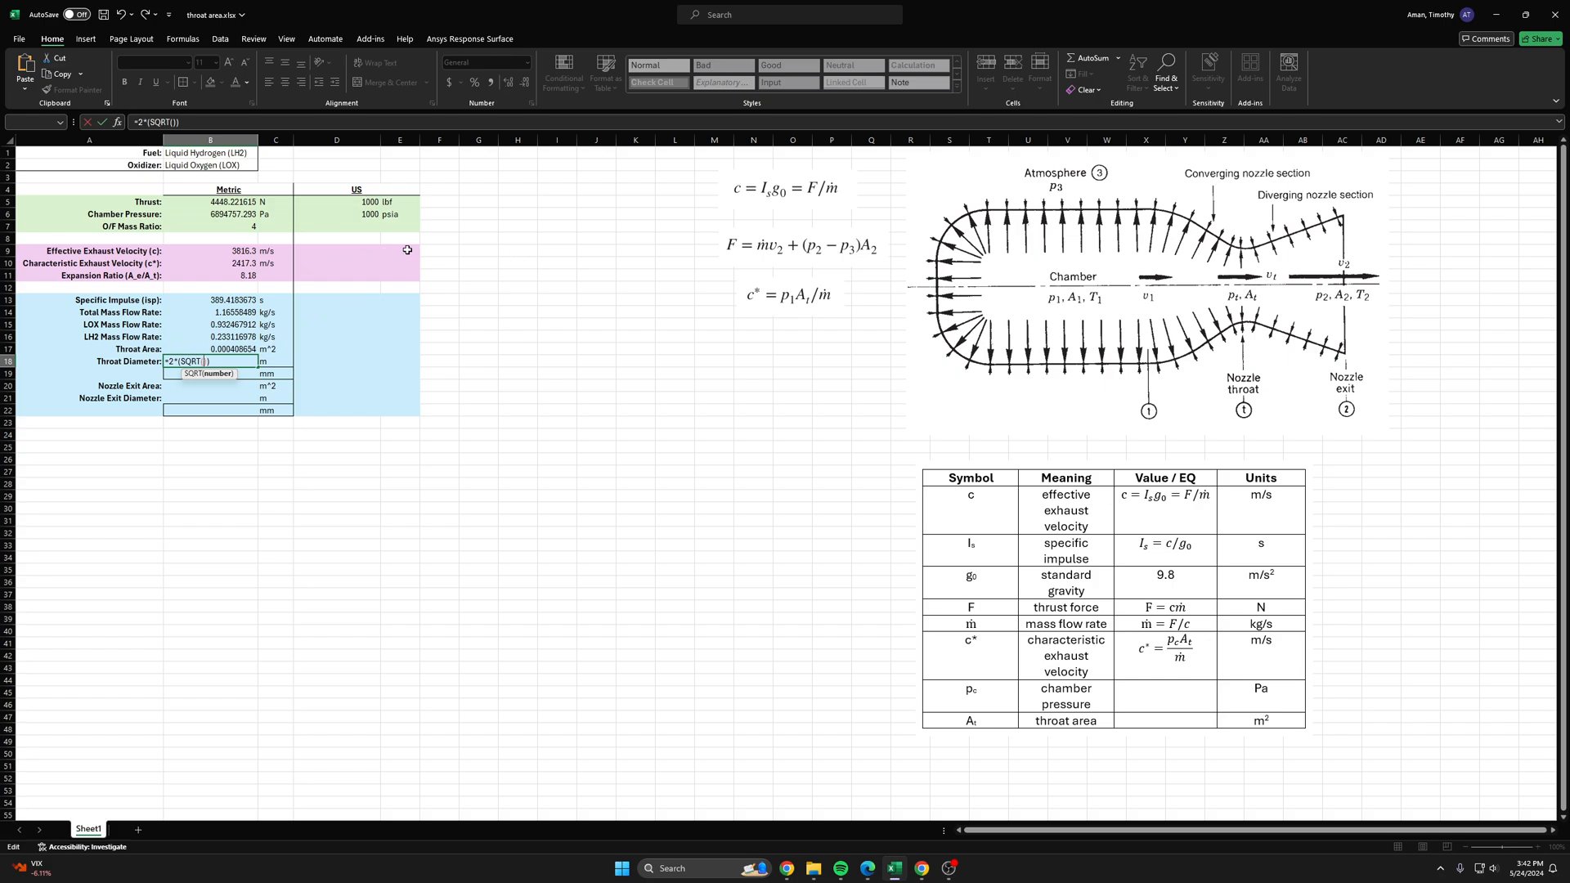
pyautogui.click(211, 348)
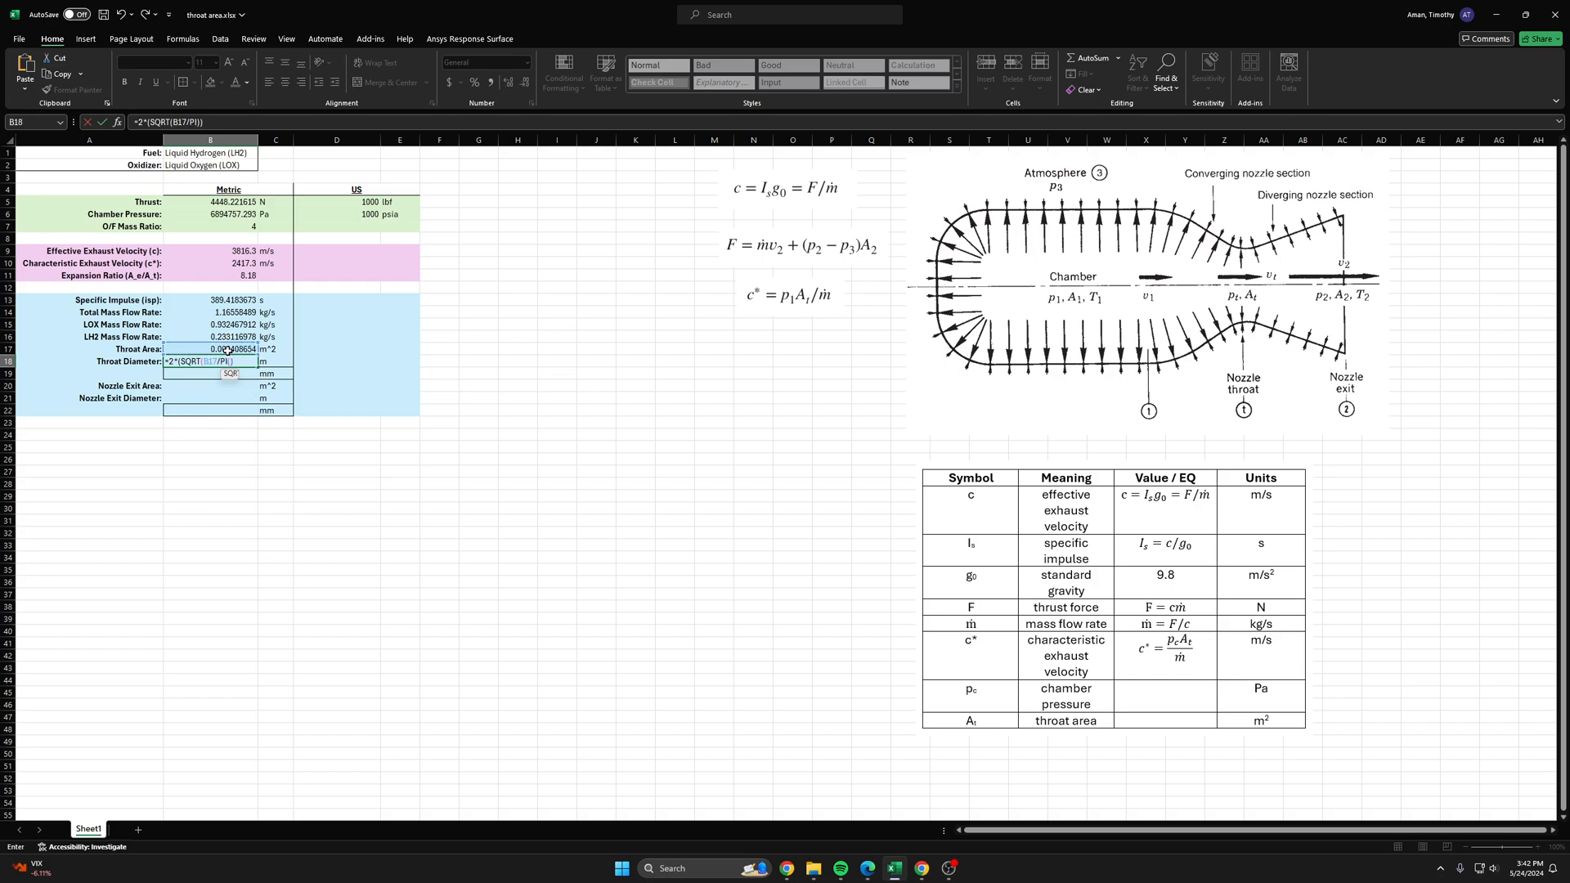
pyautogui.press('Return')
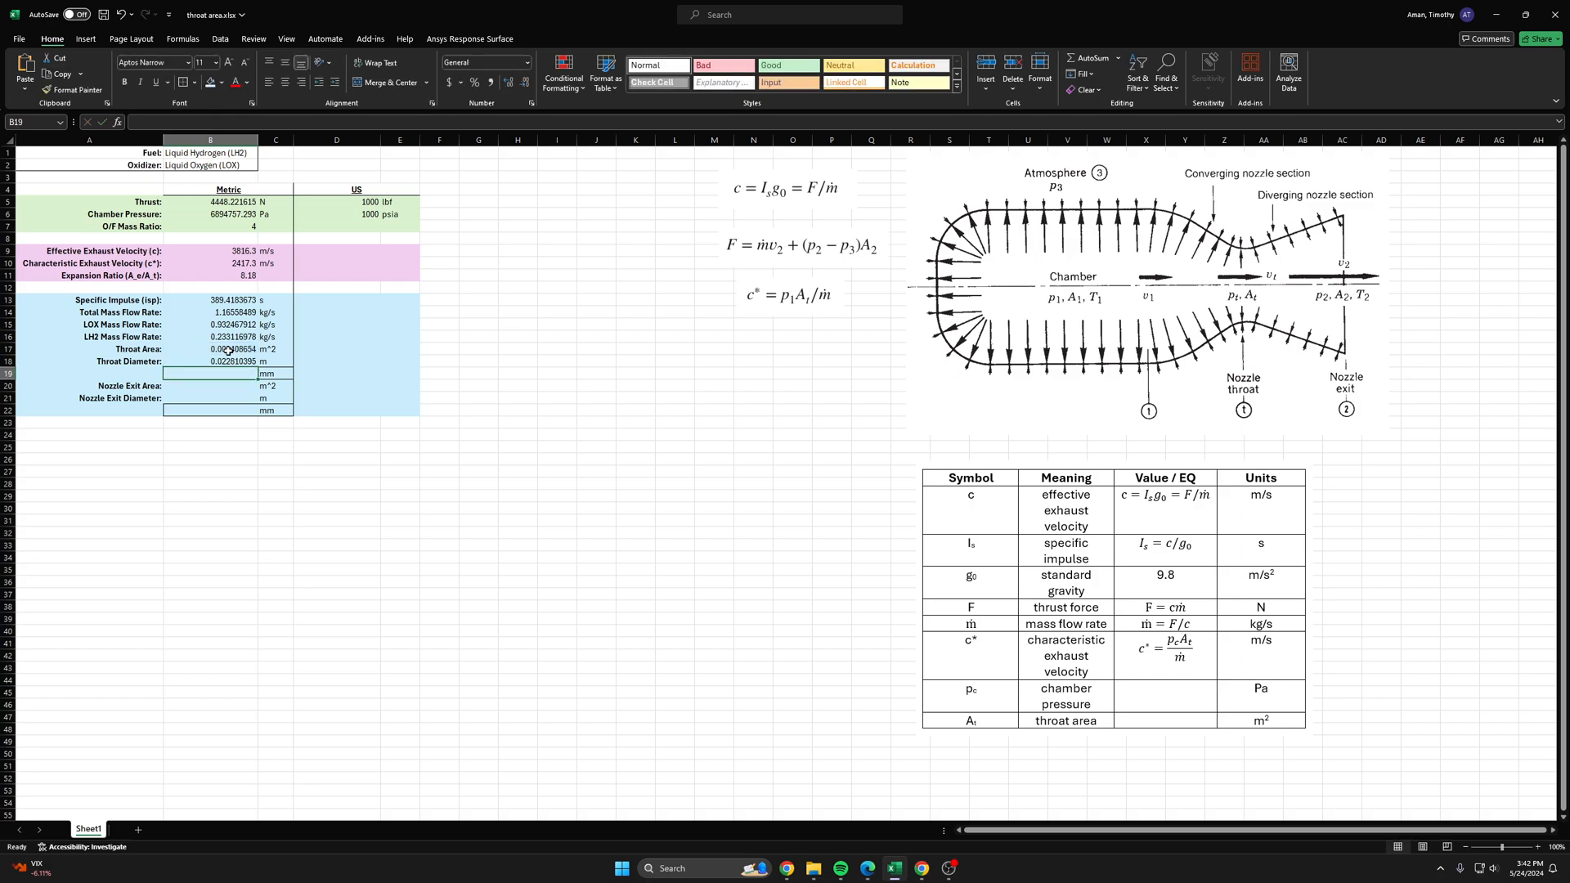
pyautogui.click(233, 360)
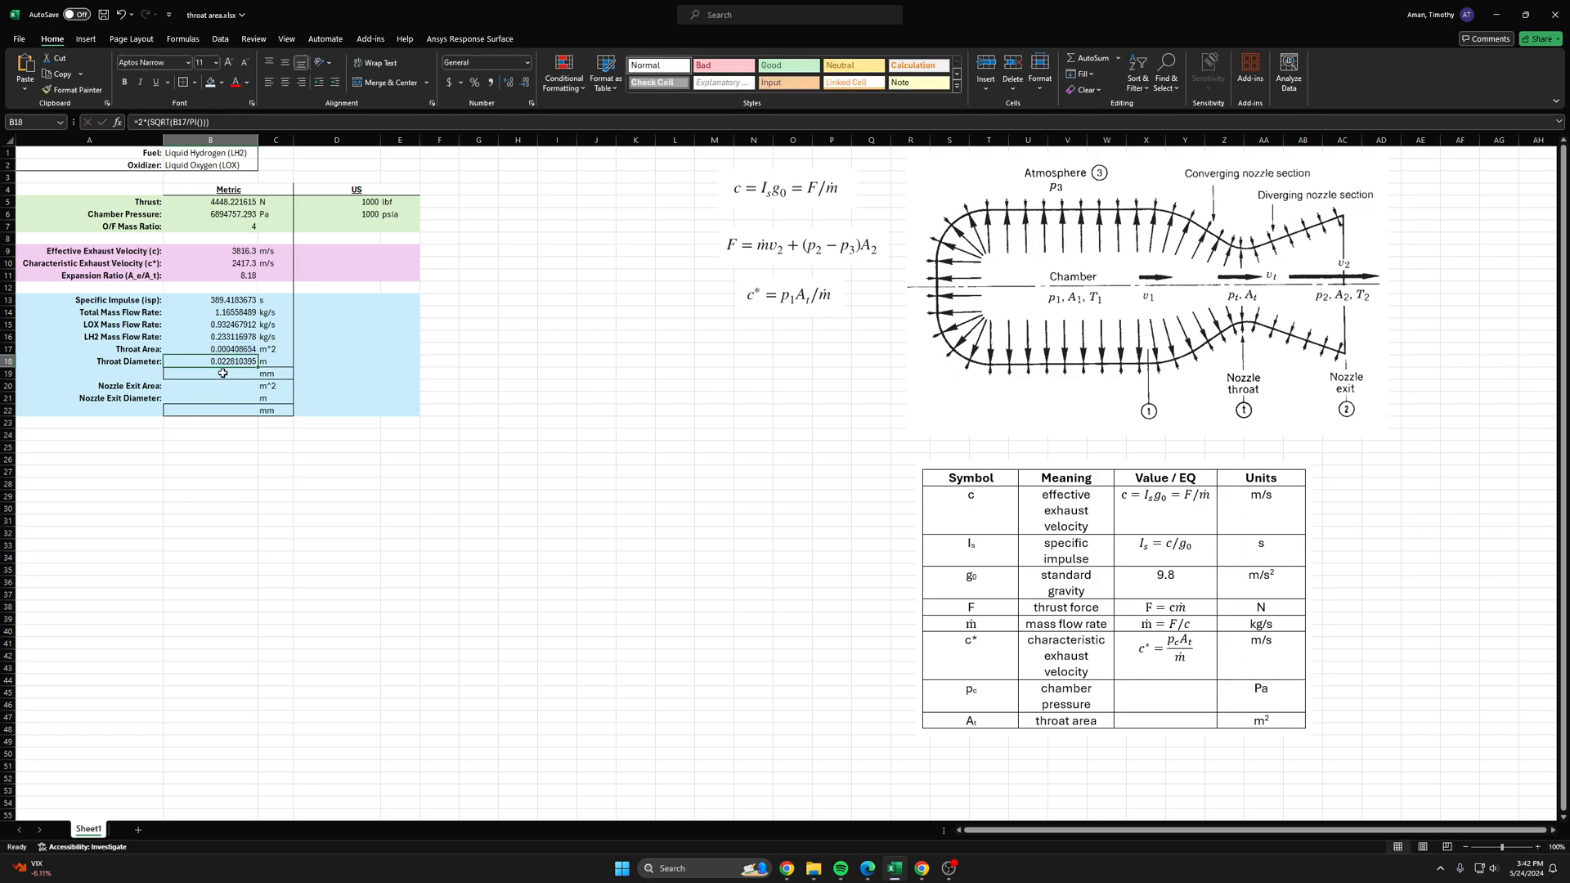
# Step: Convert the throat diameter to millimetres in B19 as =B18*1000, giving 22.81 mm
pyautogui.click(229, 373)
pyautogui.write('=B18*1')
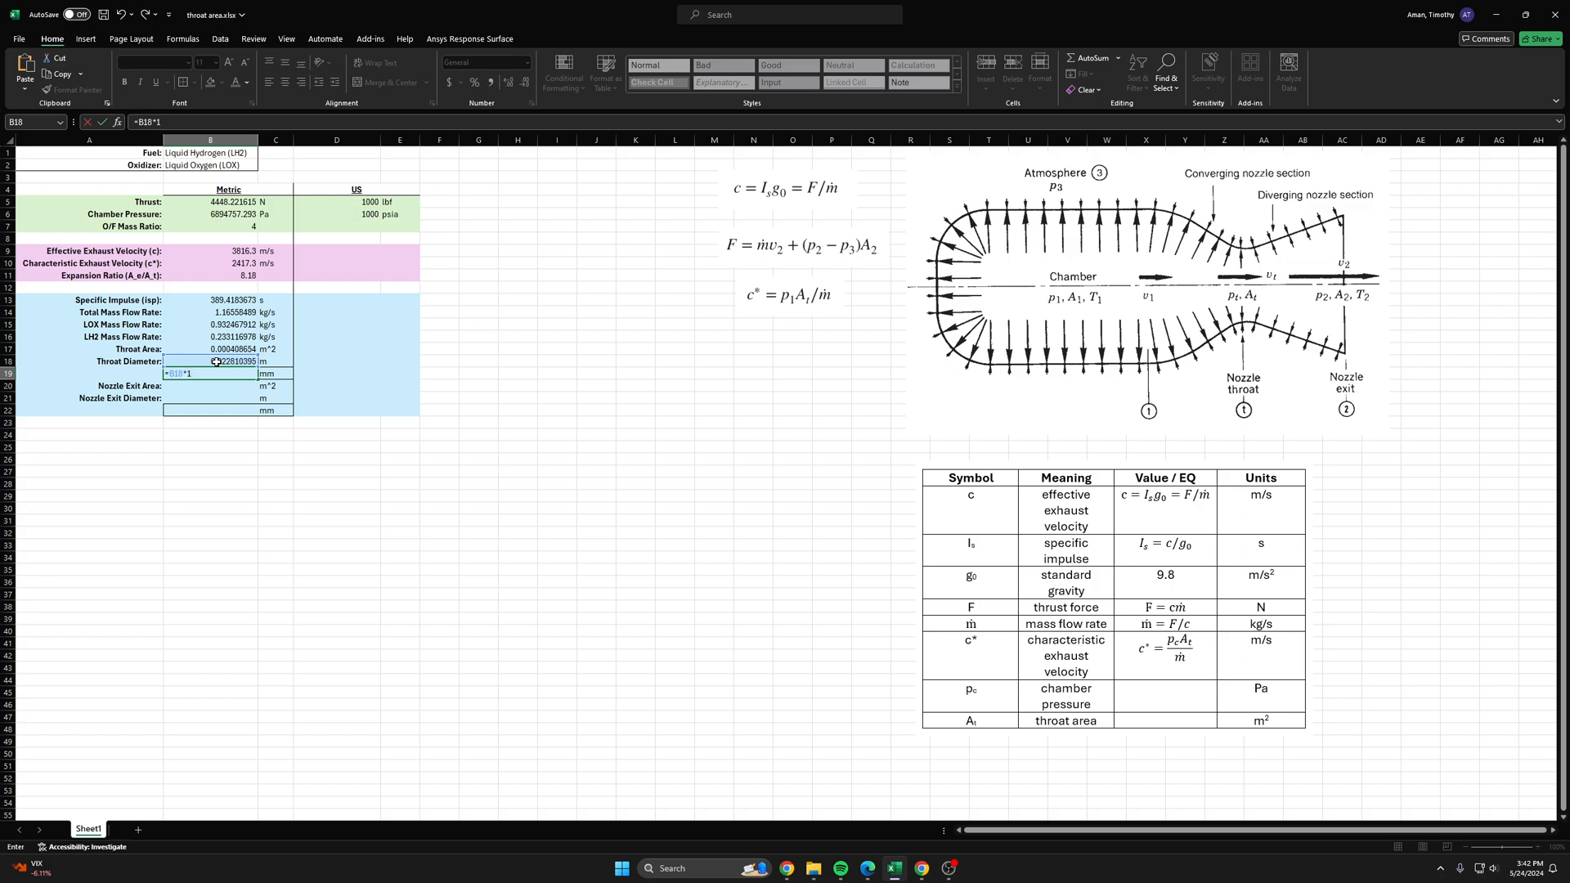
pyautogui.press('Enter')
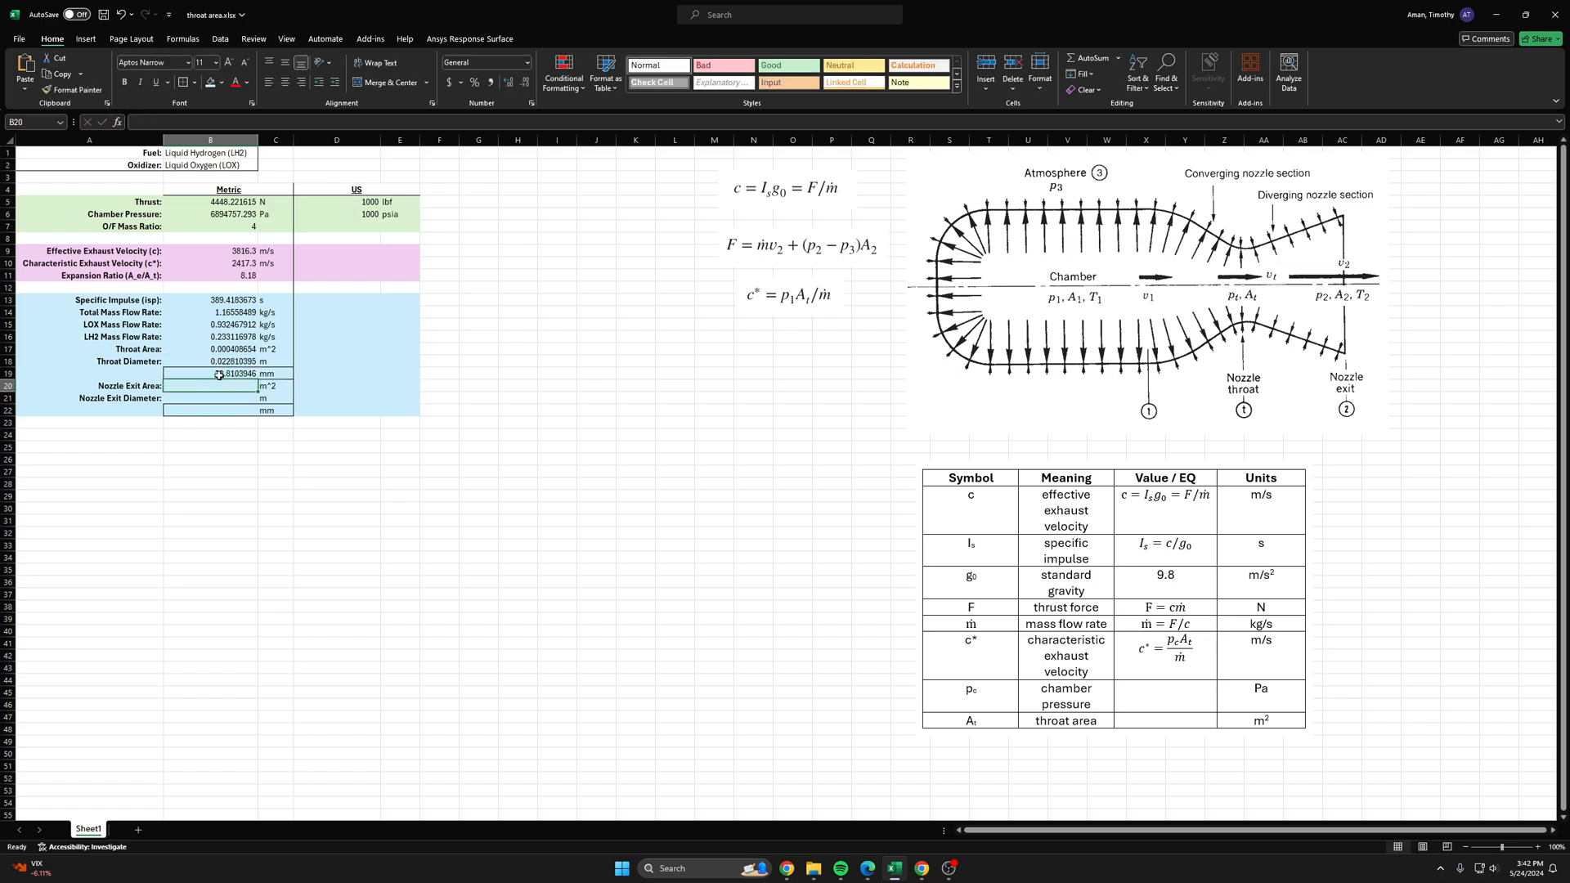
pyautogui.click(211, 373)
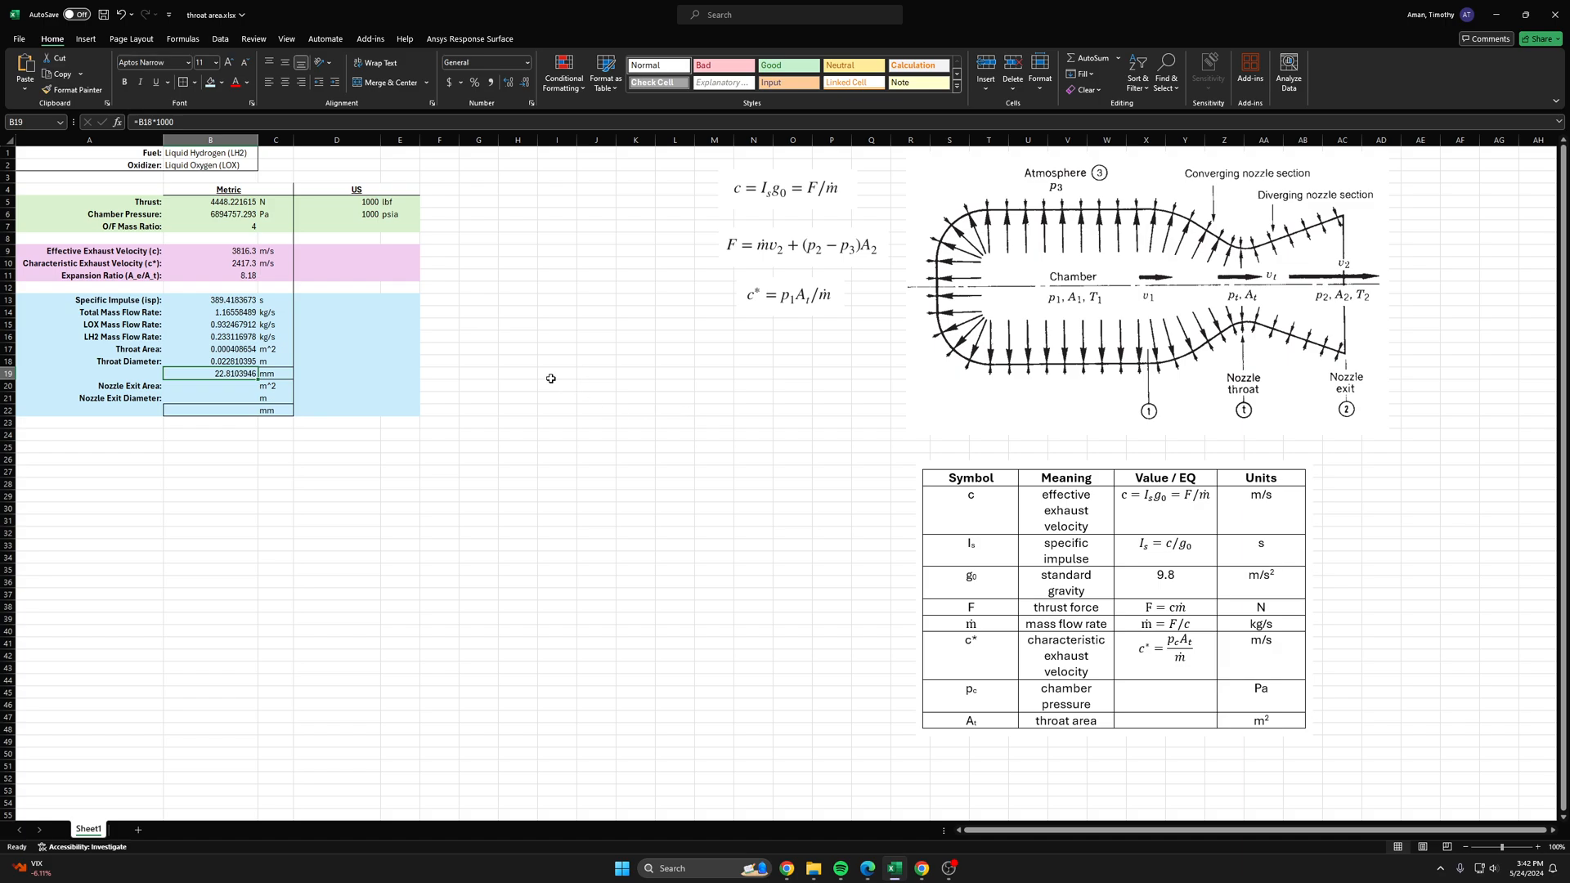
pyautogui.click(636, 435)
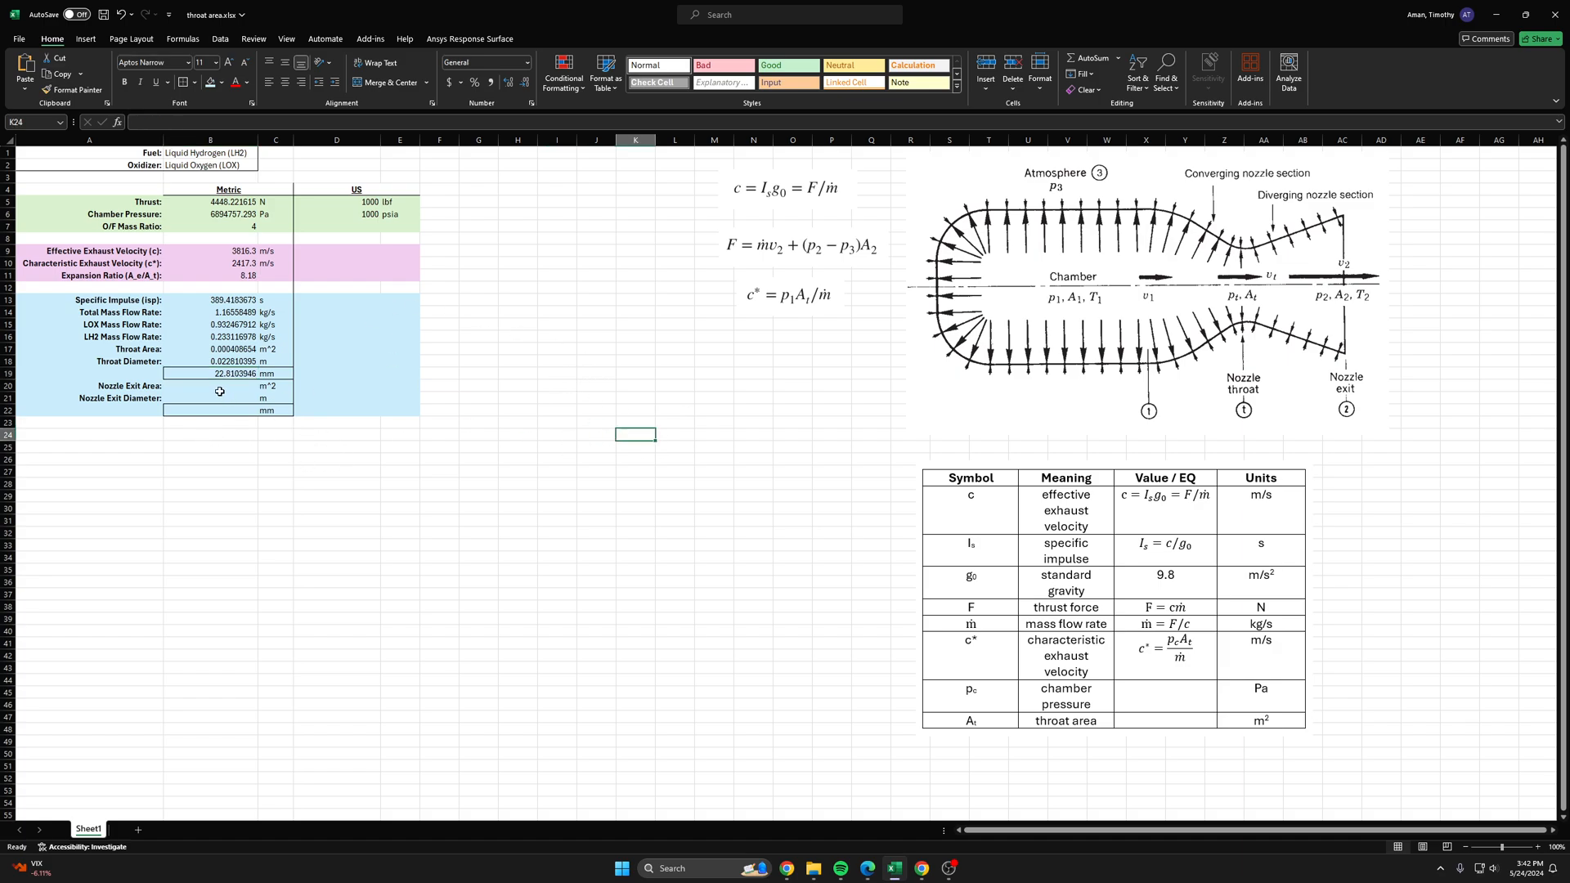
pyautogui.click(211, 386)
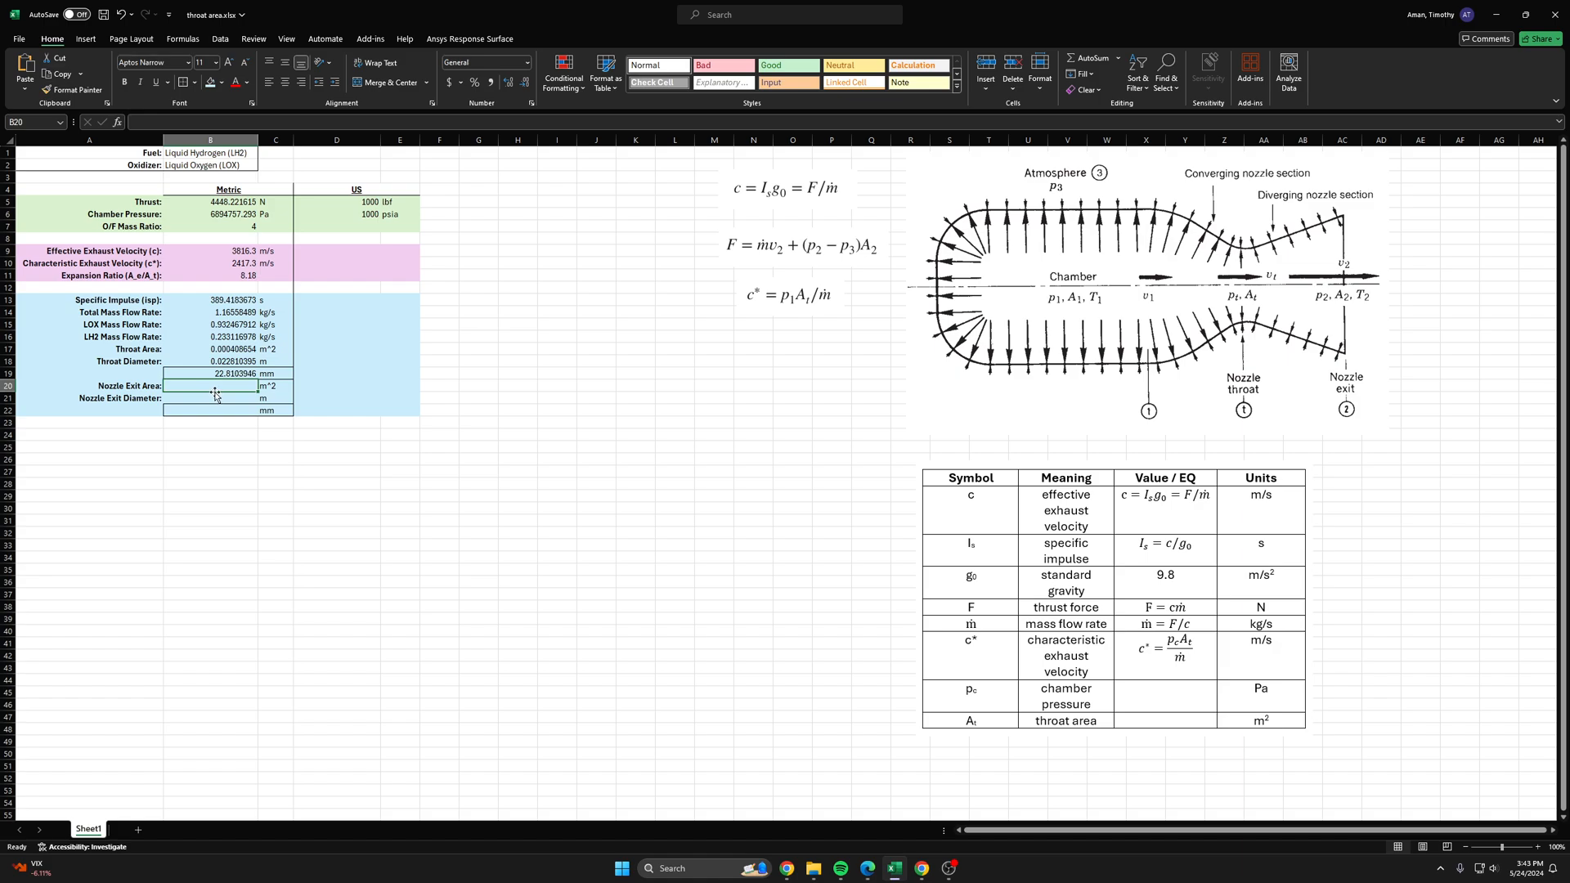
pyautogui.moveTo(206, 371)
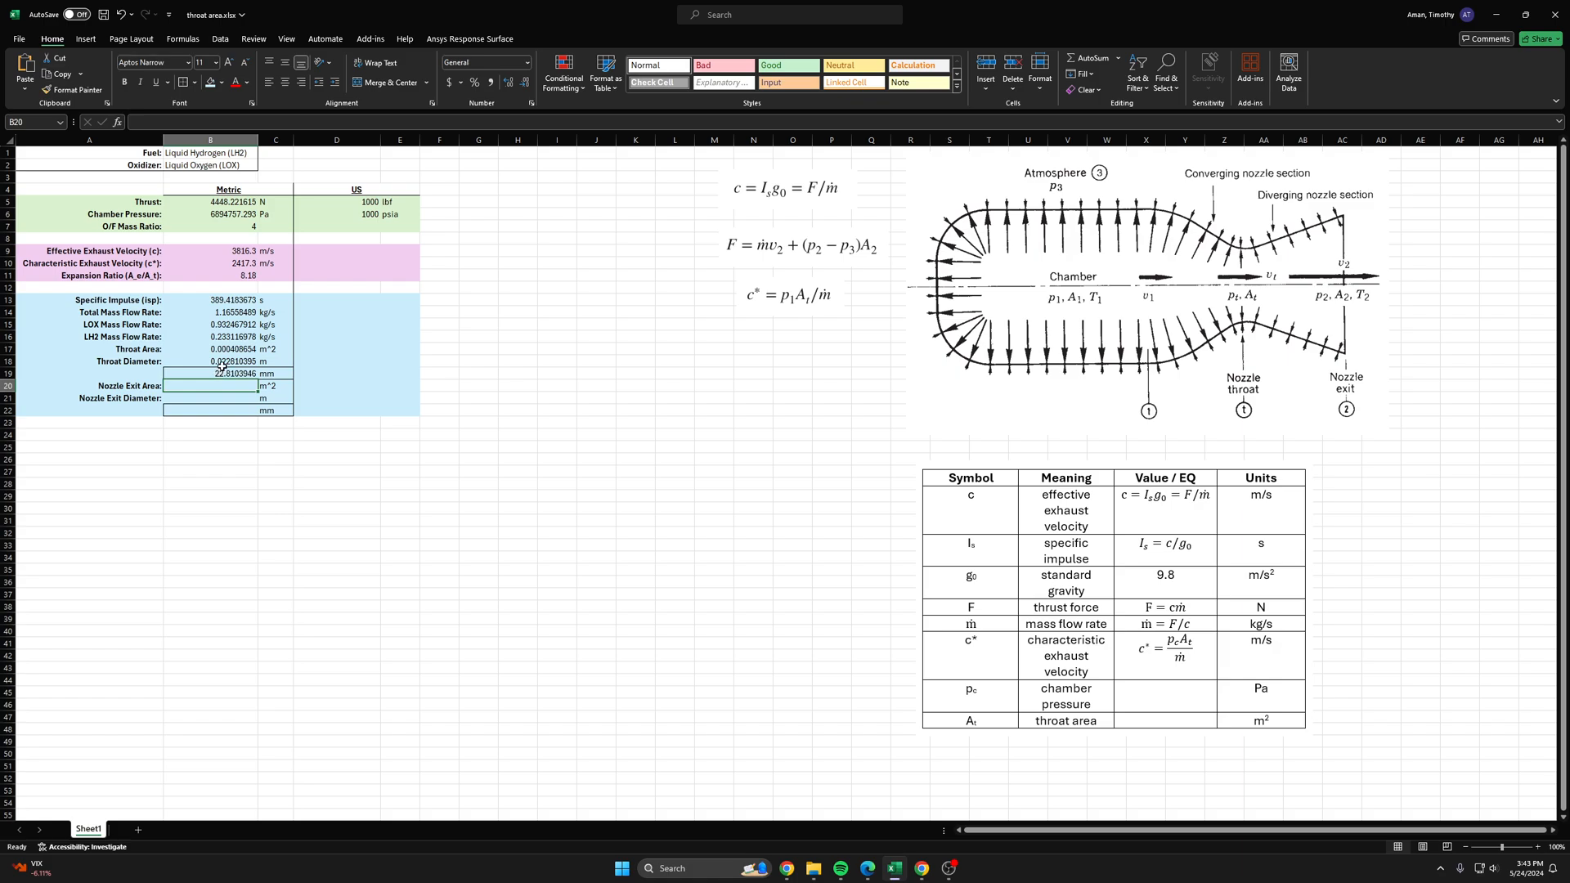
pyautogui.moveTo(340, 330)
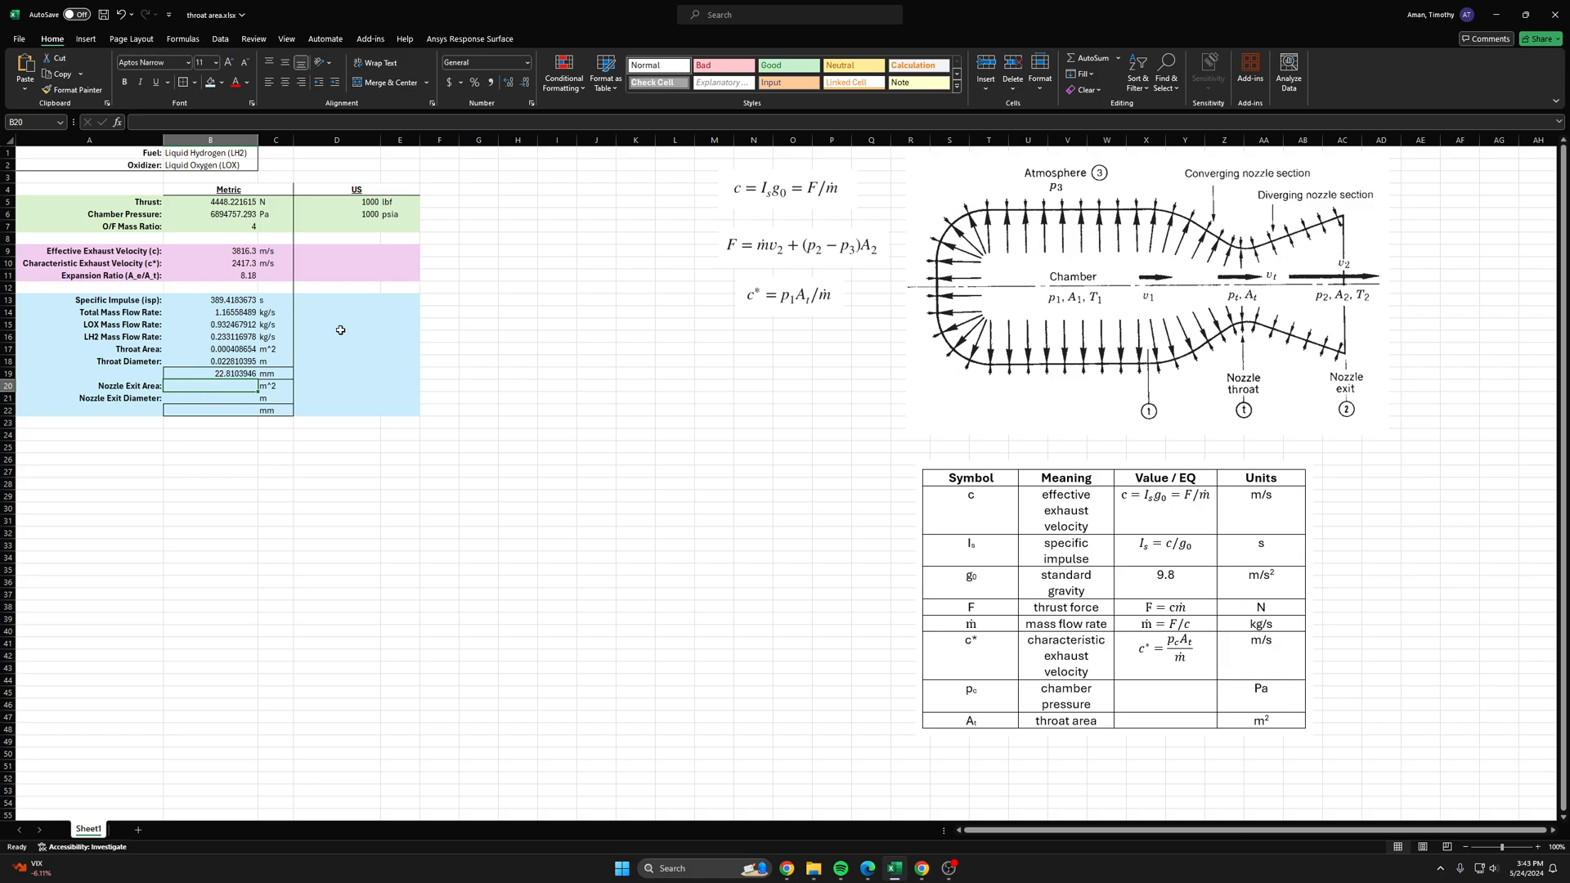
# Step: Compute the nozzle exit area in B20 as =B17*B11, giving 0.00334 m²
pyautogui.click(210, 275)
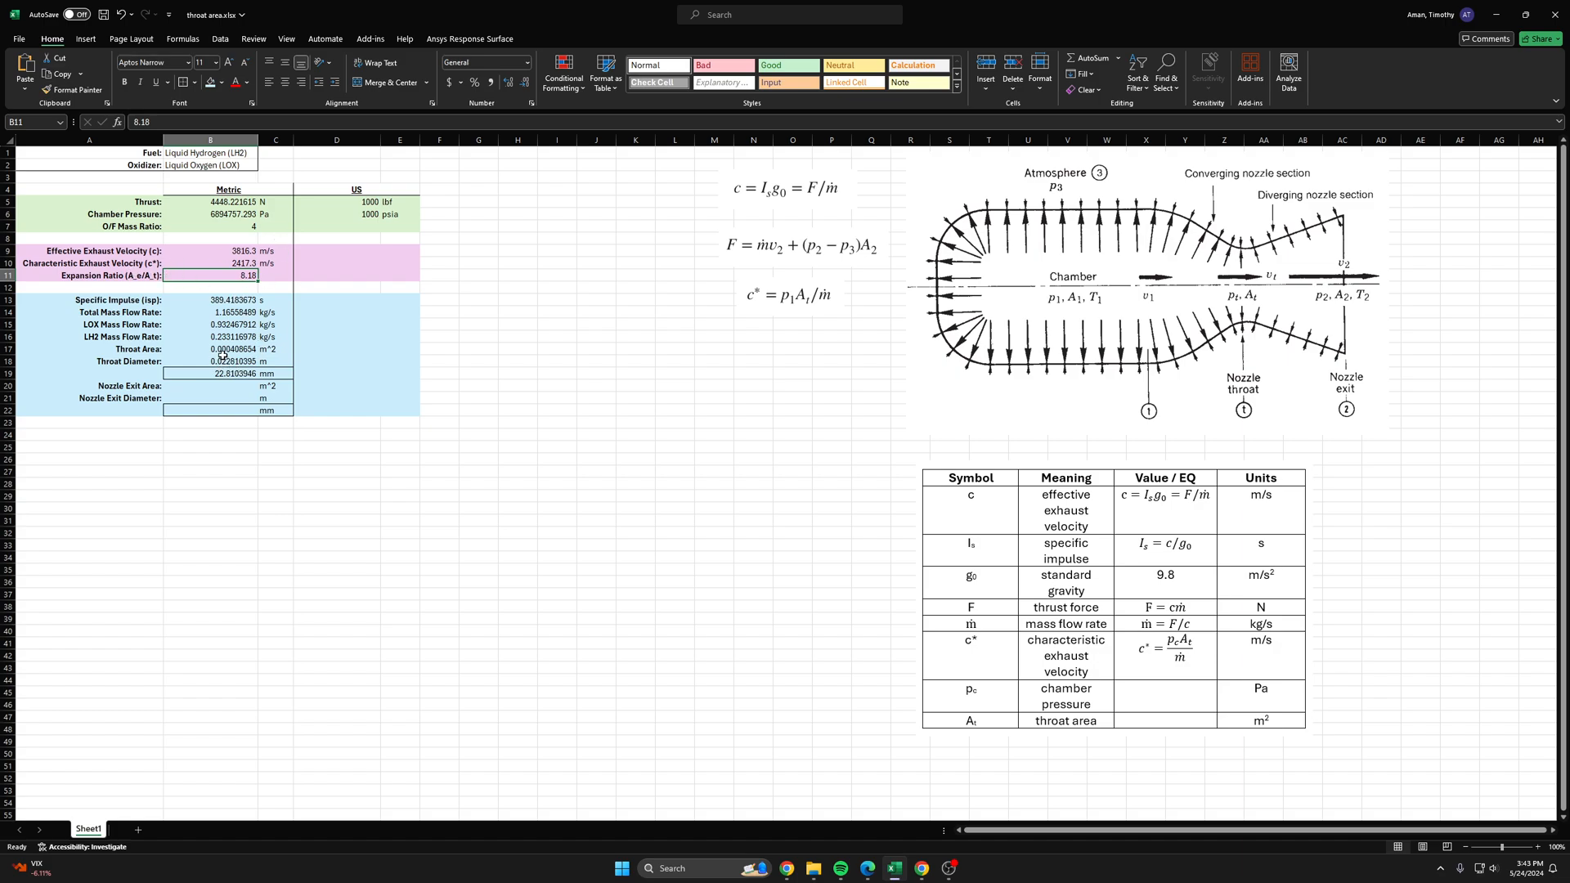
pyautogui.click(211, 360)
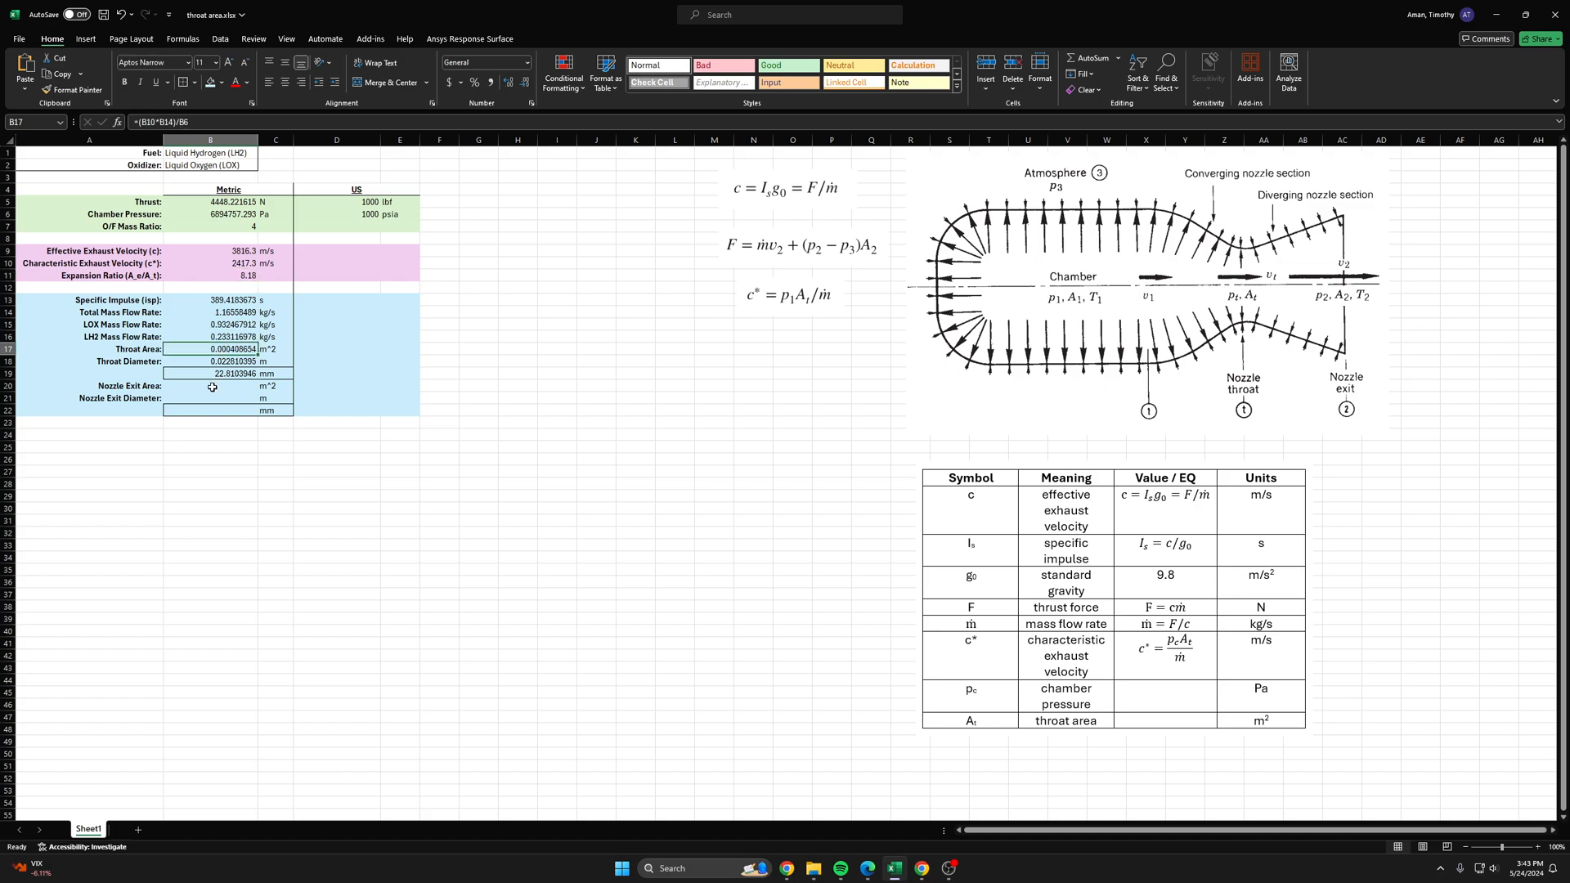
pyautogui.click(211, 386)
pyautogui.write('=')
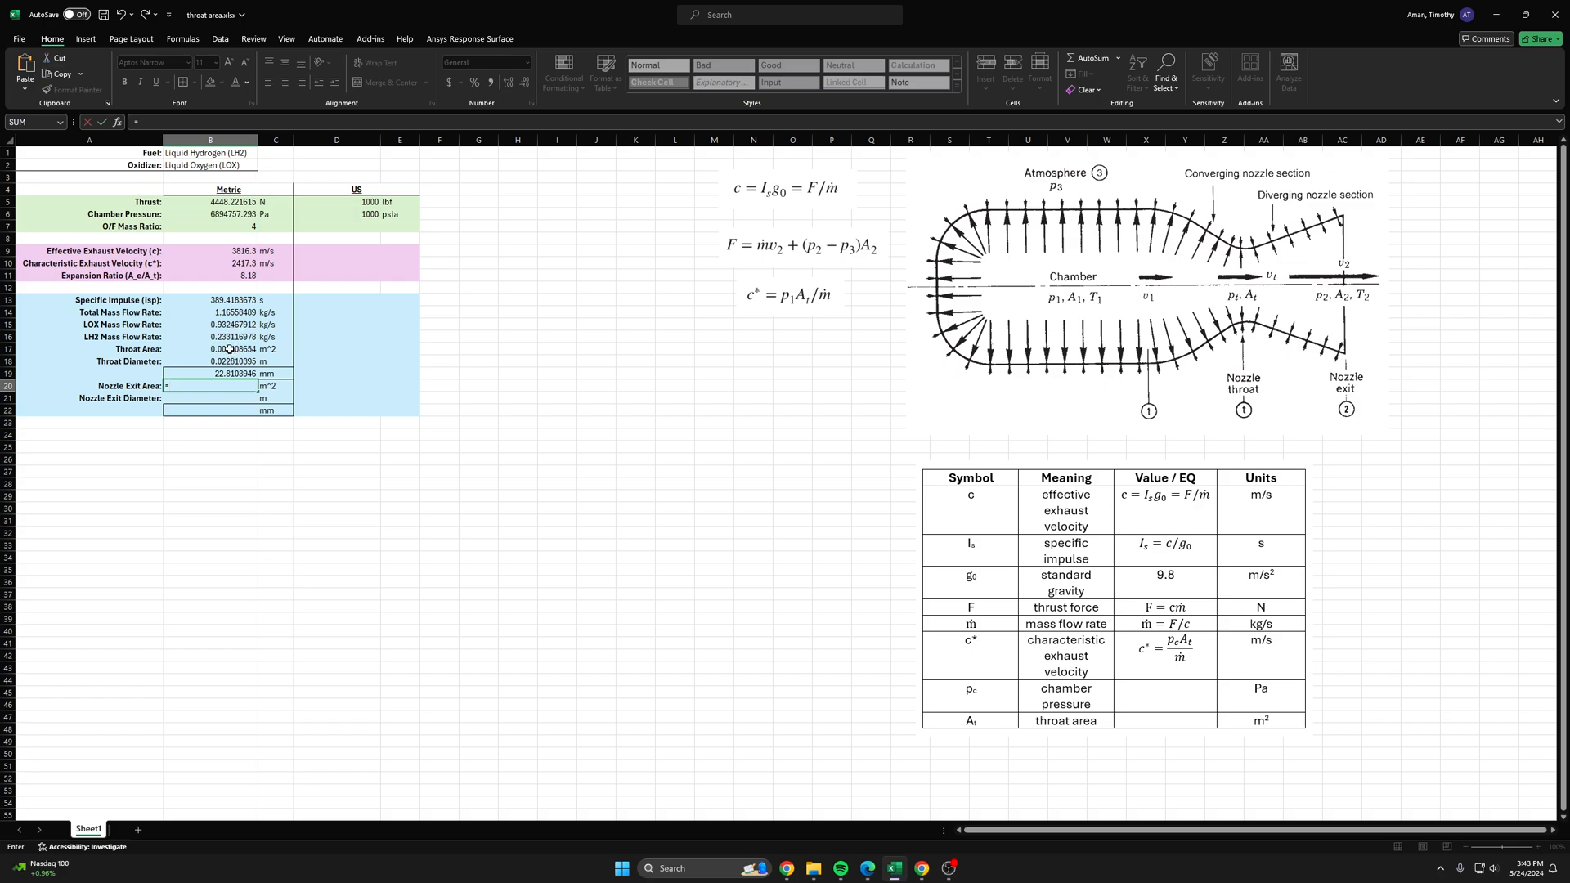
pyautogui.click(211, 348)
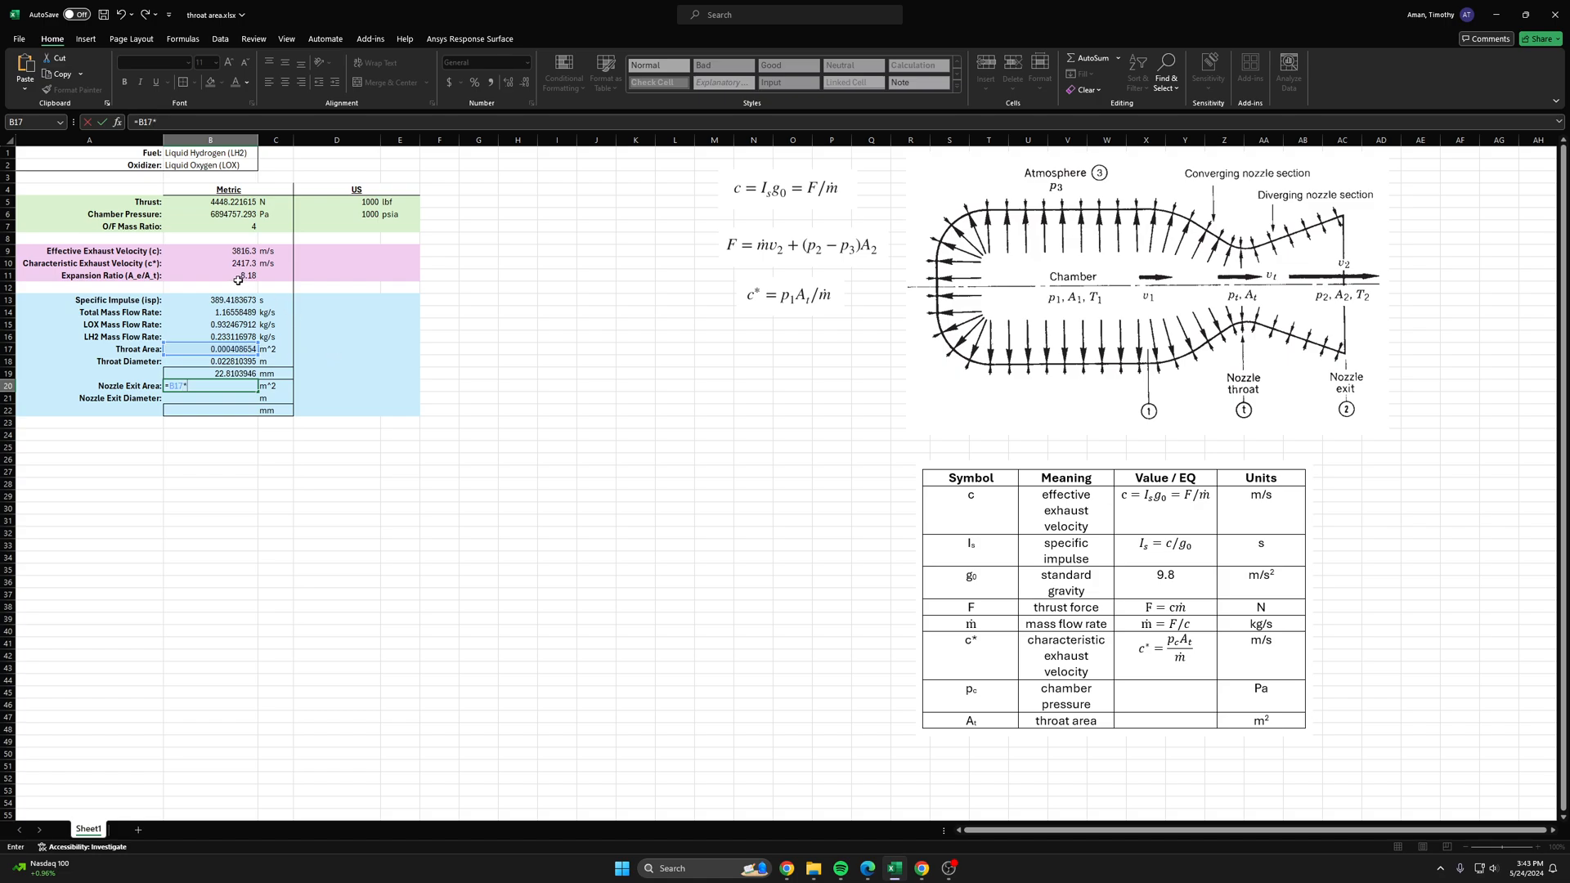
pyautogui.press('Return')
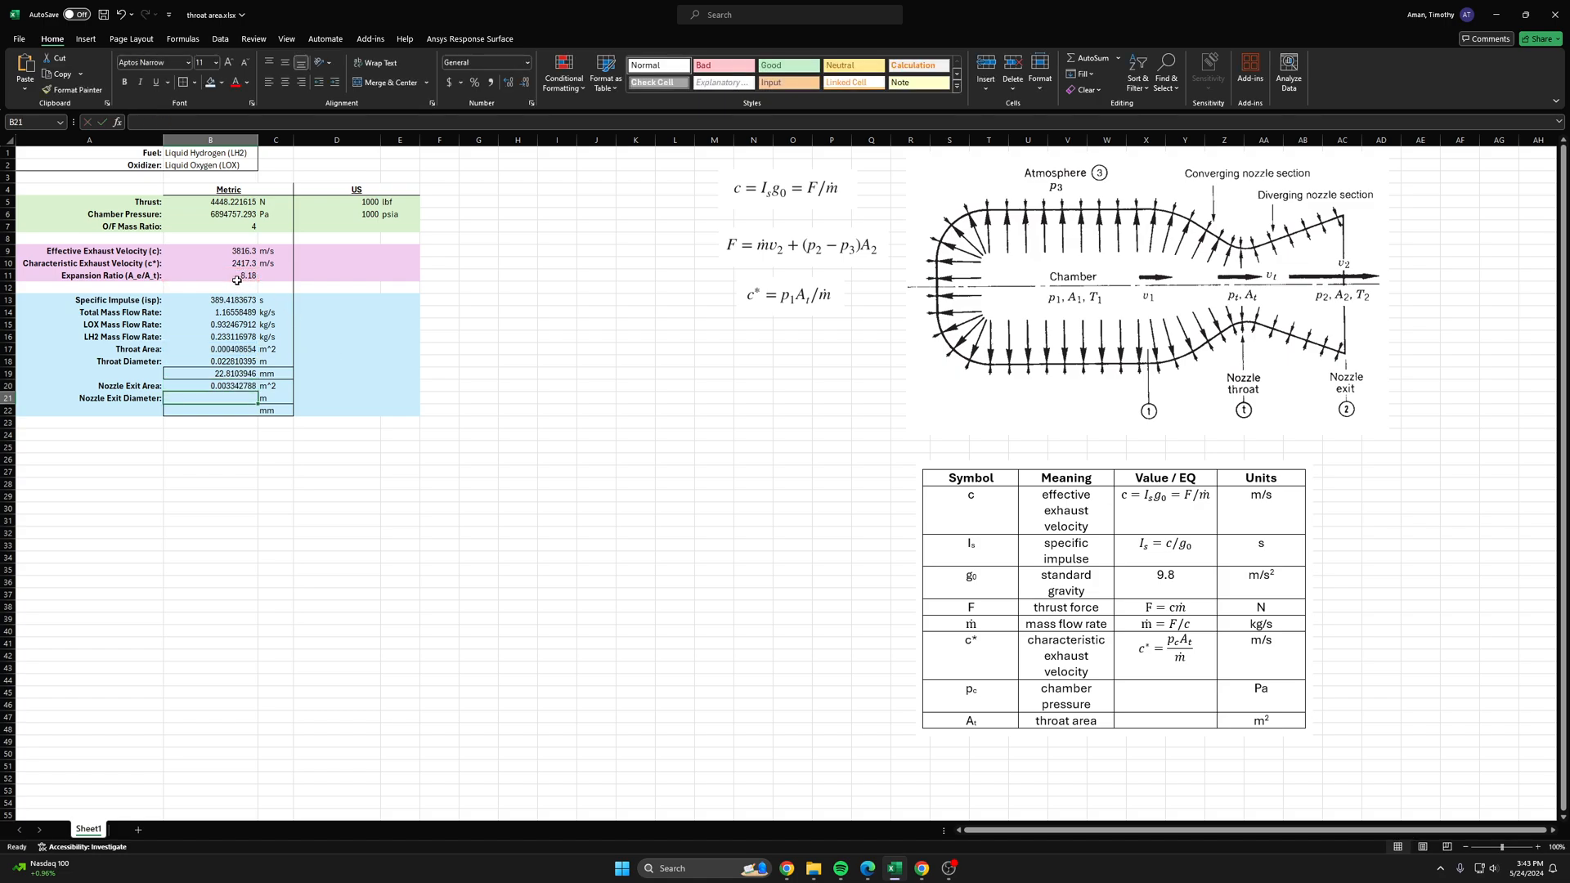
pyautogui.click(595, 386)
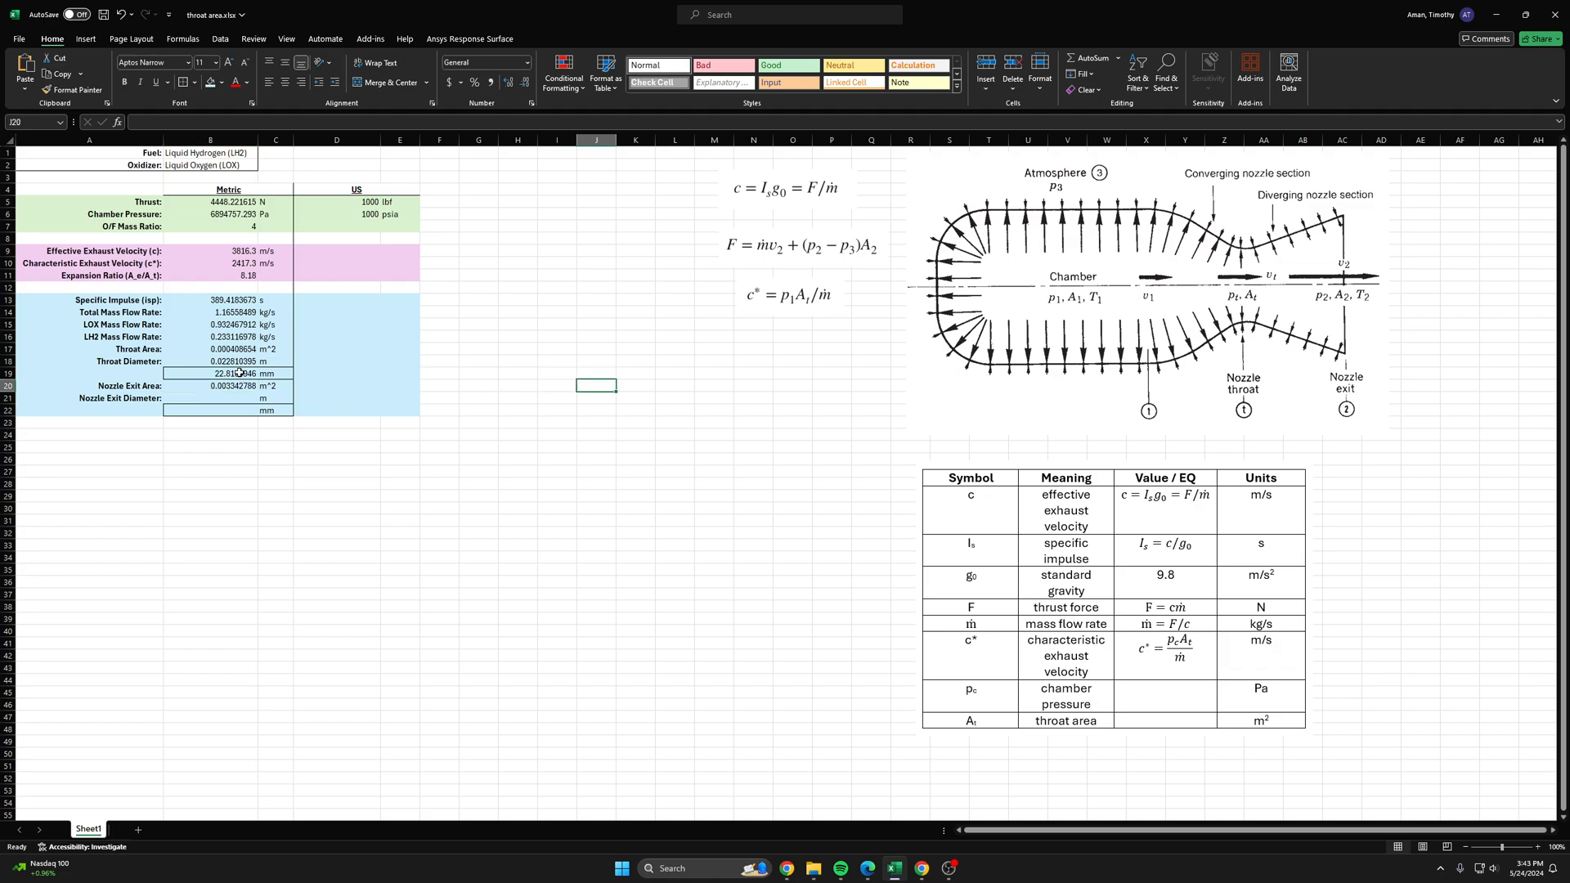
# Step: Copy the throat diameter formulas into B21:B22 for an exit diameter of 0.0652 m (65.24 mm)
pyautogui.click(211, 360)
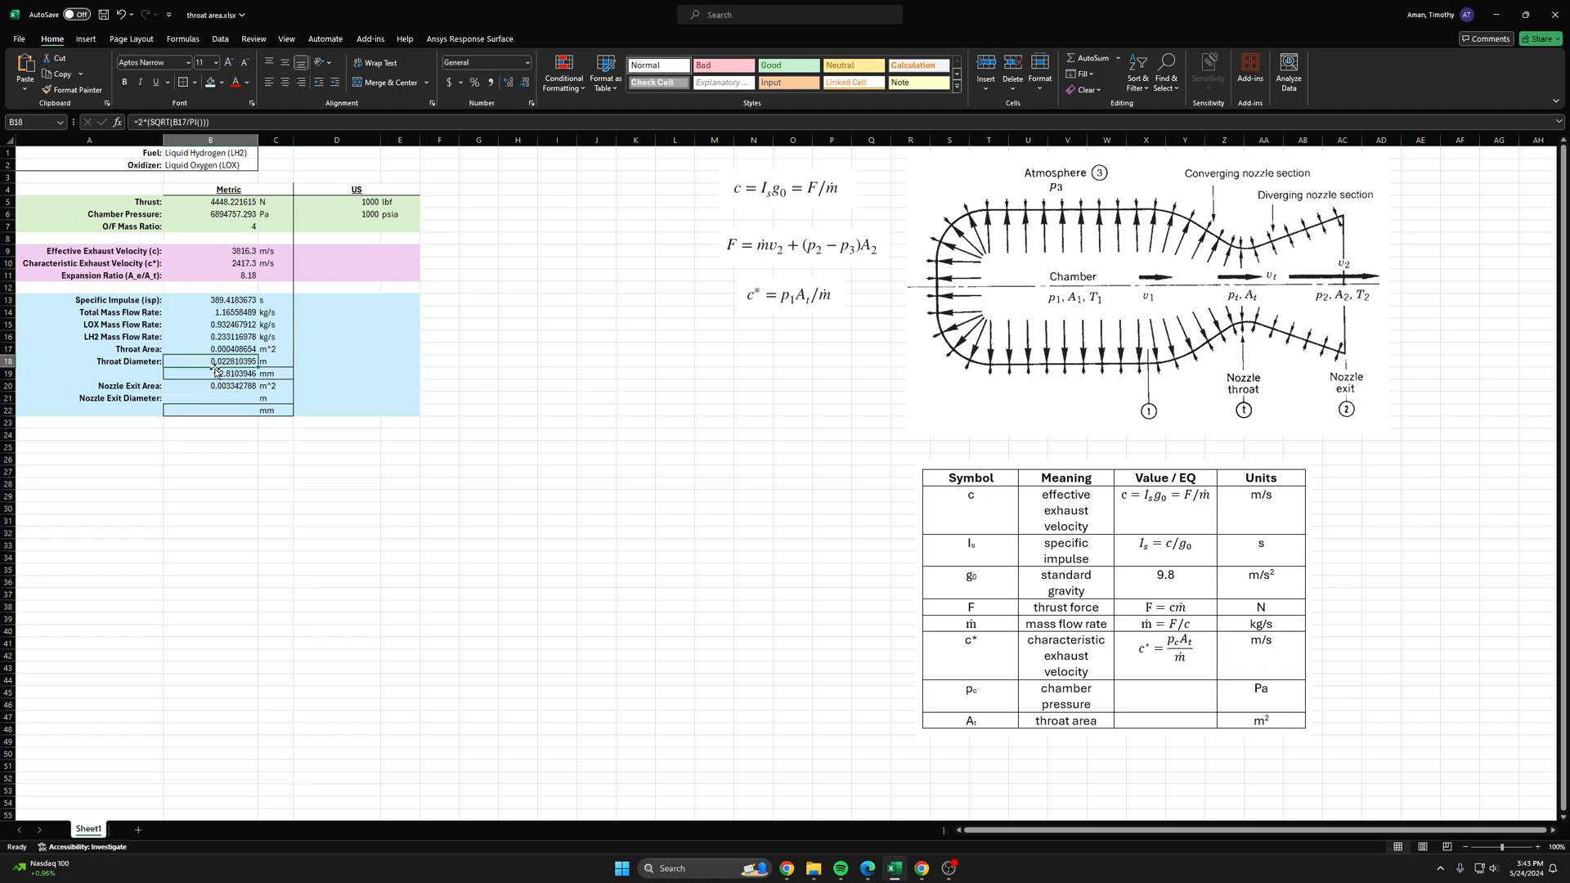
pyautogui.click(211, 373)
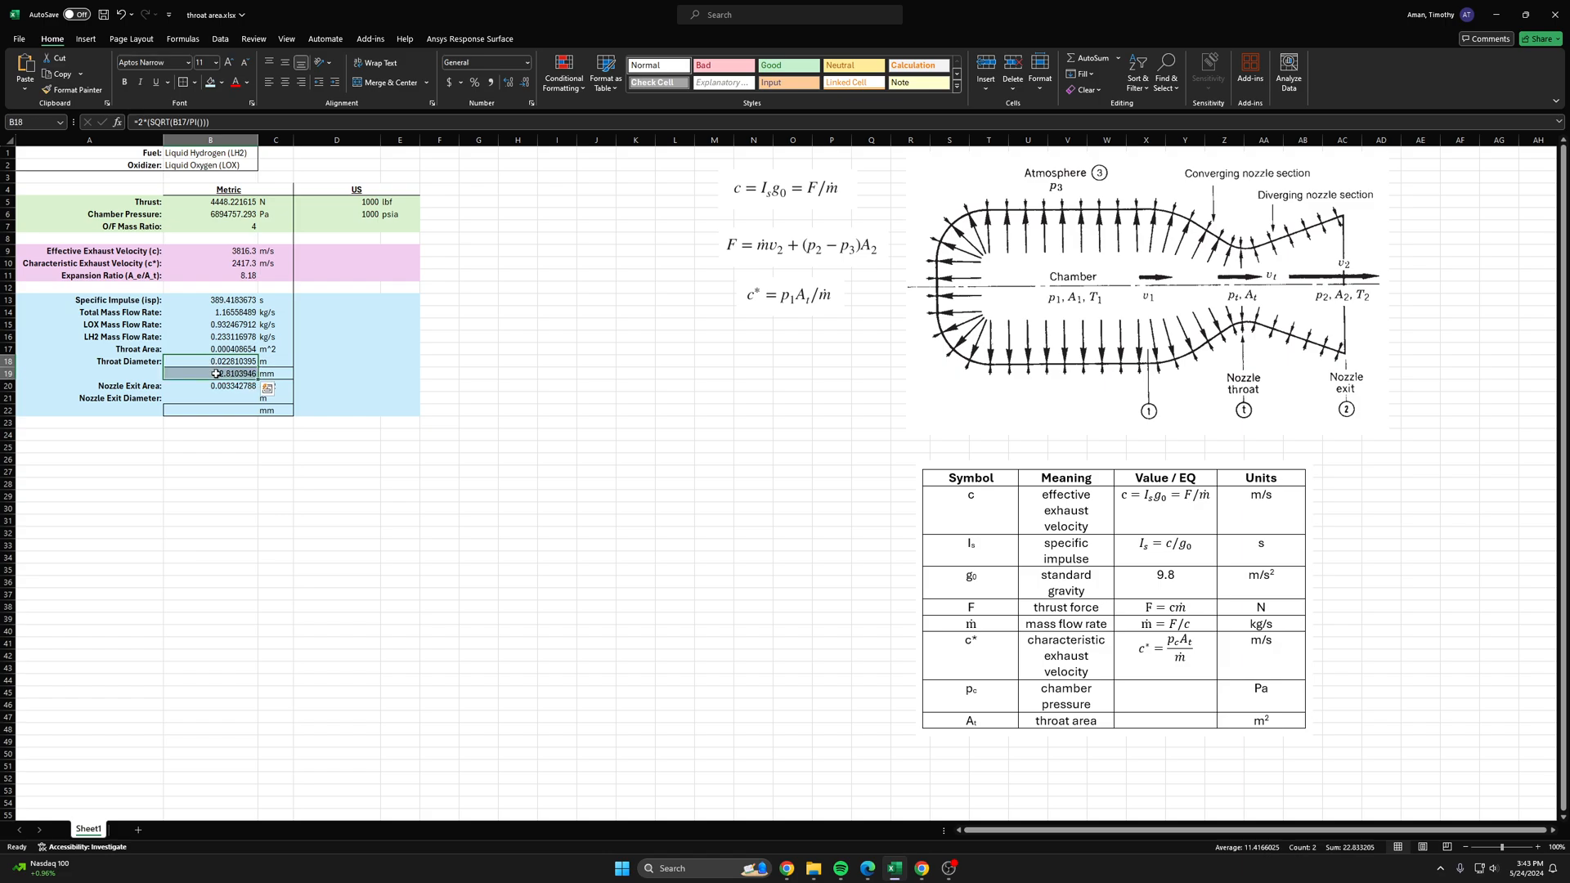
pyautogui.click(211, 409)
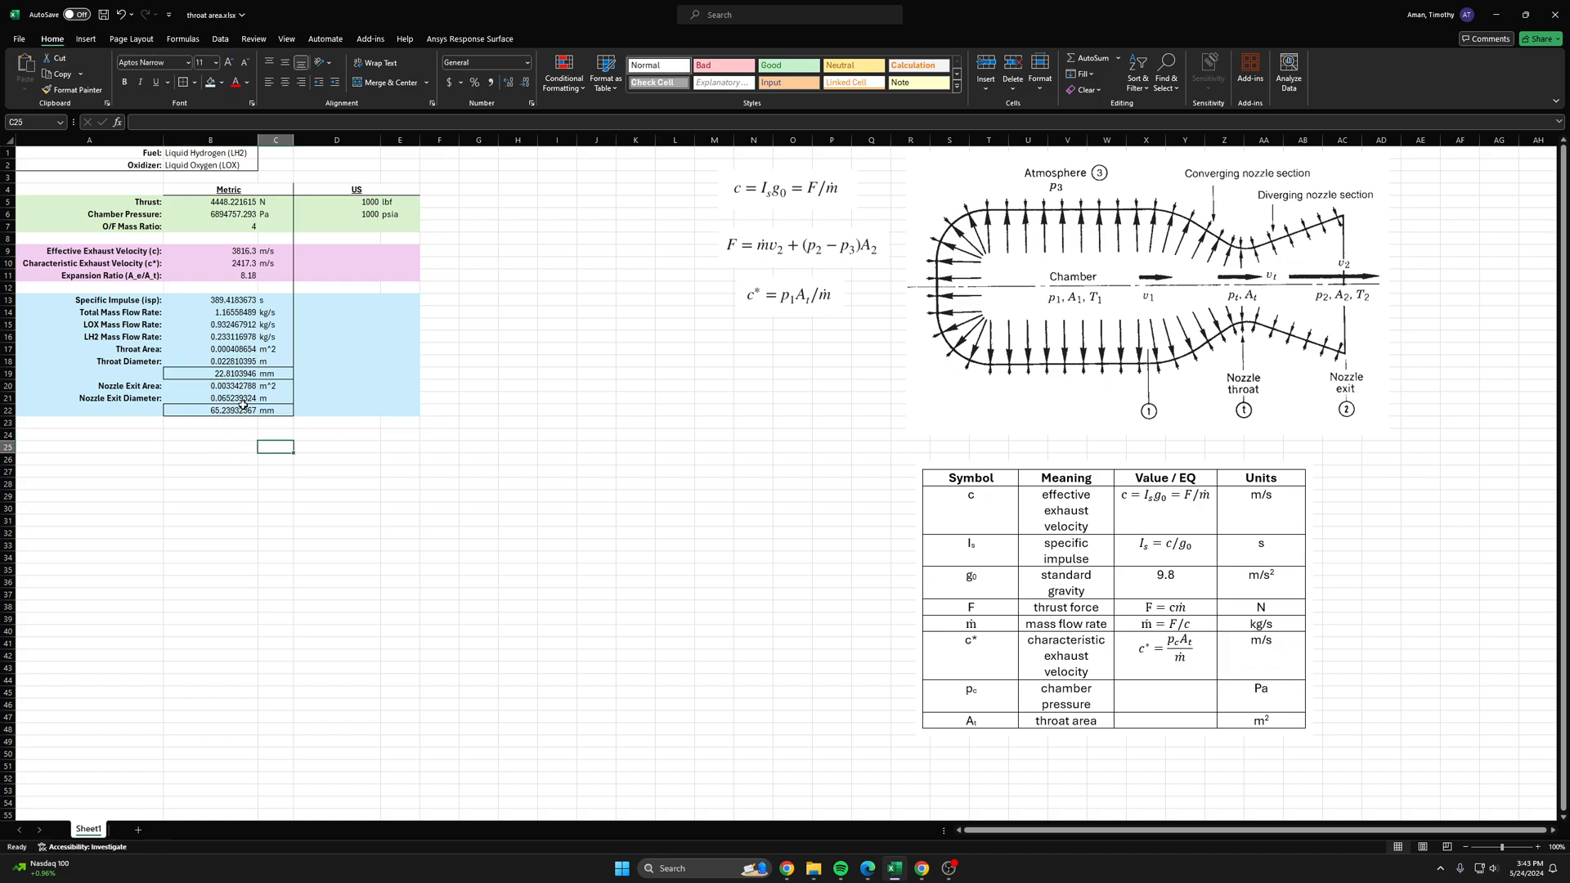
pyautogui.click(211, 409)
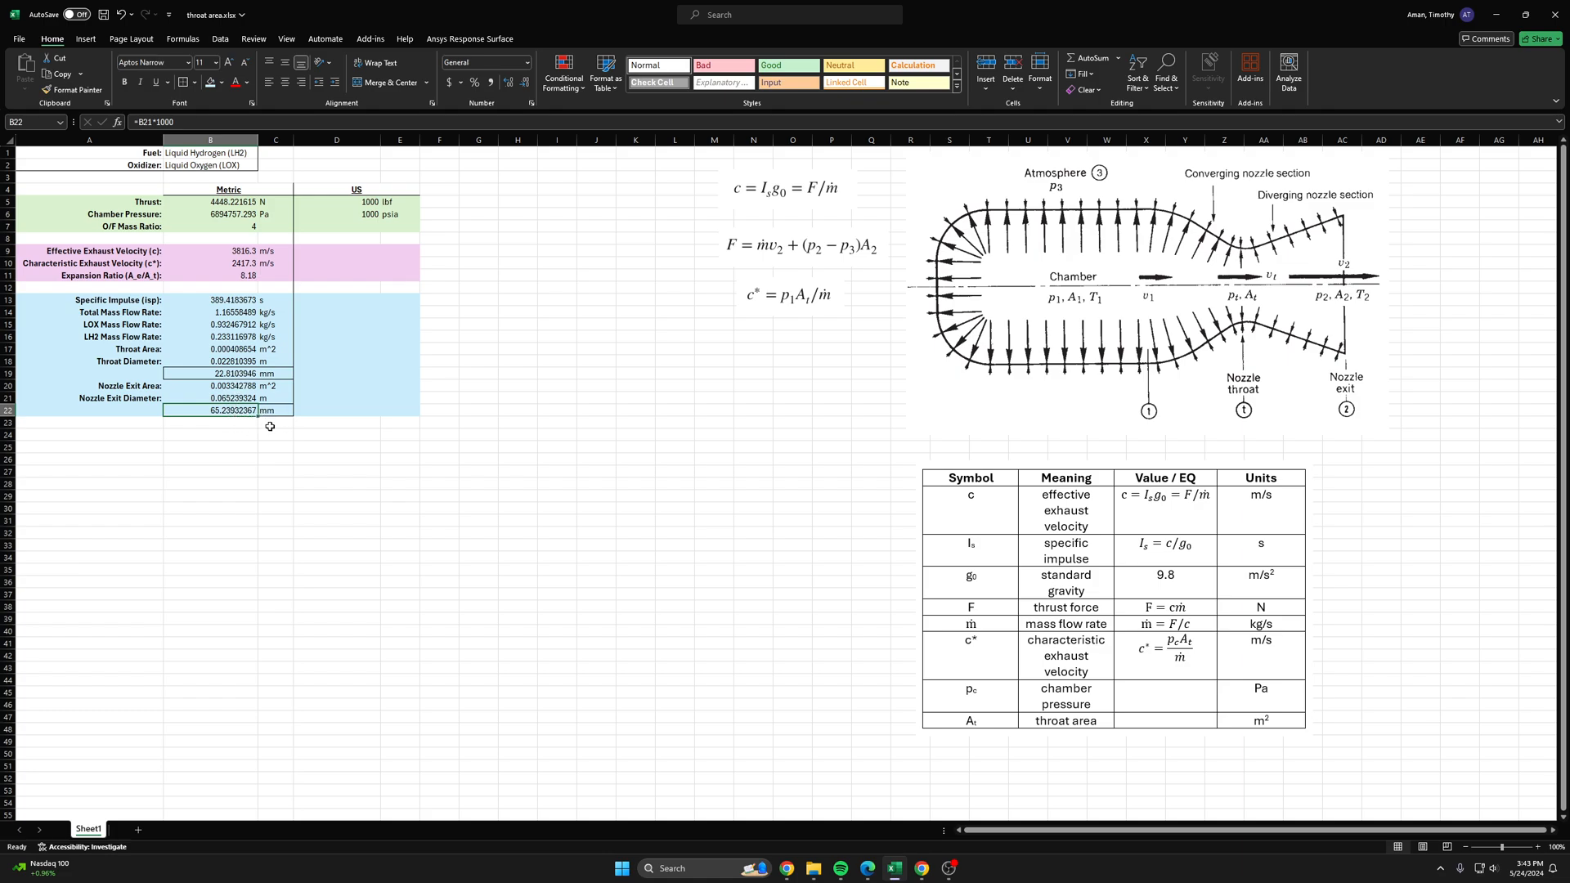
pyautogui.click(274, 471)
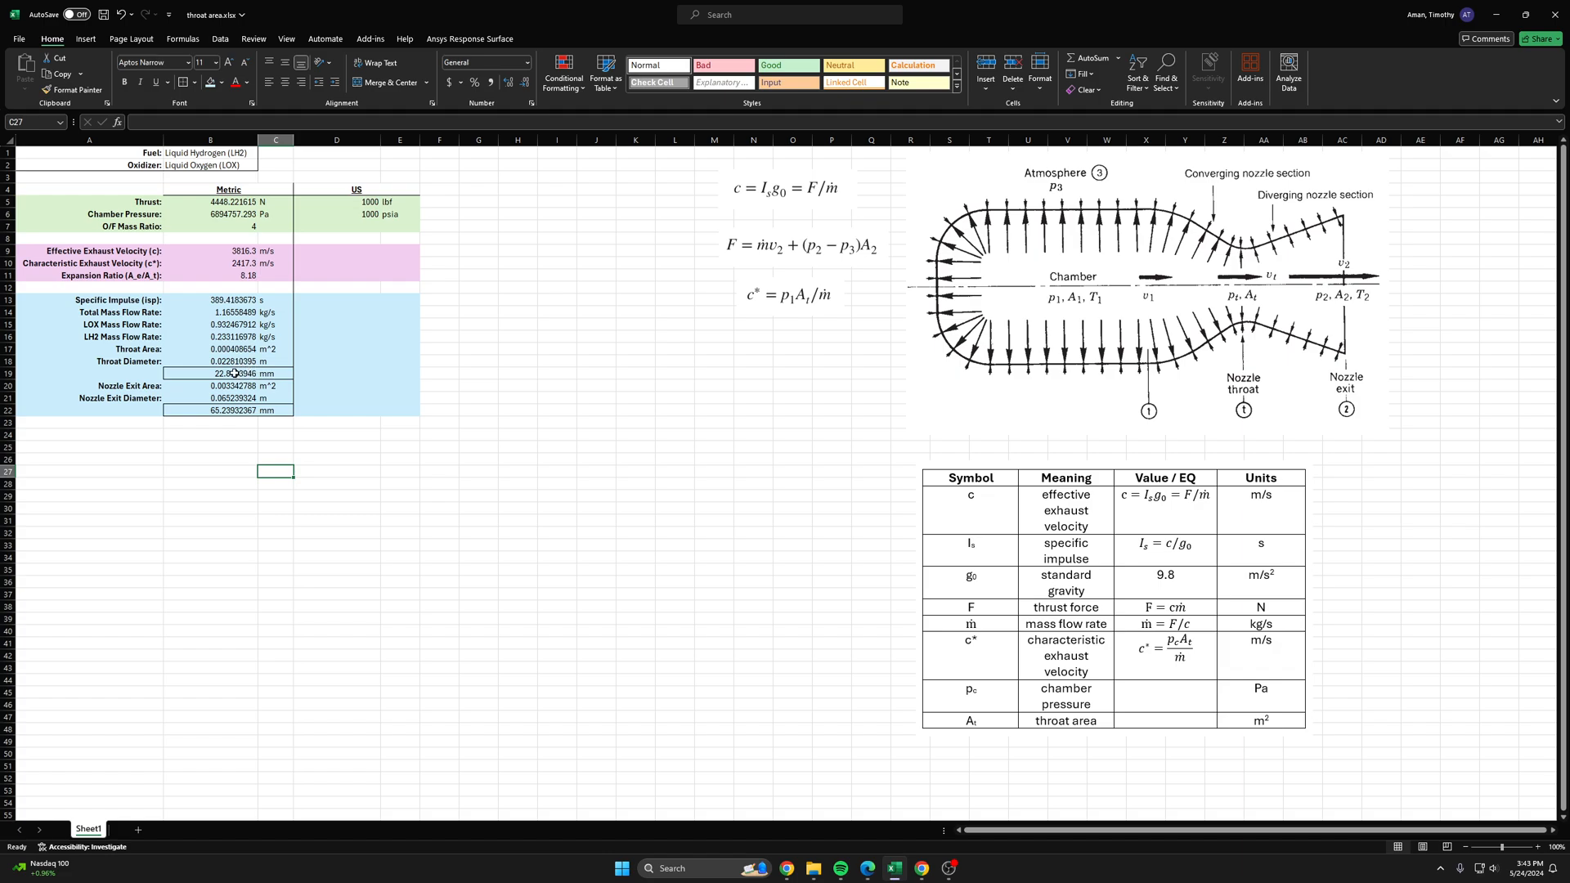
pyautogui.moveTo(699, 347)
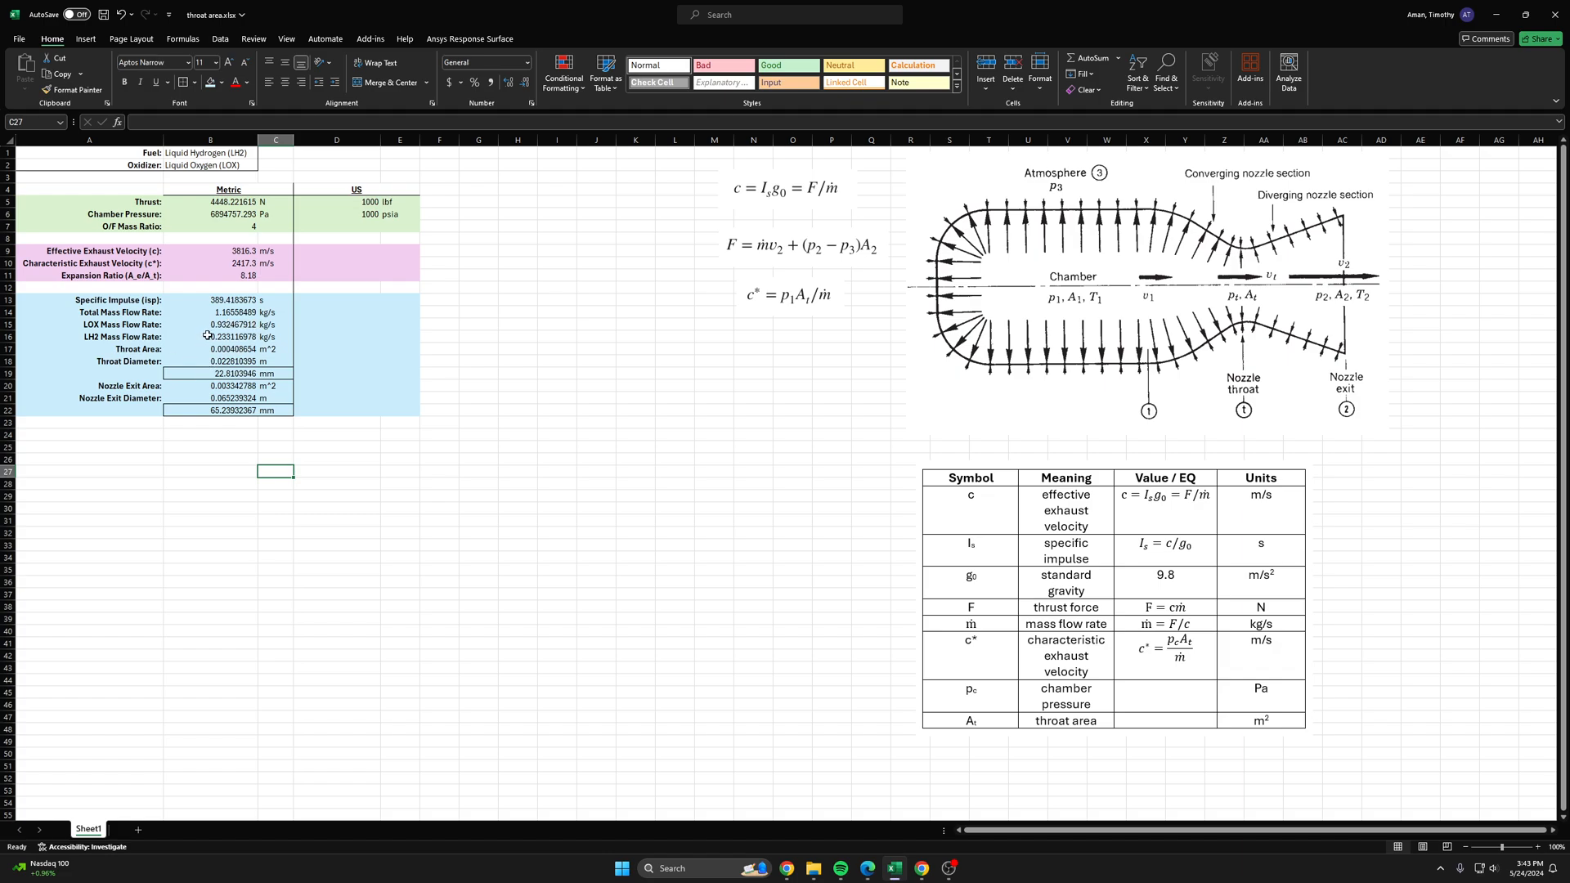
pyautogui.click(210, 324)
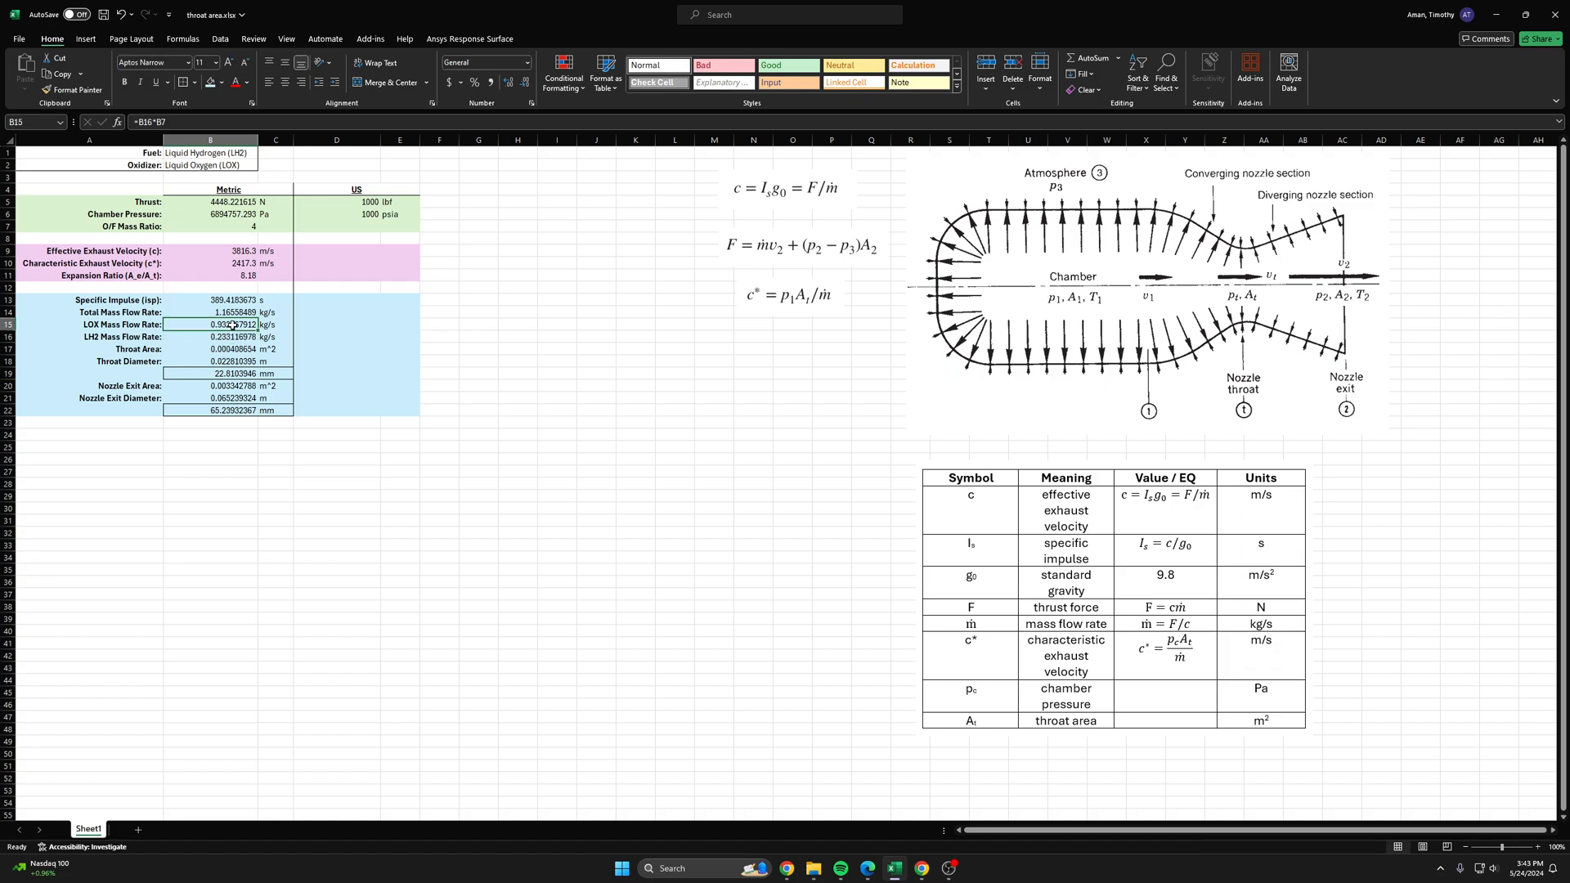
pyautogui.click(519, 336)
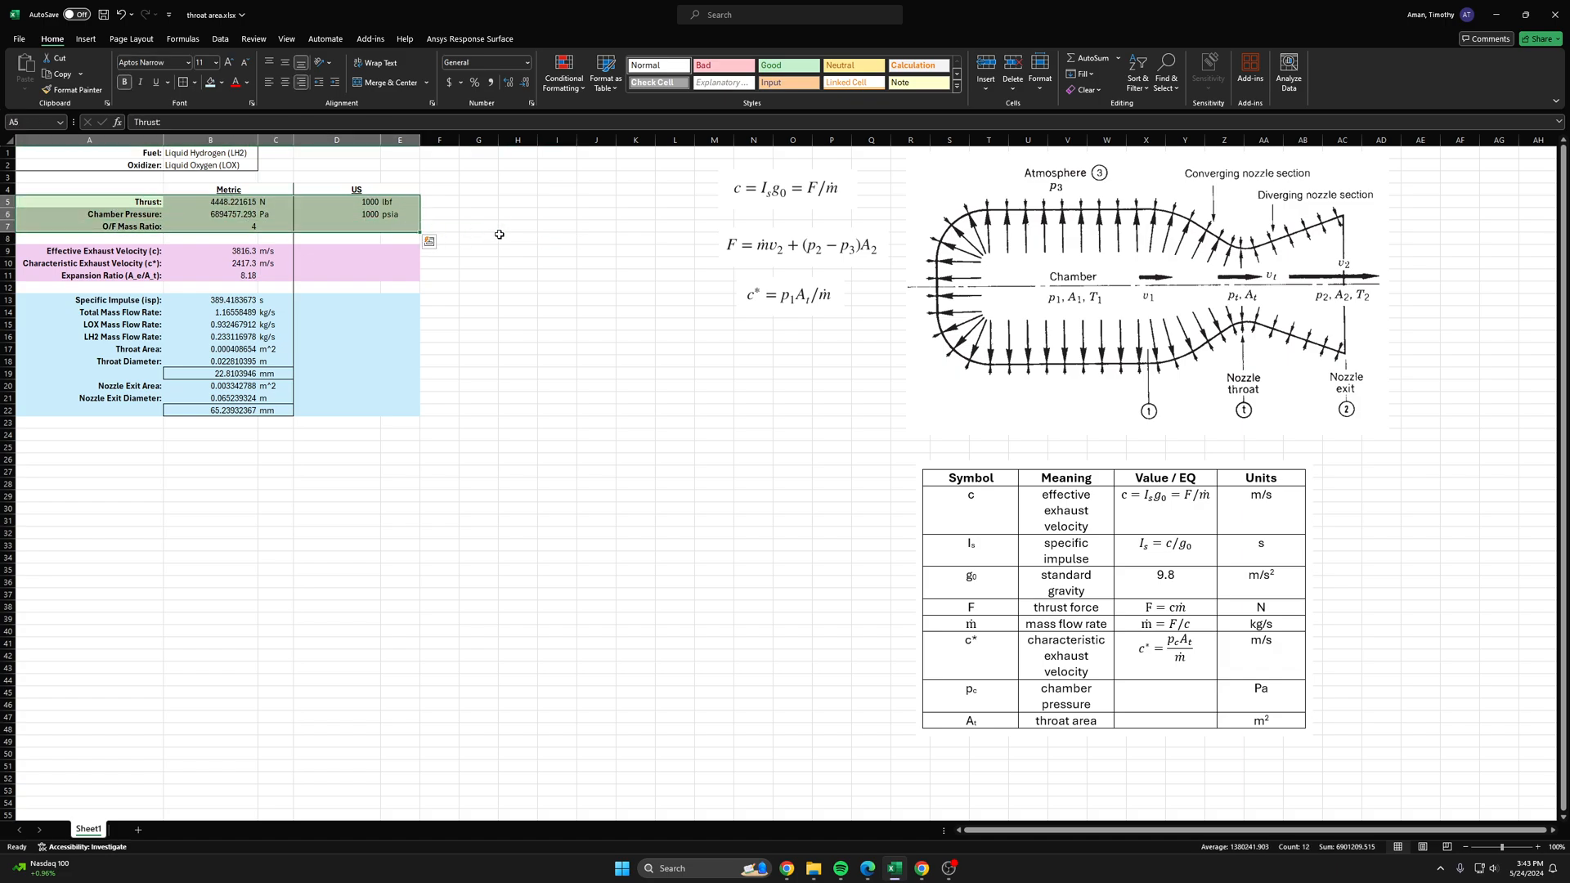
pyautogui.click(366, 201)
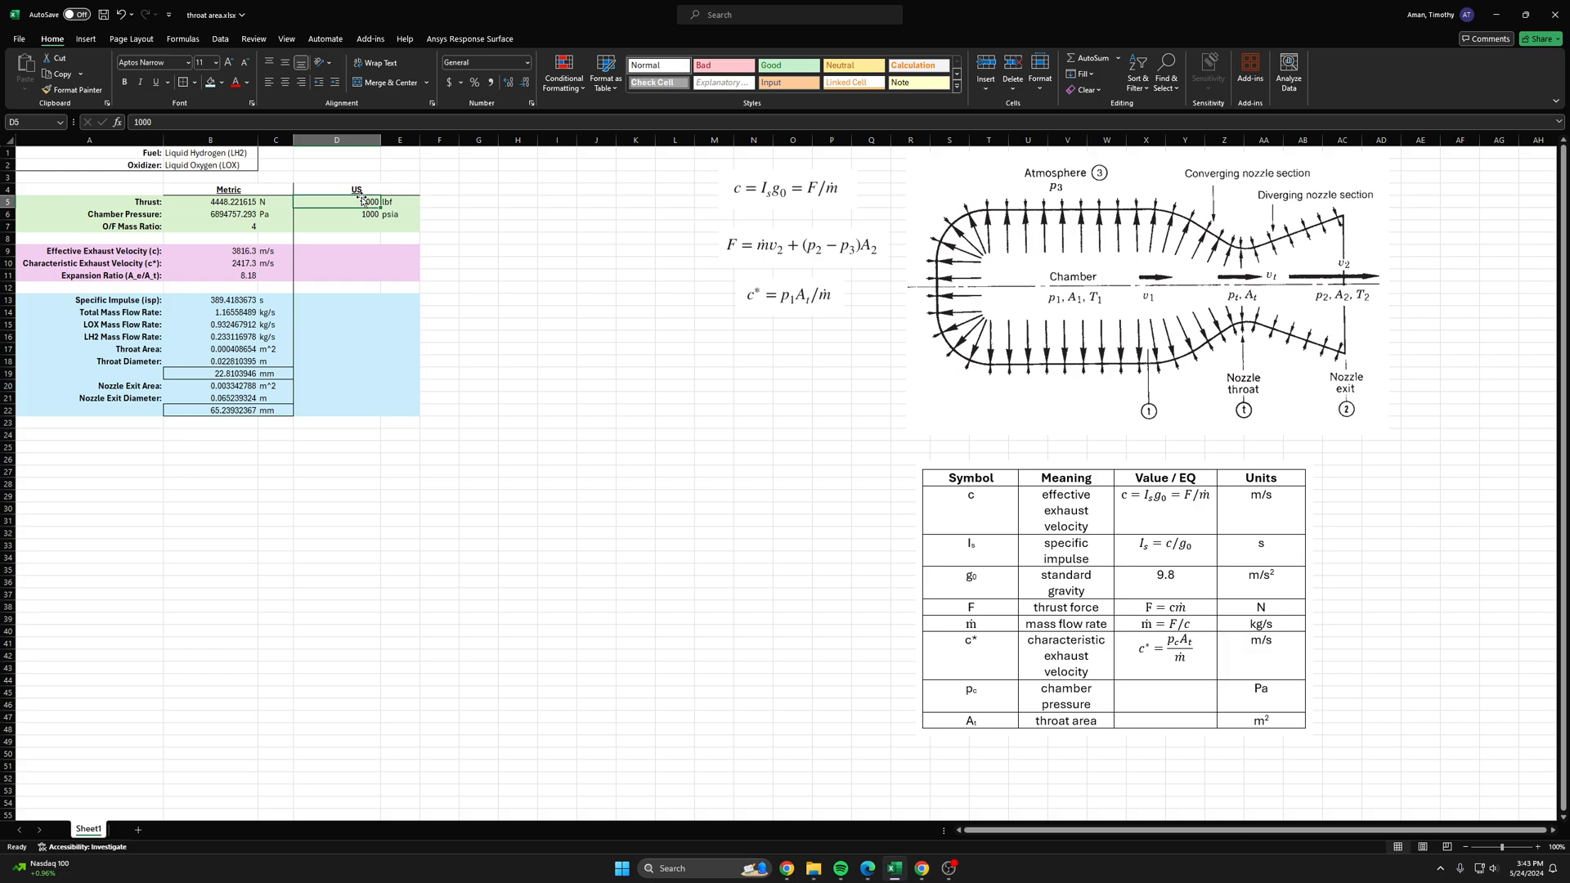
pyautogui.click(478, 213)
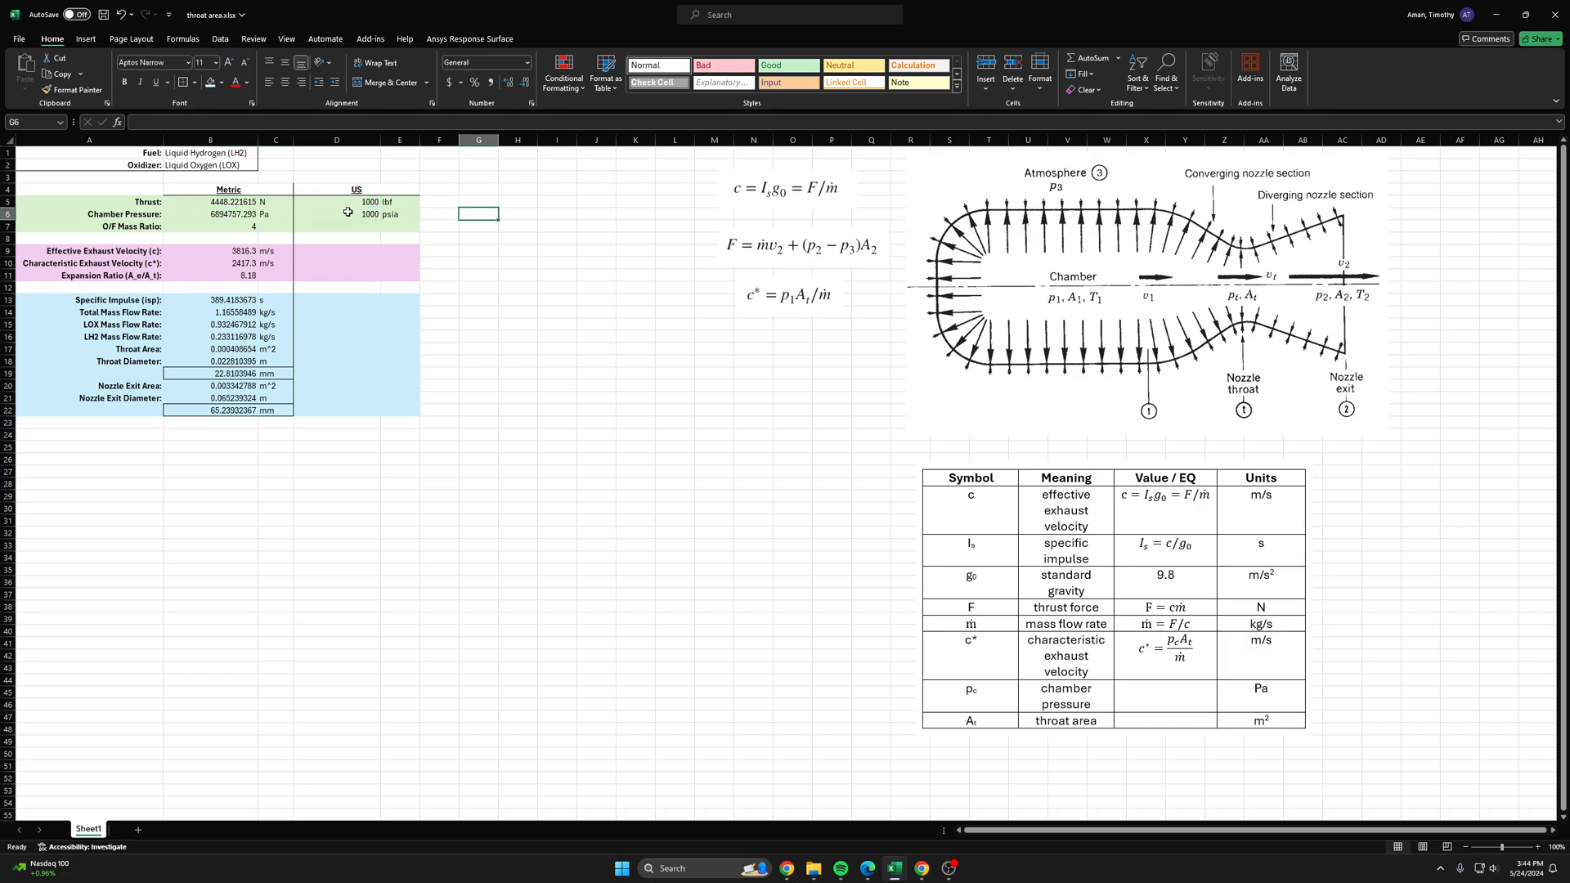
pyautogui.click(336, 201)
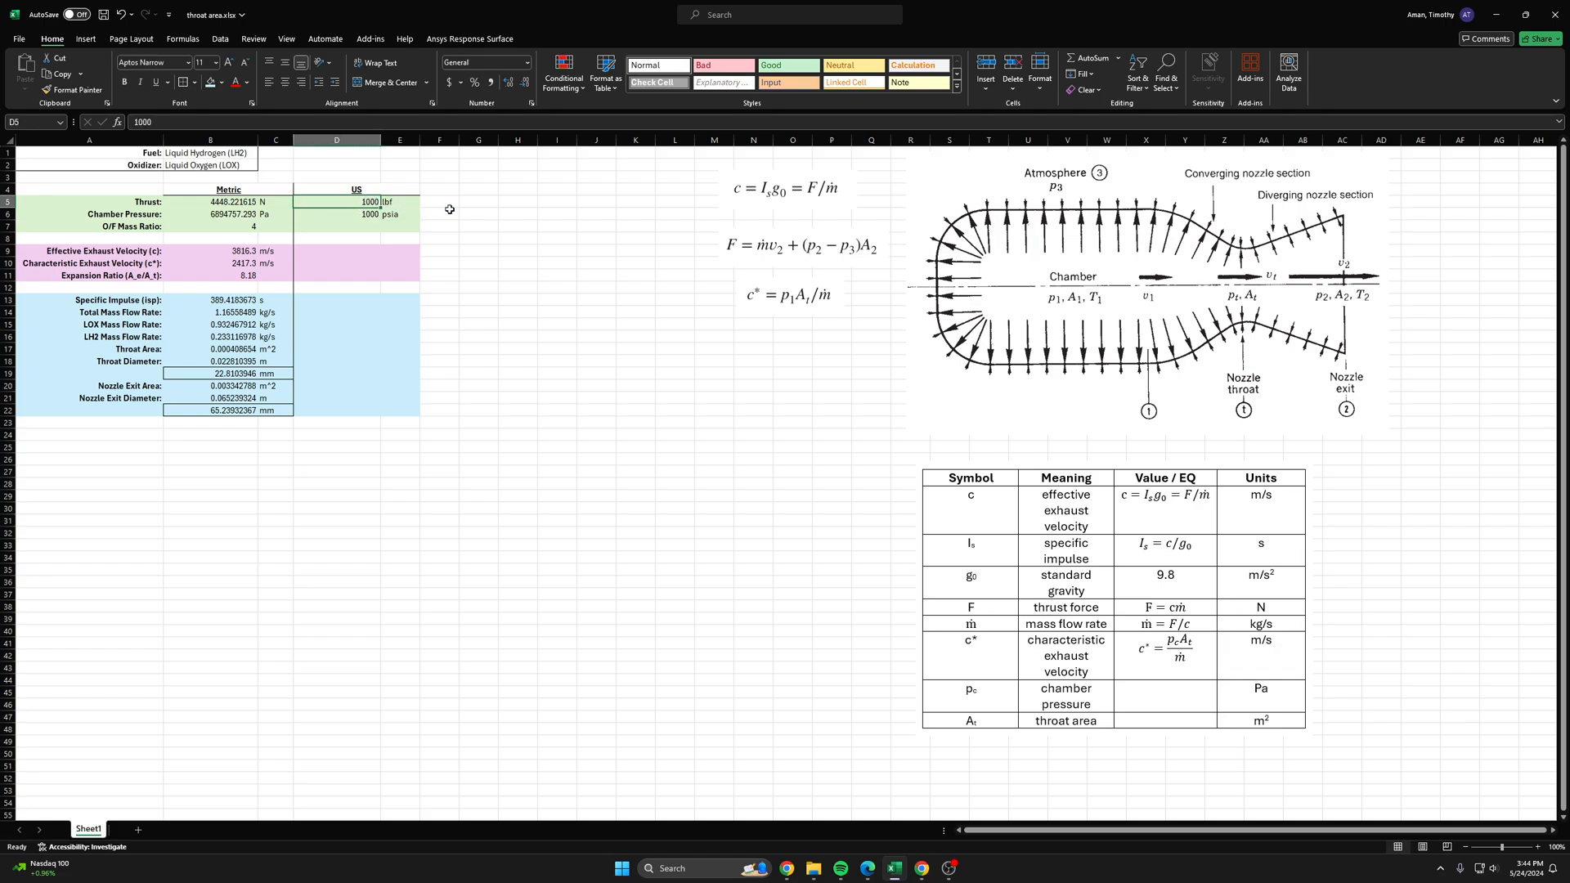
pyautogui.click(438, 213)
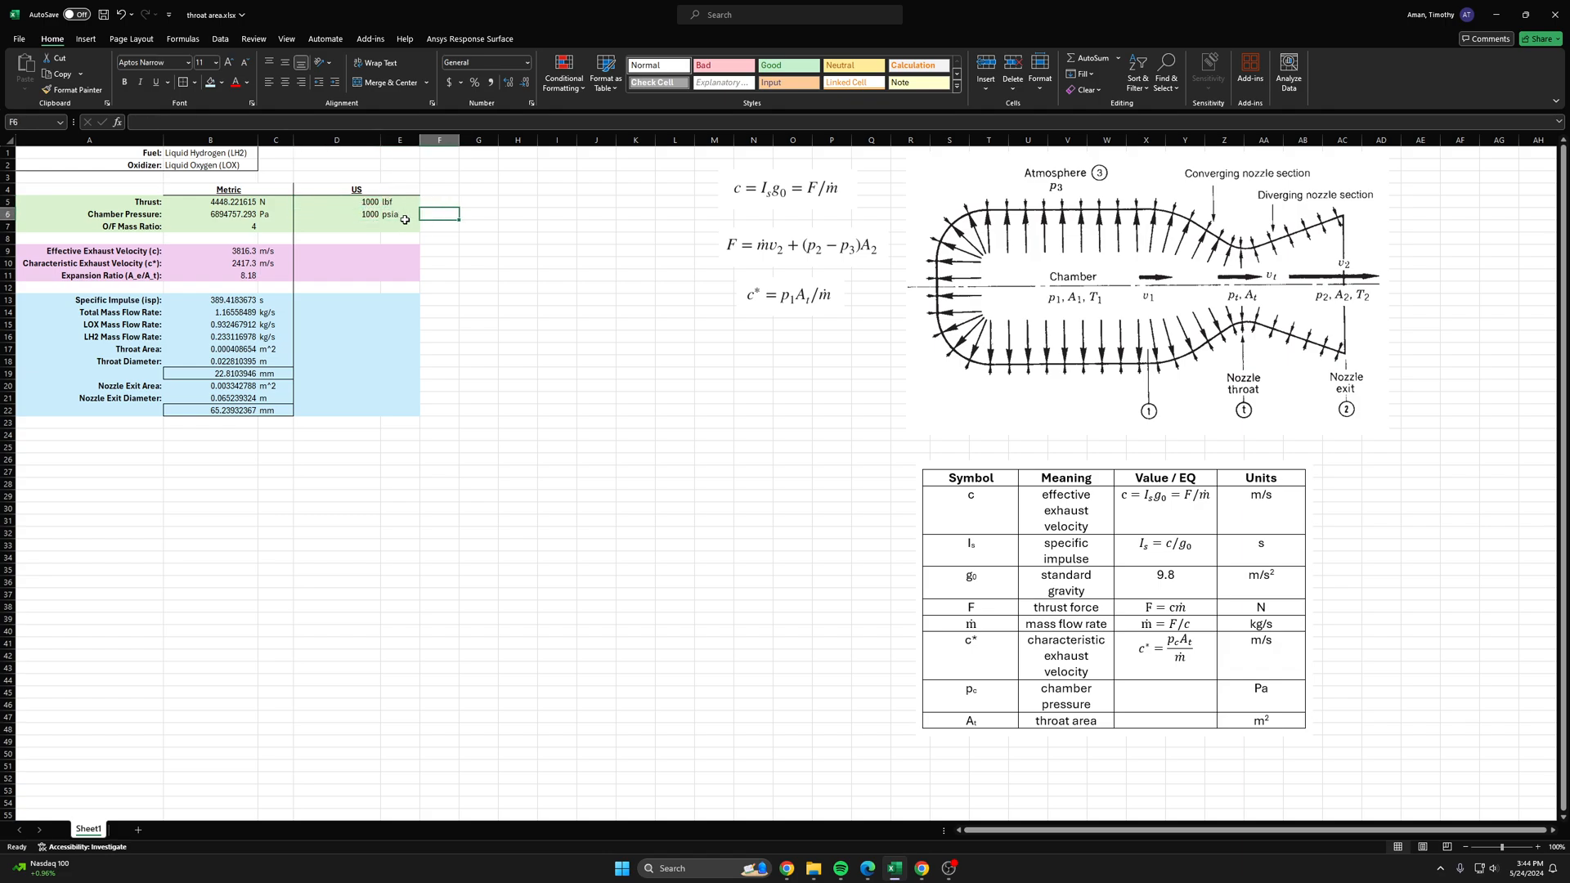
pyautogui.click(480, 226)
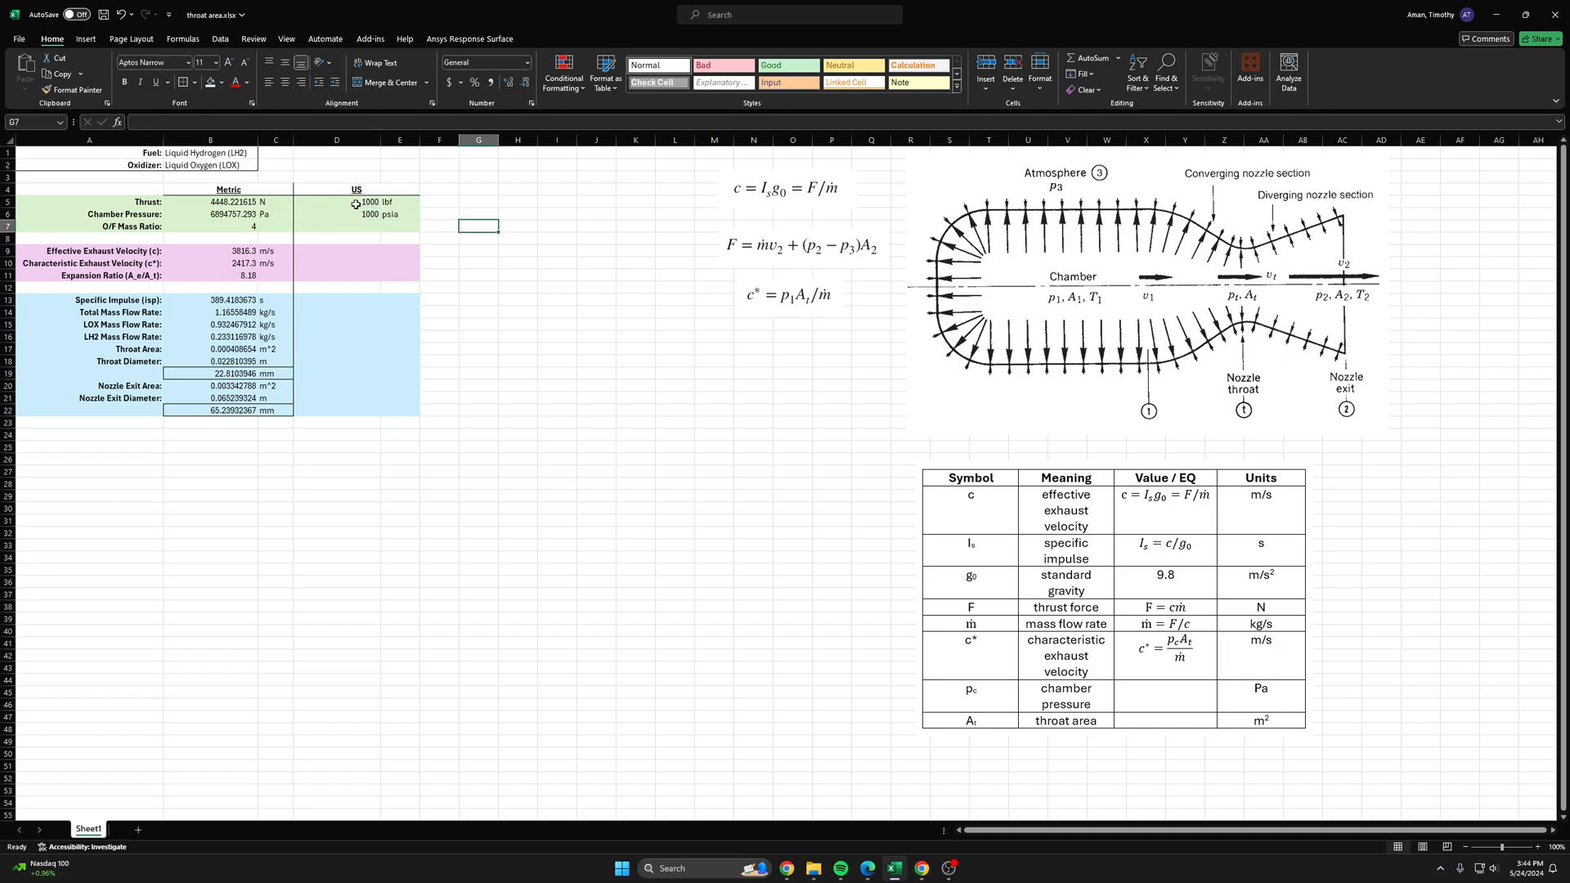
pyautogui.click(211, 225)
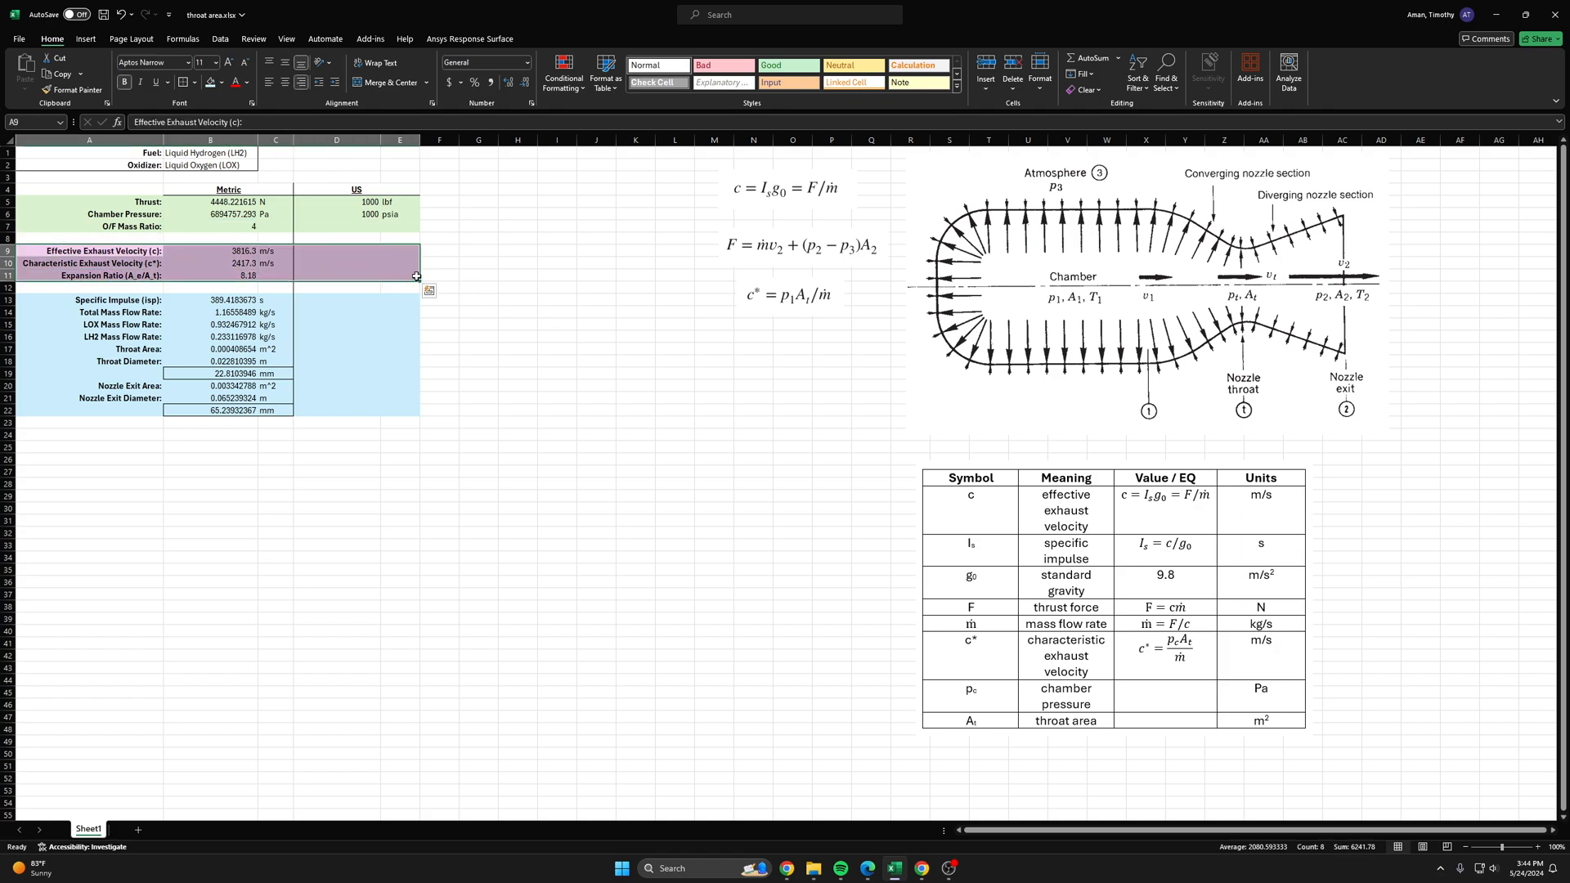
pyautogui.moveTo(392, 273)
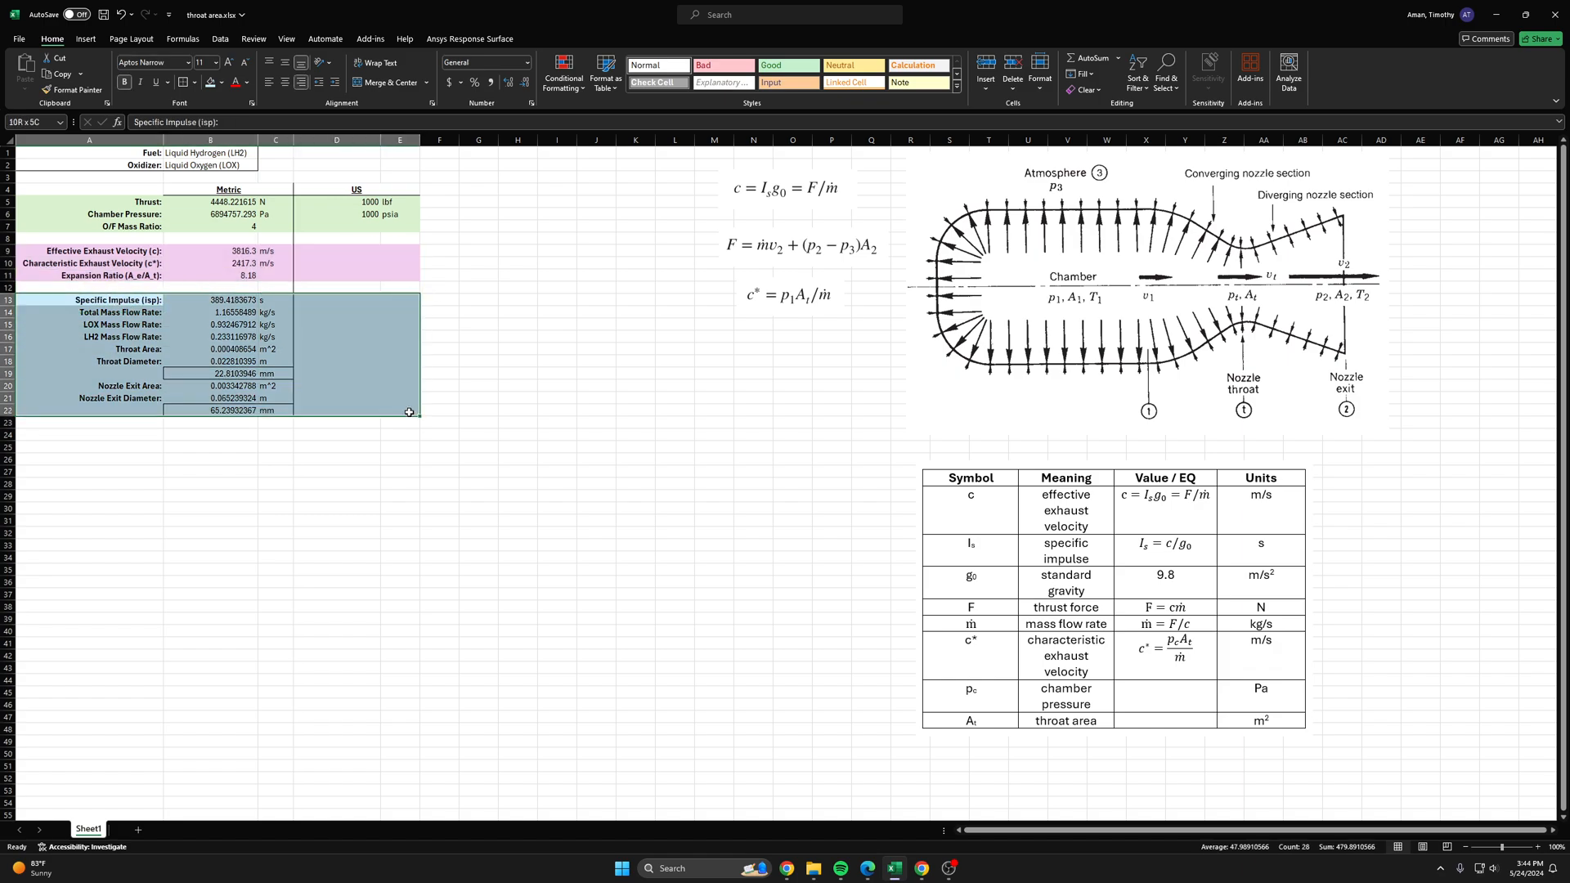
pyautogui.click(518, 398)
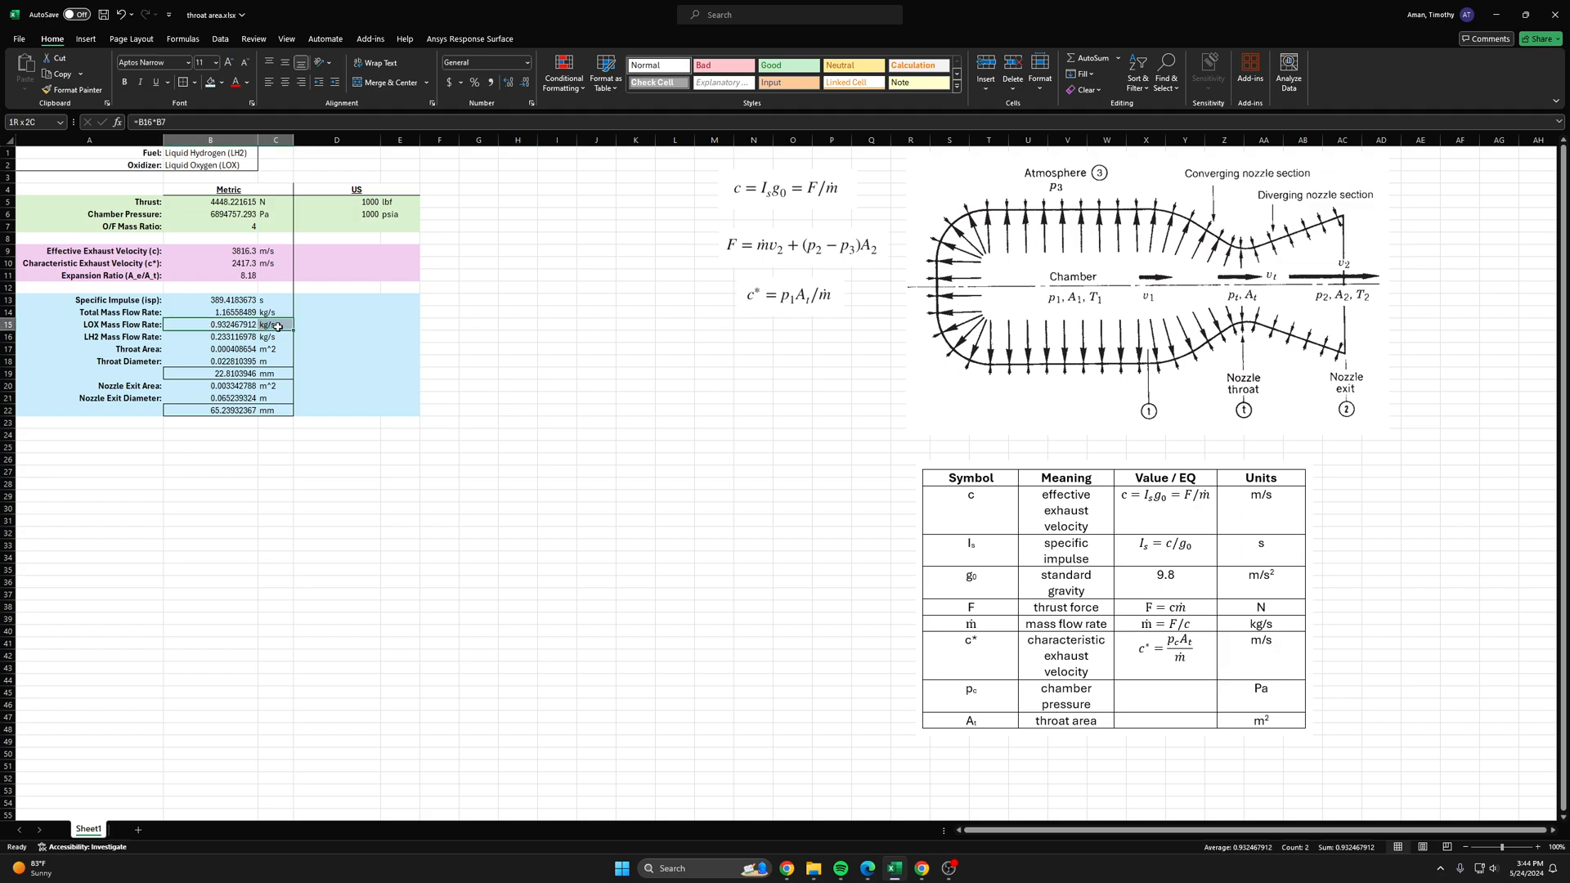
pyautogui.click(211, 337)
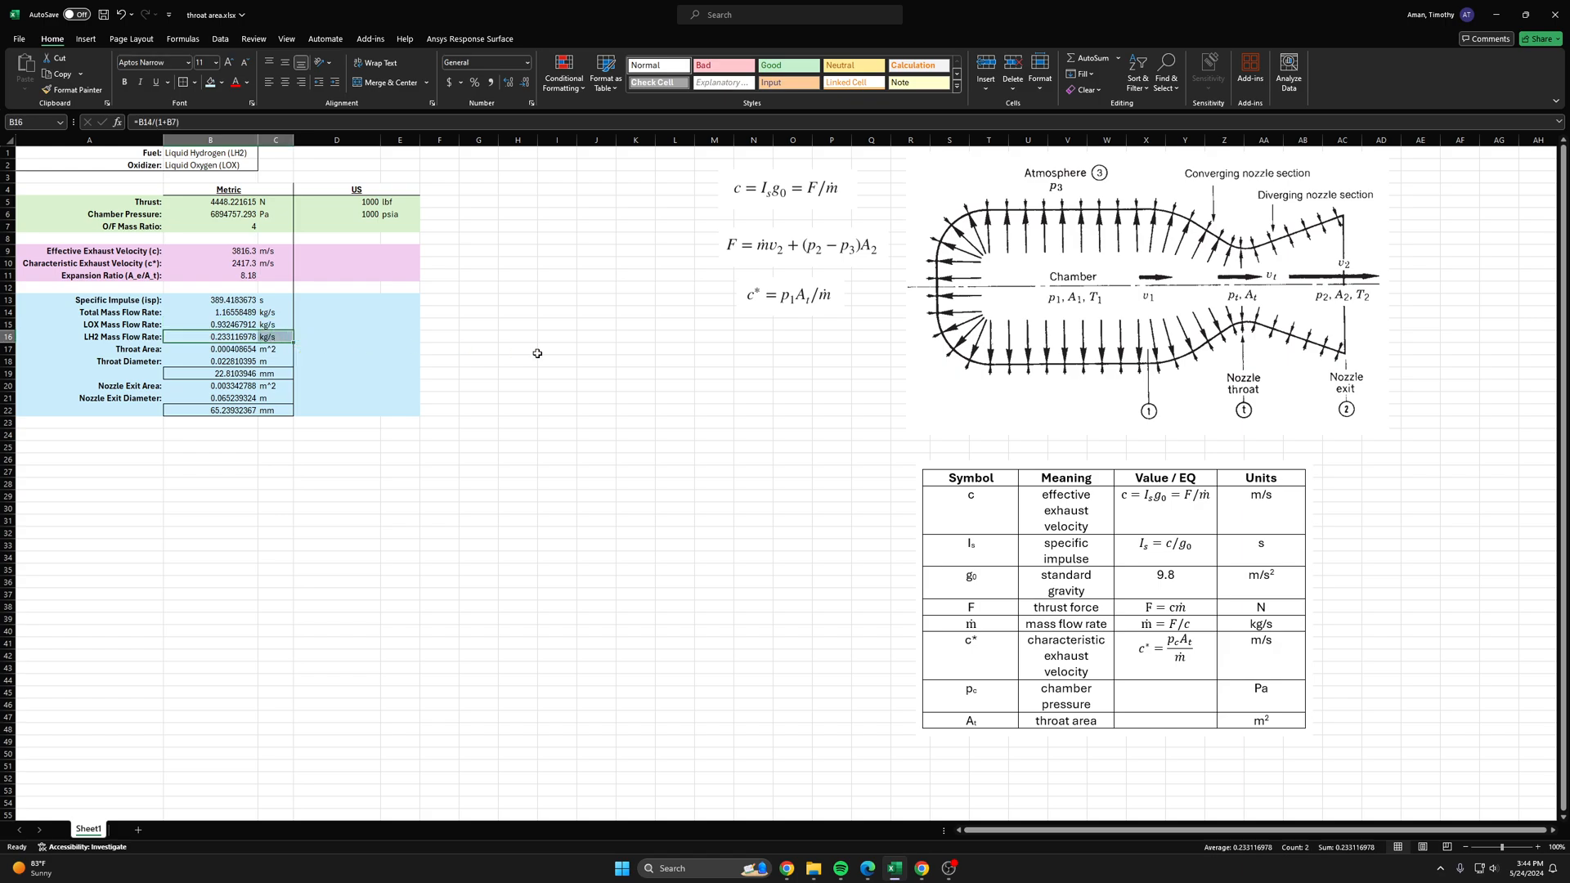
pyautogui.click(210, 373)
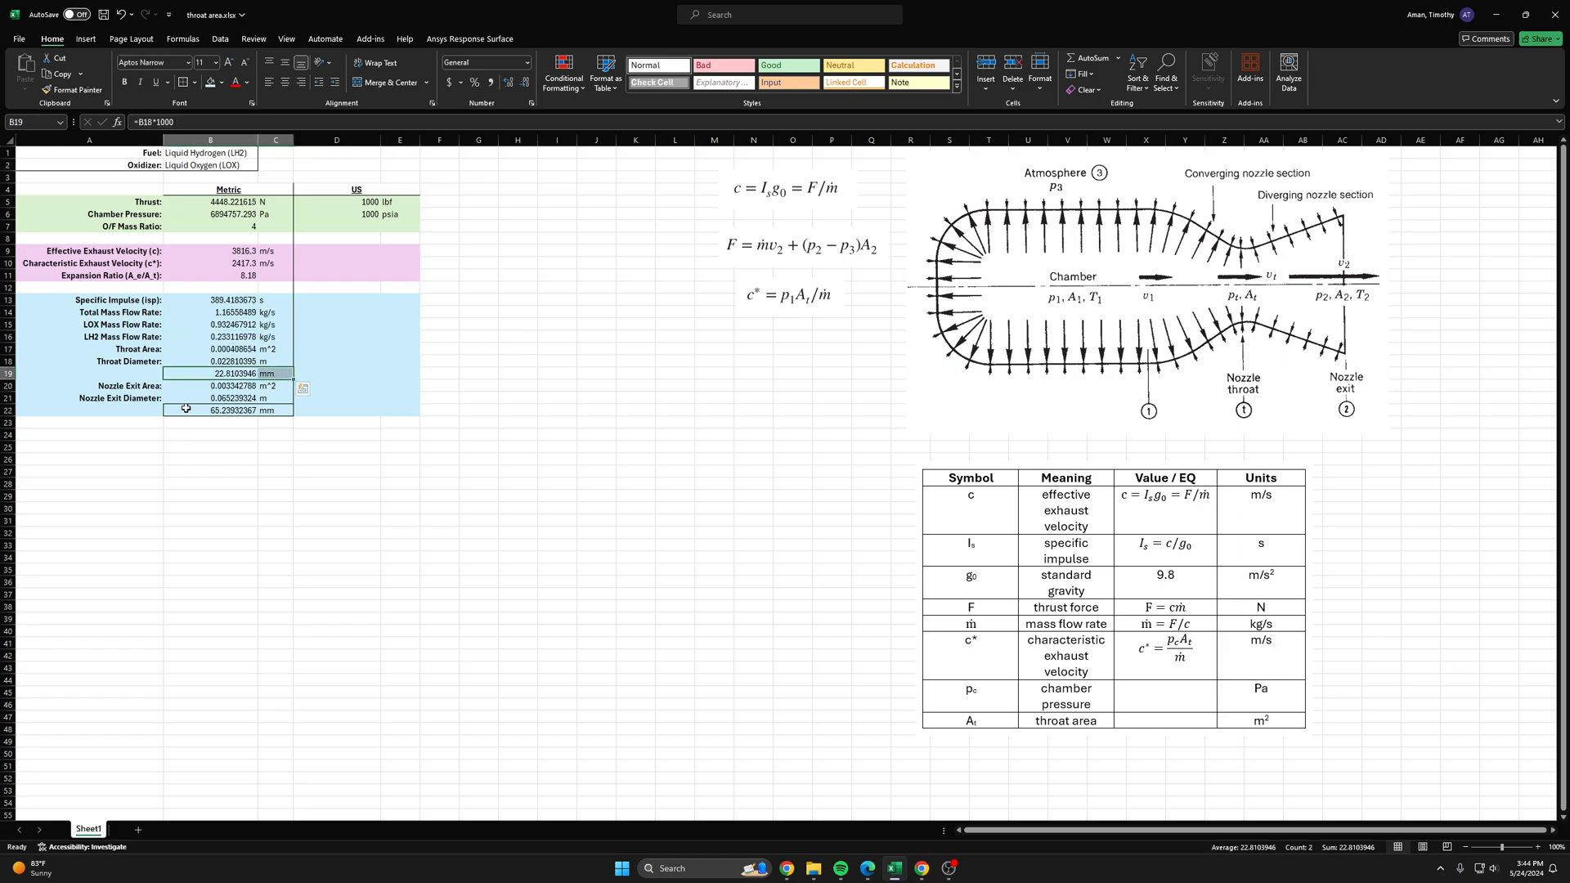
pyautogui.click(595, 422)
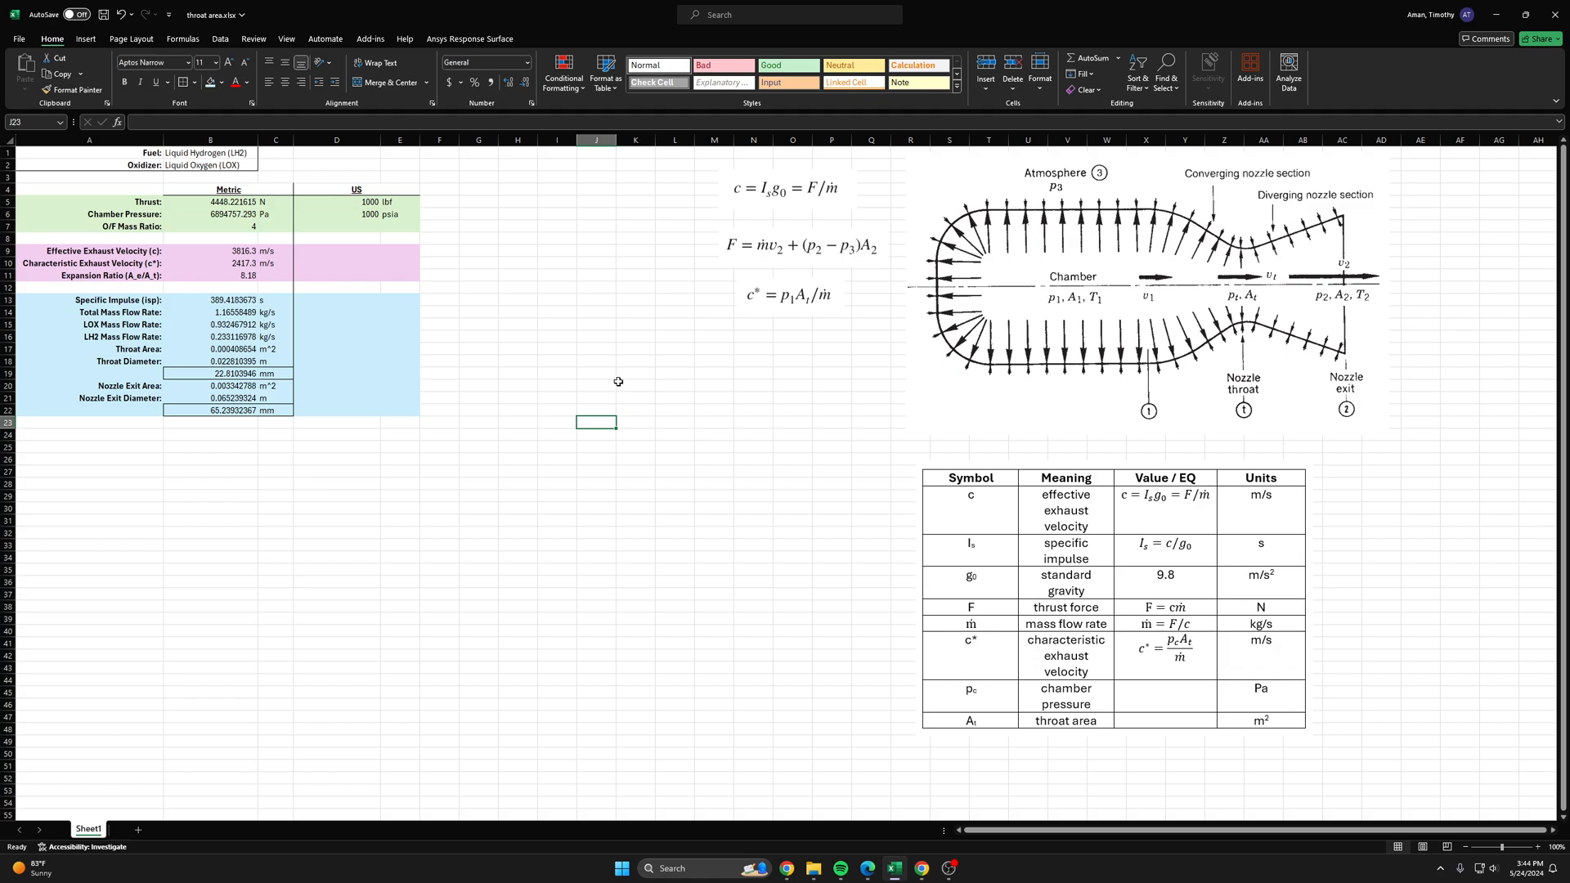
pyautogui.click(211, 373)
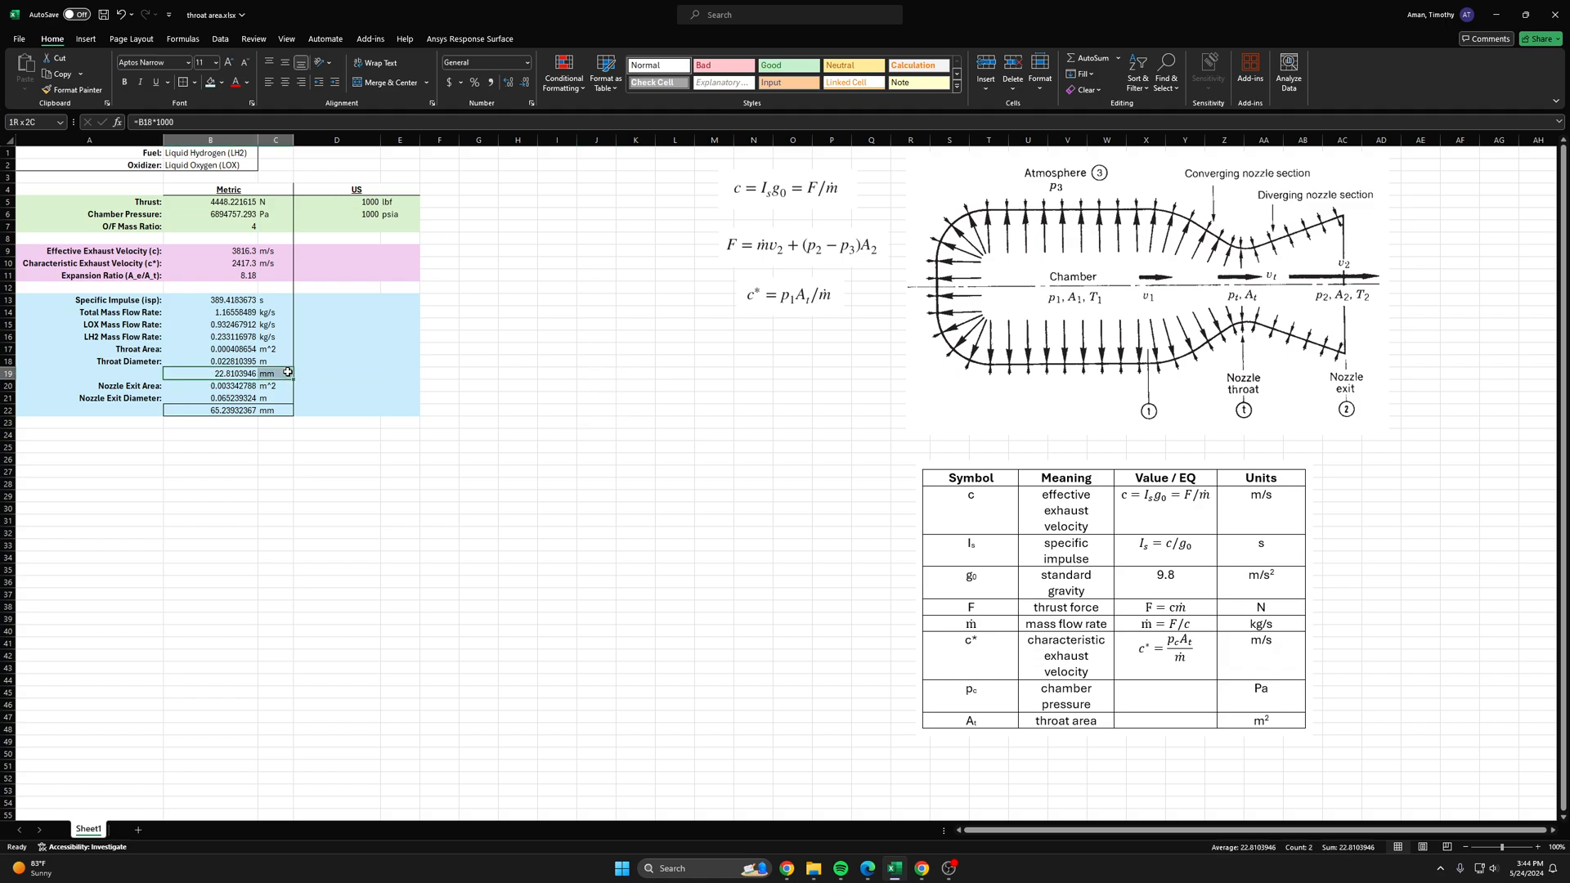
pyautogui.click(1146, 301)
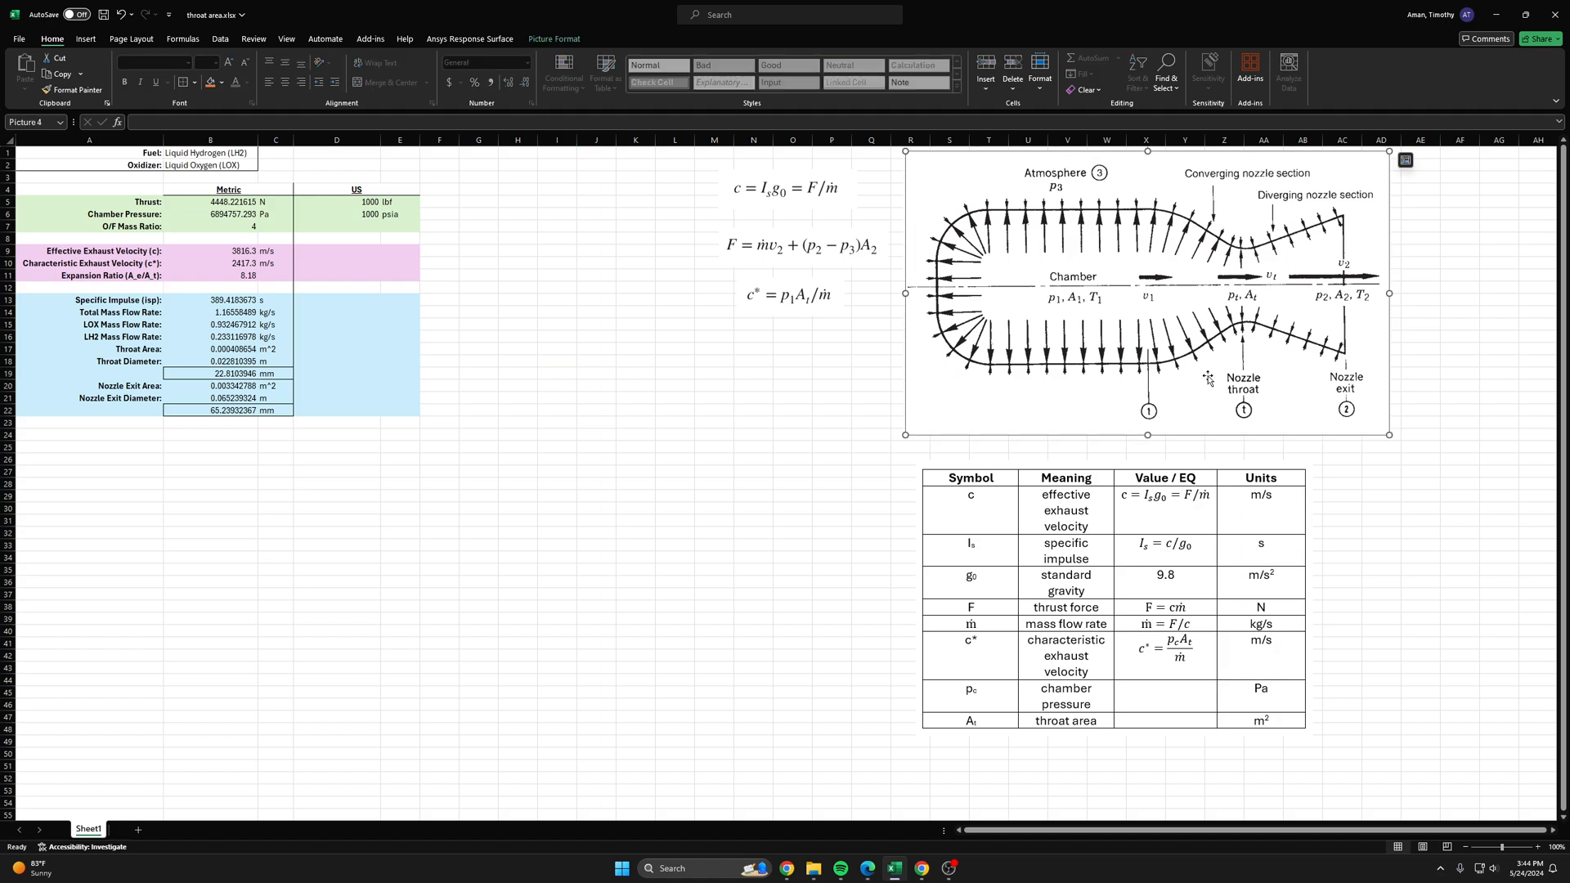
pyautogui.moveTo(1208, 340)
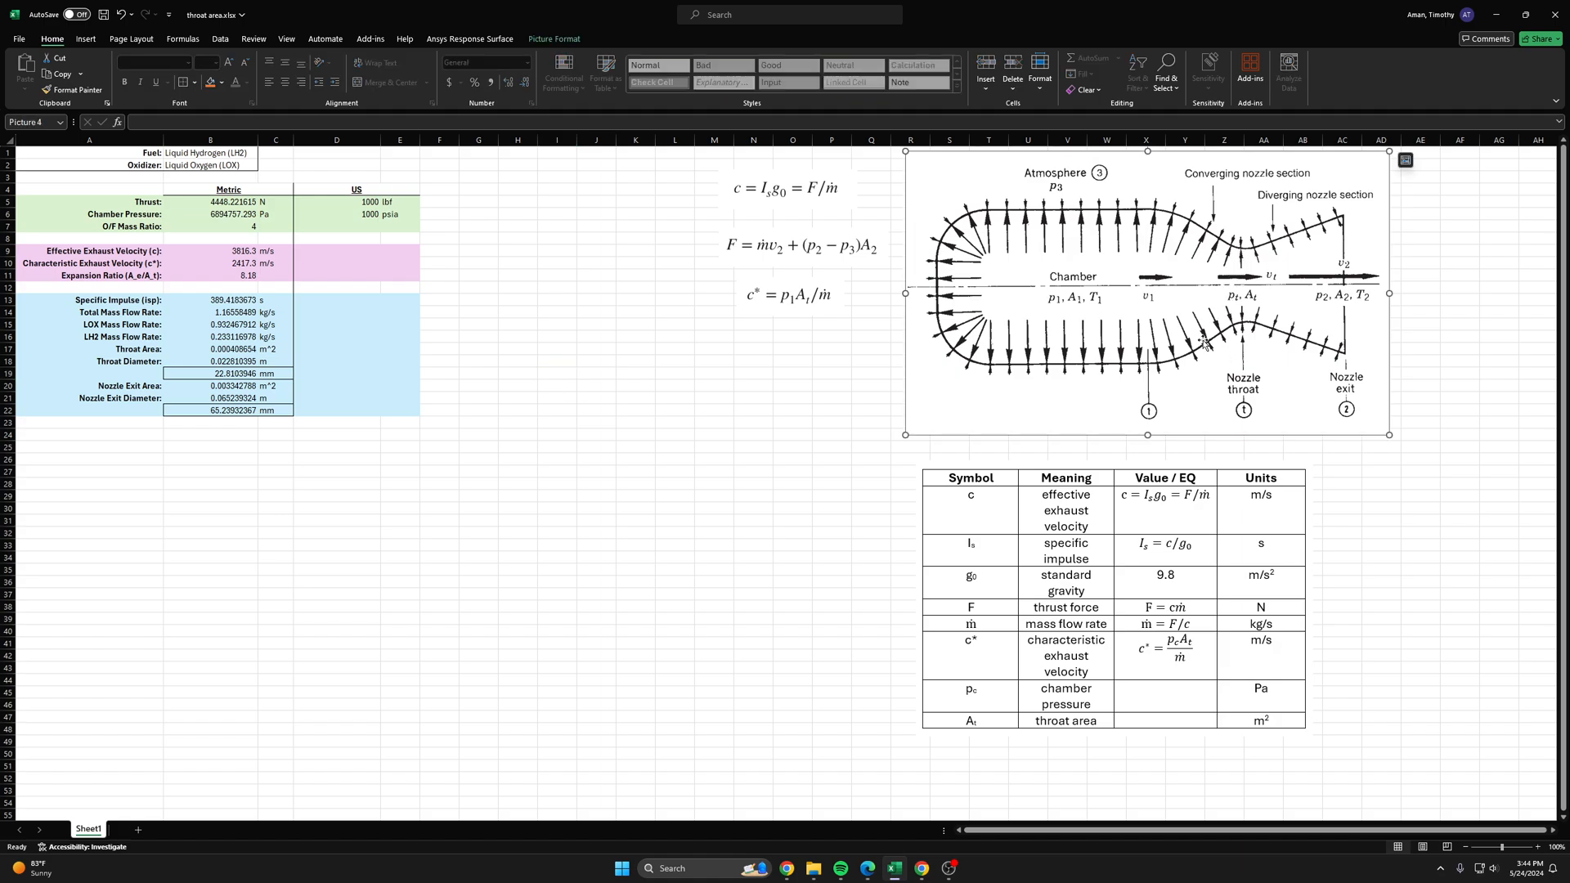
pyautogui.click(209, 373)
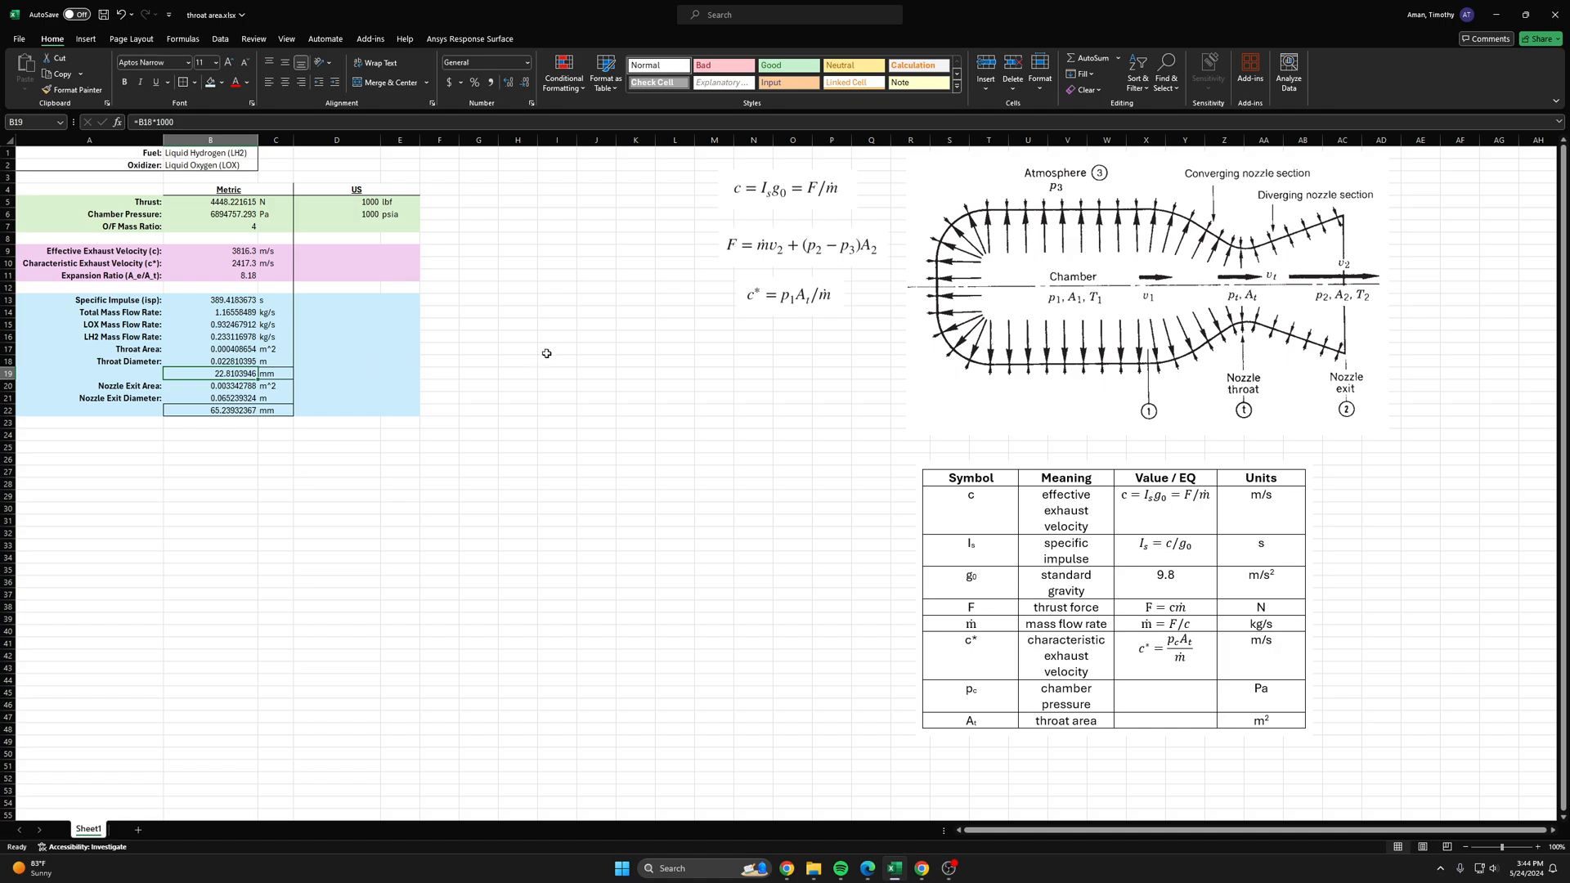
pyautogui.click(558, 349)
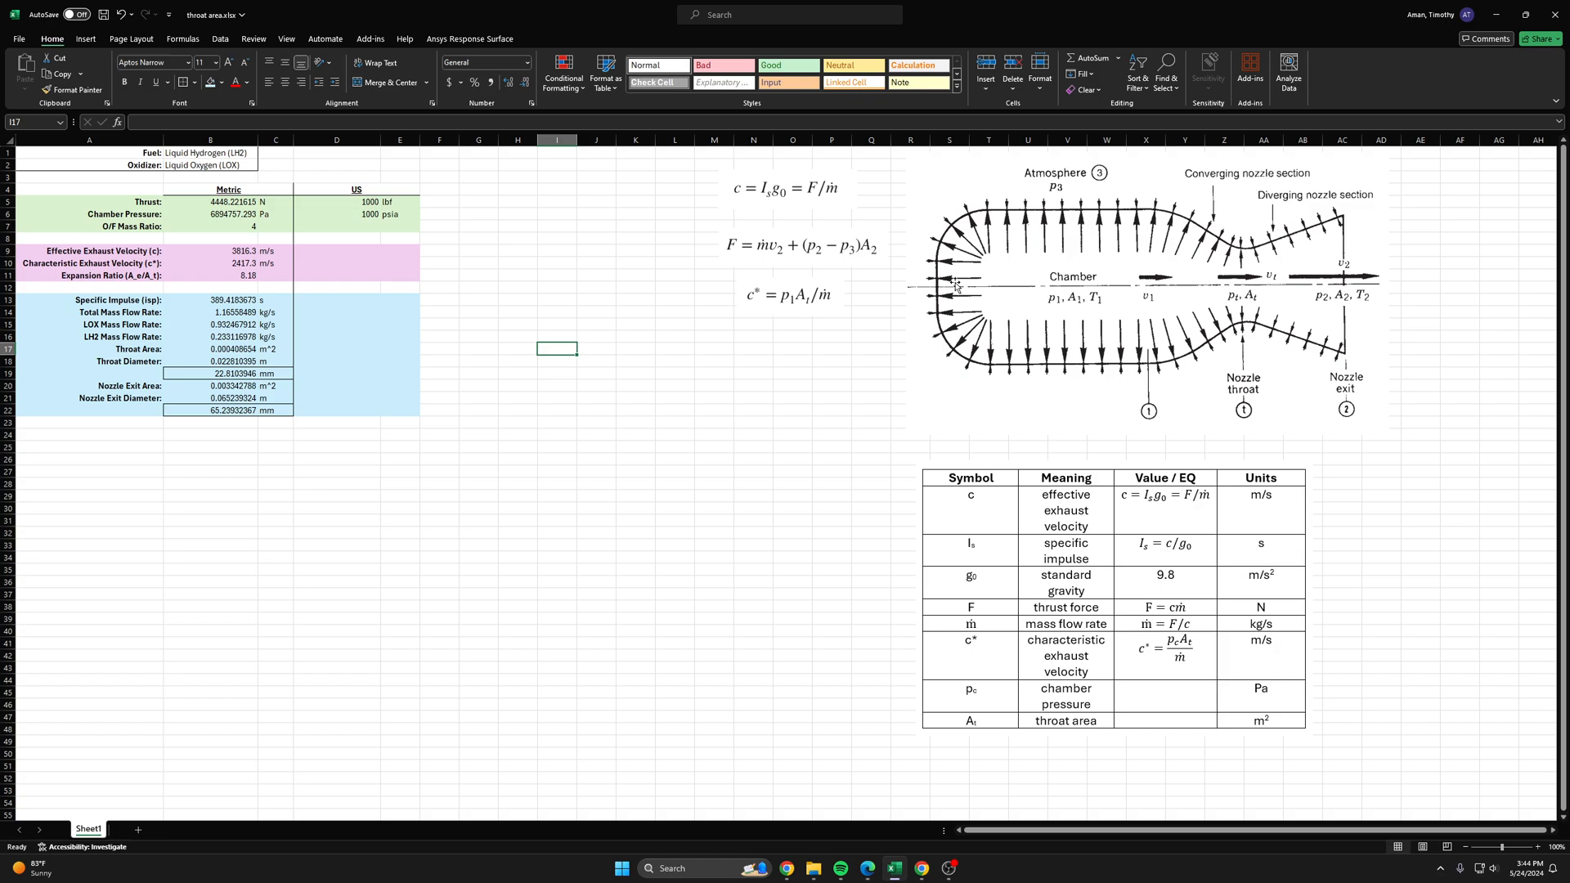
pyautogui.click(229, 373)
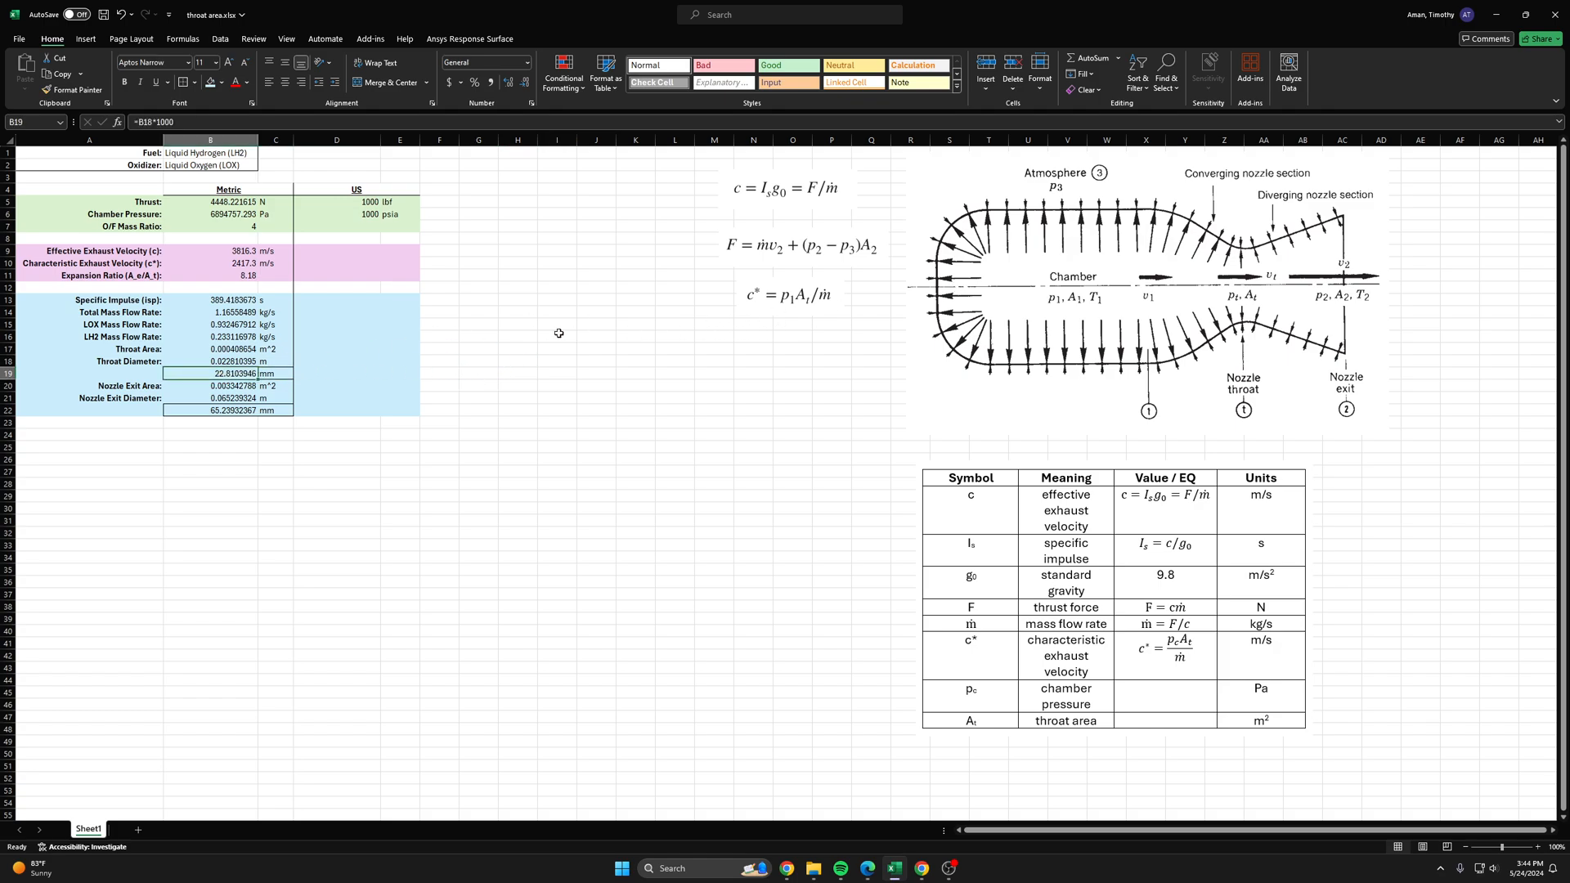
pyautogui.moveTo(684, 394)
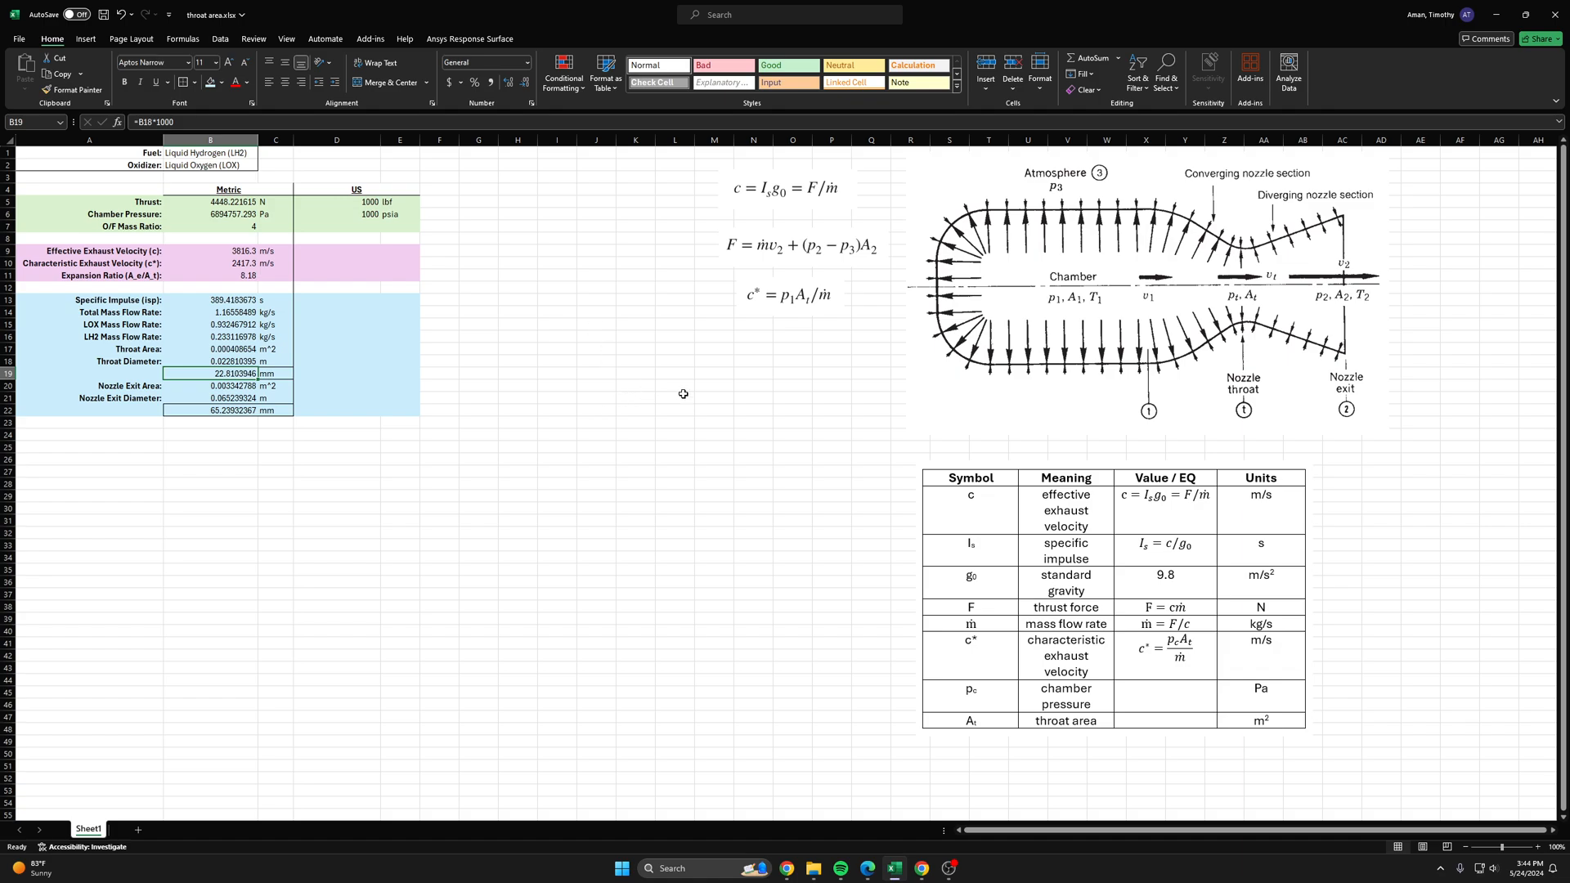
pyautogui.moveTo(275, 393)
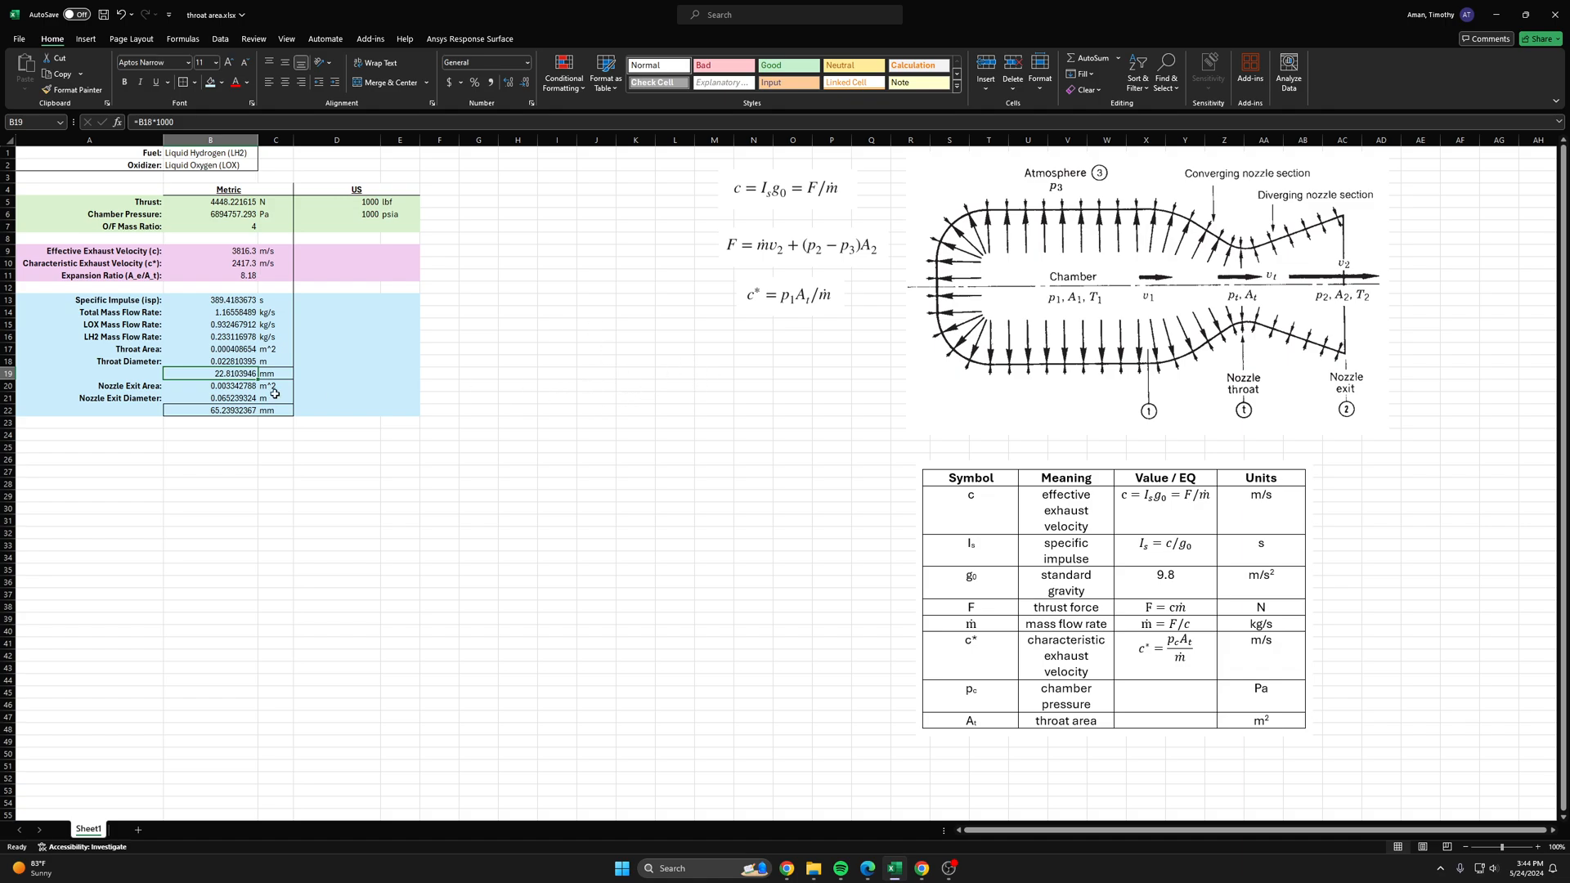
pyautogui.moveTo(531, 298)
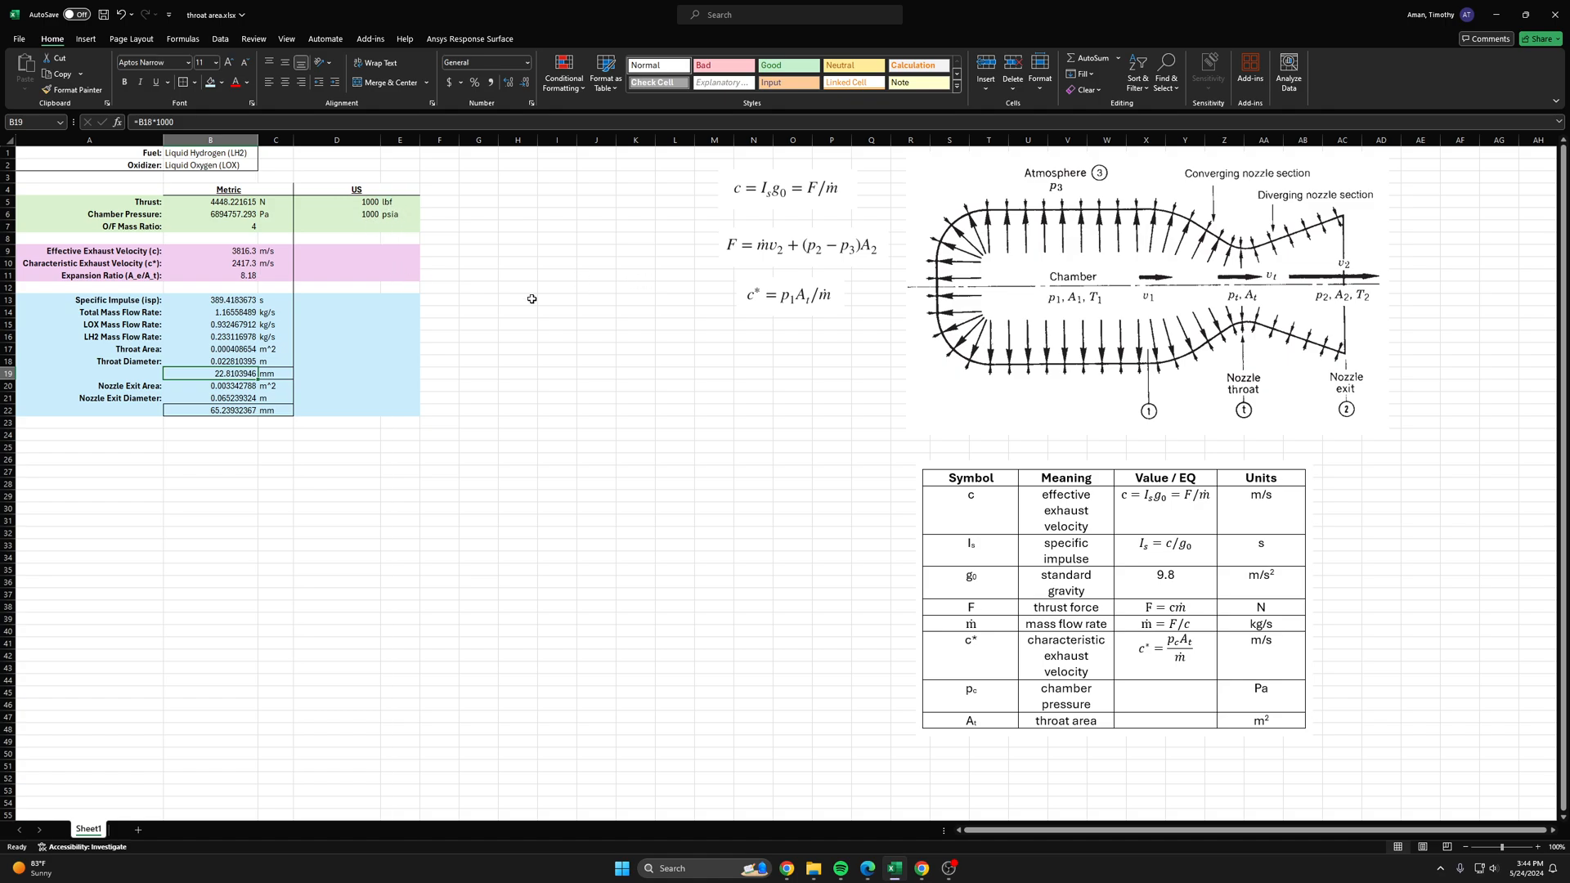
pyautogui.moveTo(543, 355)
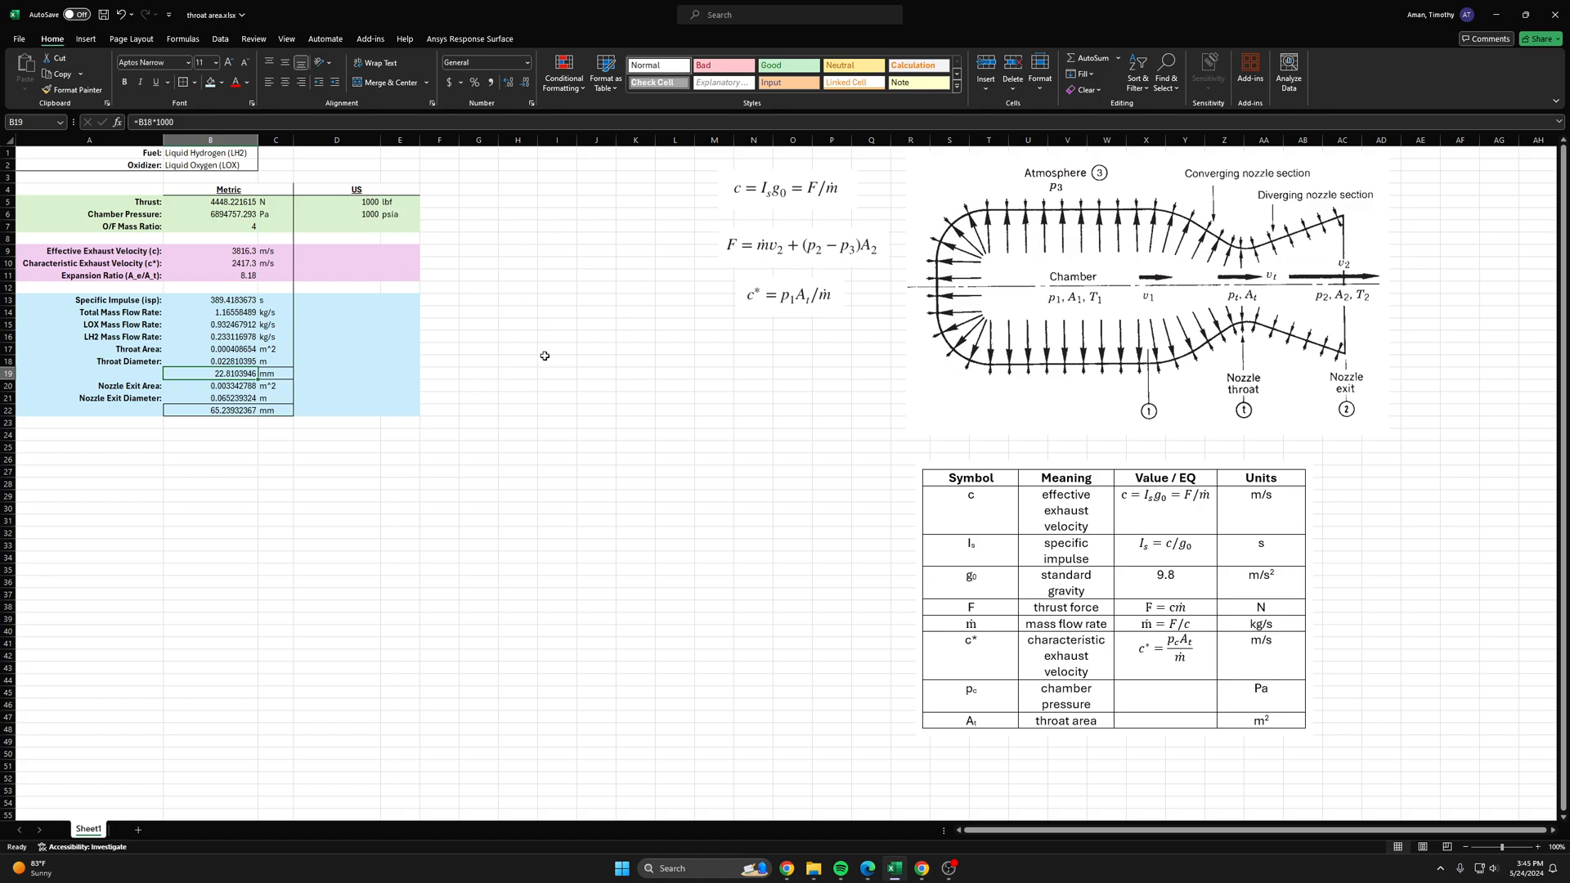
pyautogui.click(519, 471)
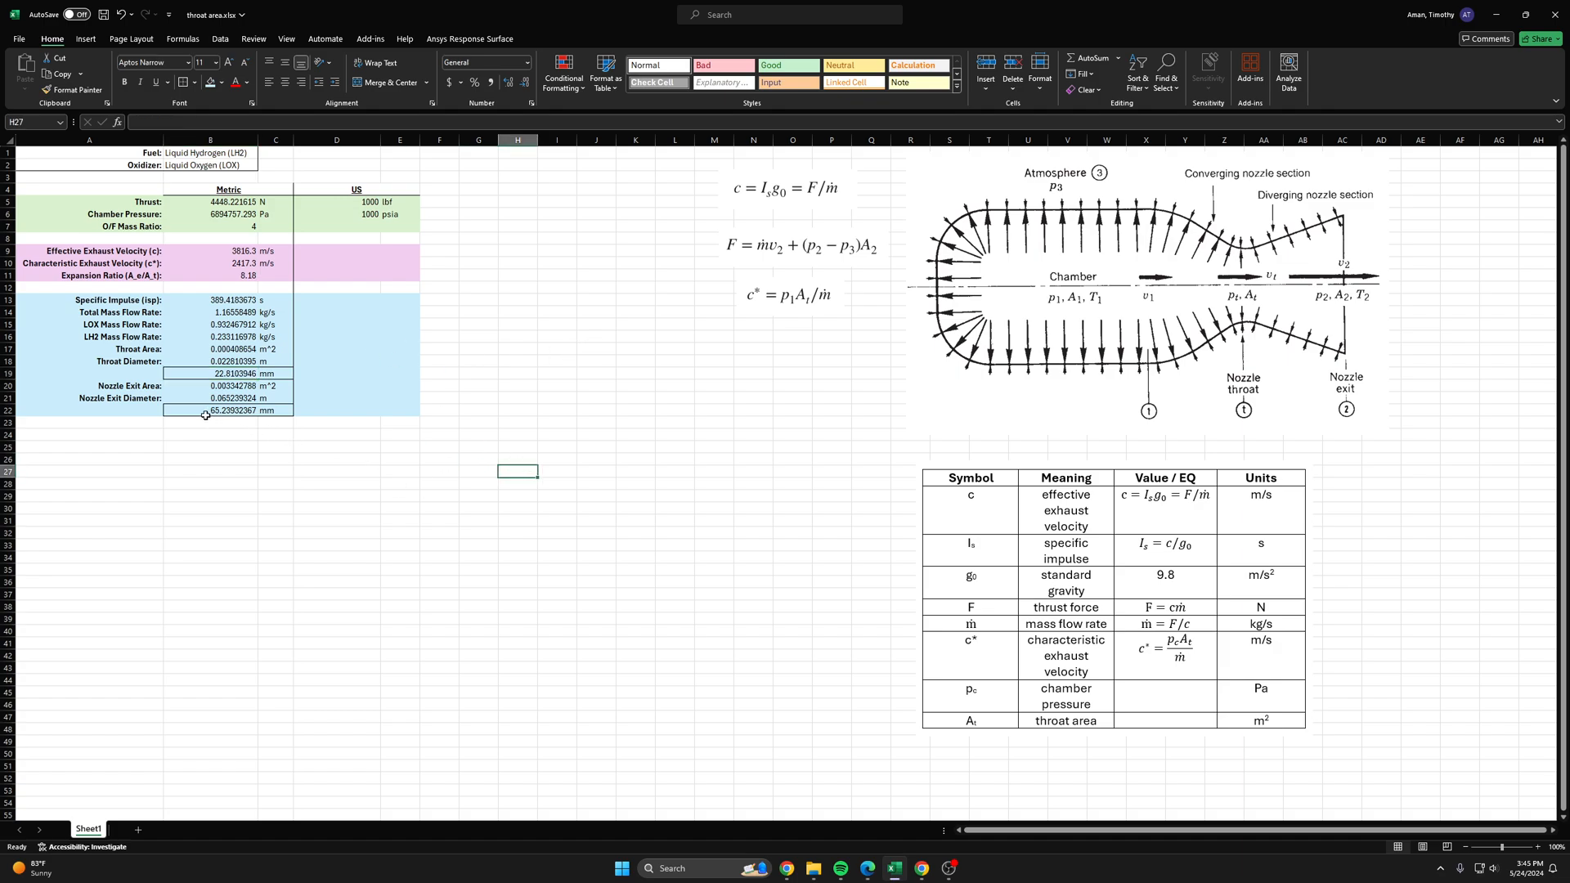
pyautogui.click(336, 446)
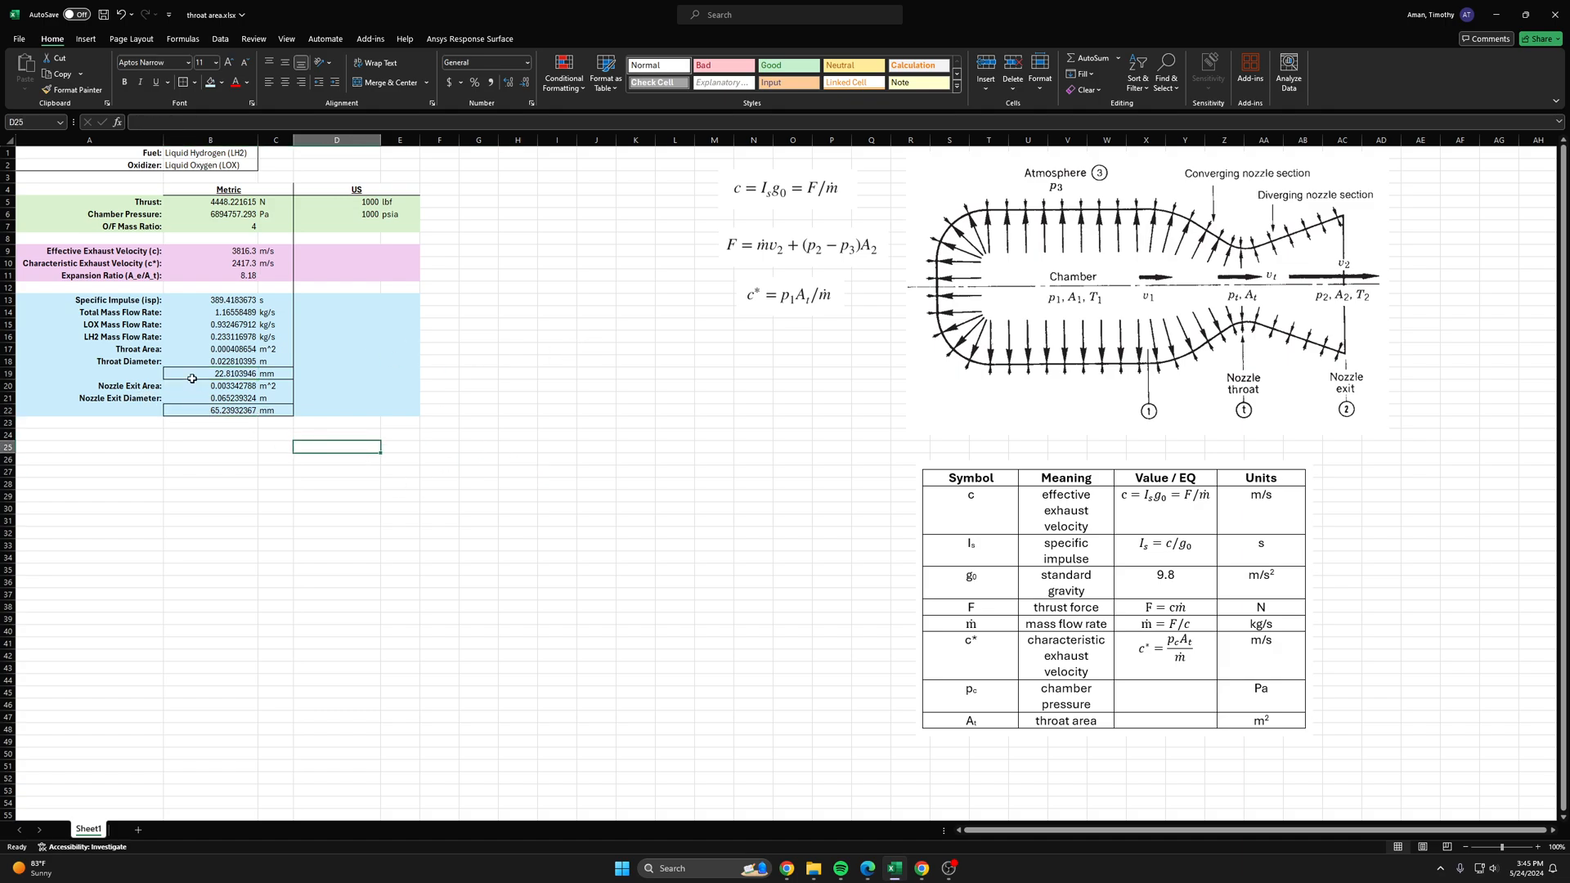
pyautogui.click(336, 435)
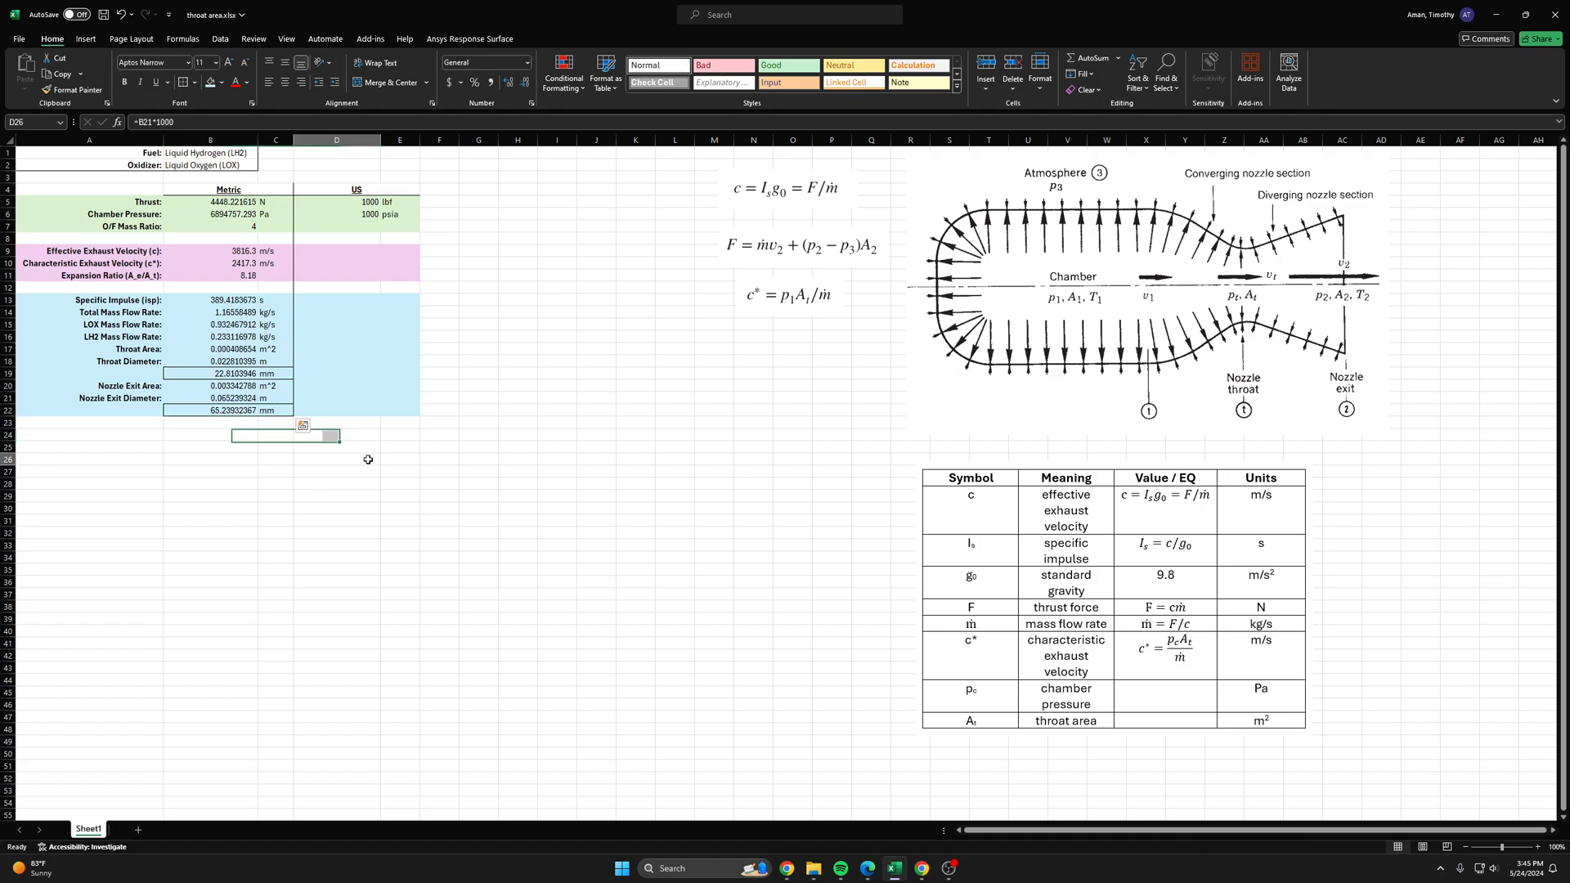
pyautogui.click(386, 466)
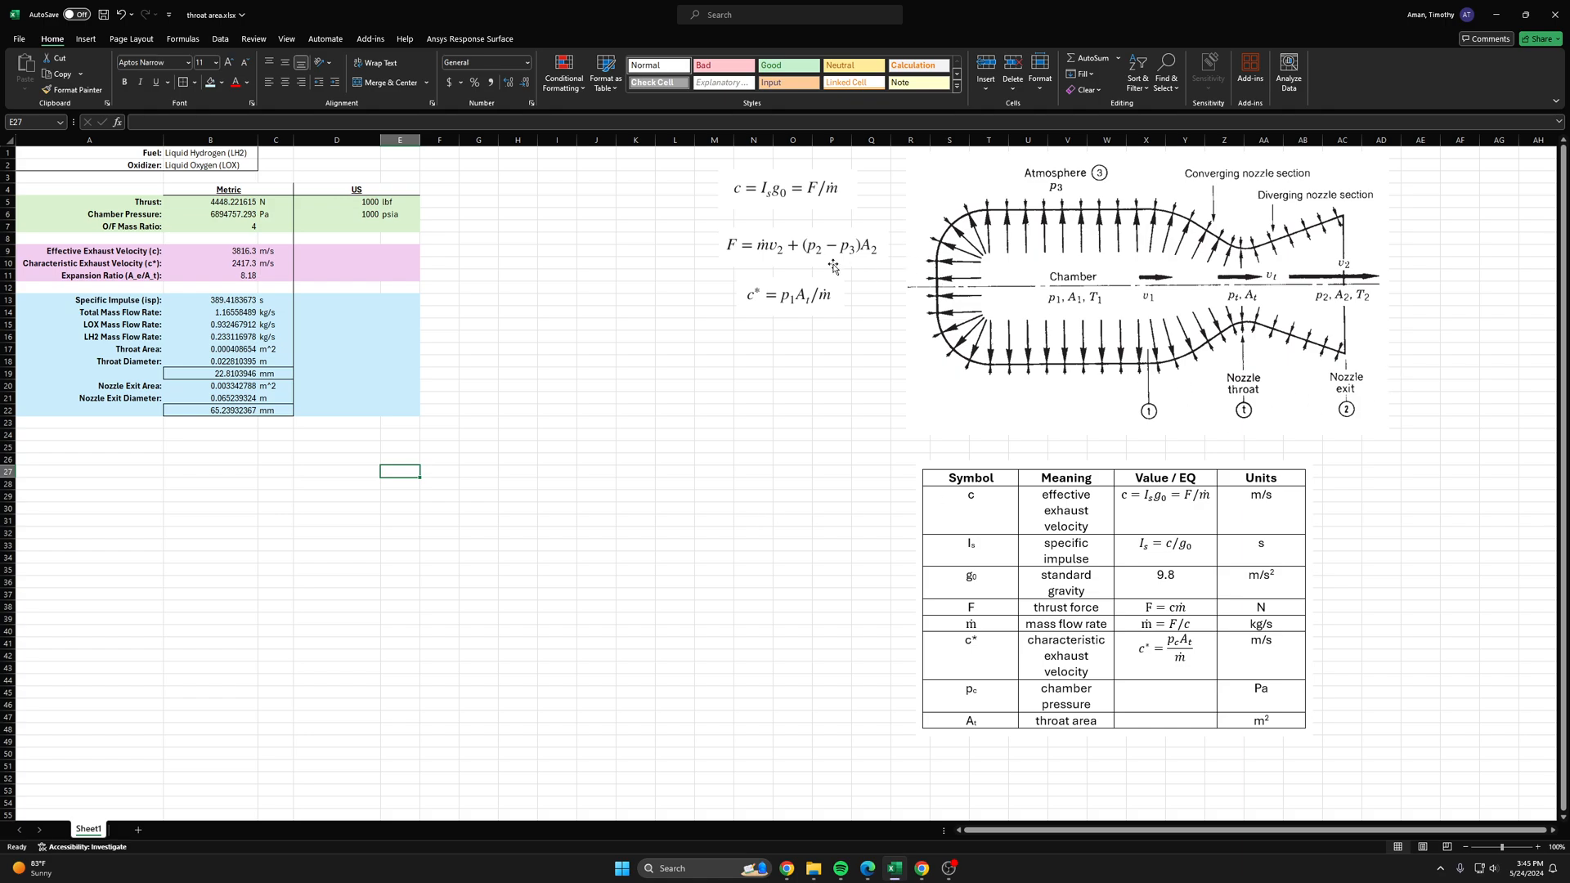
pyautogui.click(802, 247)
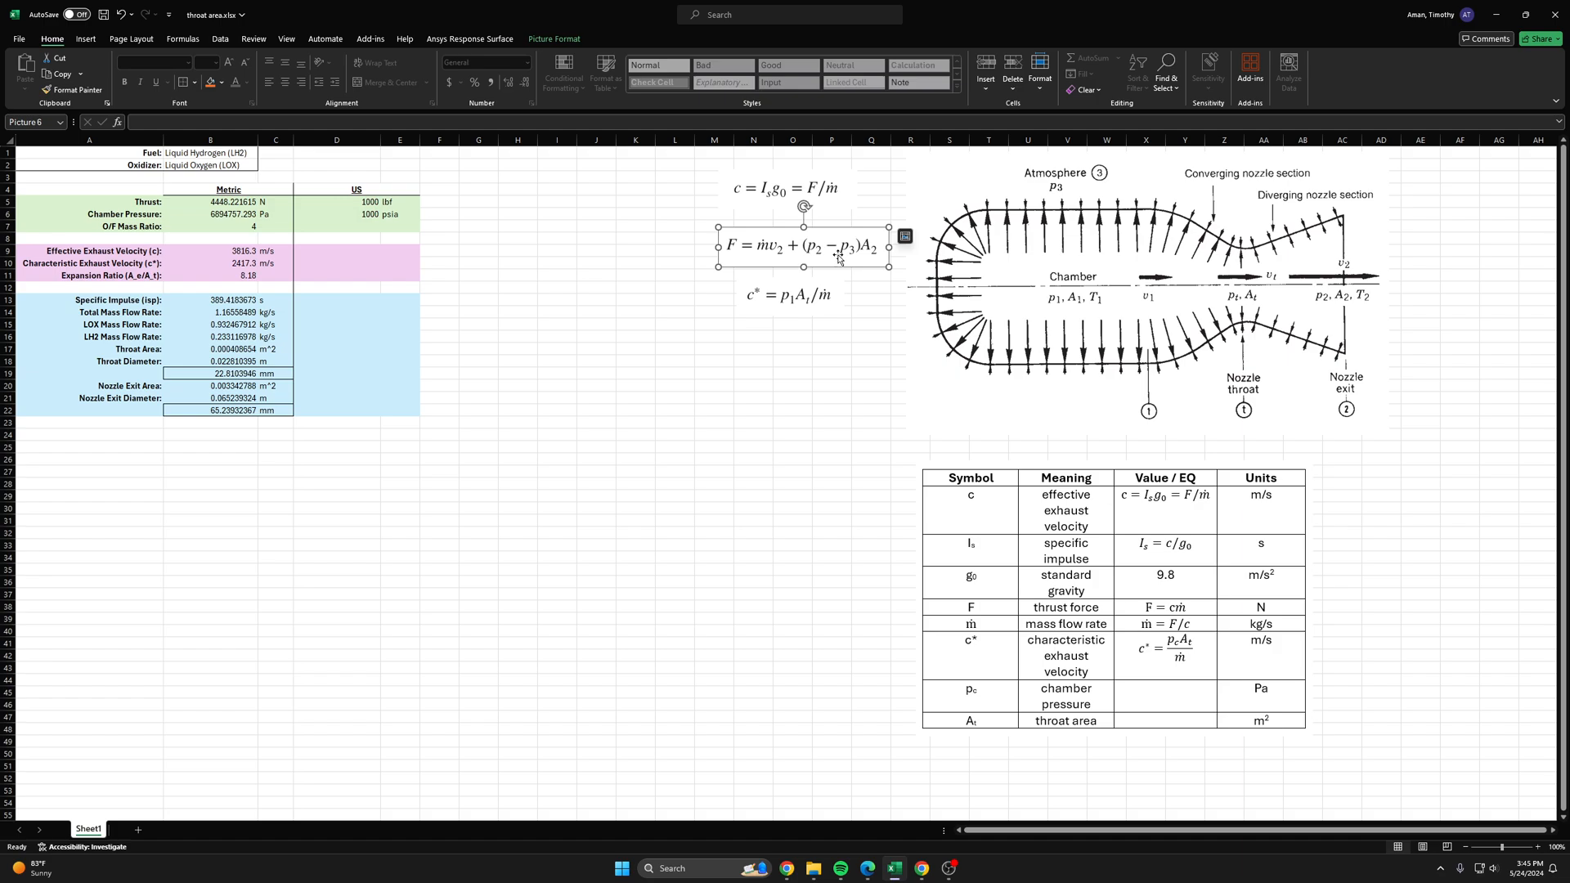
pyautogui.moveTo(880, 249)
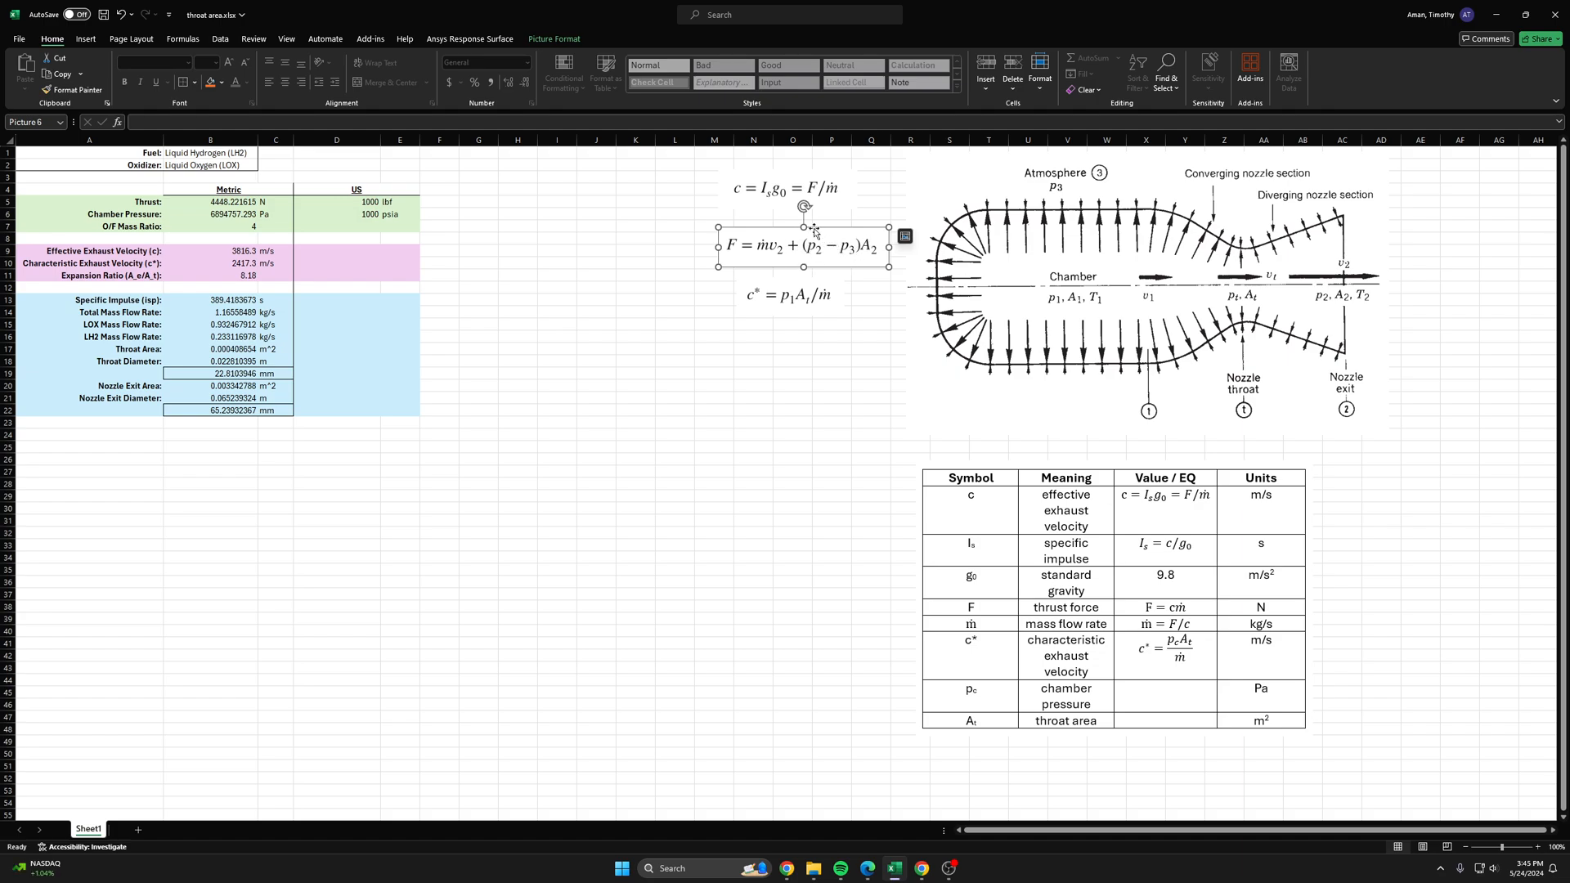
pyautogui.moveTo(815, 249)
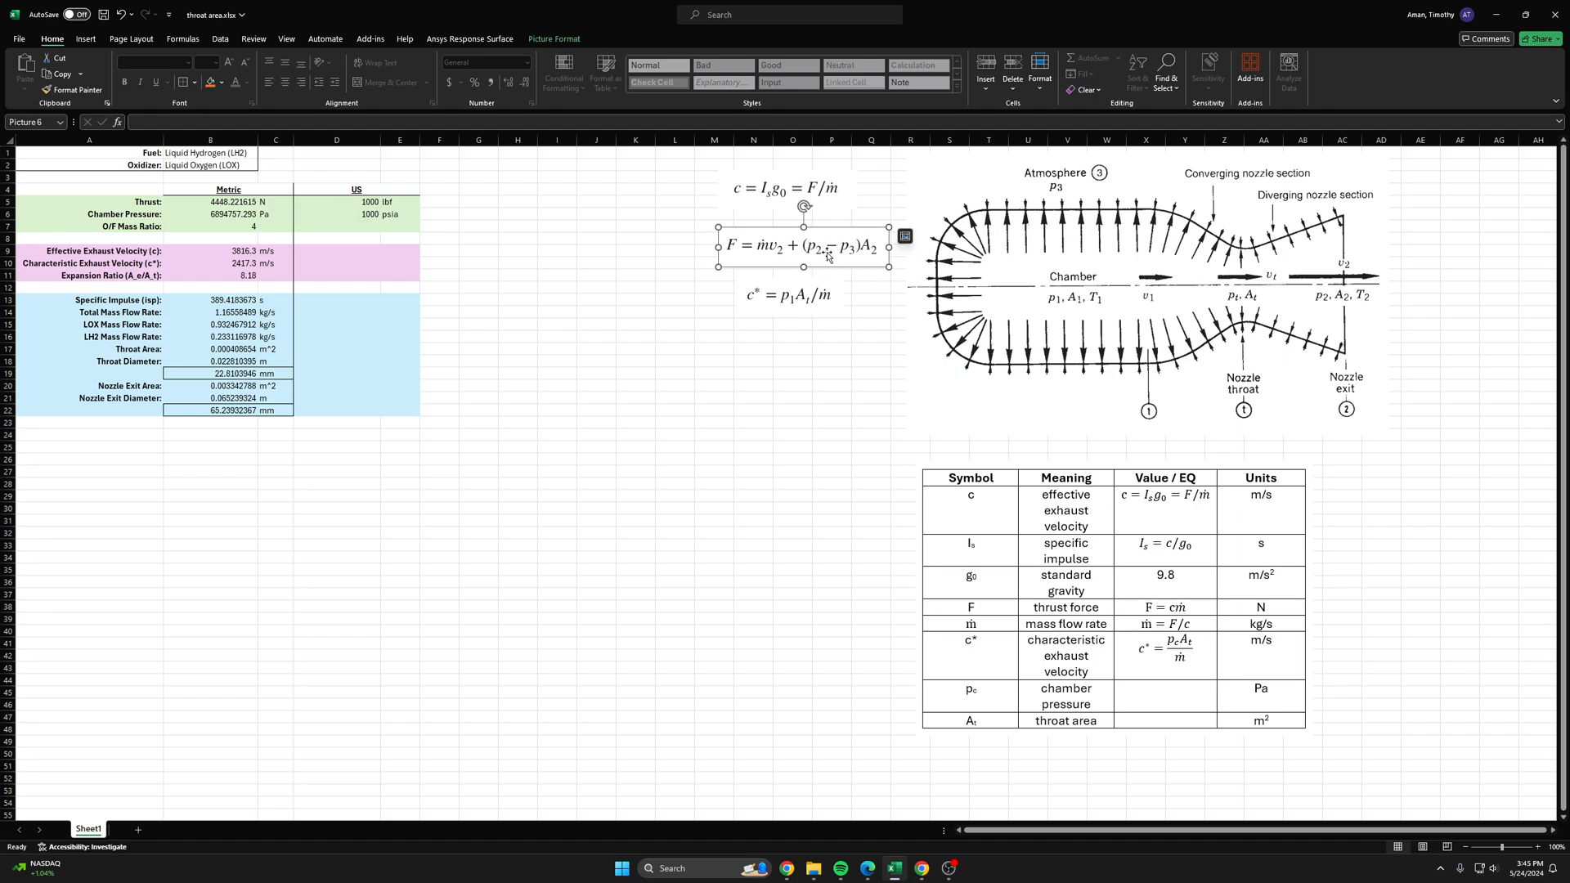
pyautogui.click(1146, 293)
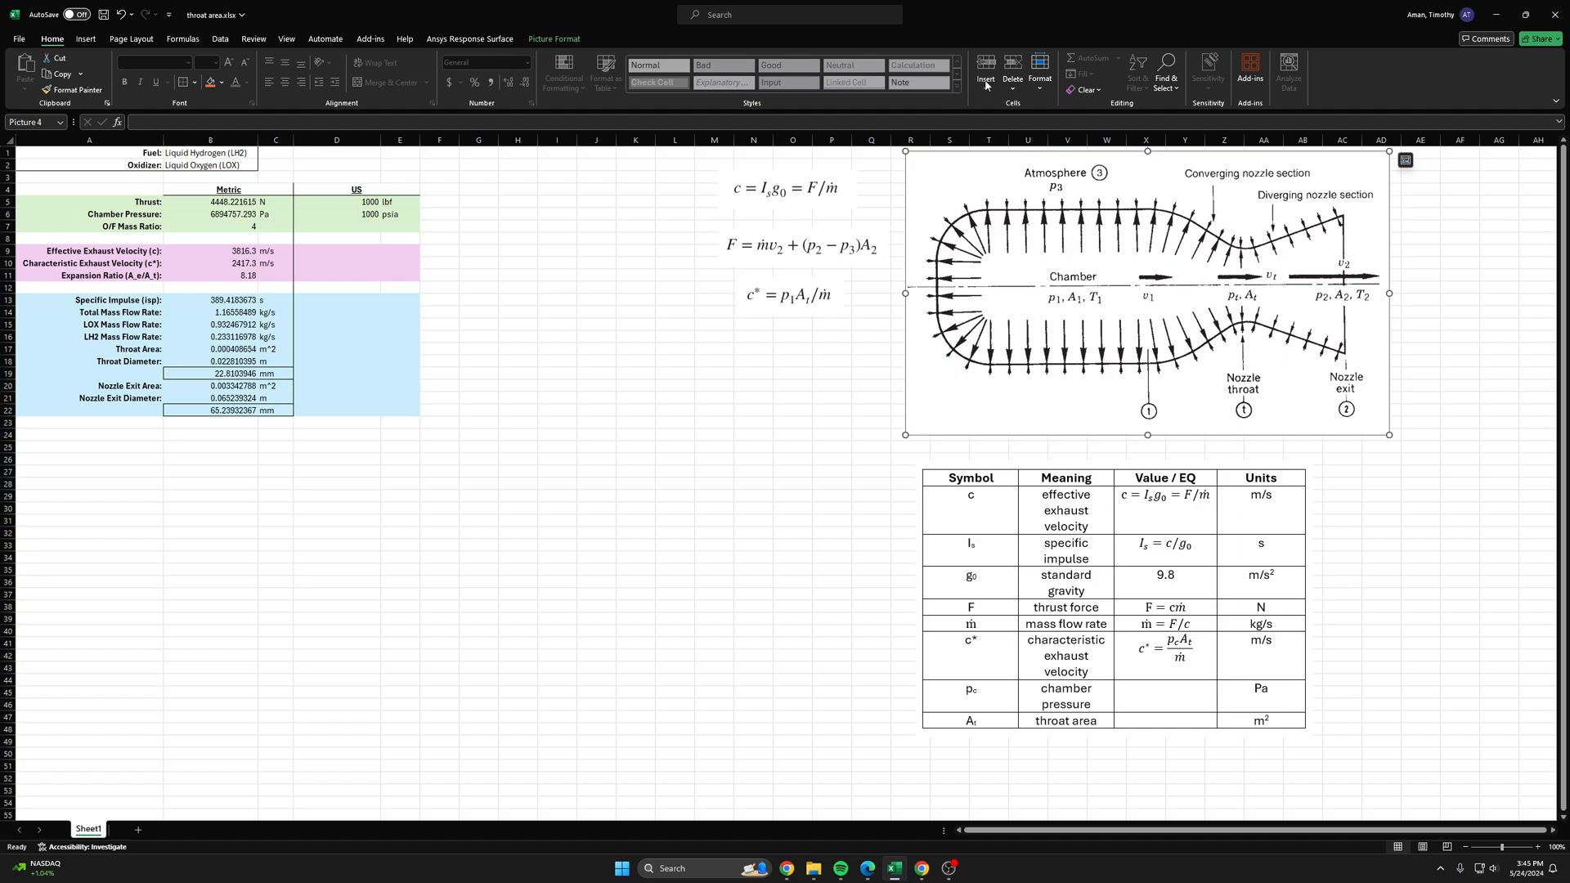
pyautogui.click(801, 247)
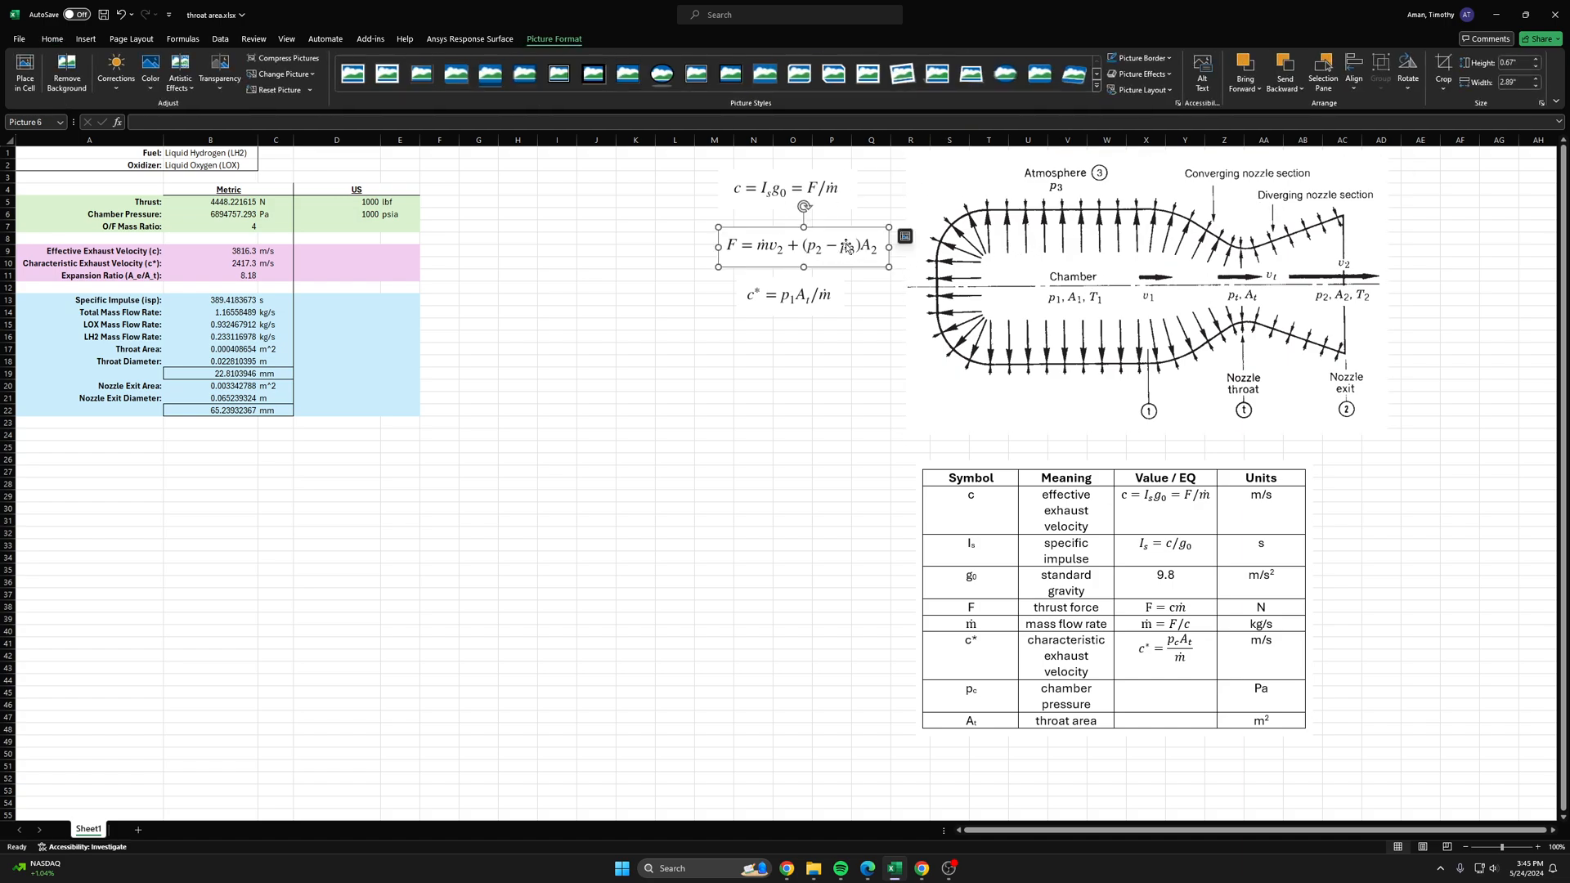
pyautogui.click(792, 373)
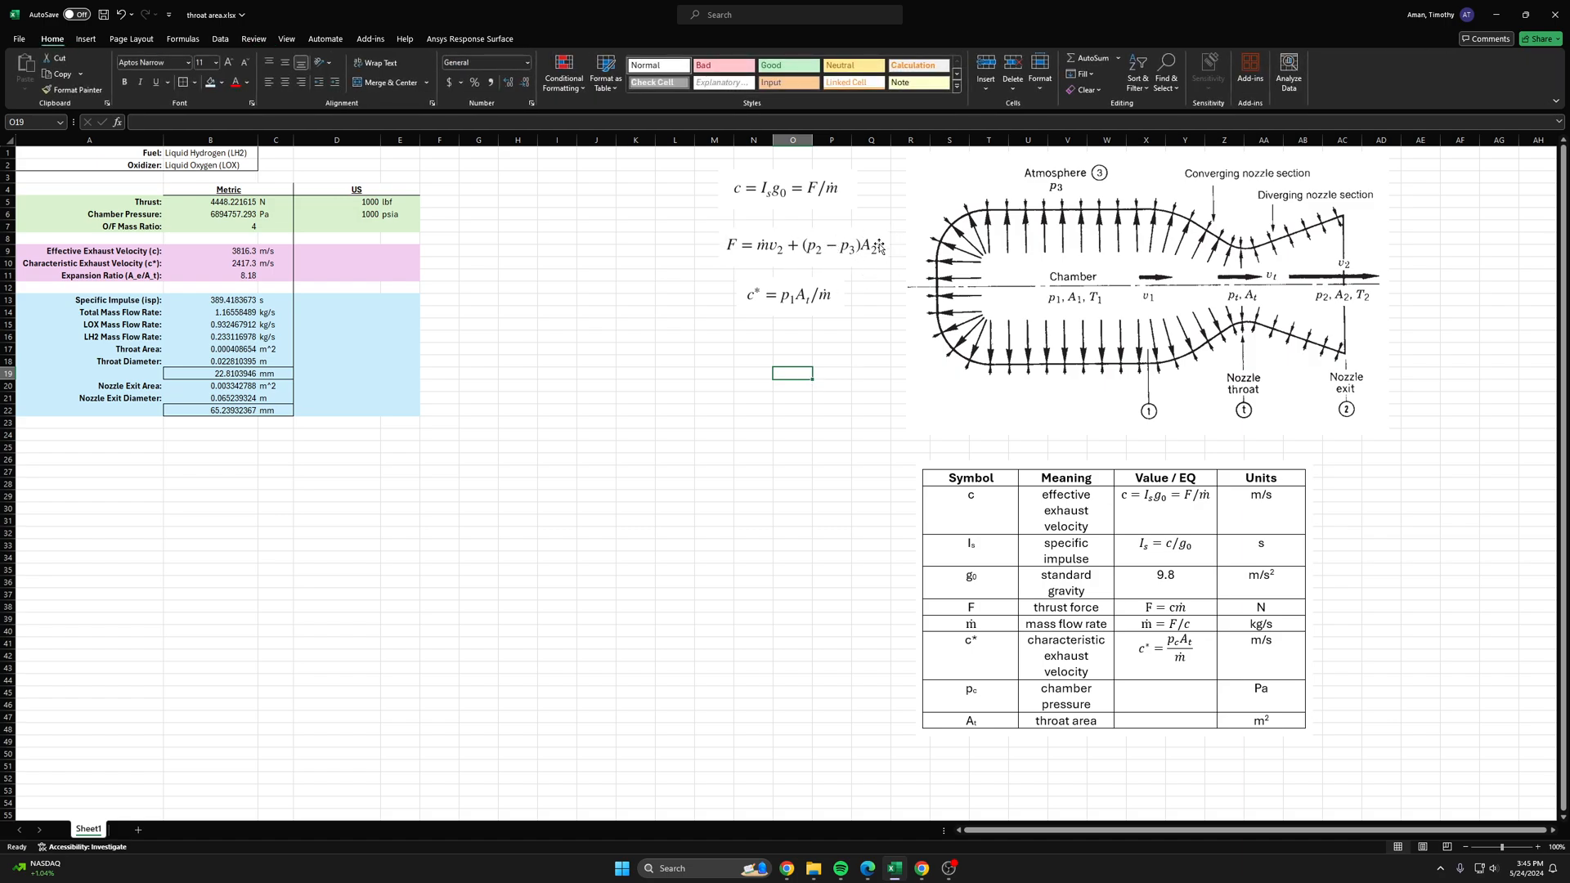
pyautogui.moveTo(880, 247)
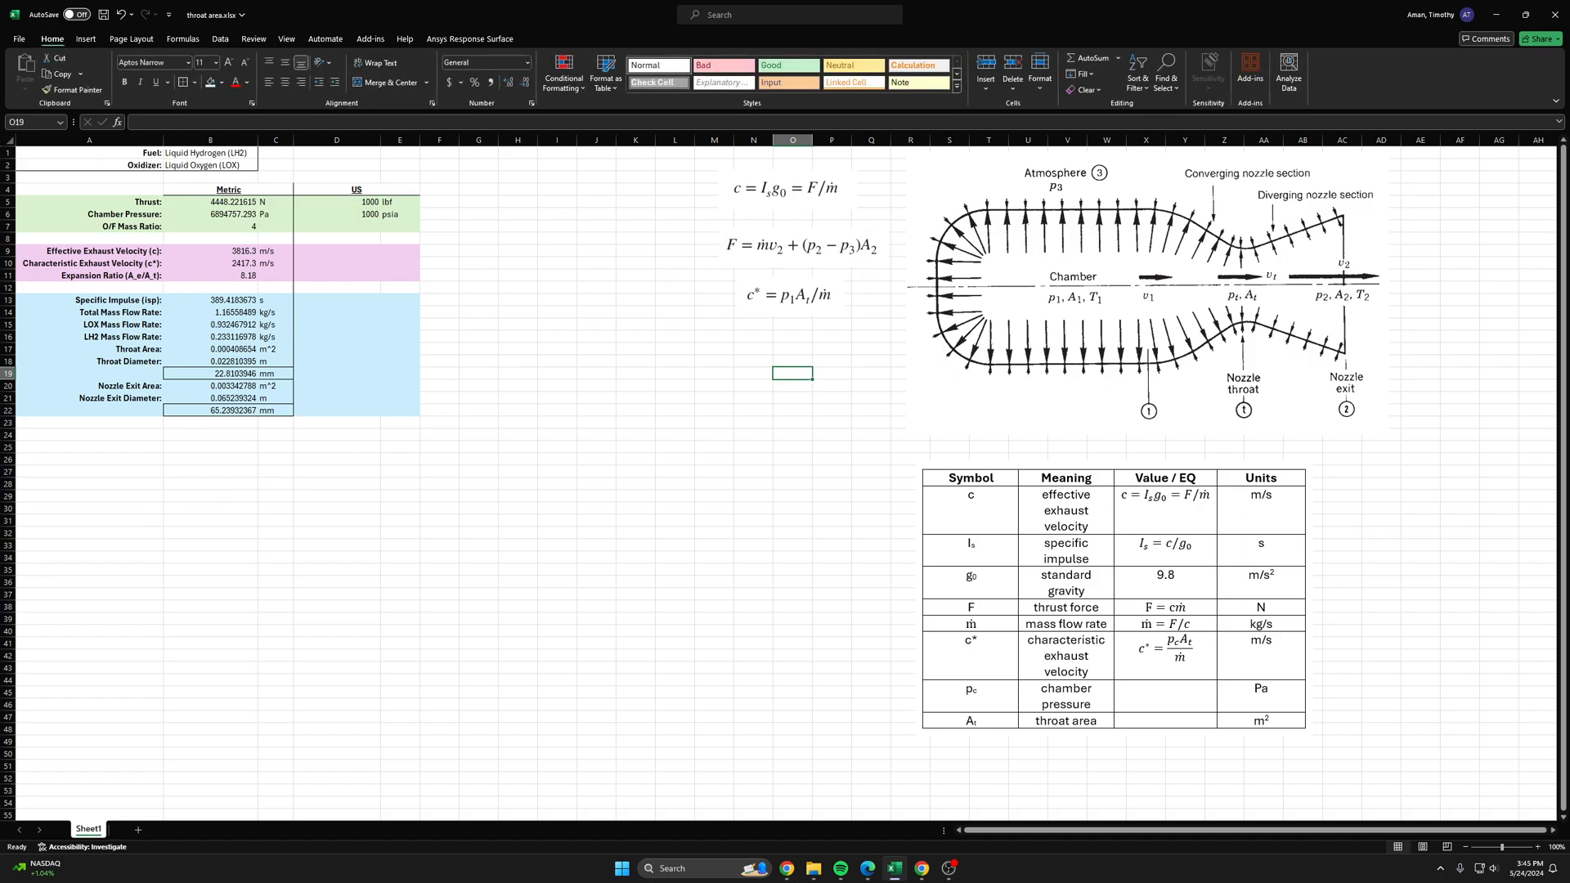
pyautogui.click(480, 436)
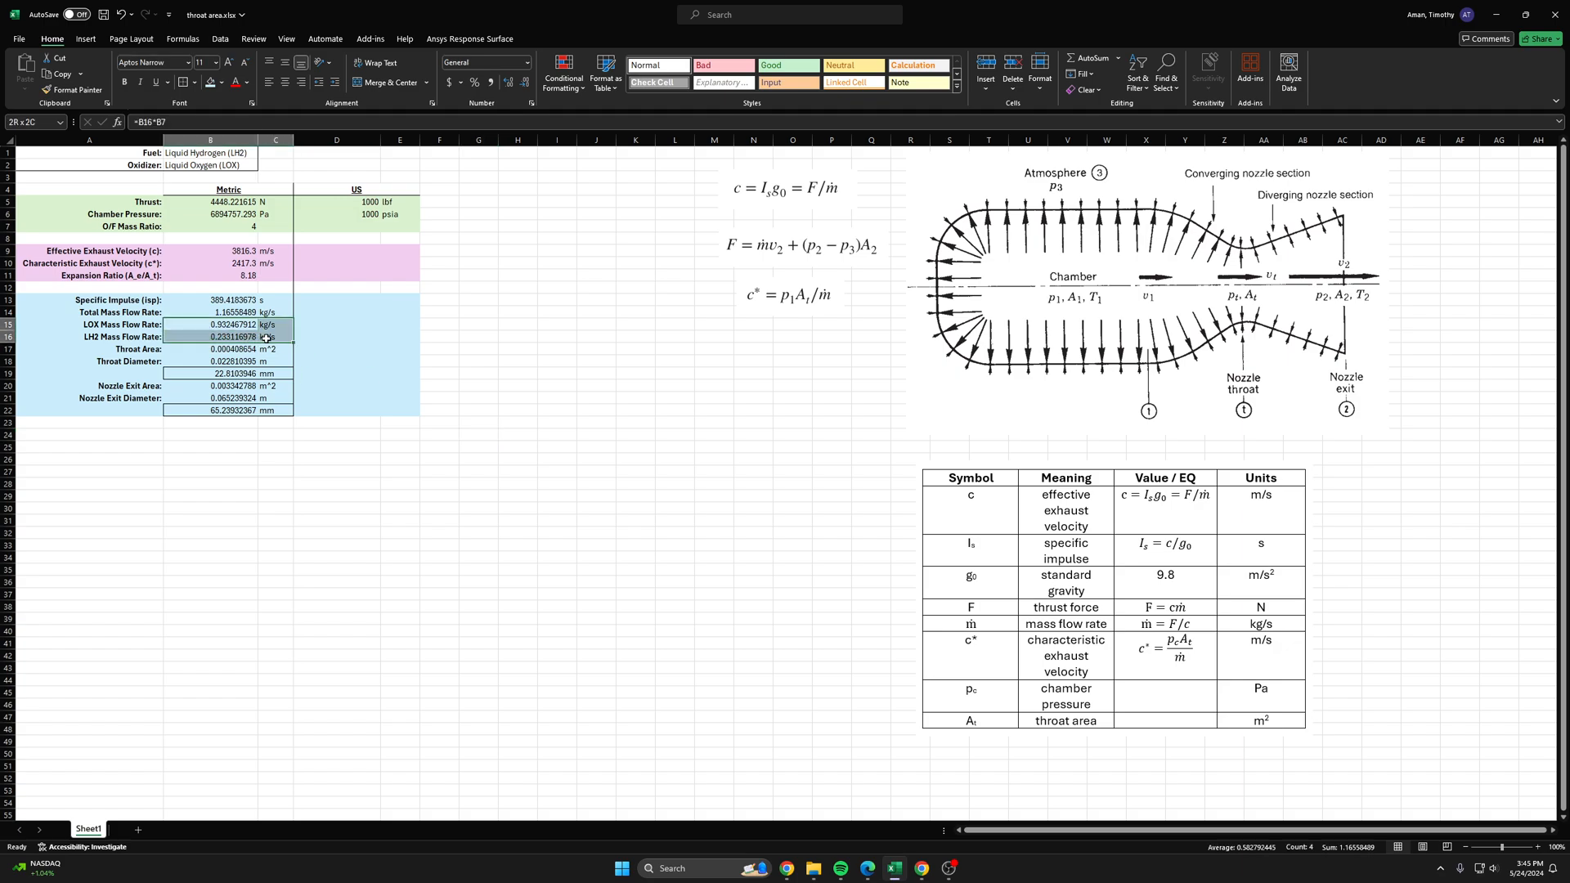
pyautogui.click(517, 350)
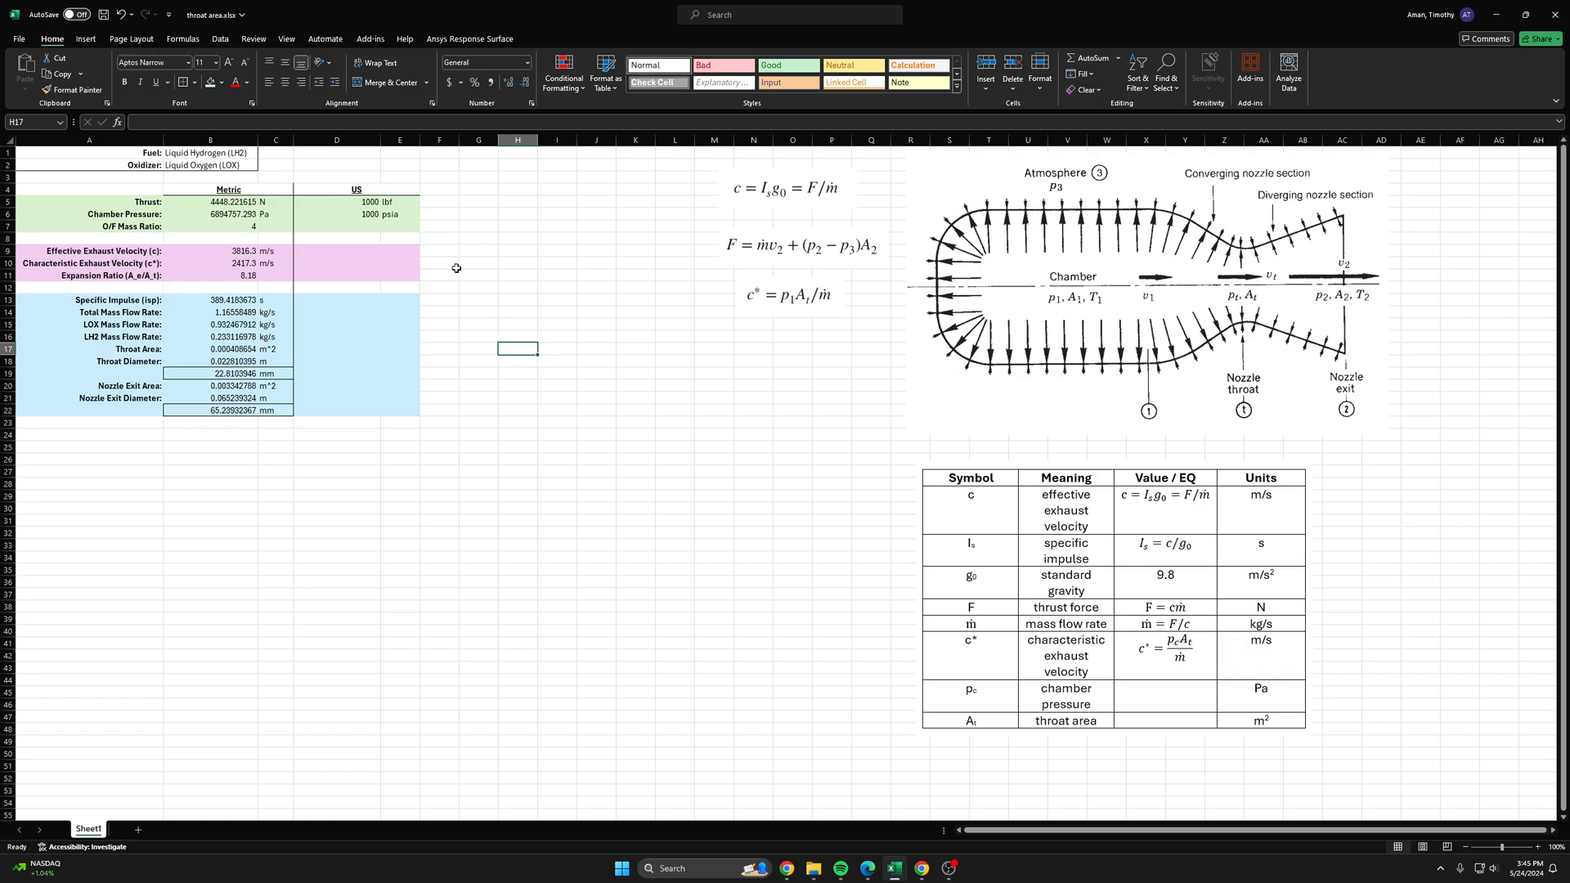
pyautogui.moveTo(211, 324); pyautogui.dragTo(274, 337)
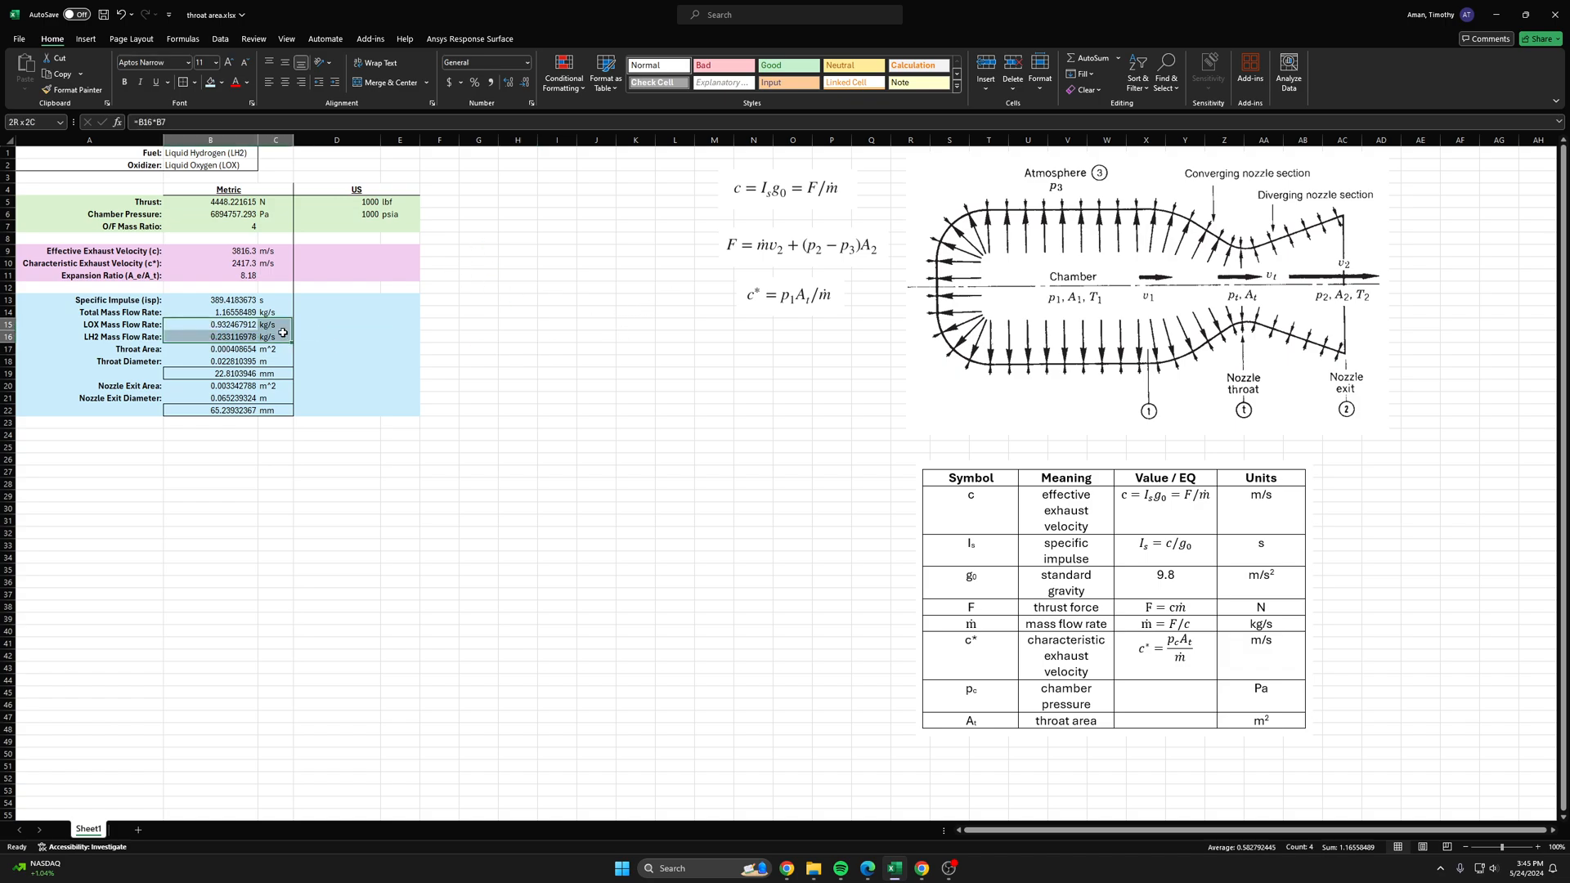
pyautogui.click(211, 324)
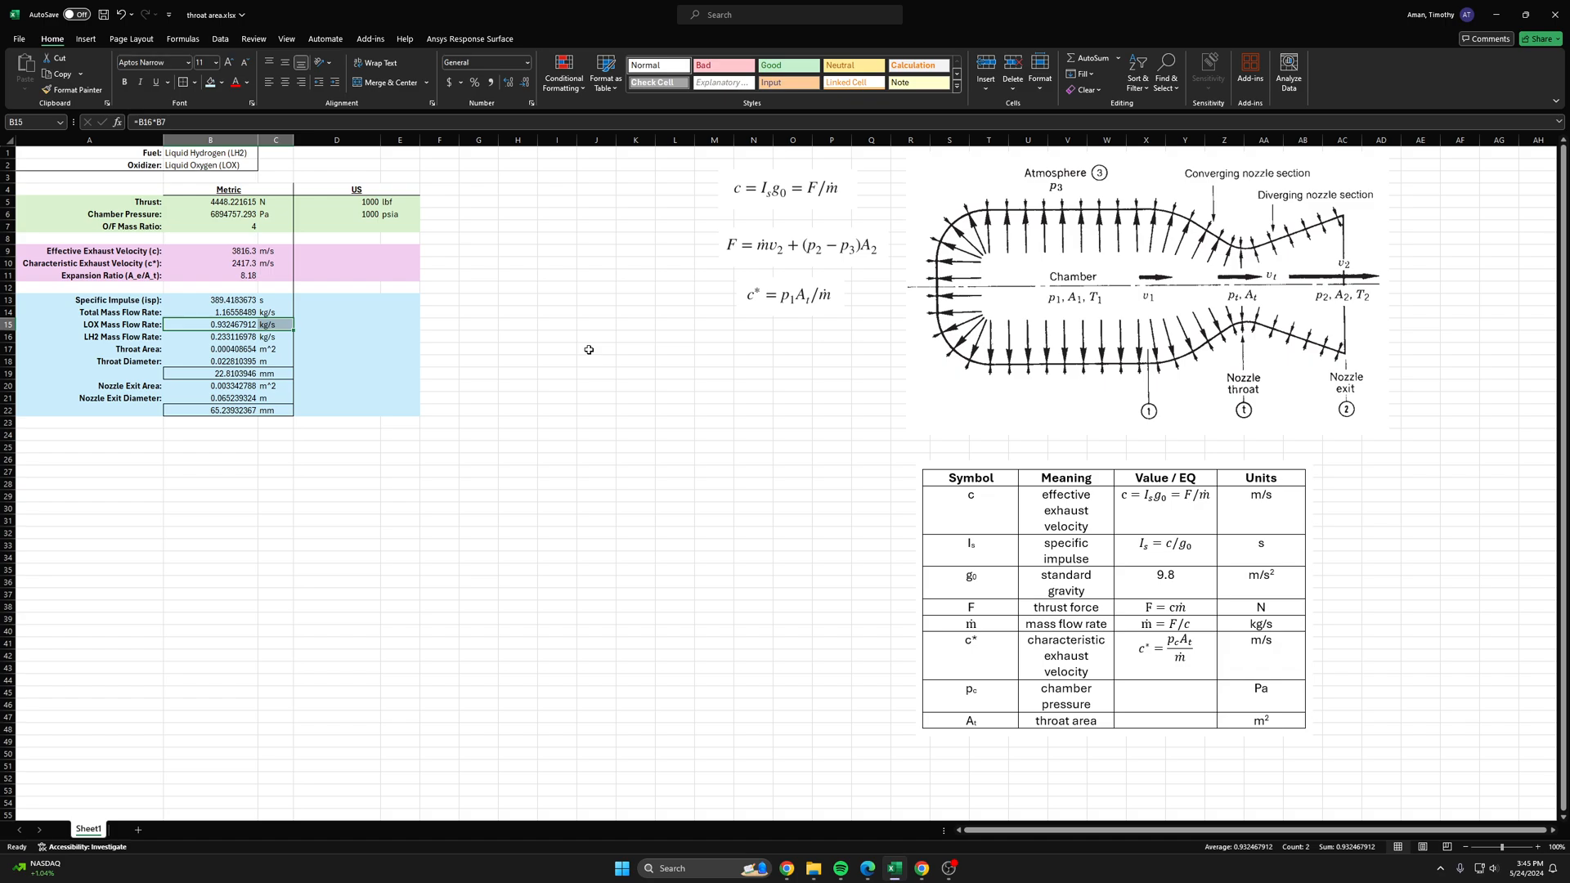
pyautogui.moveTo(578, 354)
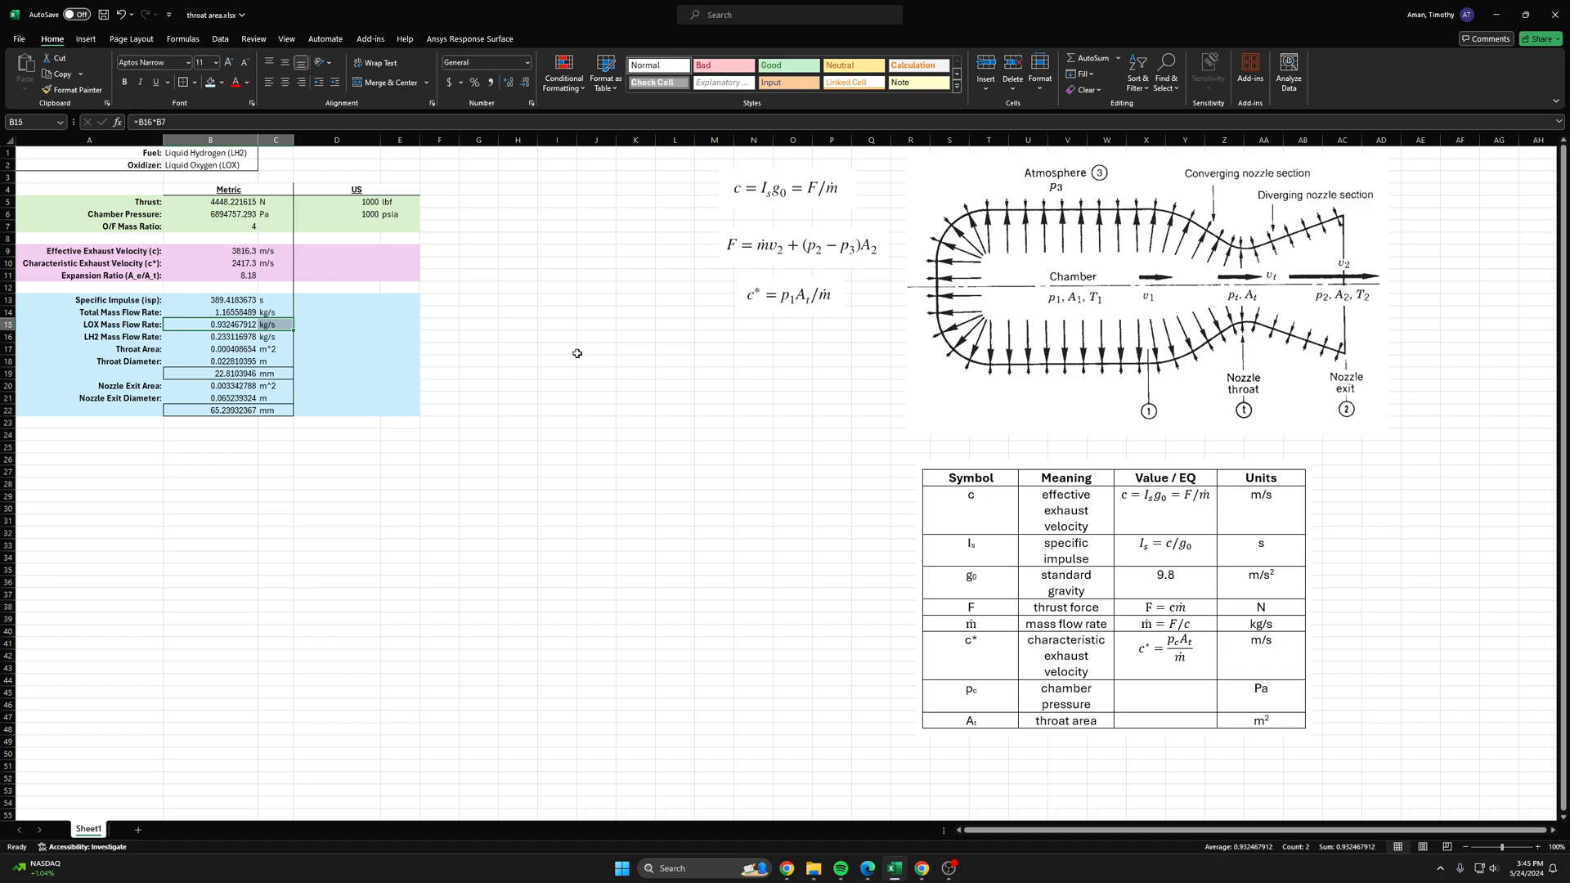
pyautogui.click(556, 373)
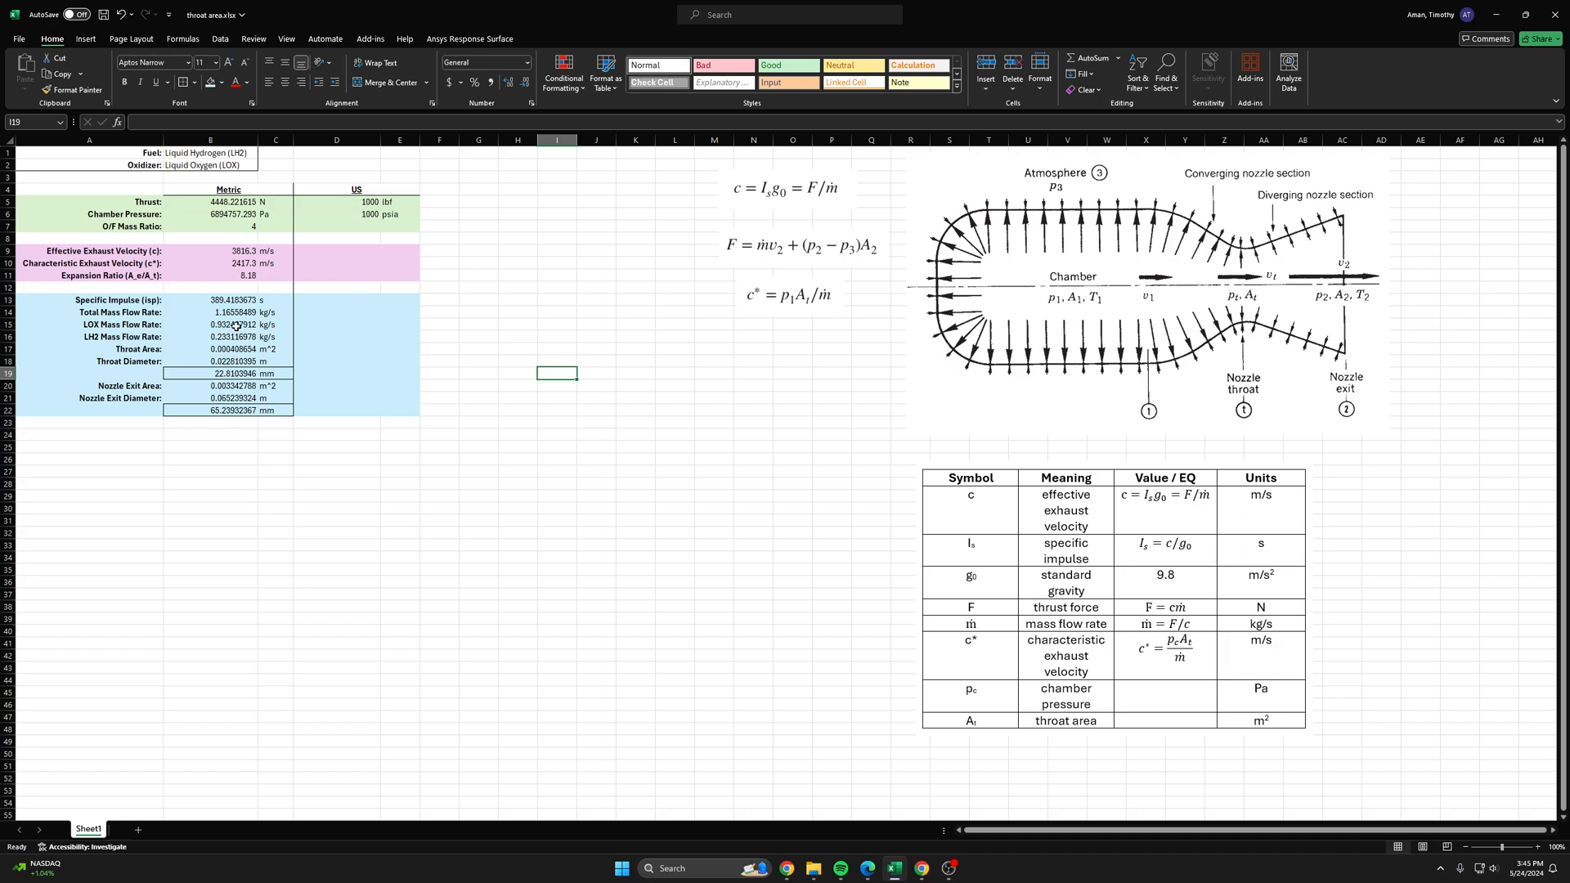
pyautogui.click(211, 324)
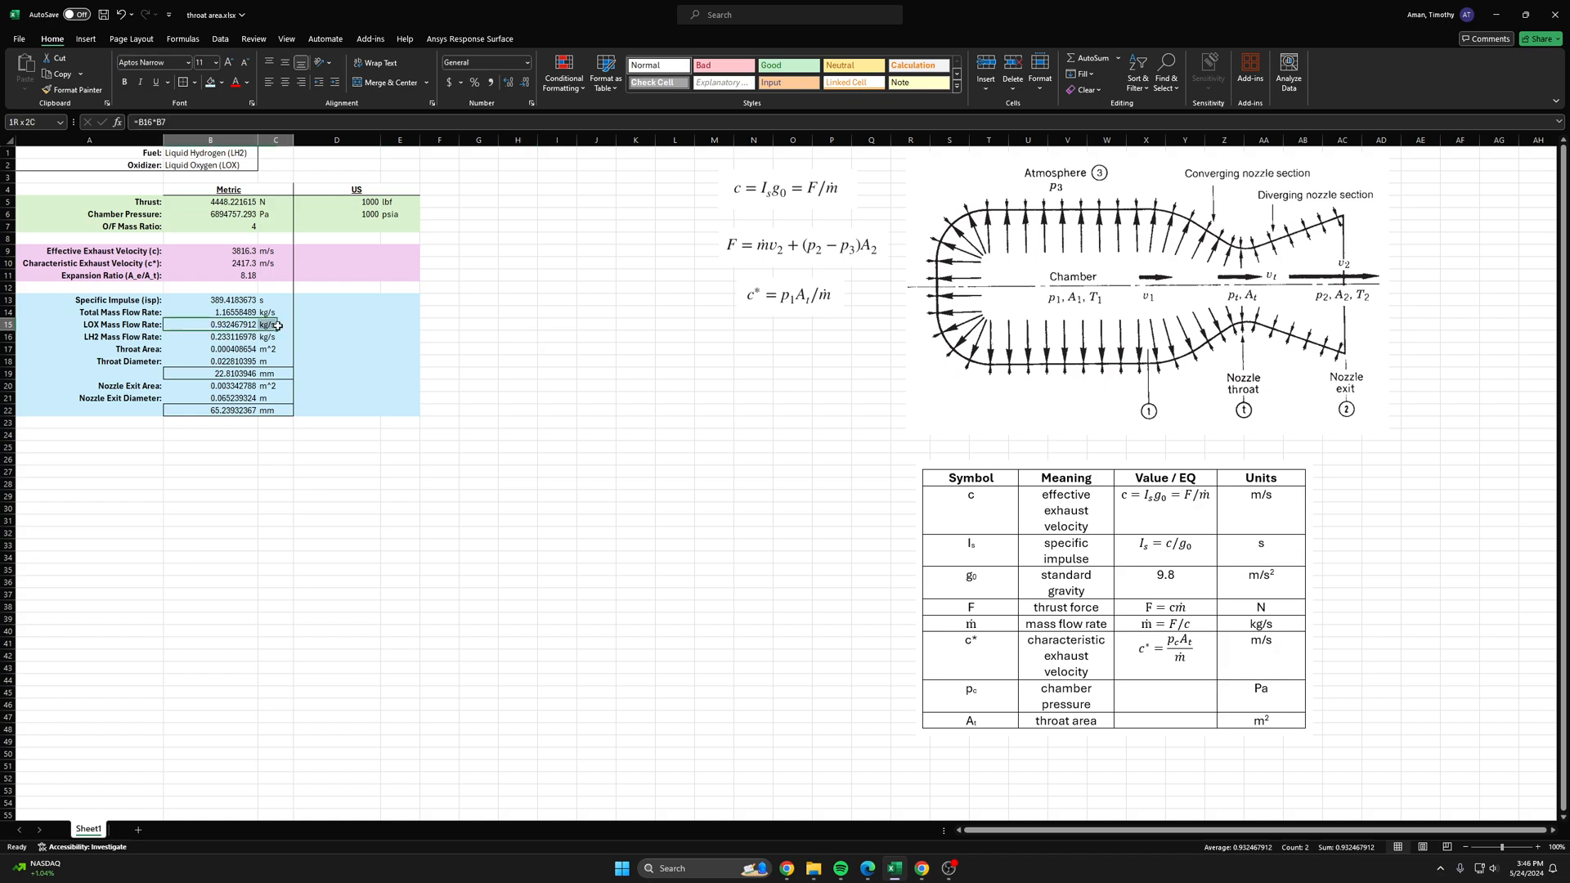
pyautogui.moveTo(274, 324); pyautogui.dragTo(337, 324)
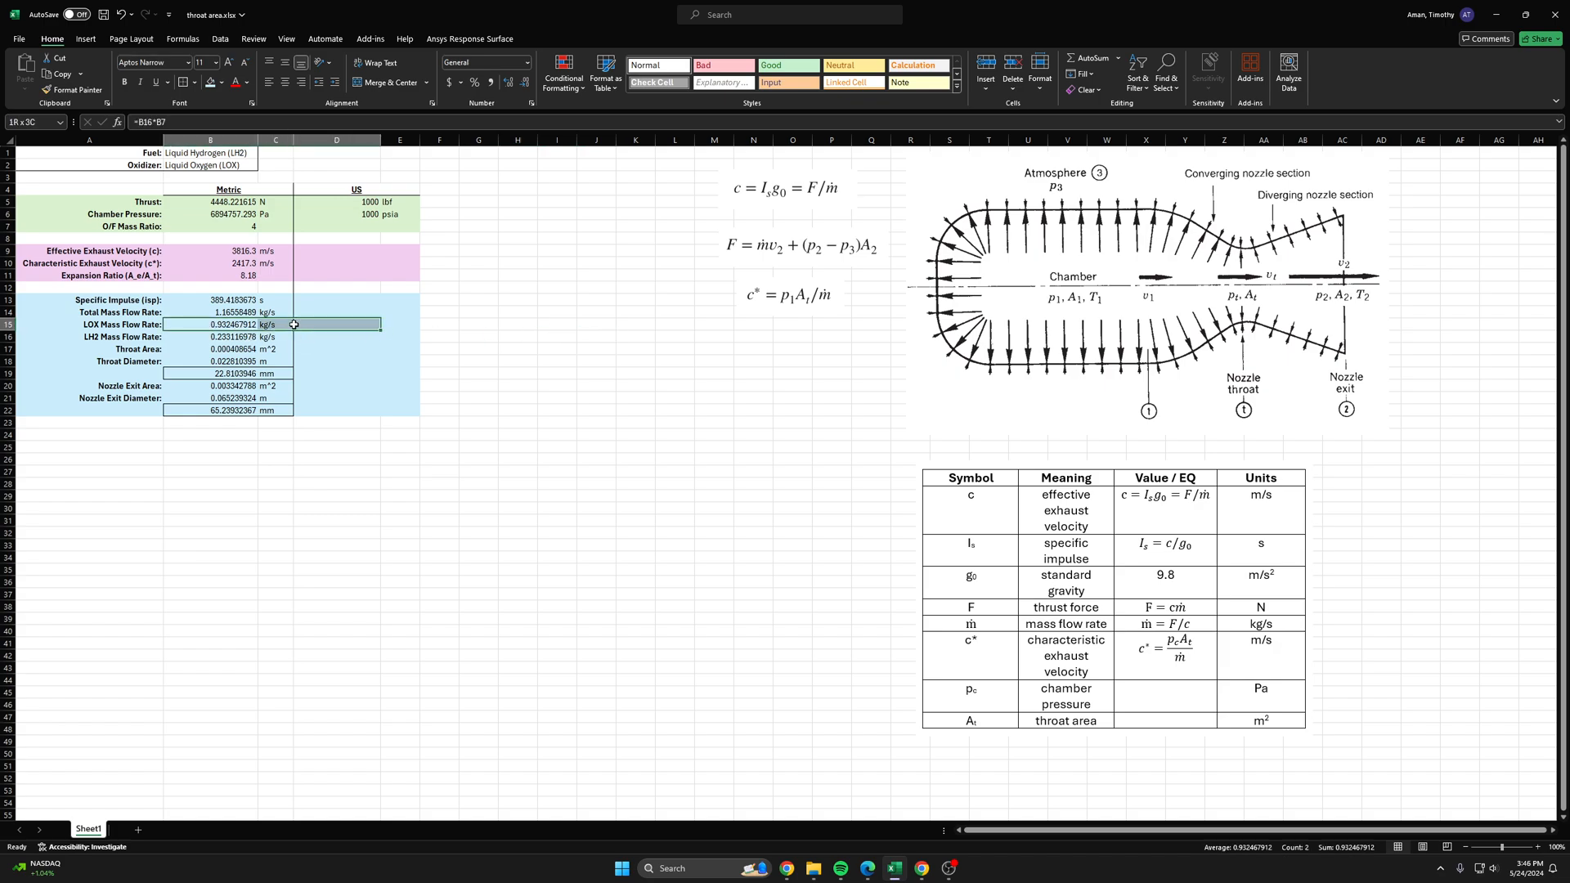
pyautogui.click(210, 324)
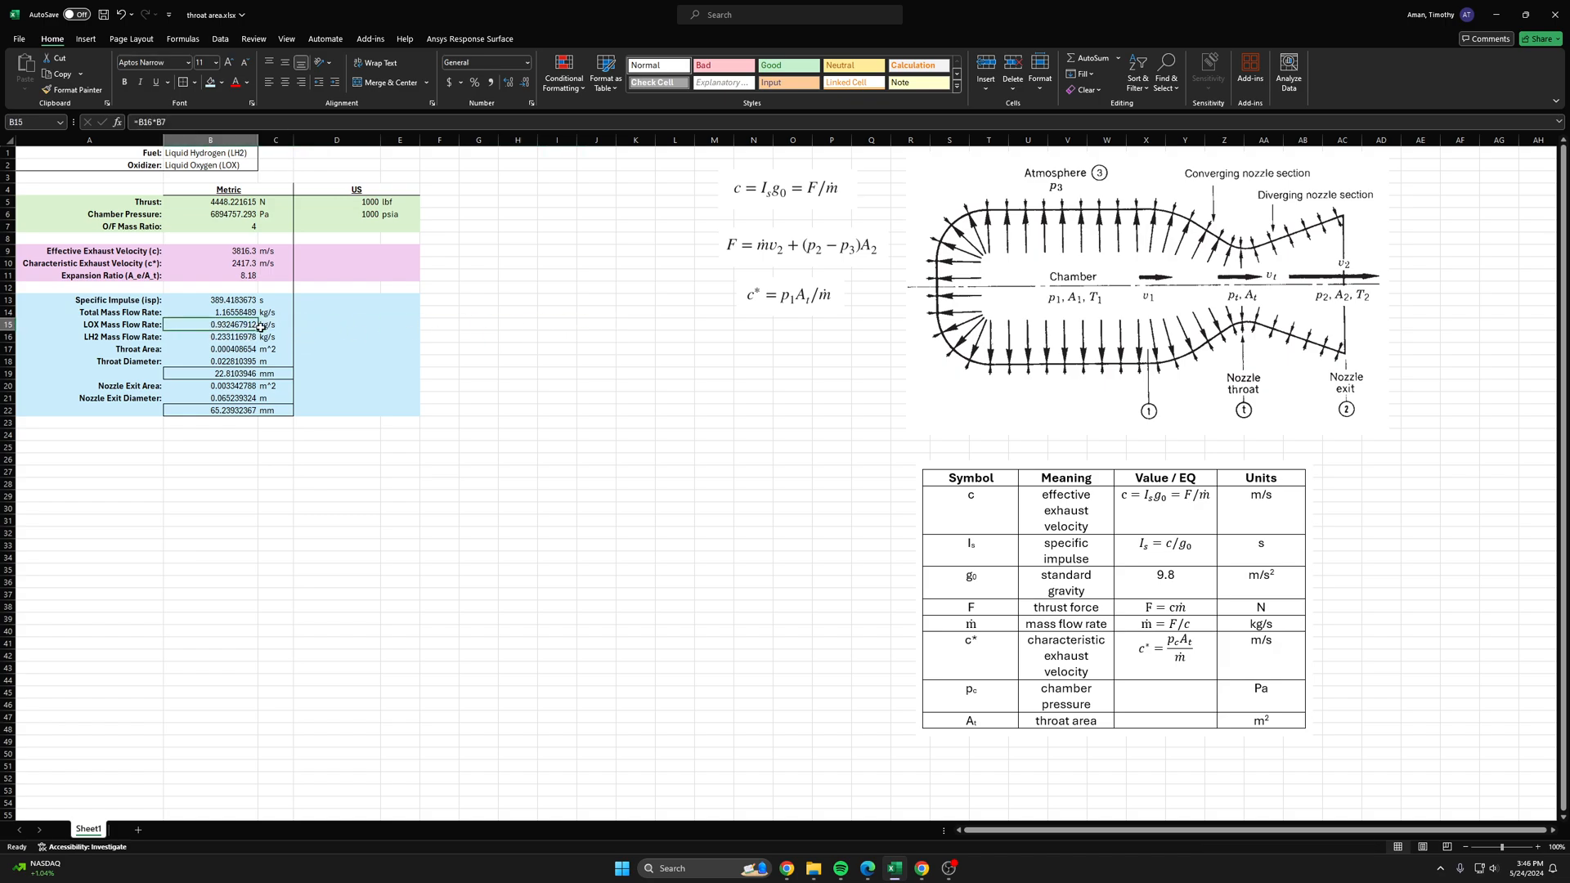
pyautogui.moveTo(229, 323); pyautogui.dragTo(229, 336)
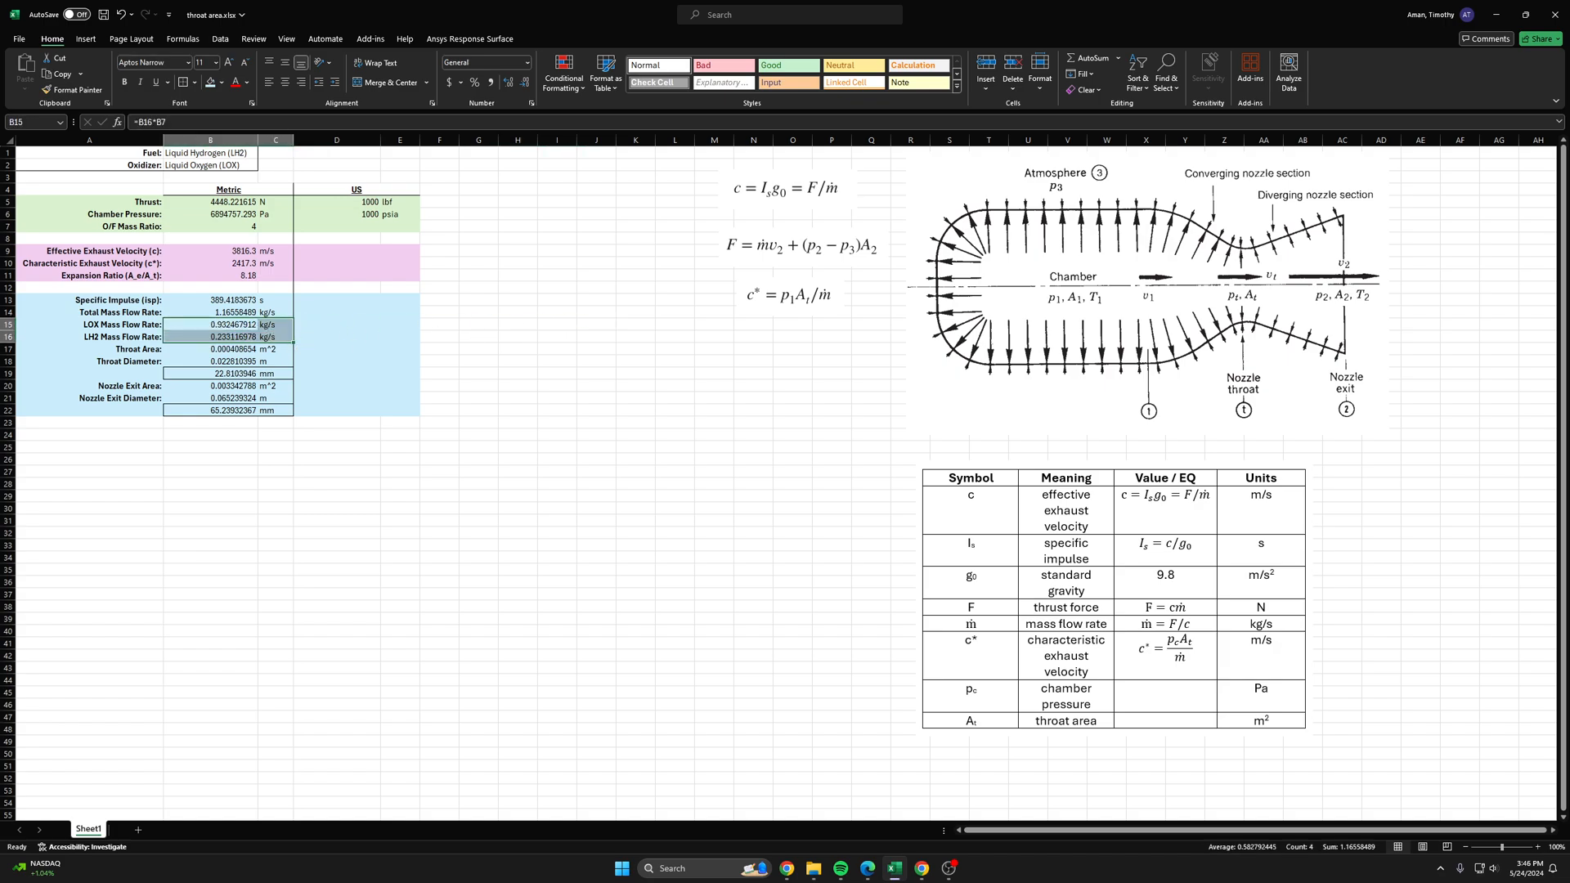